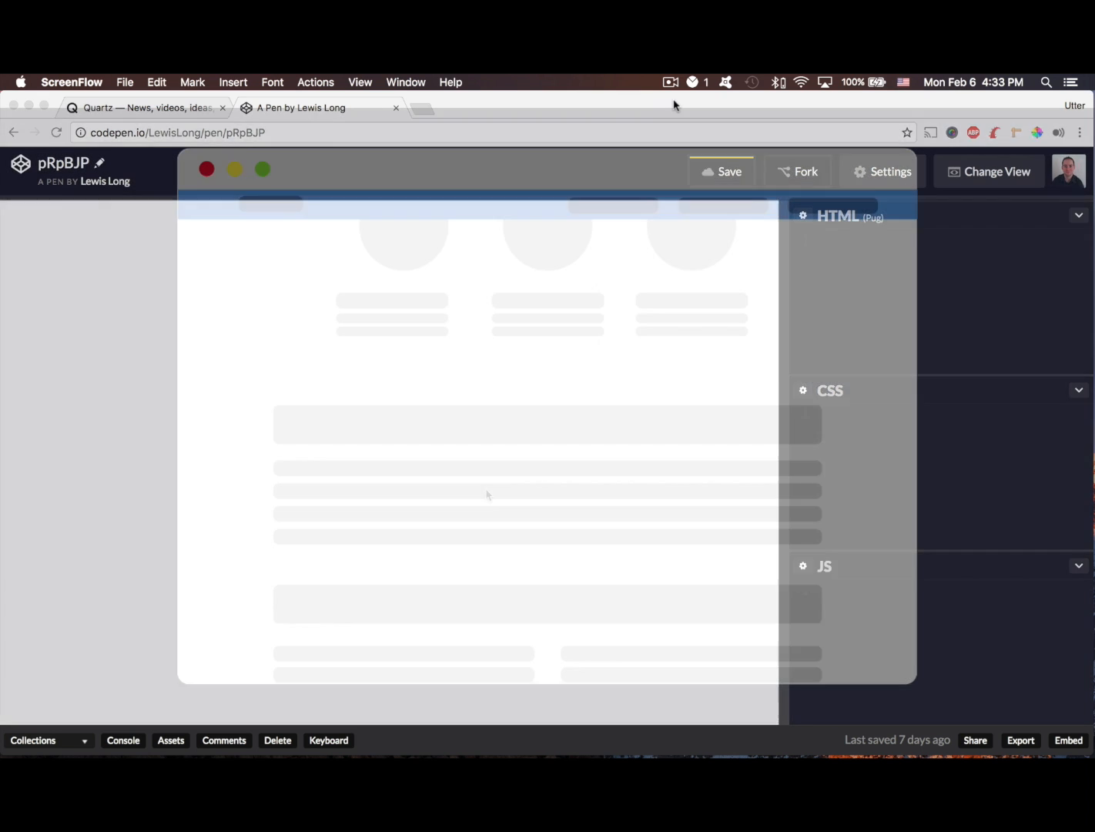
- Scroll through the current page before switching to the reference site
click(989, 171)
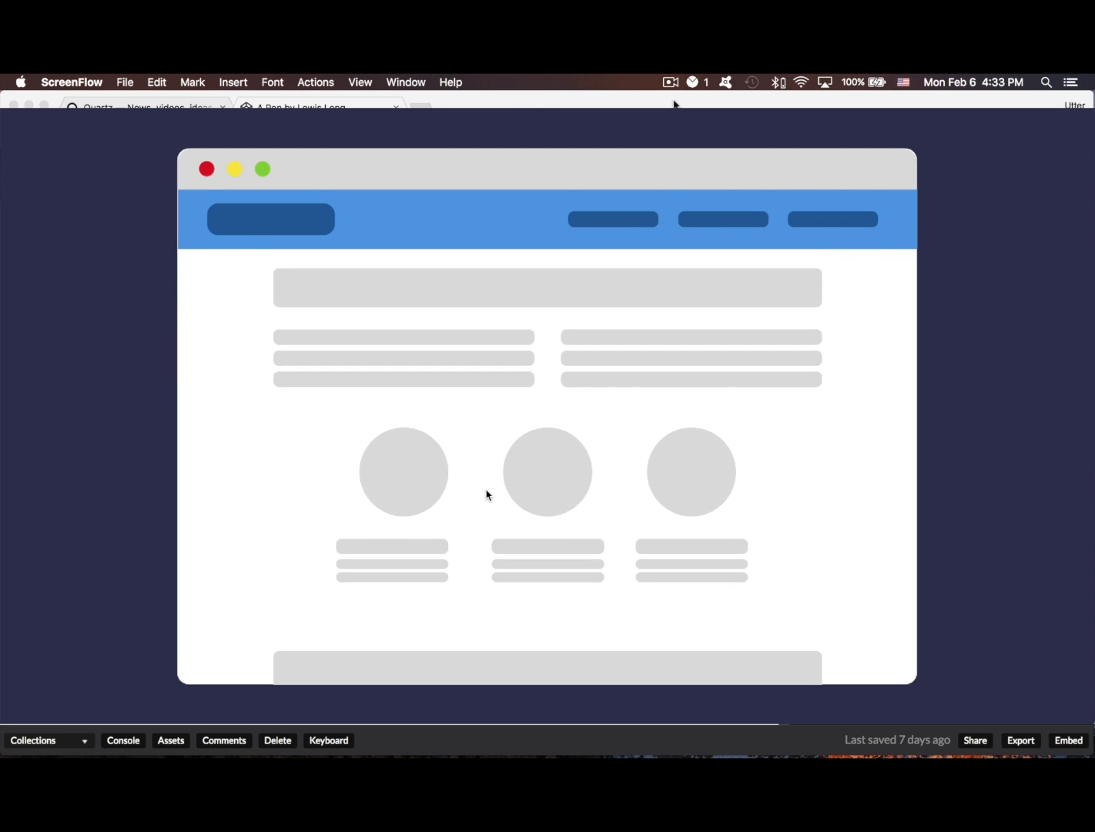
scroll(down, 3)
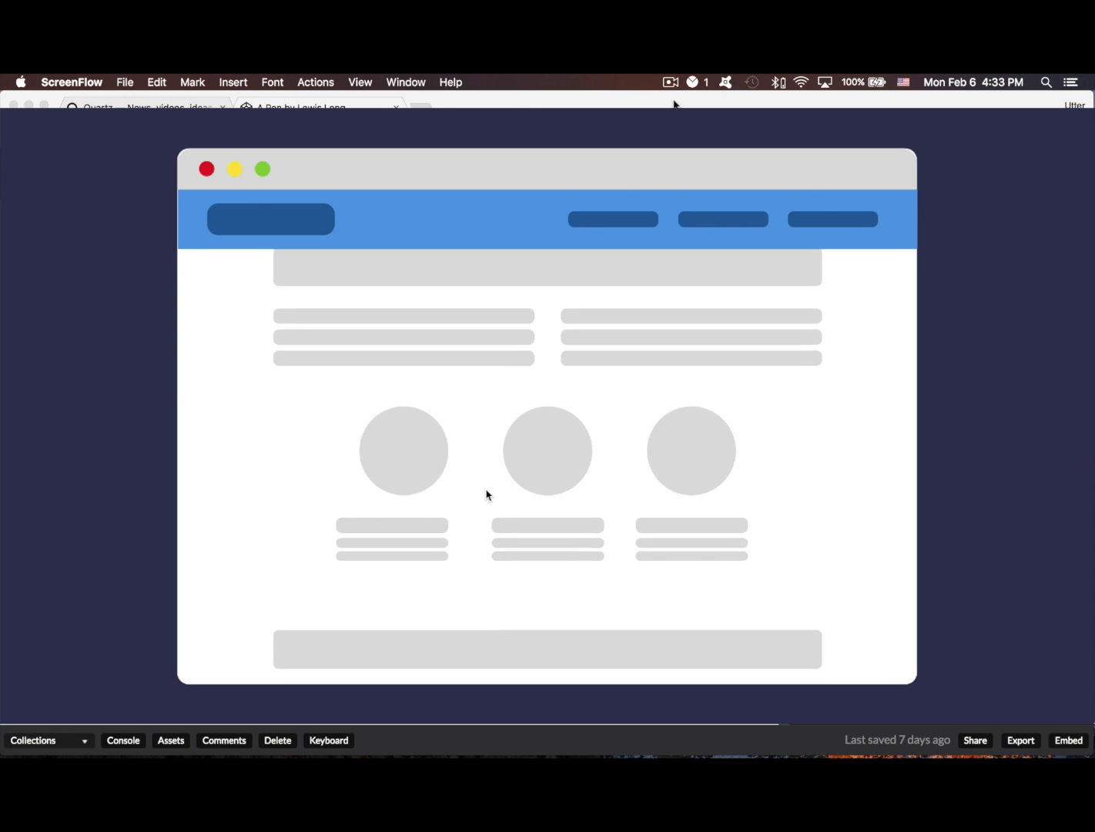
scroll(down, 3)
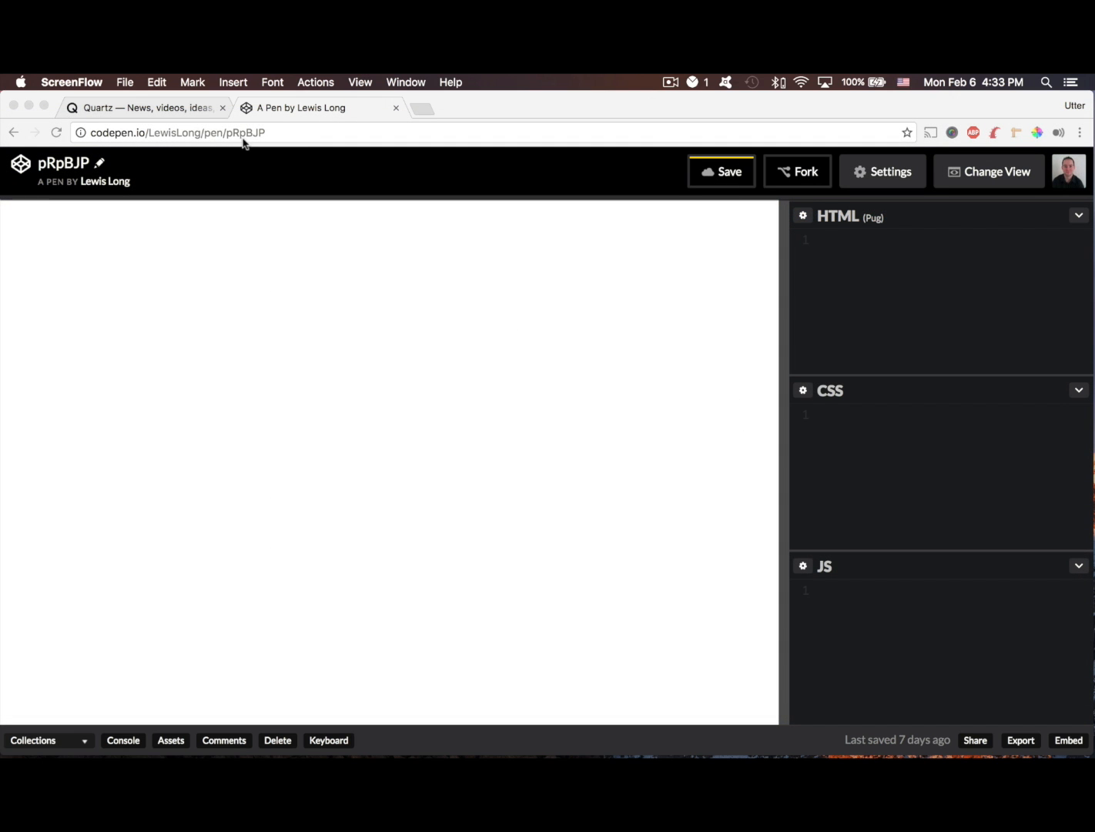
- View the Quartz homepage and scroll down and up to watch its header hide and reappear
click(145, 108)
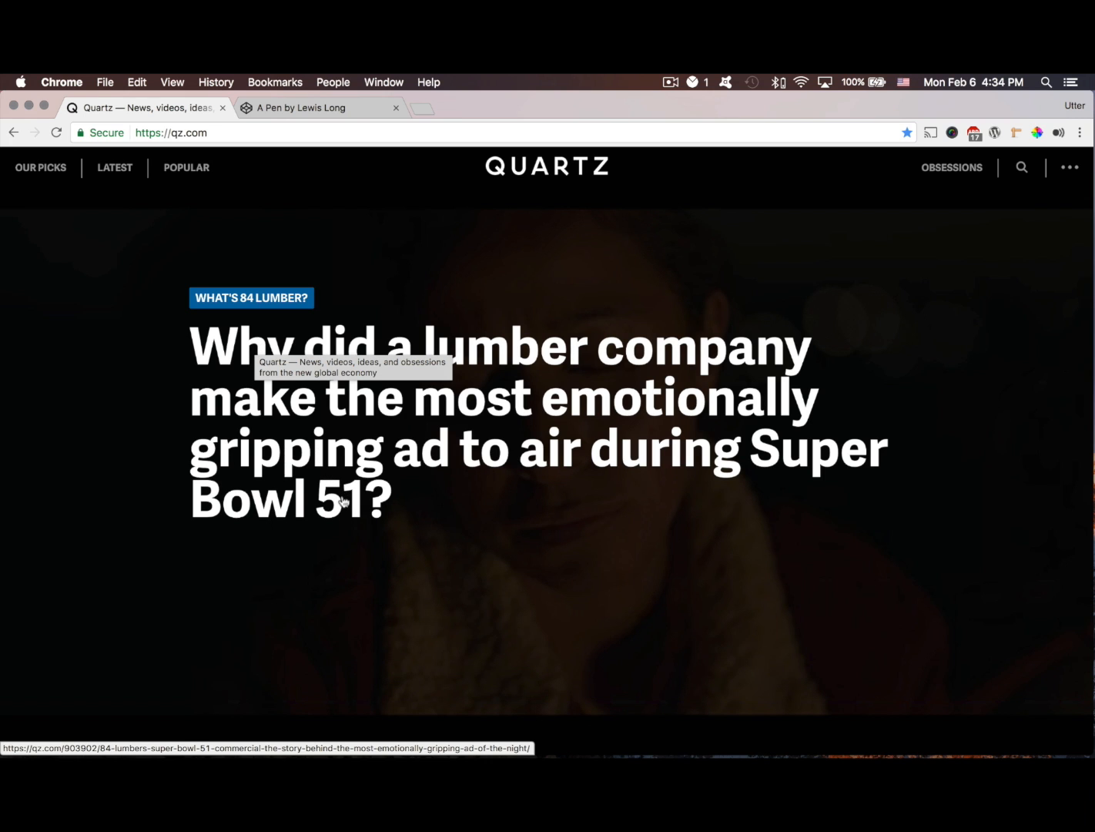
scroll(down, 3)
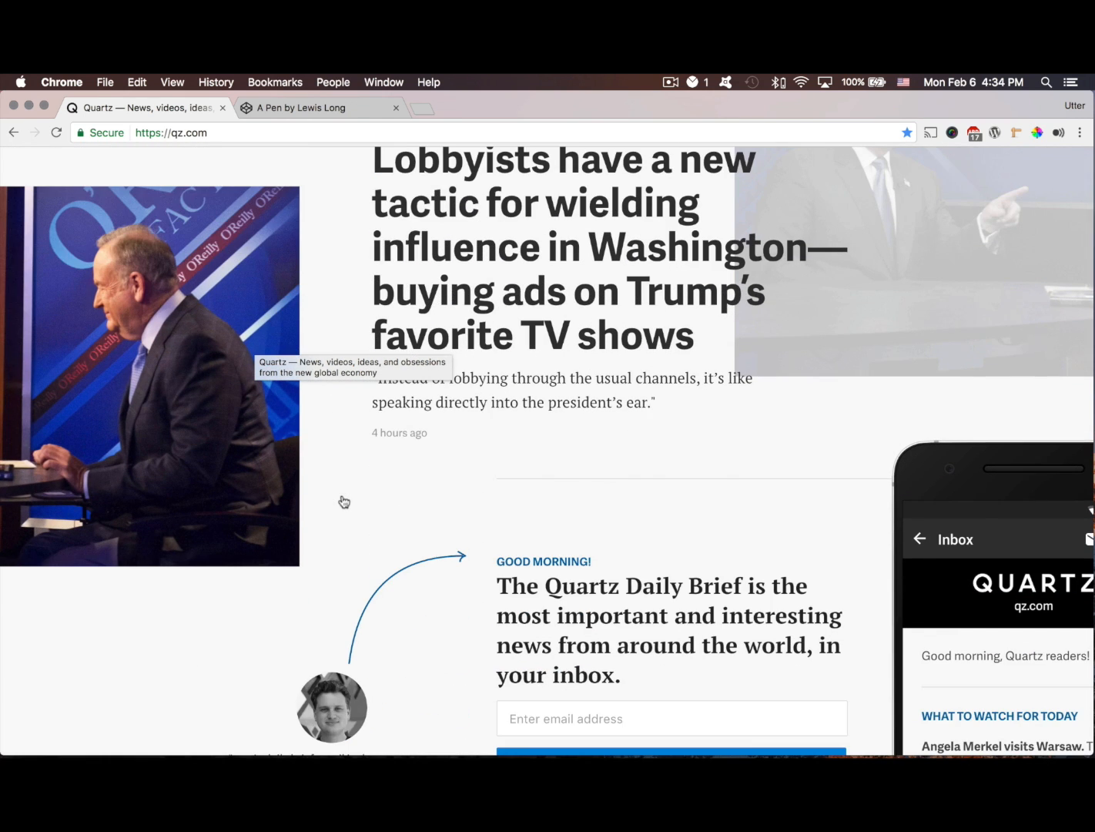
scroll(down, 3)
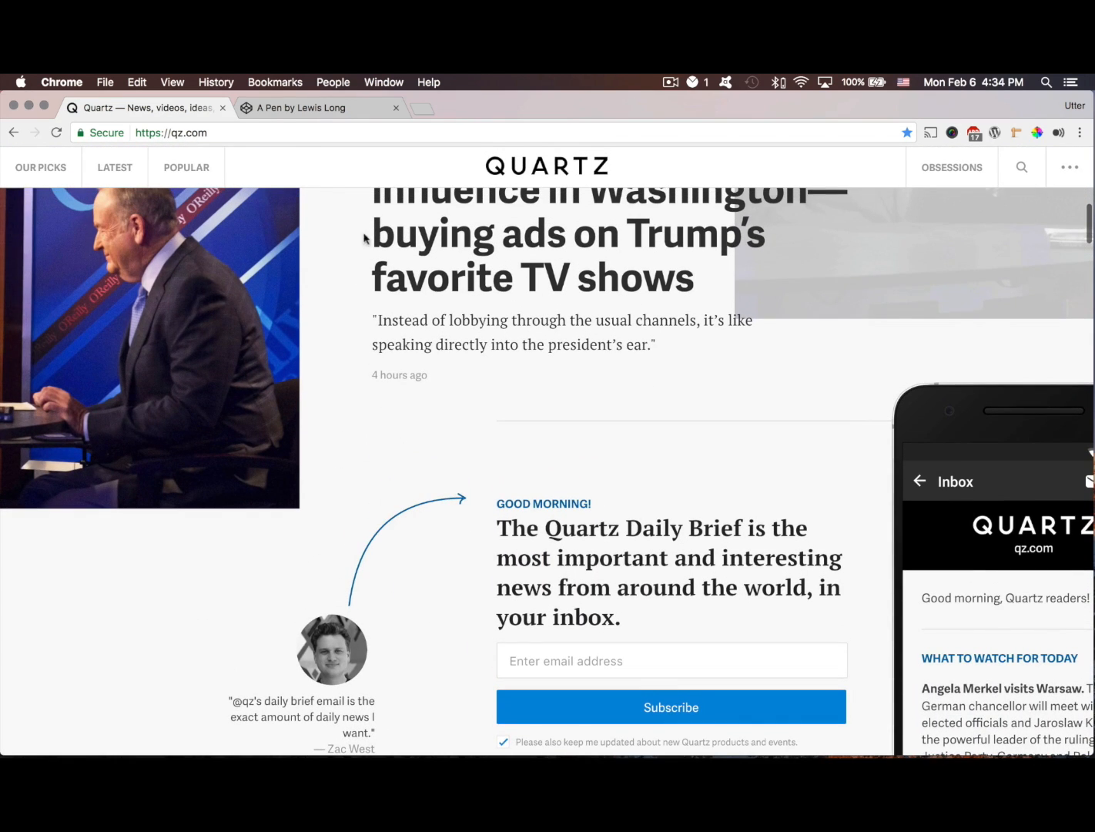
mouse_move(336, 285)
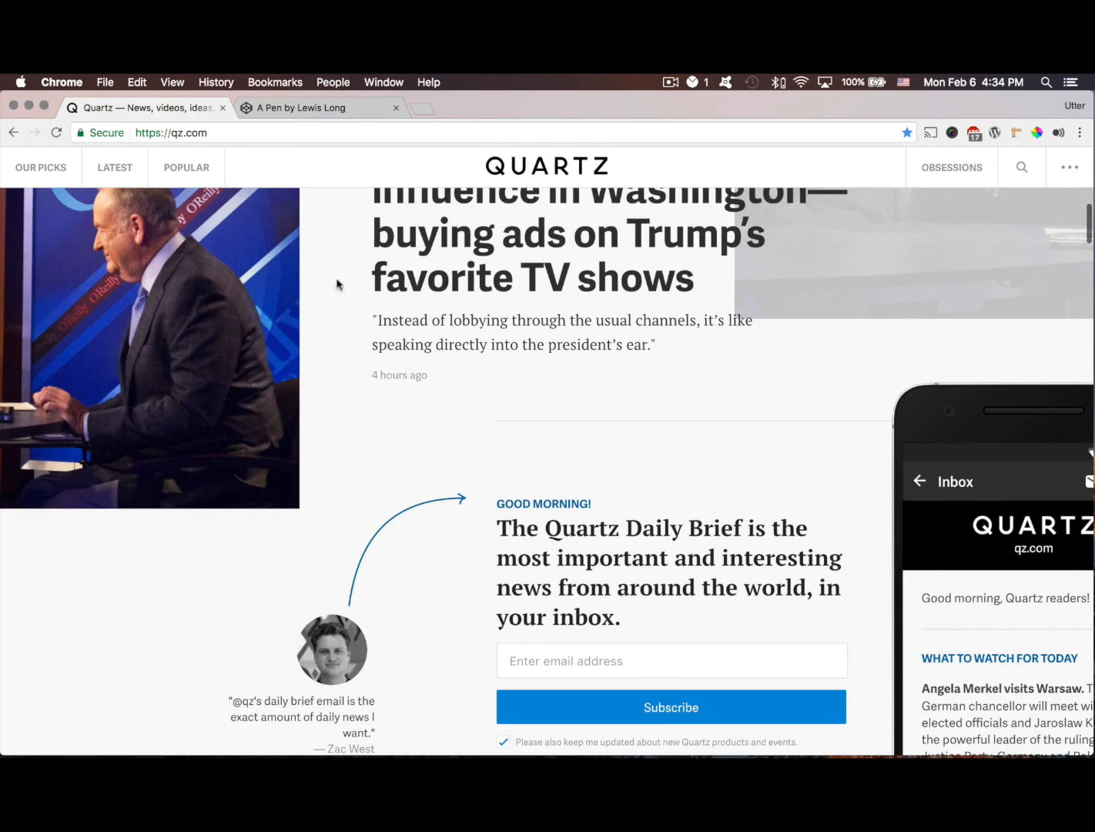
scroll(up, 3)
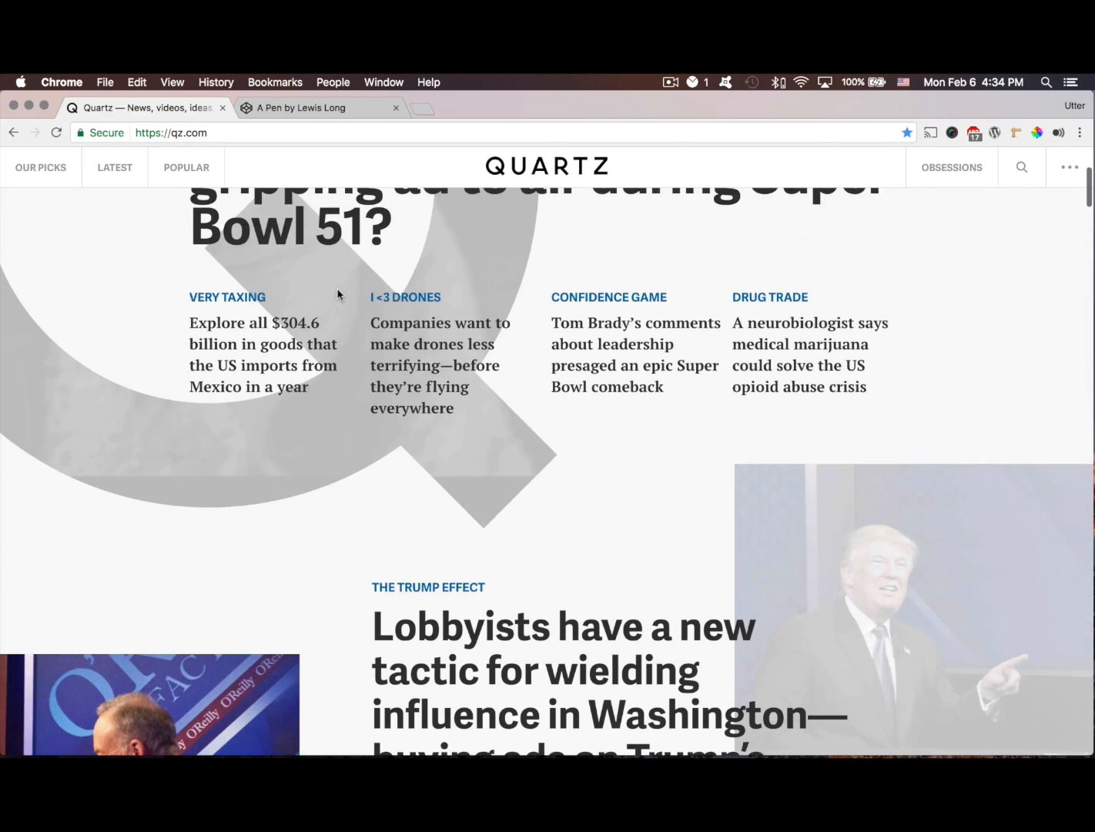
scroll(down, 3)
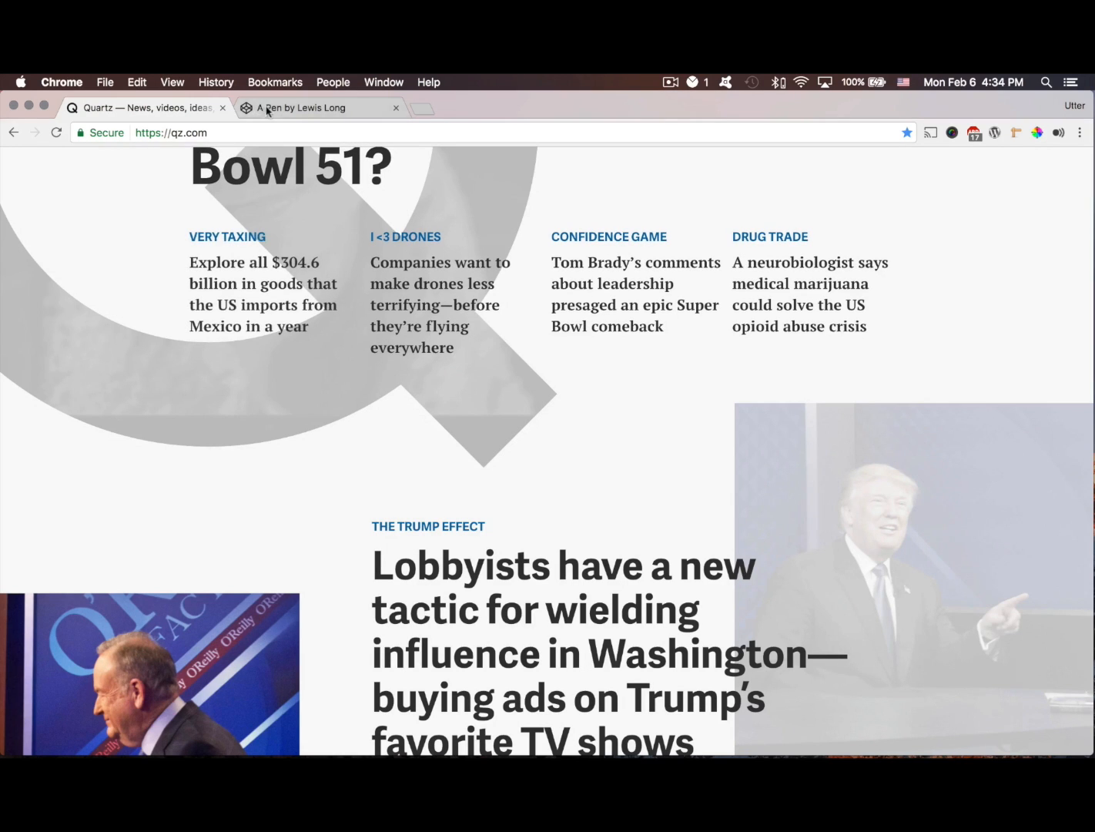
- Return to the pen and widen the code editors at the preview's expense
click(319, 108)
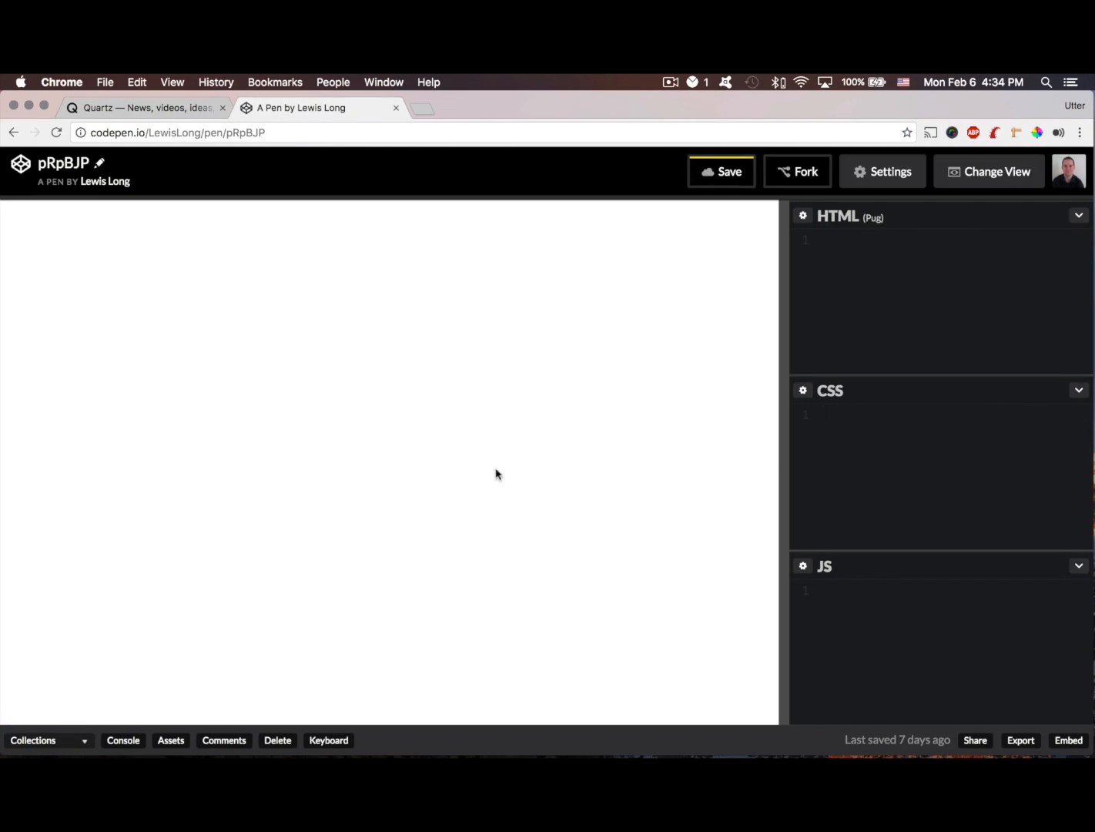
drag(780, 419, 635, 419)
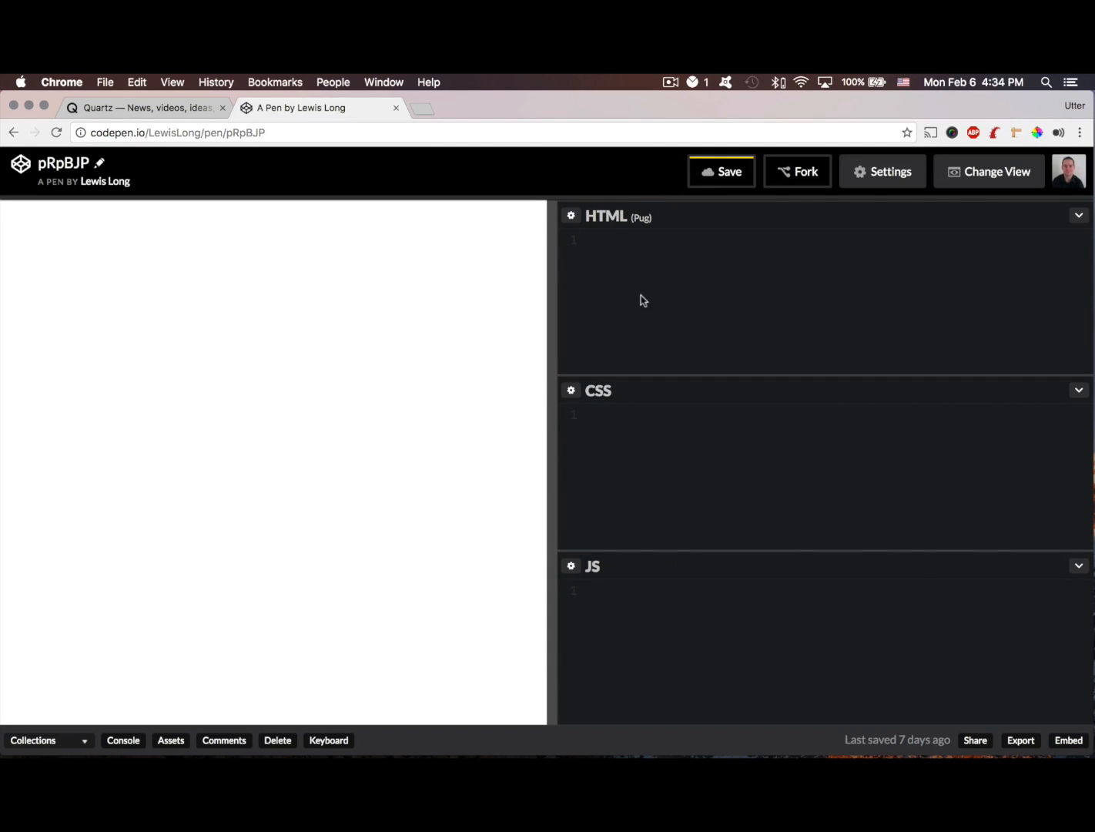
mouse_move(644, 287)
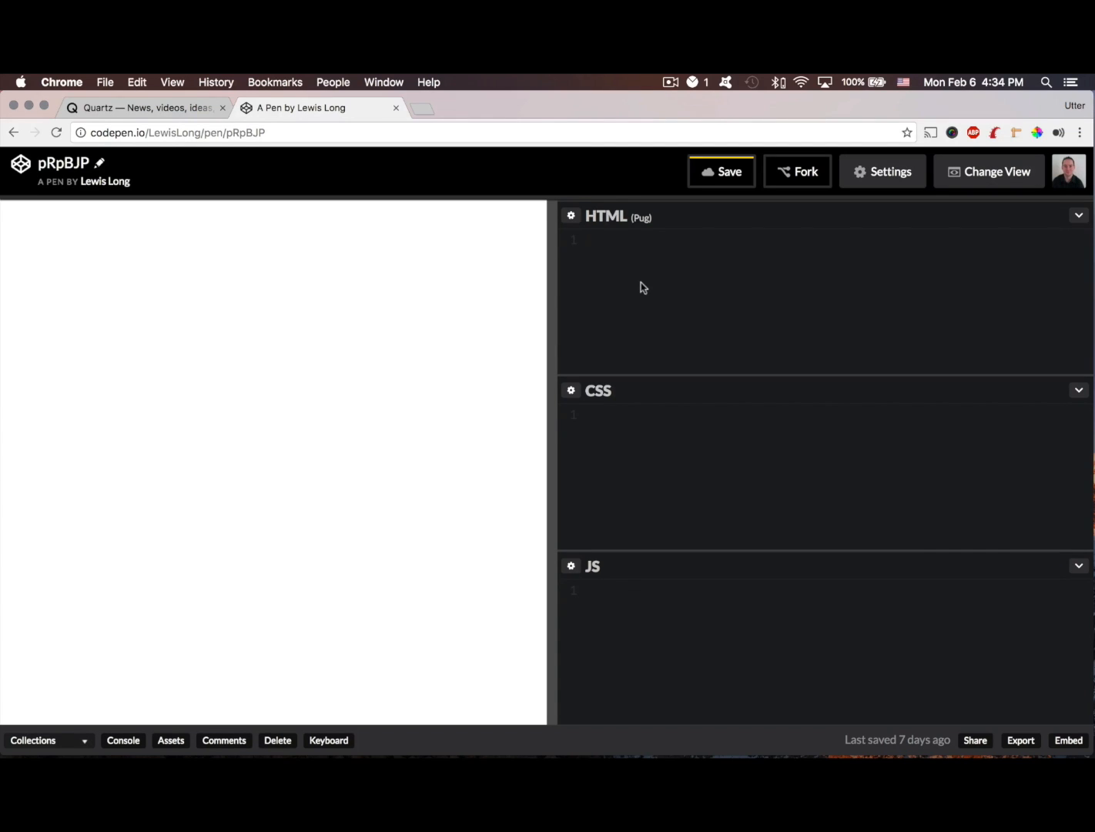
- Try a div wrapping an anchor in the HTML panel, then clear it again
click(616, 240)
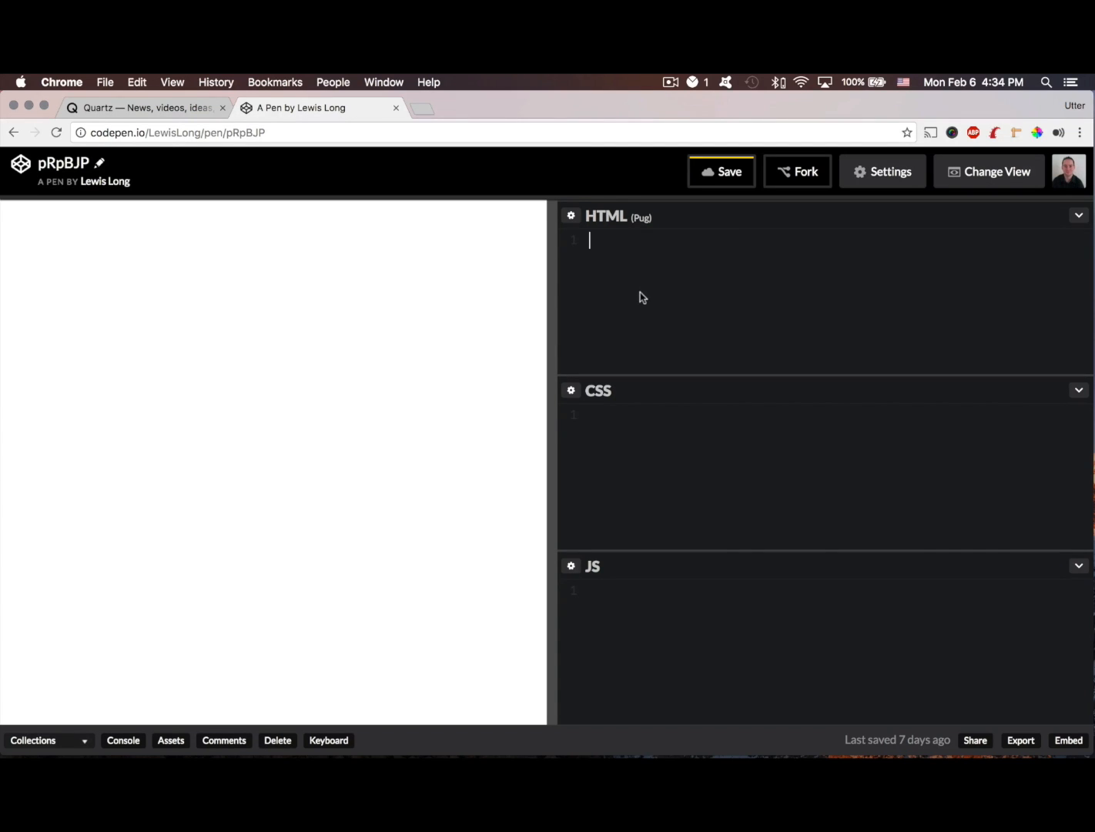
text(<div>)
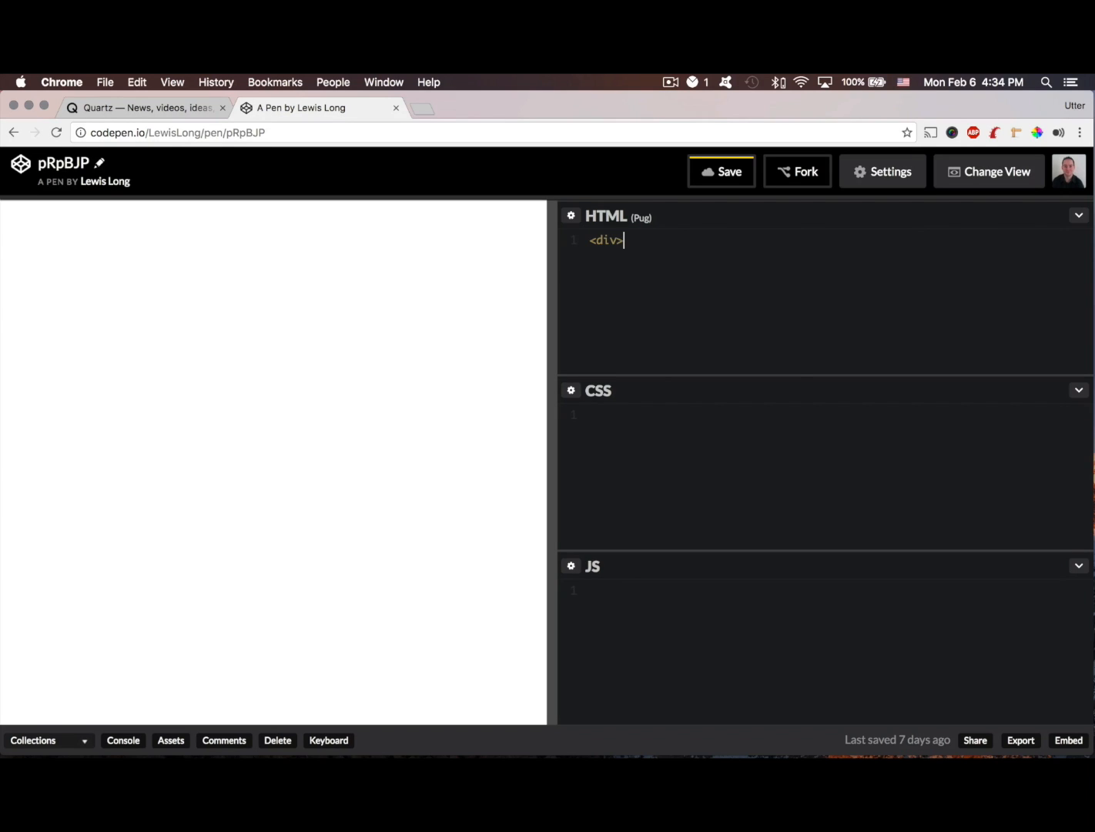
text(</div>)
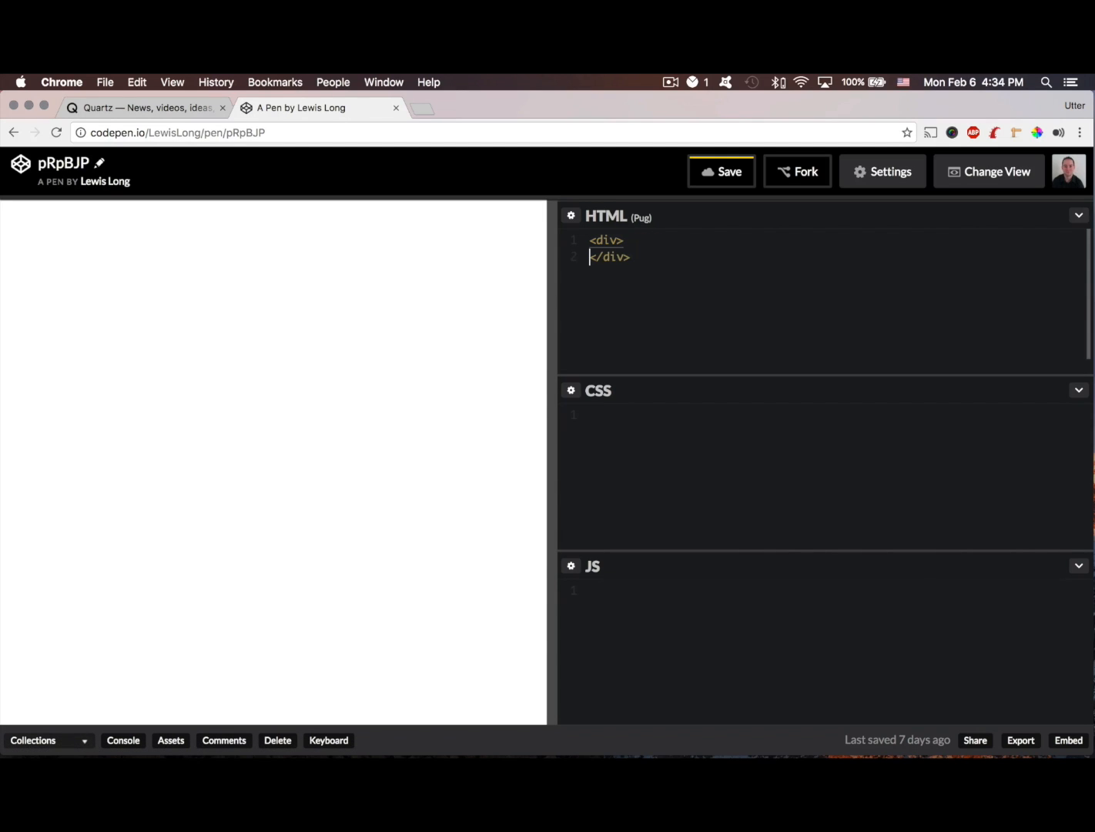
key(enter)
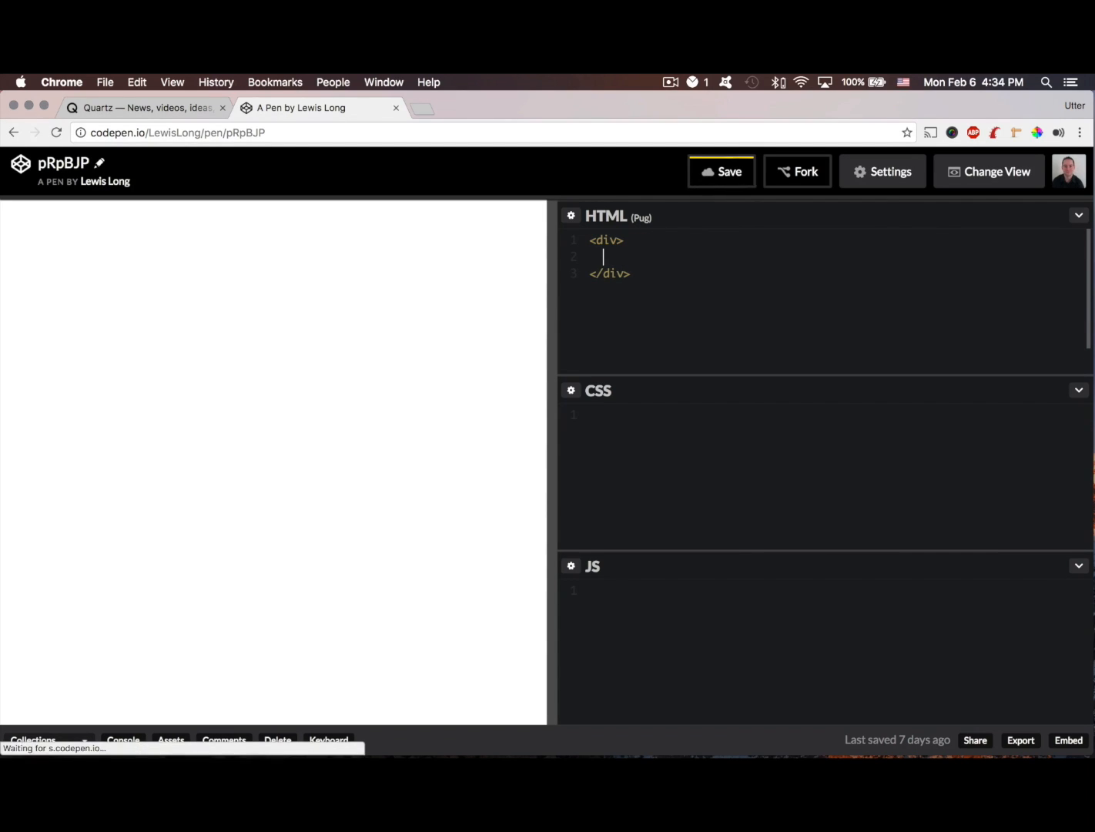
text(a(href=""))
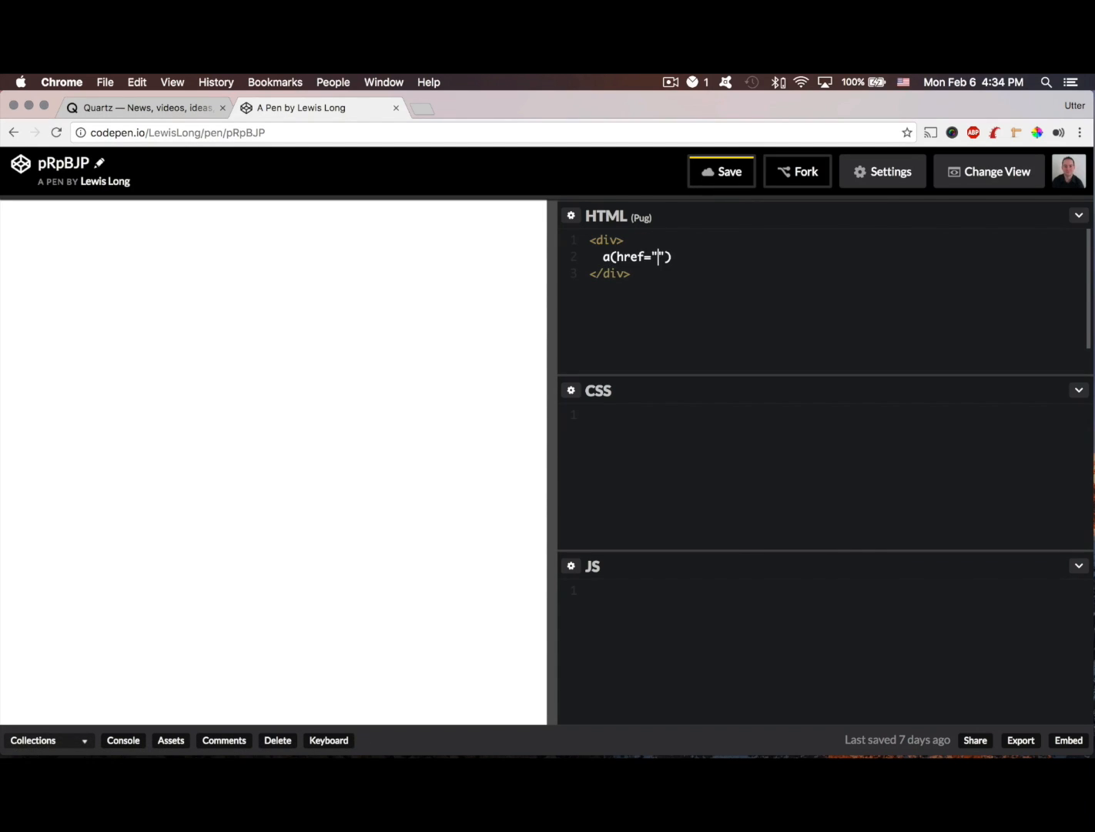
key(Backspace)
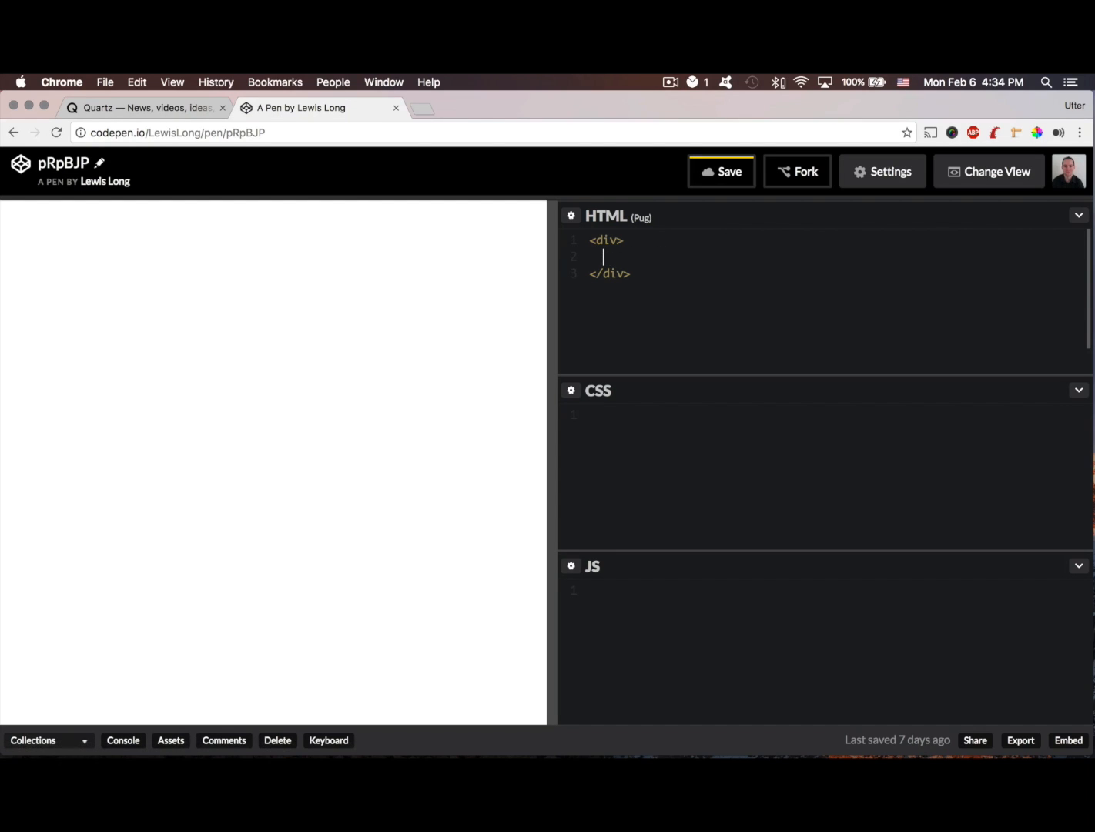
text(<a></a>)
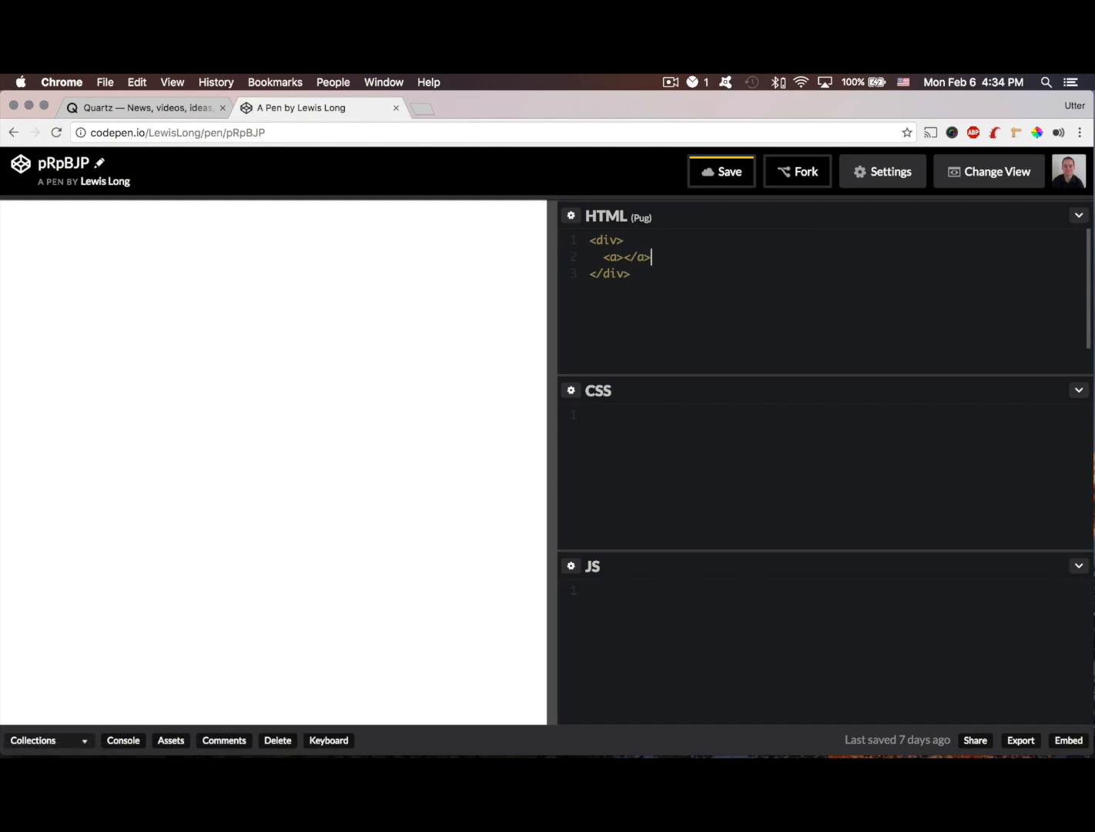
click(630, 275)
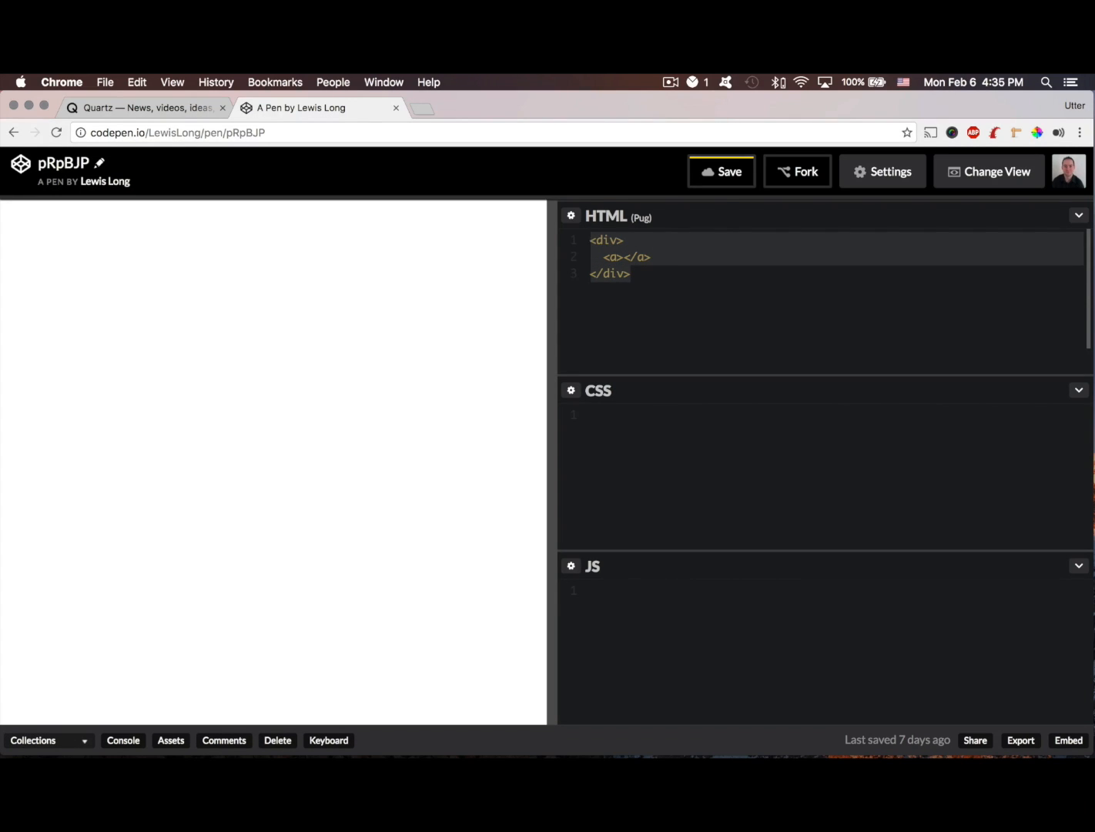
text(di)
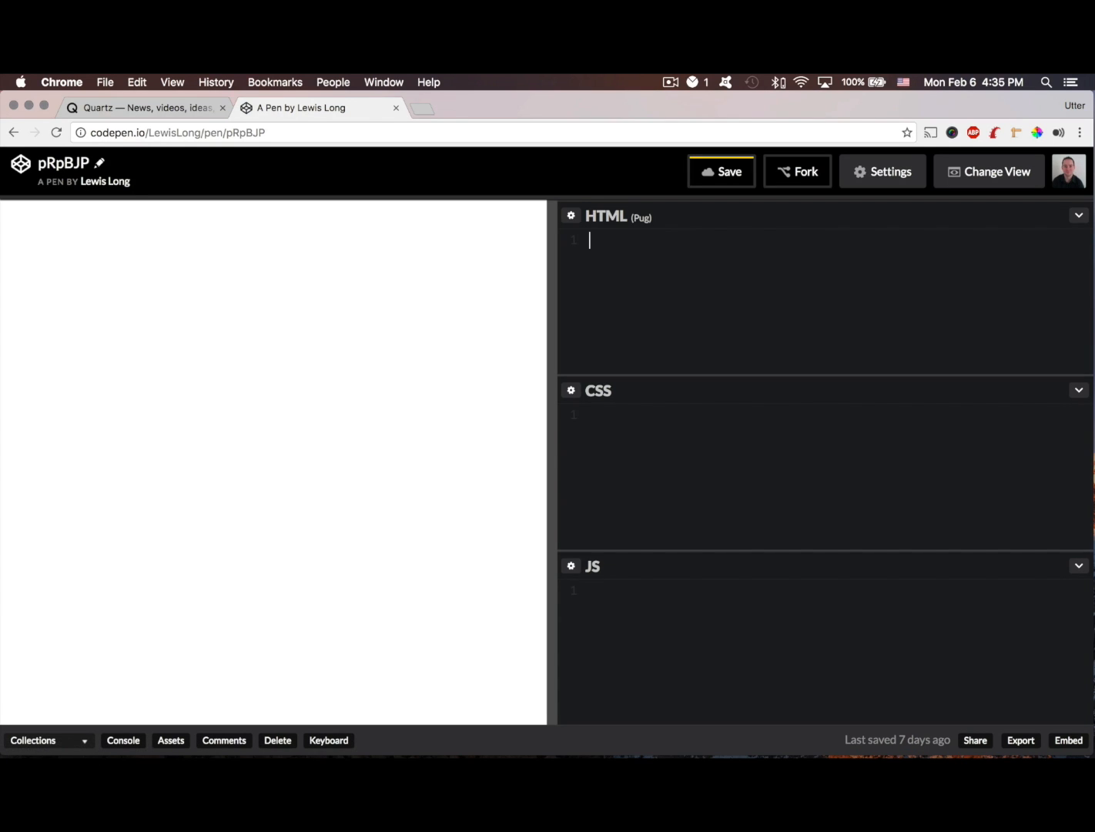
- Write the Pug line nav.main-nav in the HTML panel
text(nav()
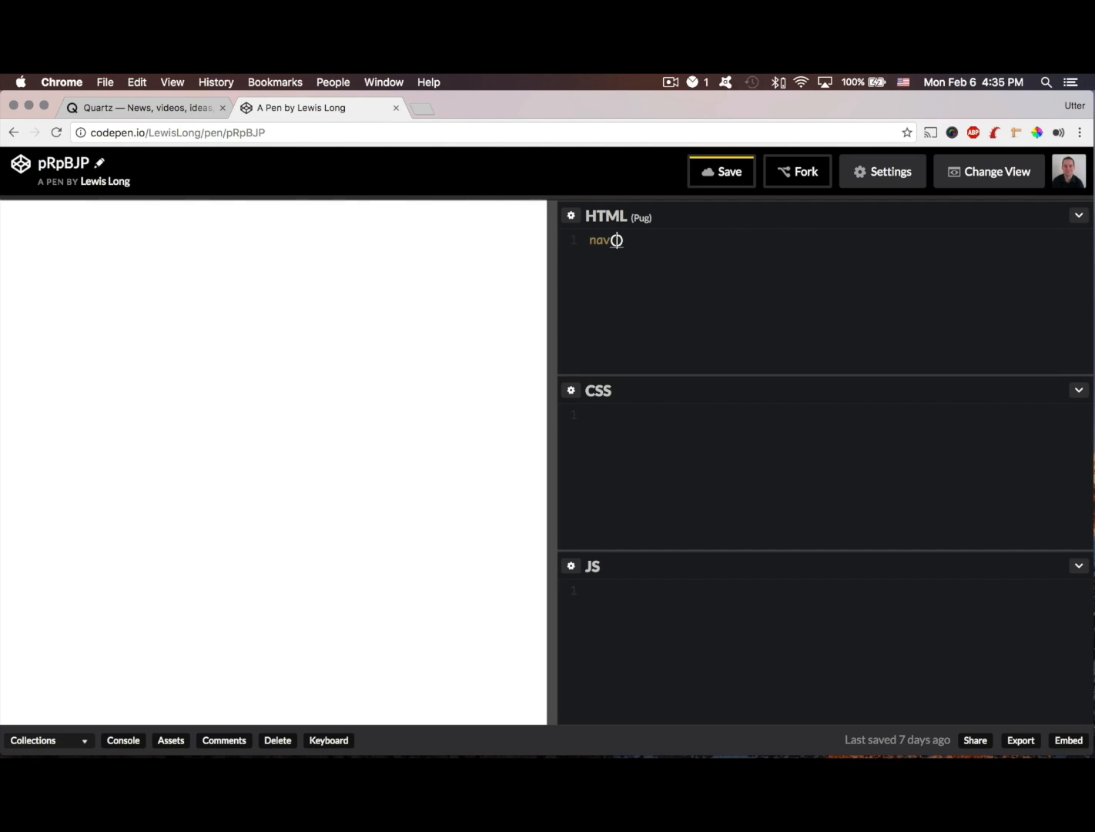
text(.)
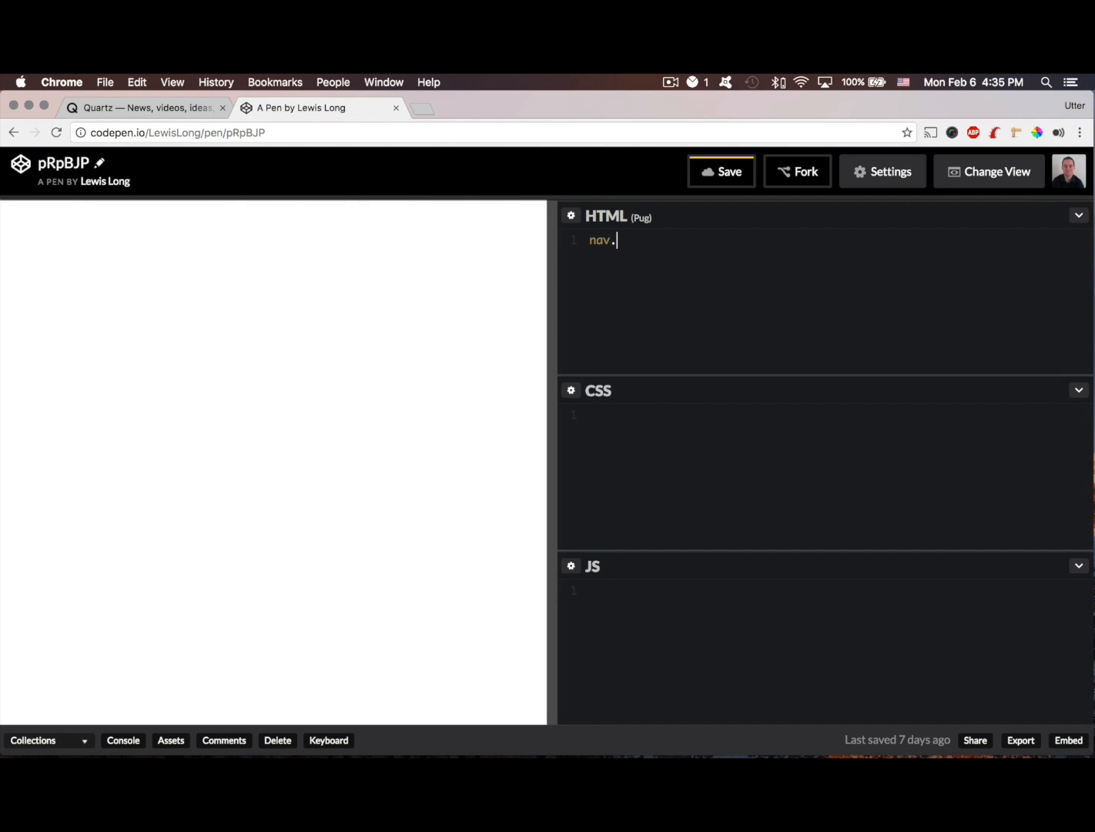
text(main-nav)
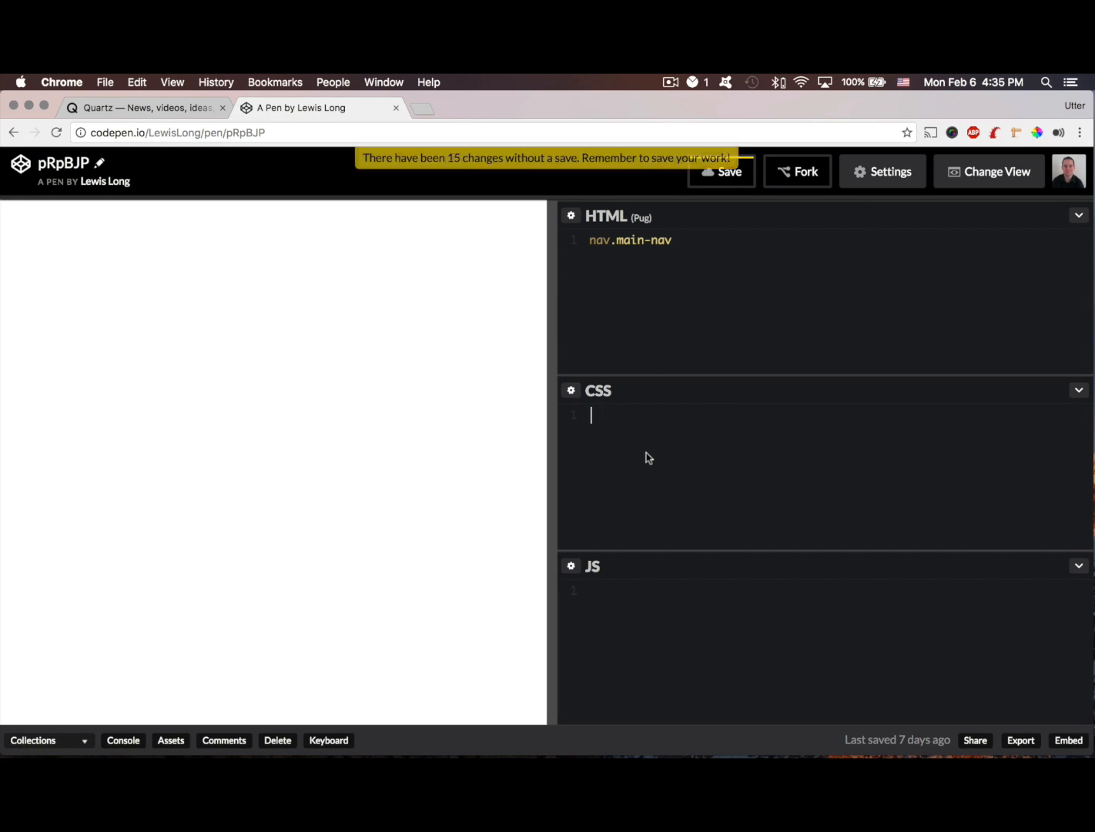
- Style .main-nav as position fixed, width 100% and height 100px
text(.mai)
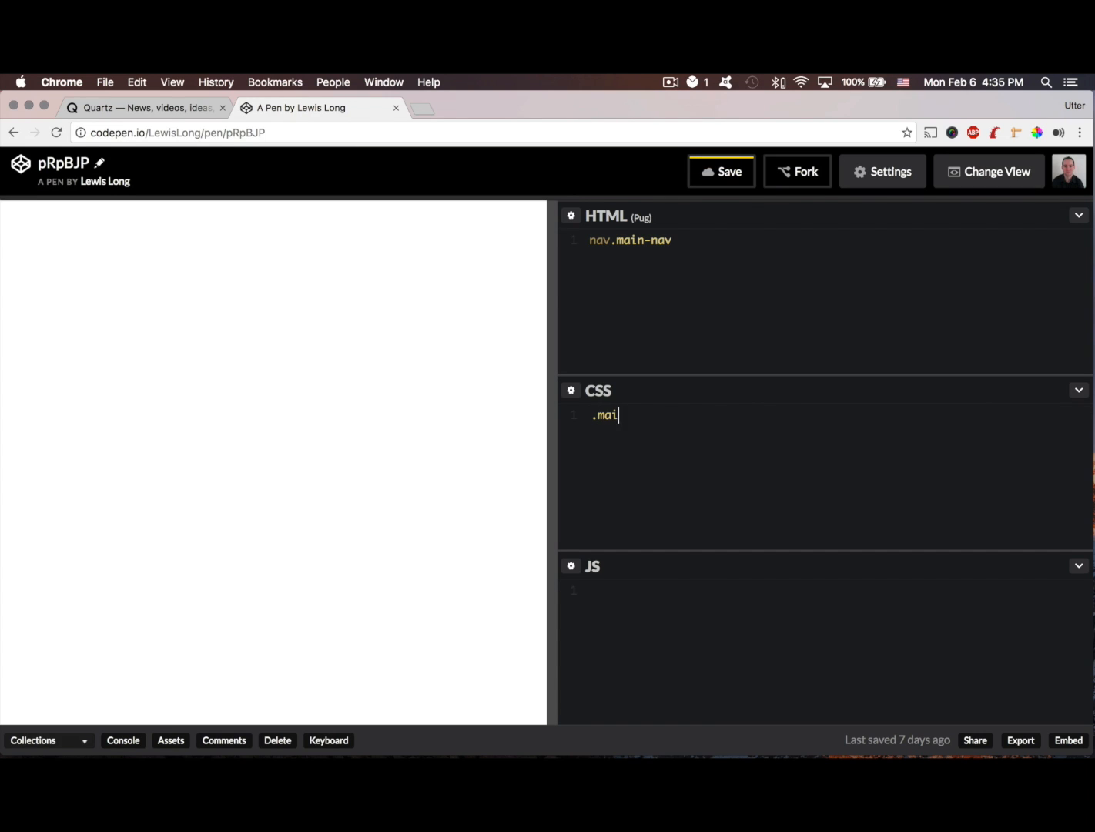
text(n-nav {)
text(pos)
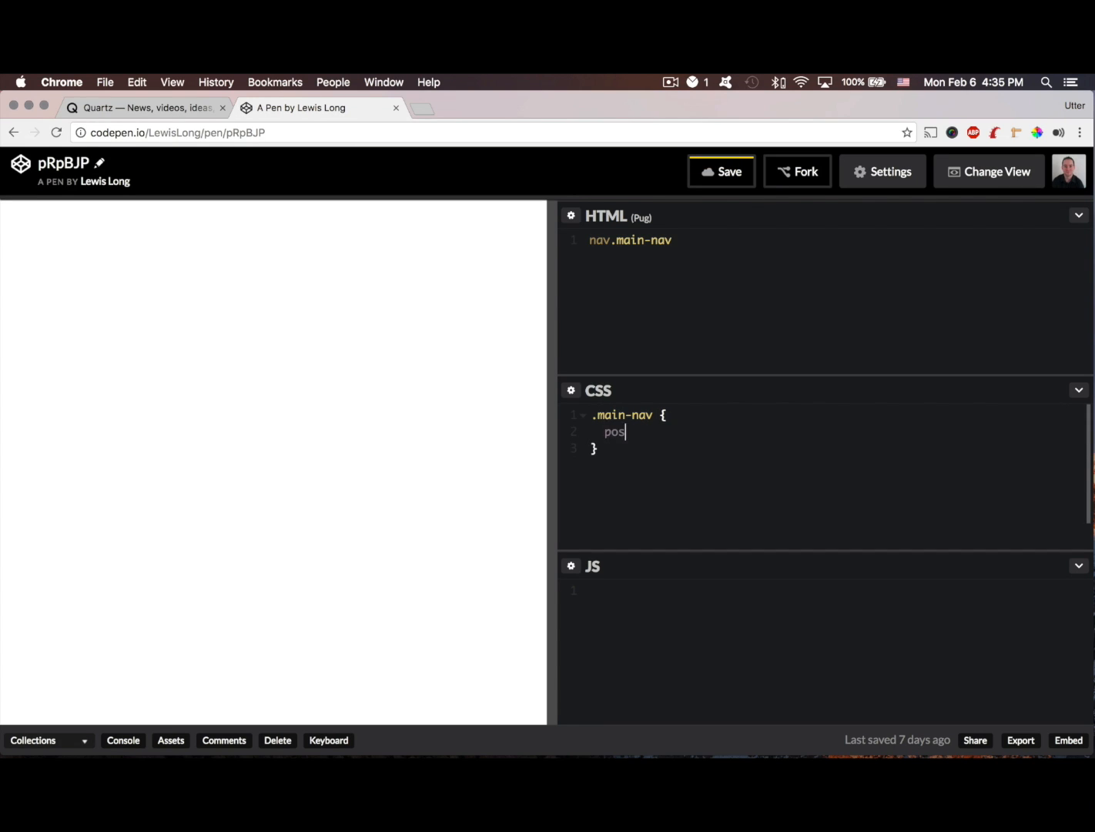
text(ition: fixed;)
text(width)
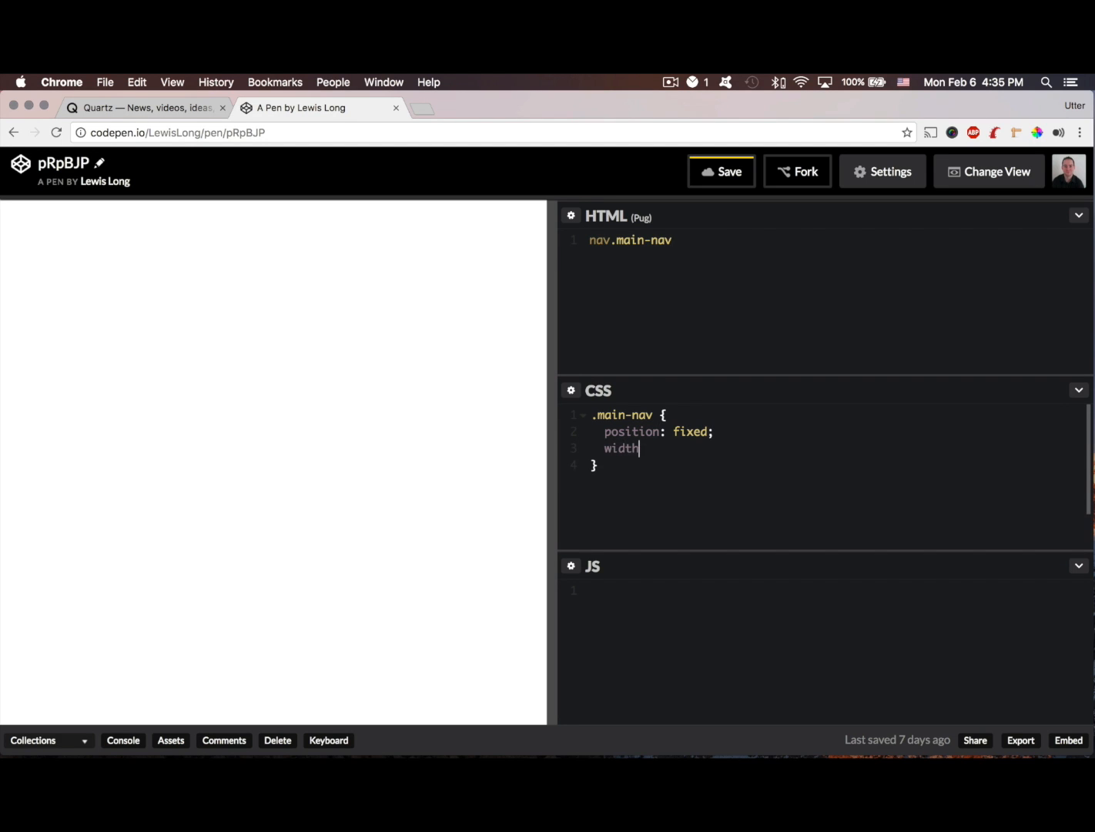
text(: 100%)
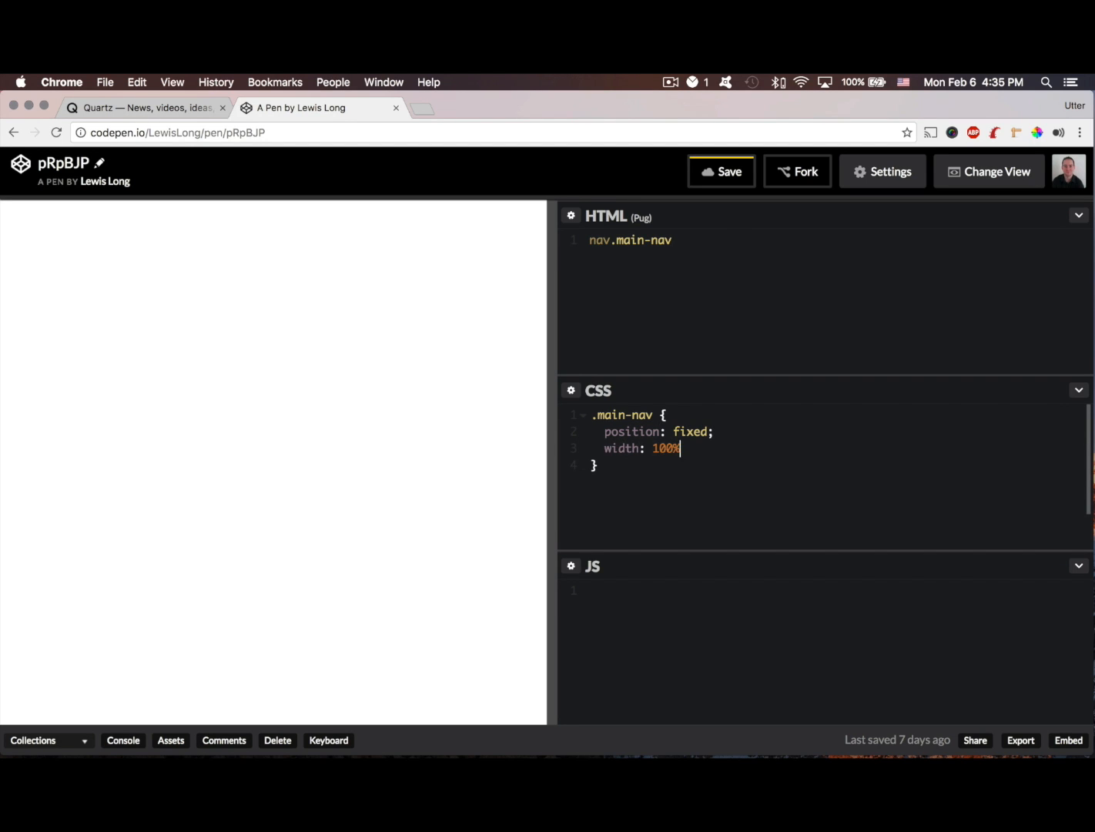
text(hei)
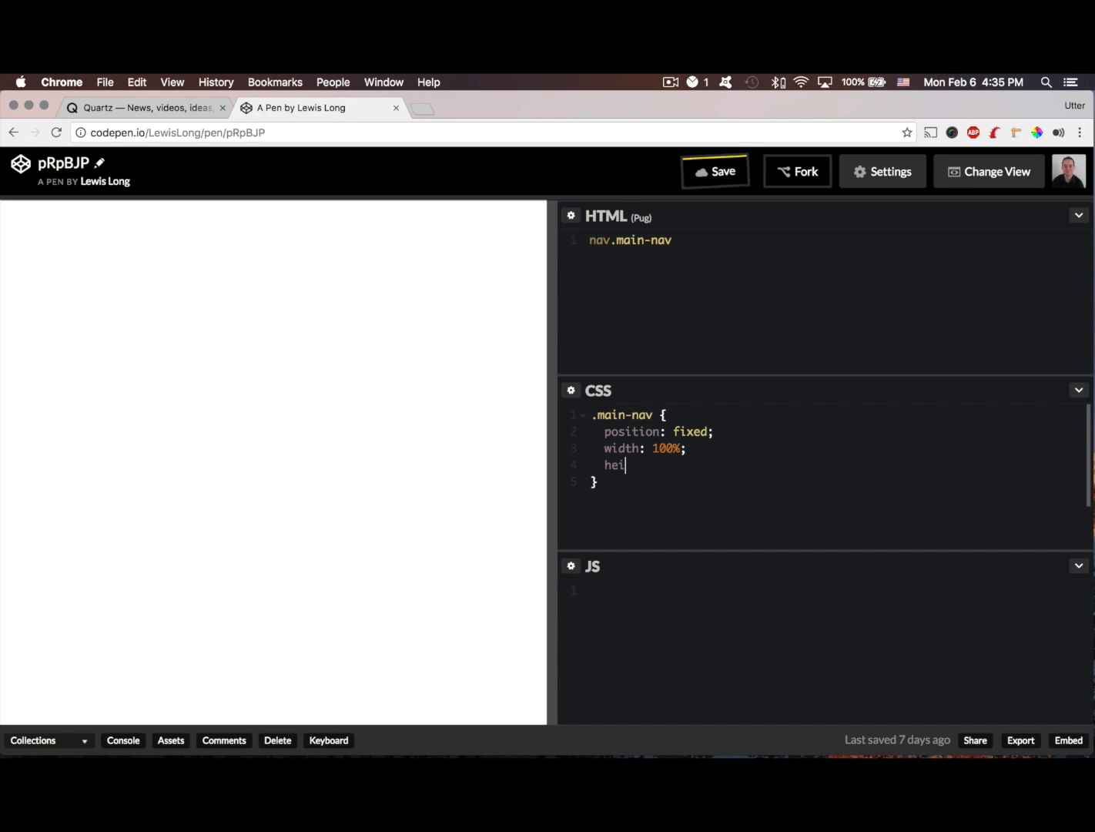
text(ght:)
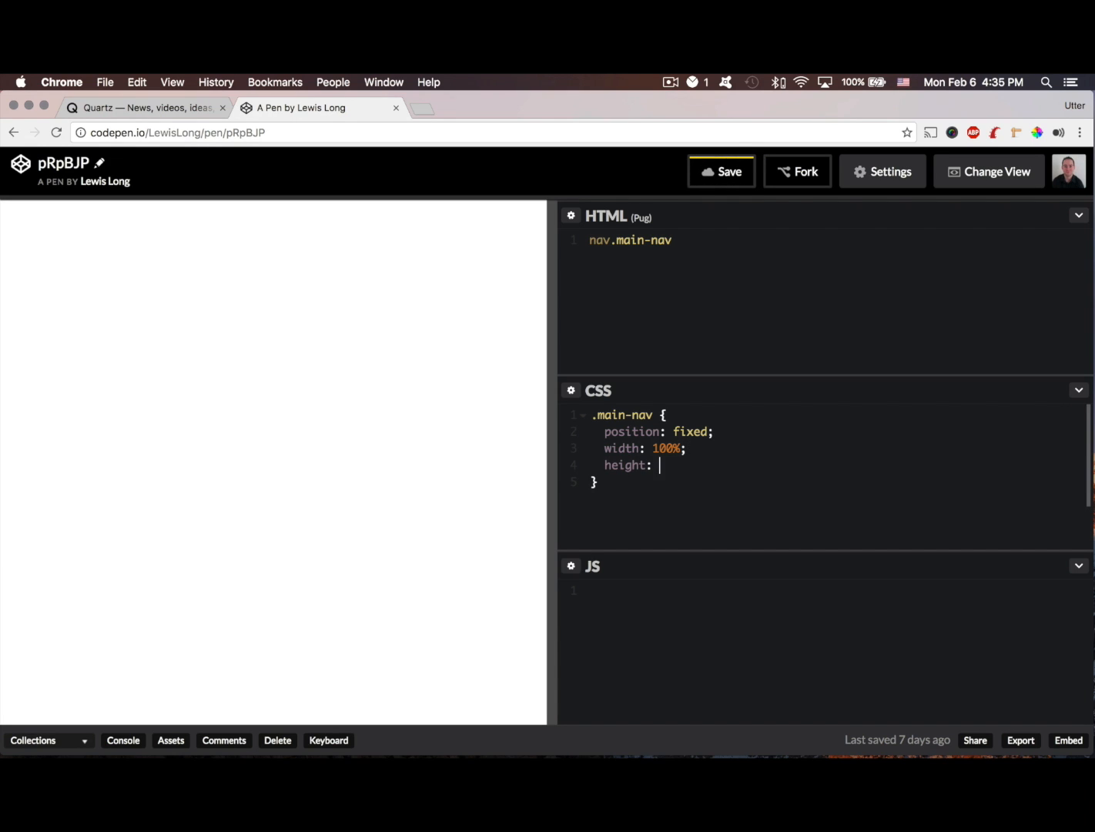
text(100px;)
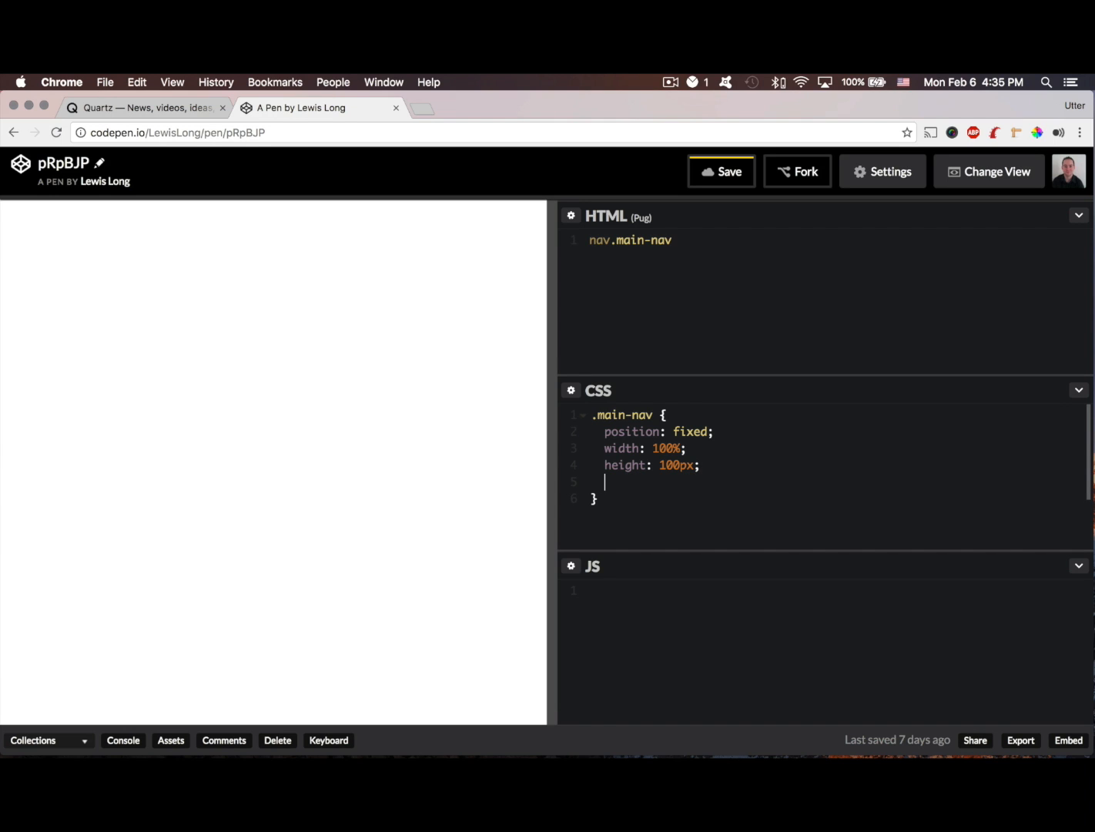
- Give .main-nav a border-bottom of 1px solid #ccc
text(bor)
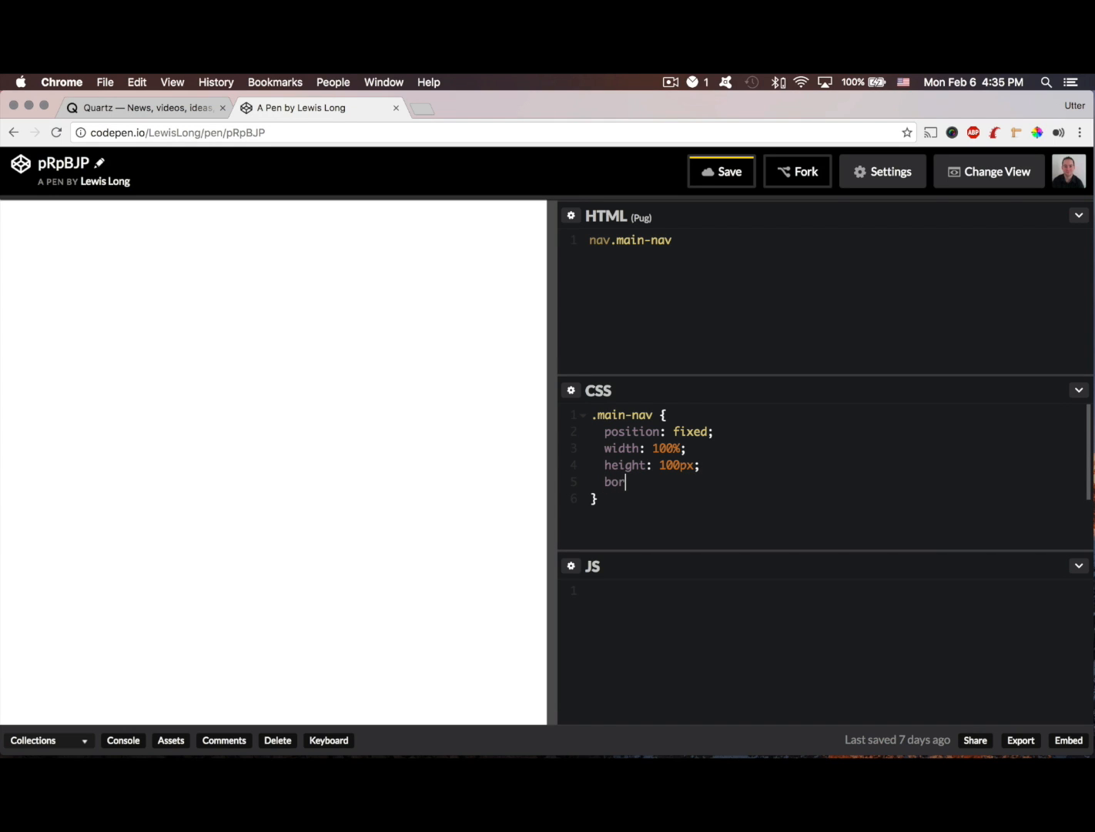
text(der-bo)
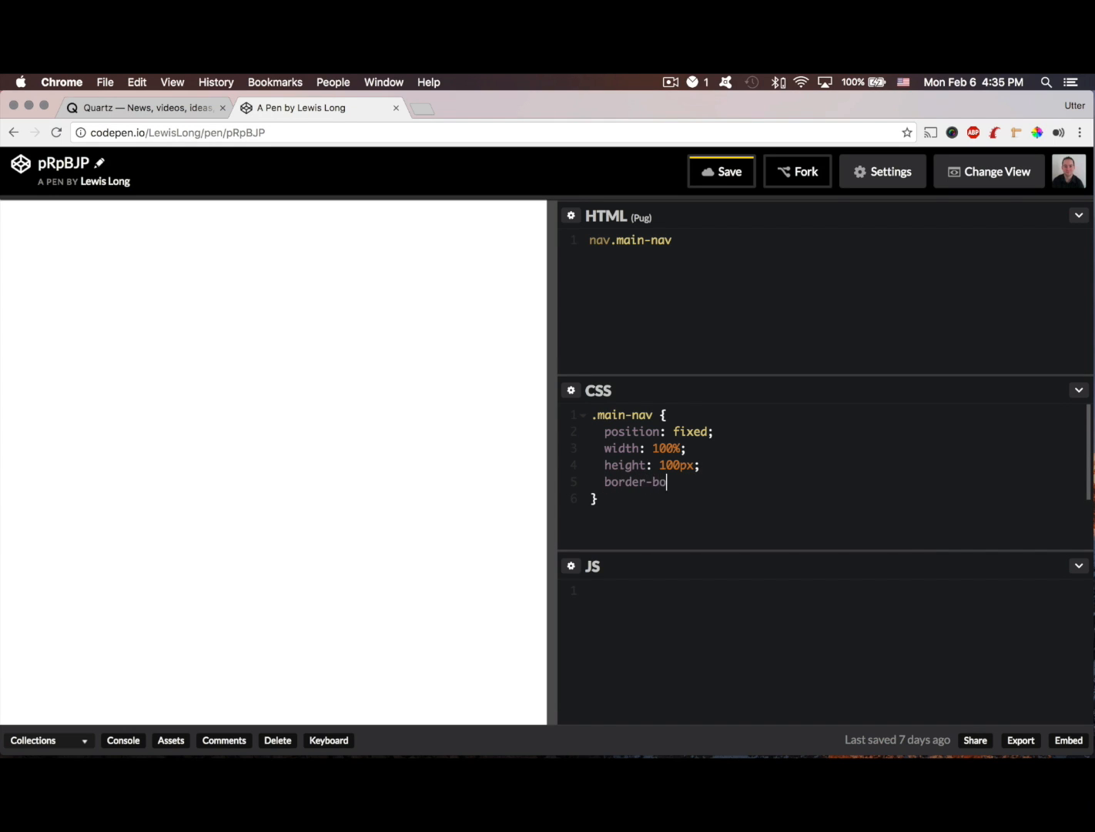
text(ttom: 1px)
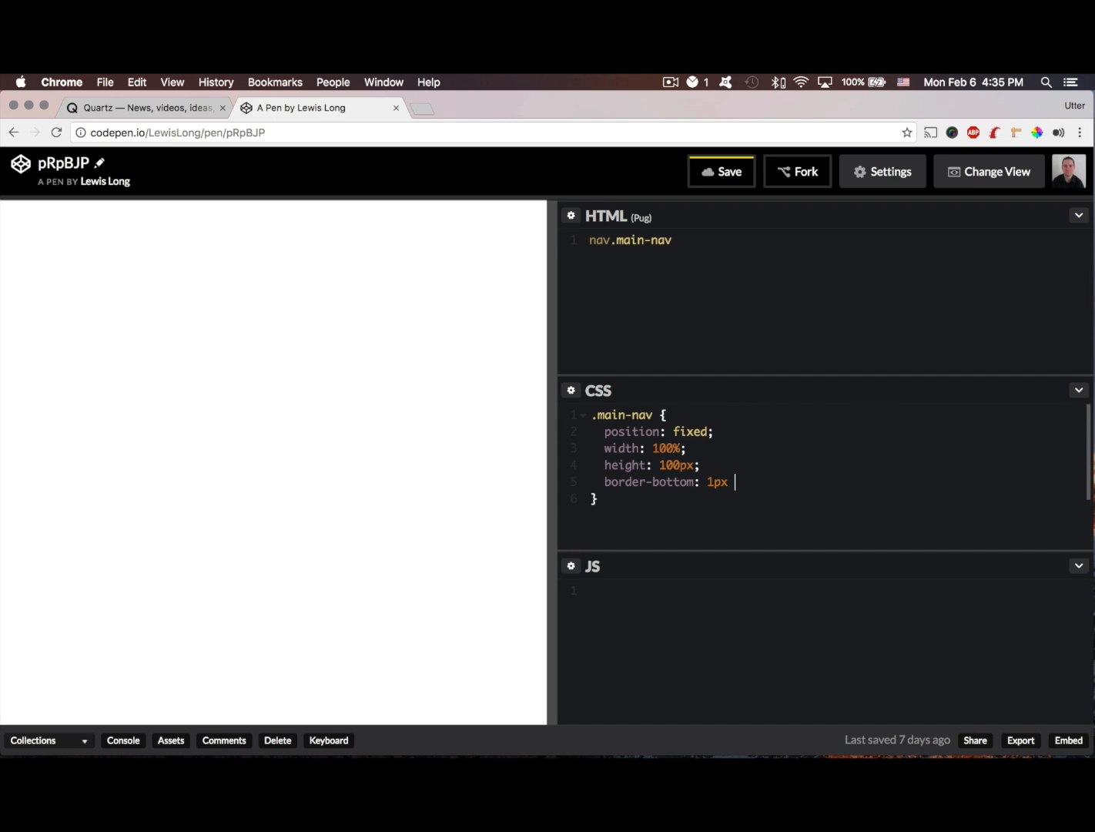
text(solid #)
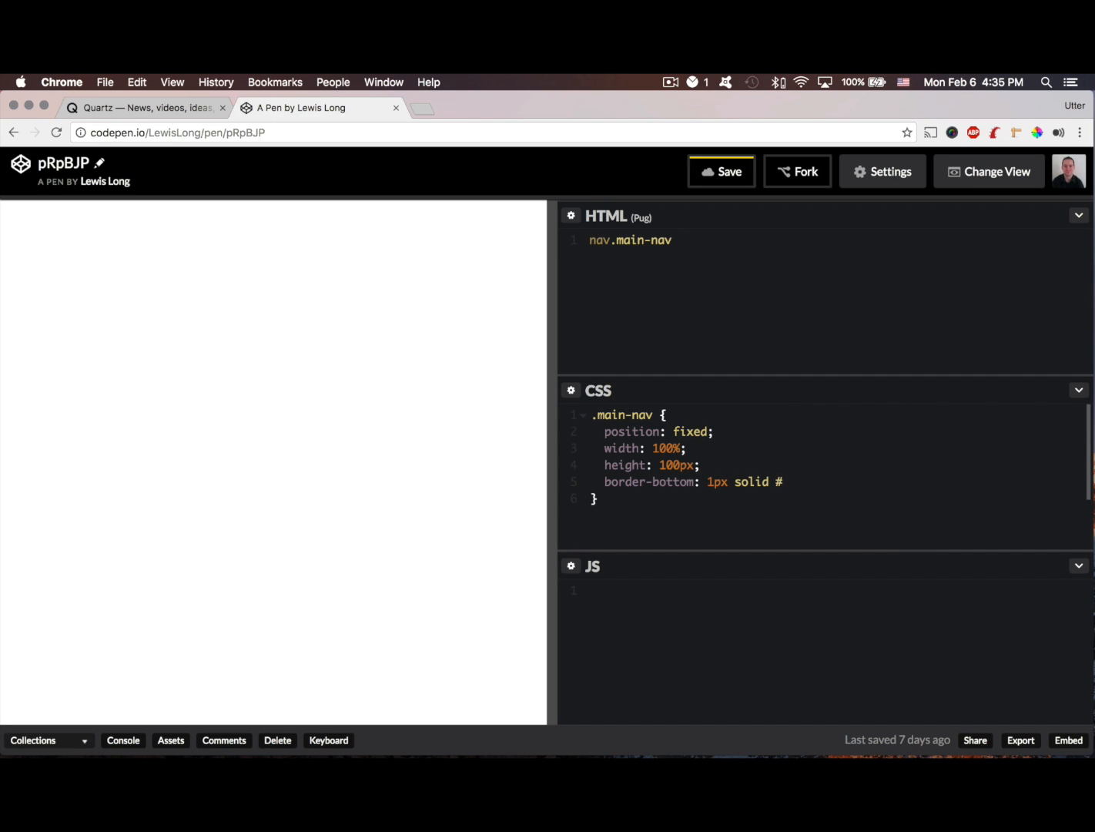
text(ccc;)
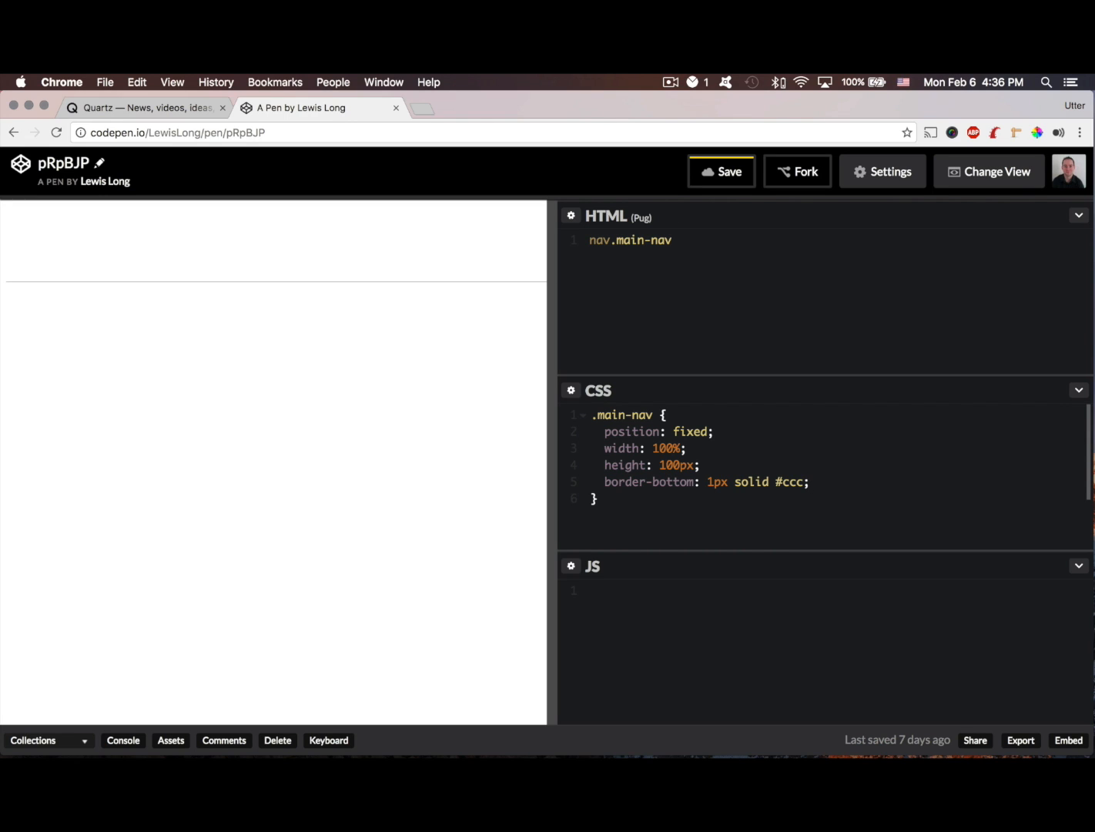
mouse_move(355, 450)
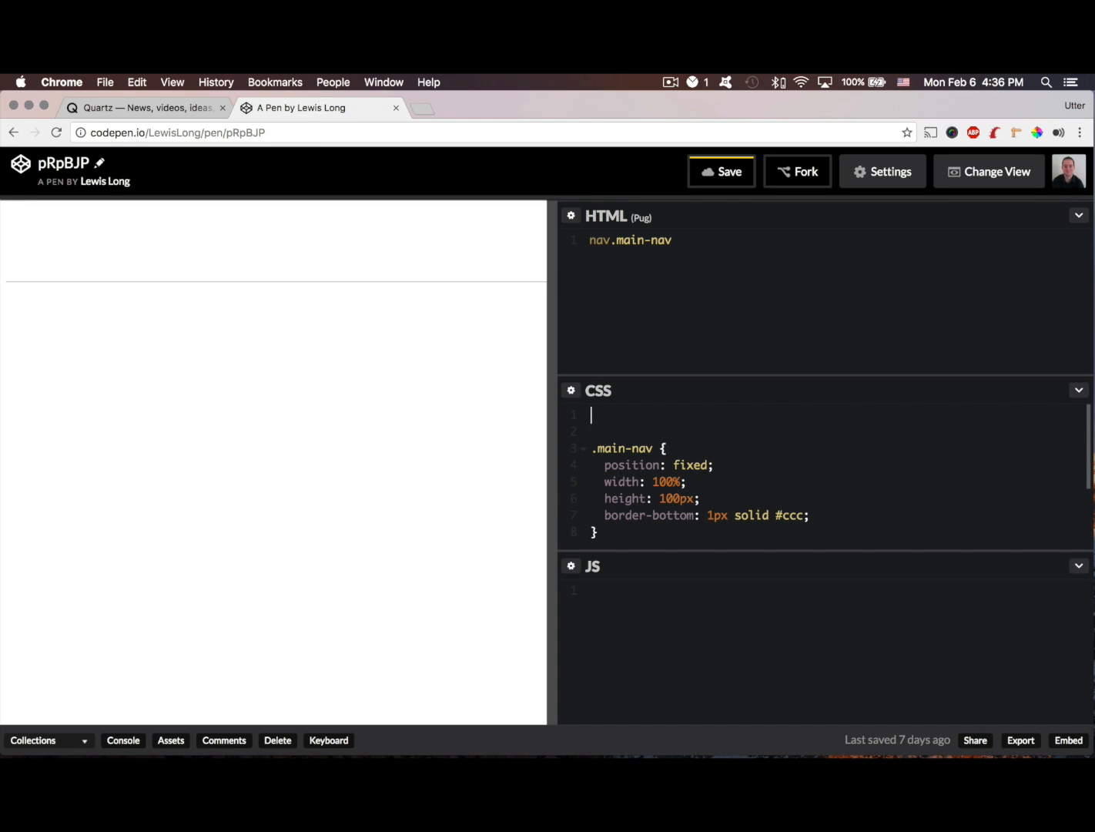
- Add a universal rule setting box-sizing to border-box
text(* P b)
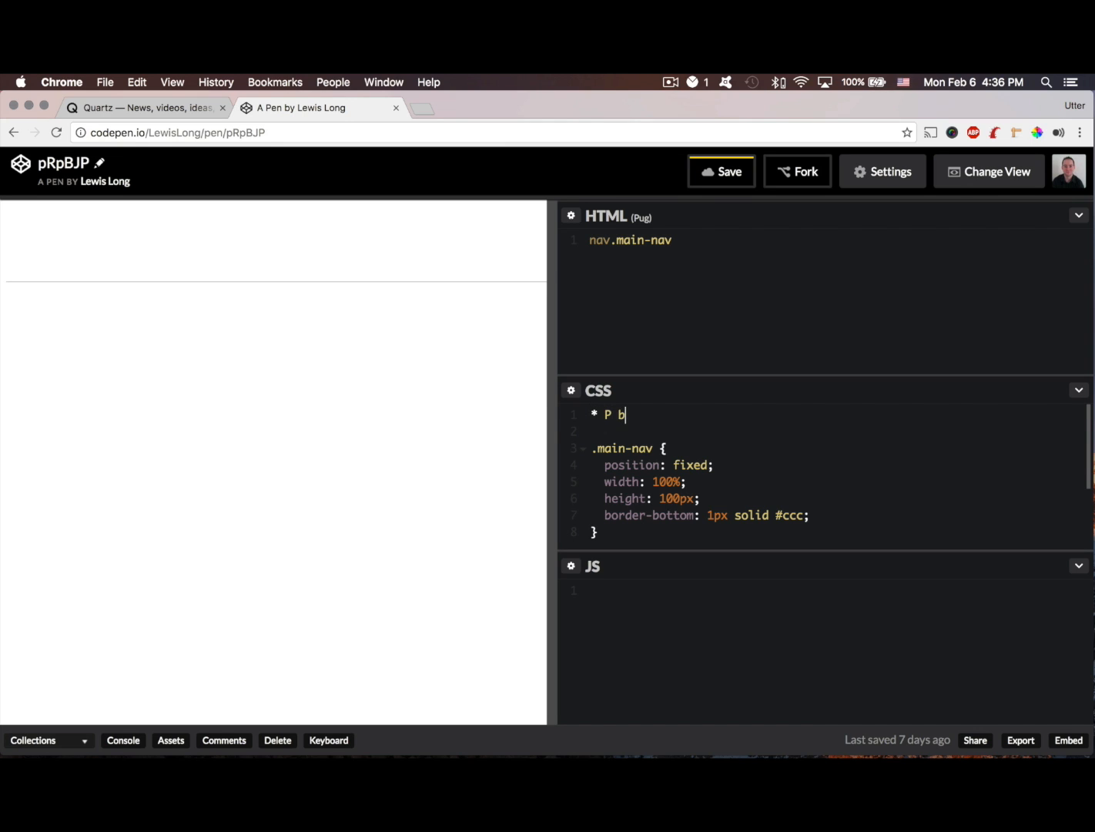
text({})
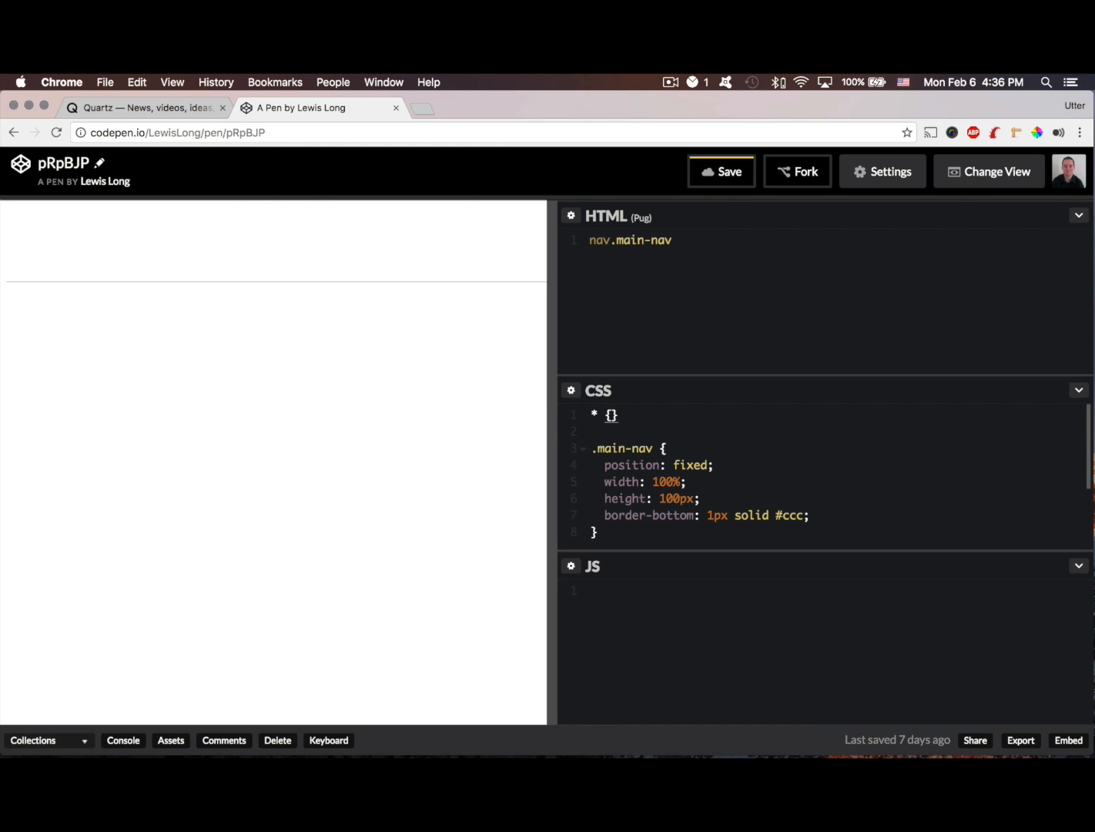
click(595, 416)
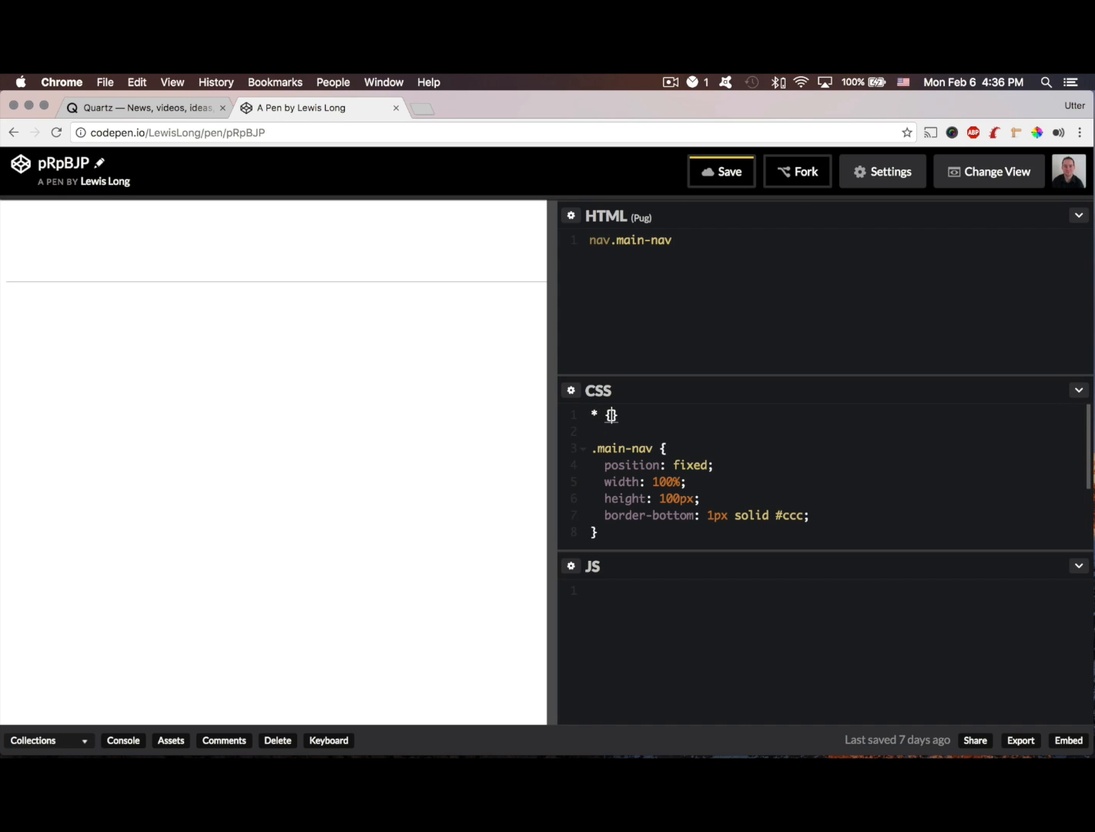
text(box-sizing)
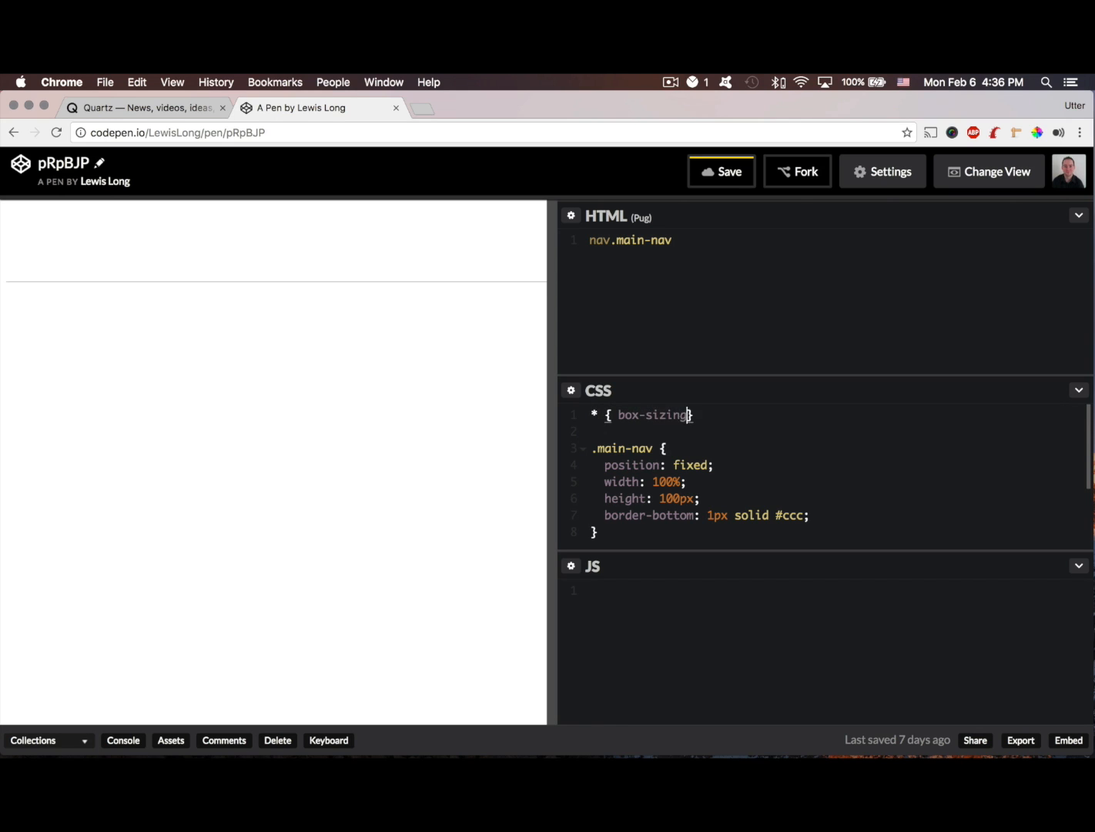
text(: border-box)
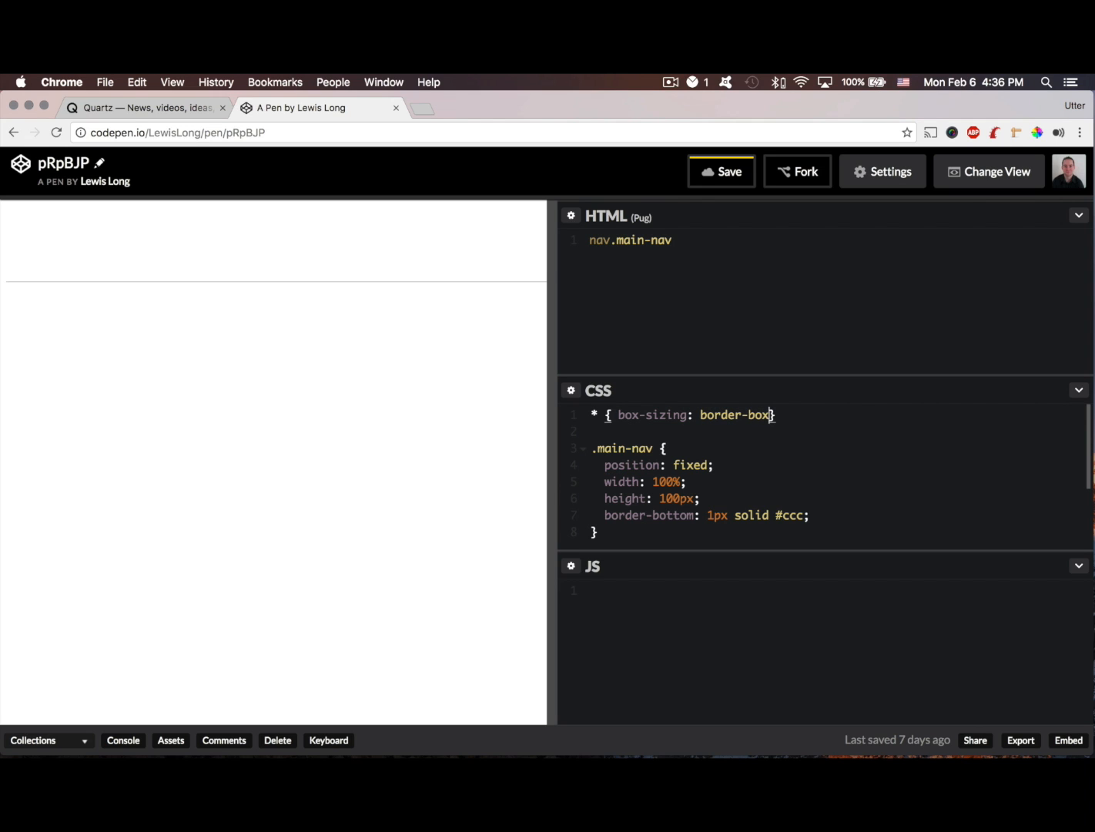
text(; })
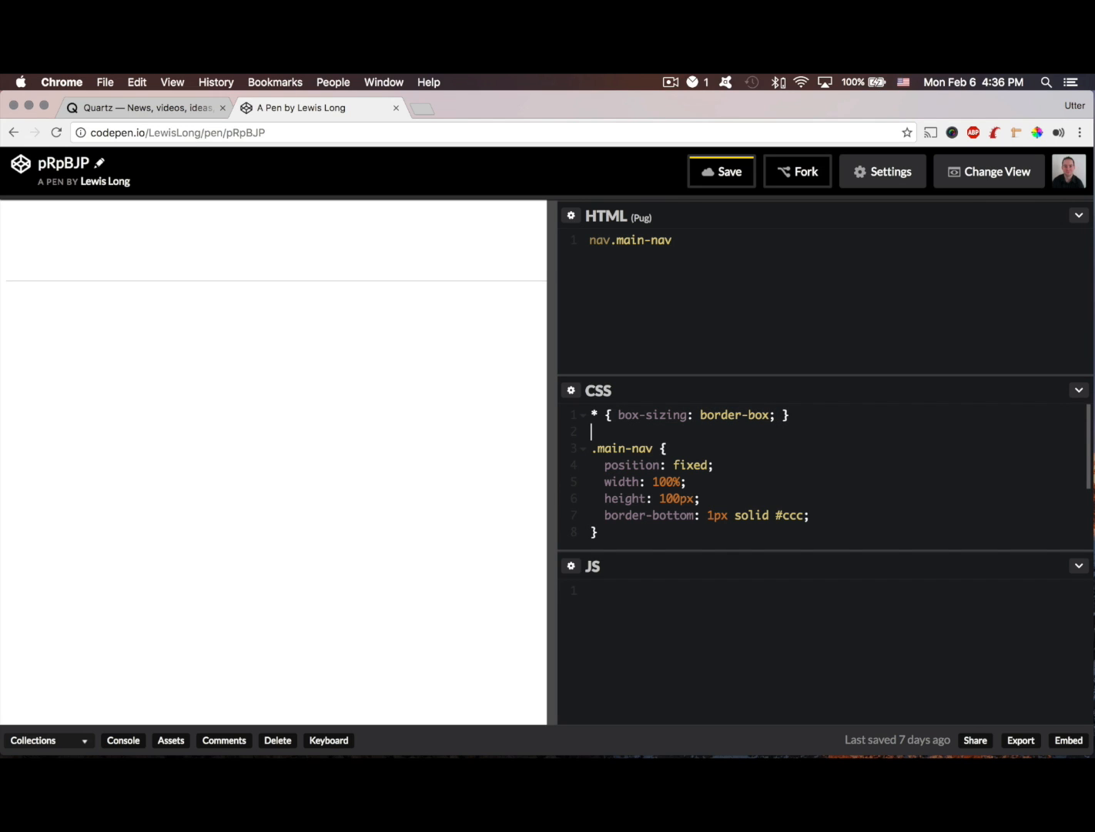
- Add an html, body rule with margin 0
text(html)
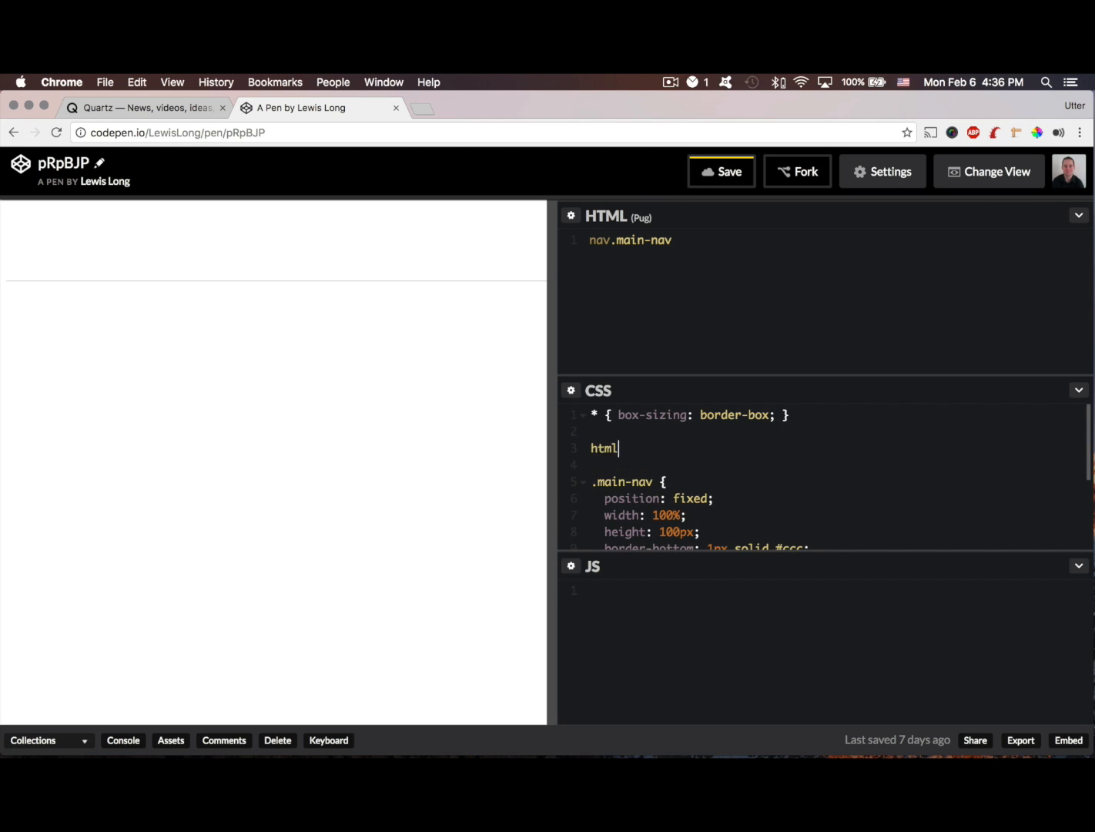
text(,body {)
click(836, 465)
text(margin)
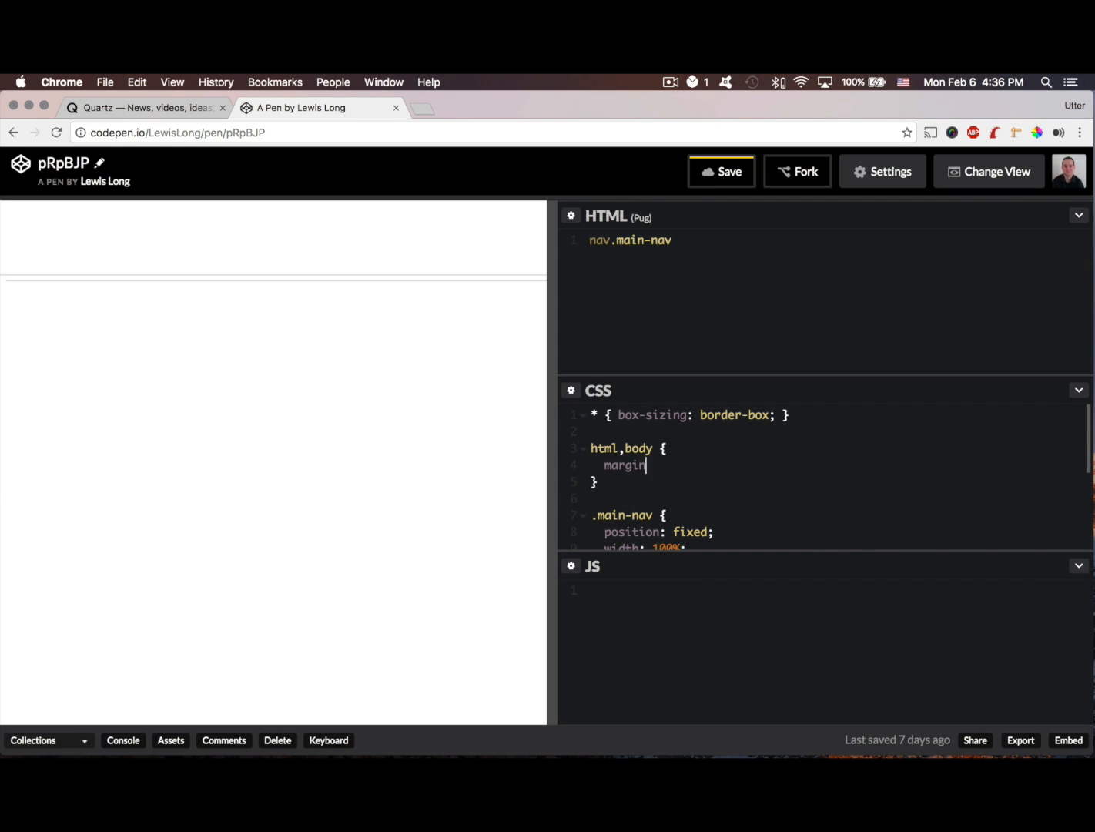
text(: 0;)
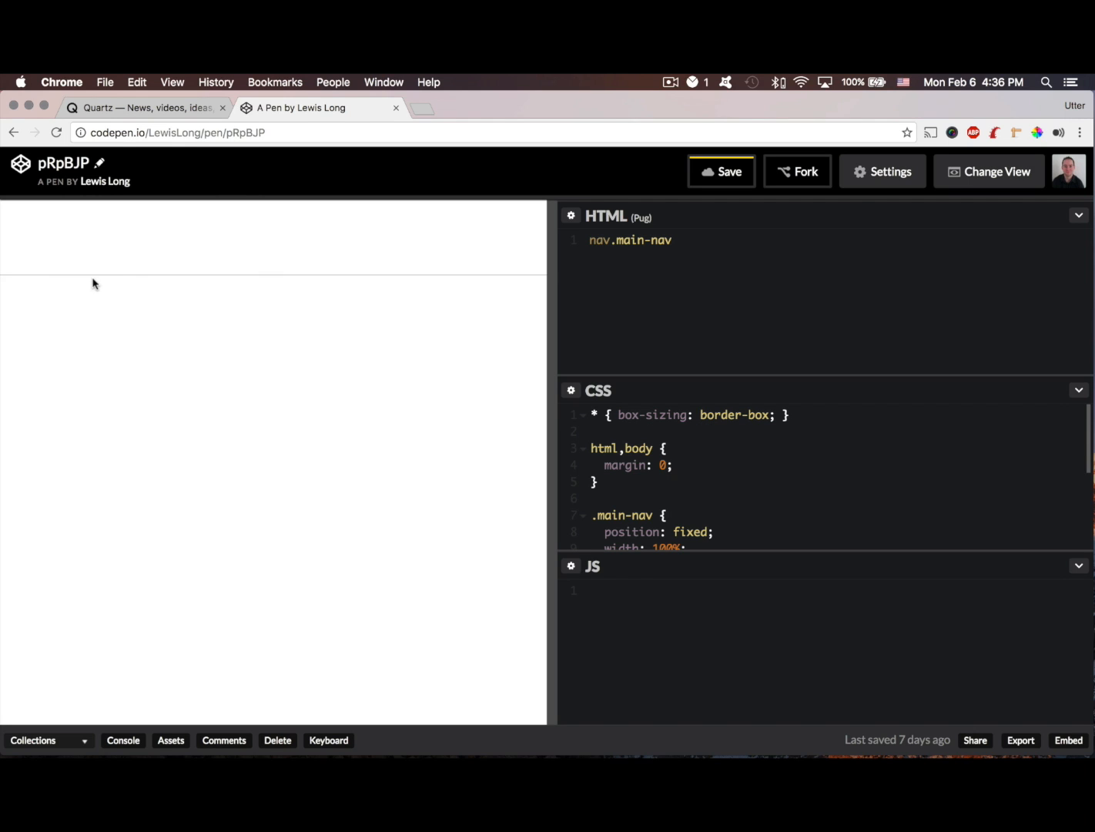
mouse_move(405, 277)
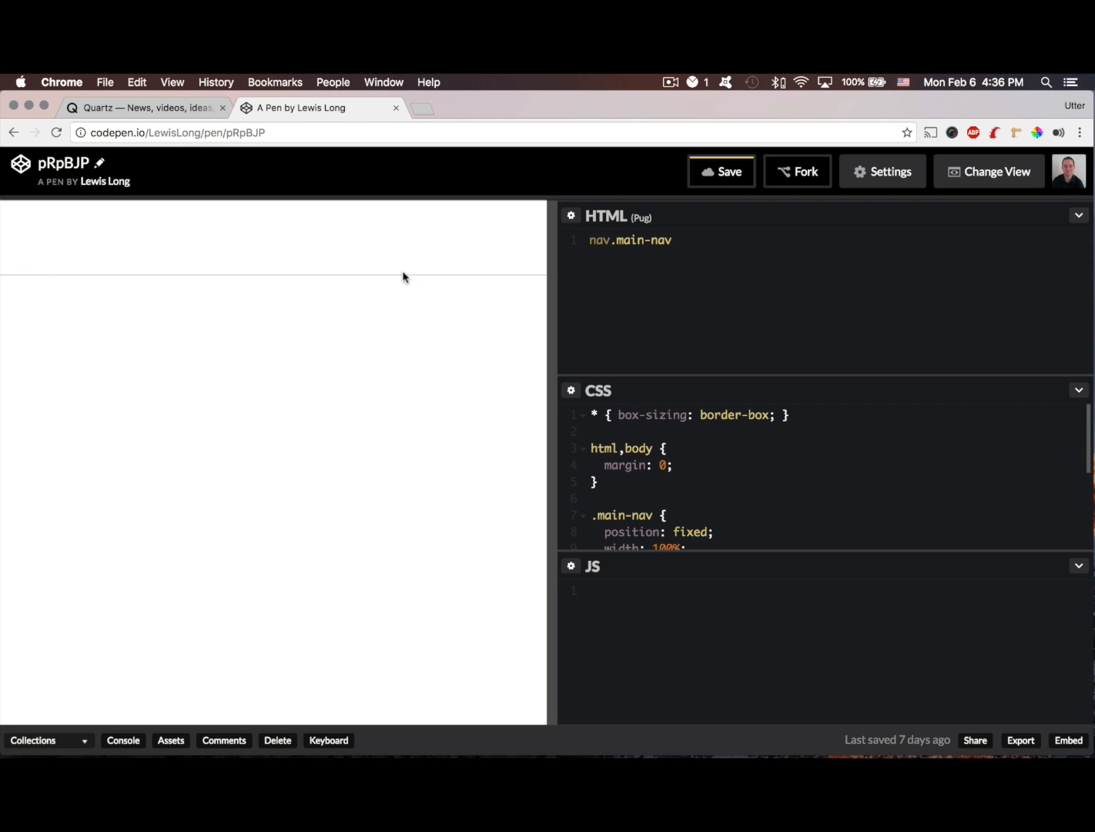
mouse_move(522, 496)
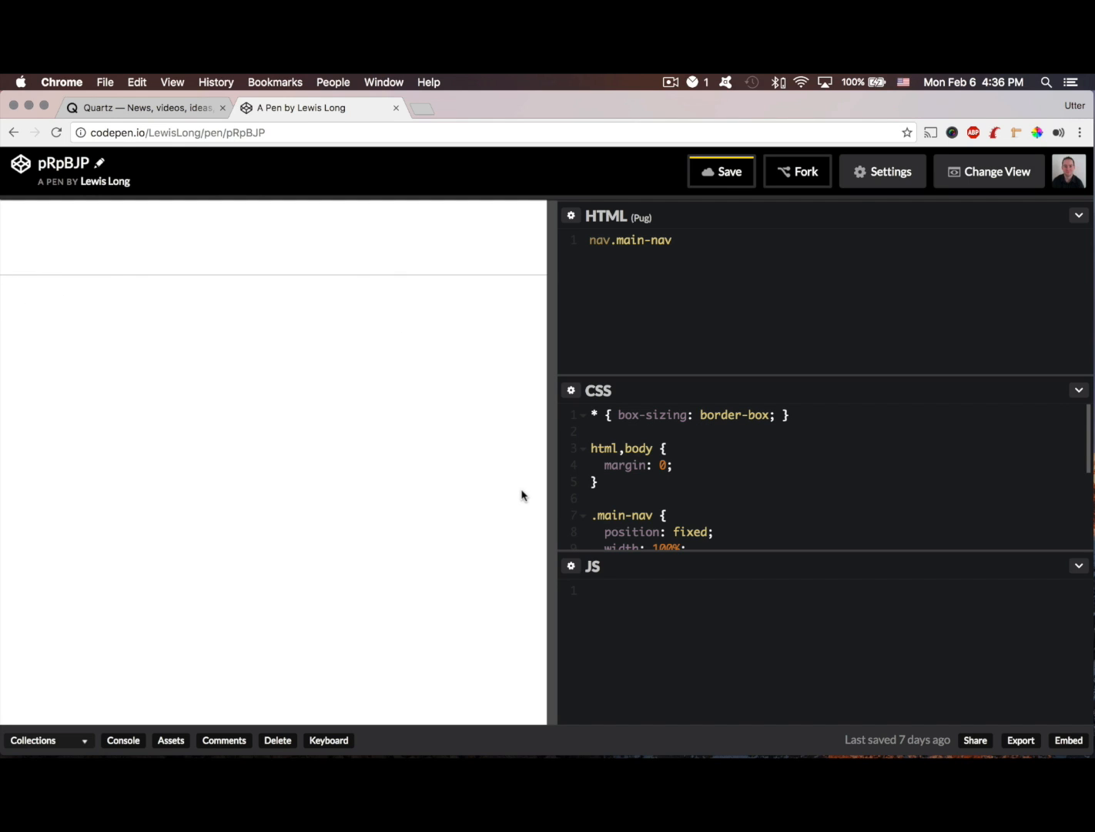
- Nest a link a(href="#") under nav.main-nav in the Pug markup
click(674, 465)
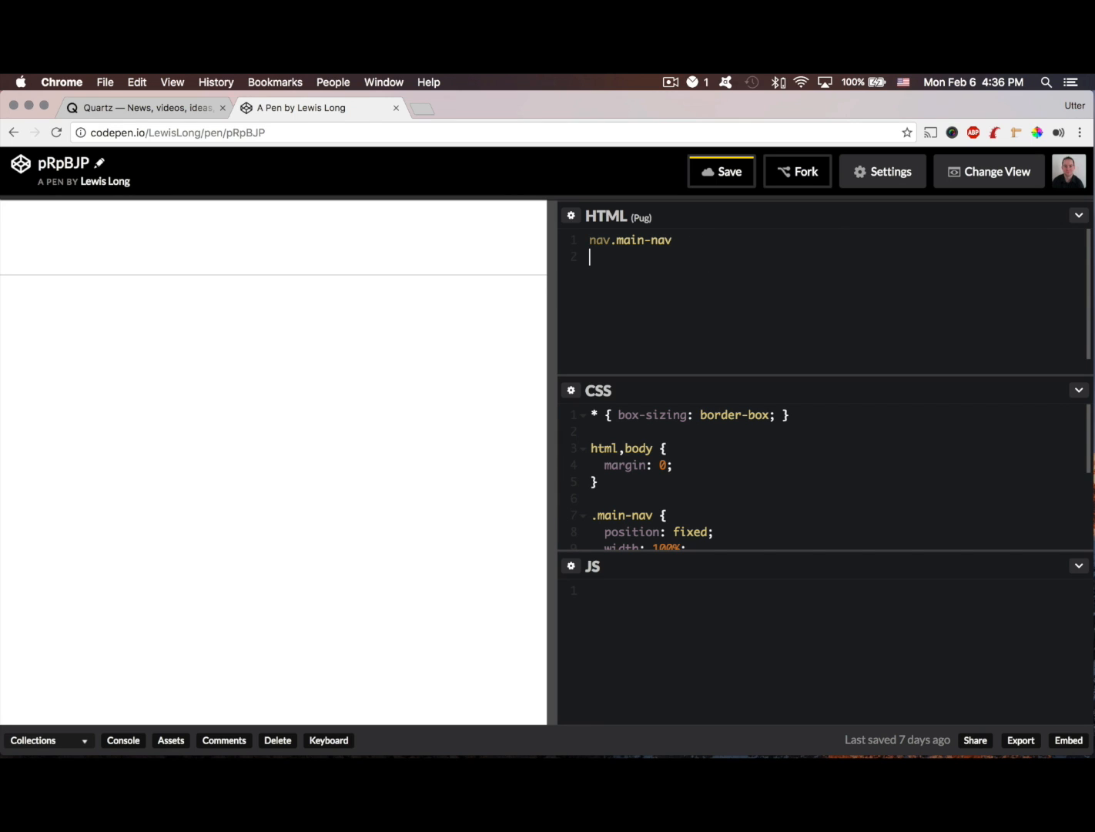
text(a)
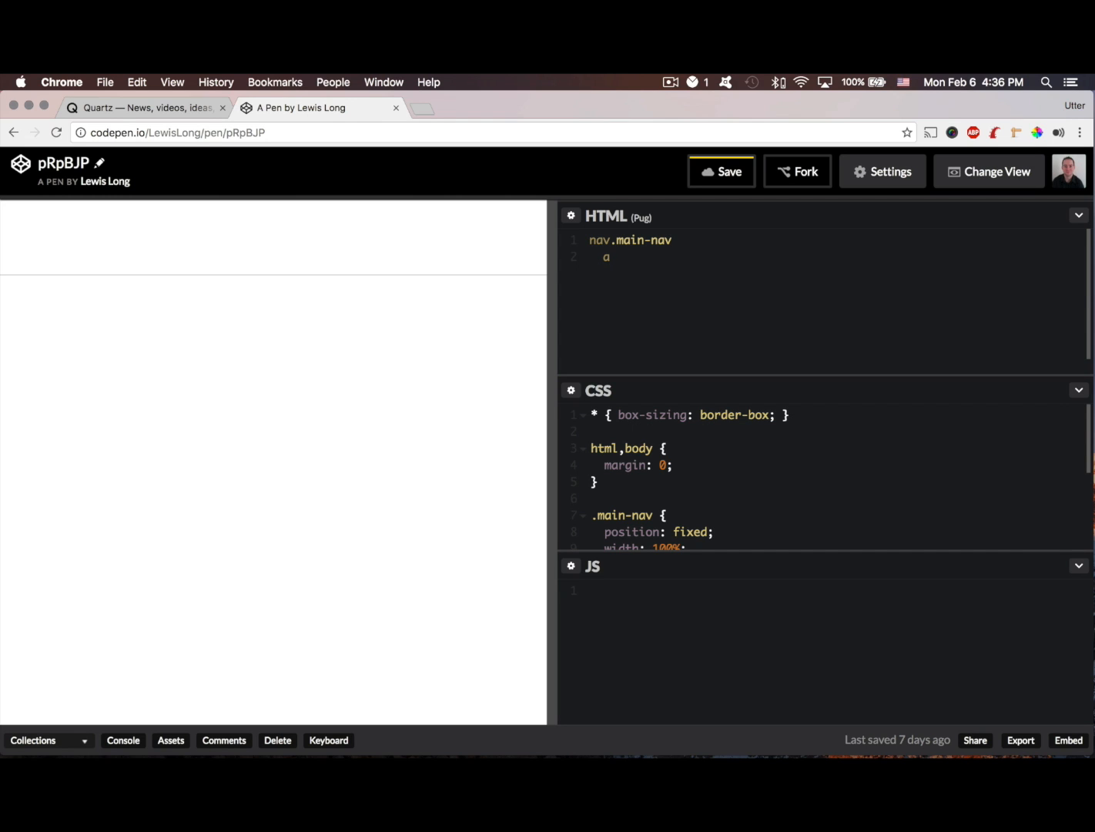
text(('))
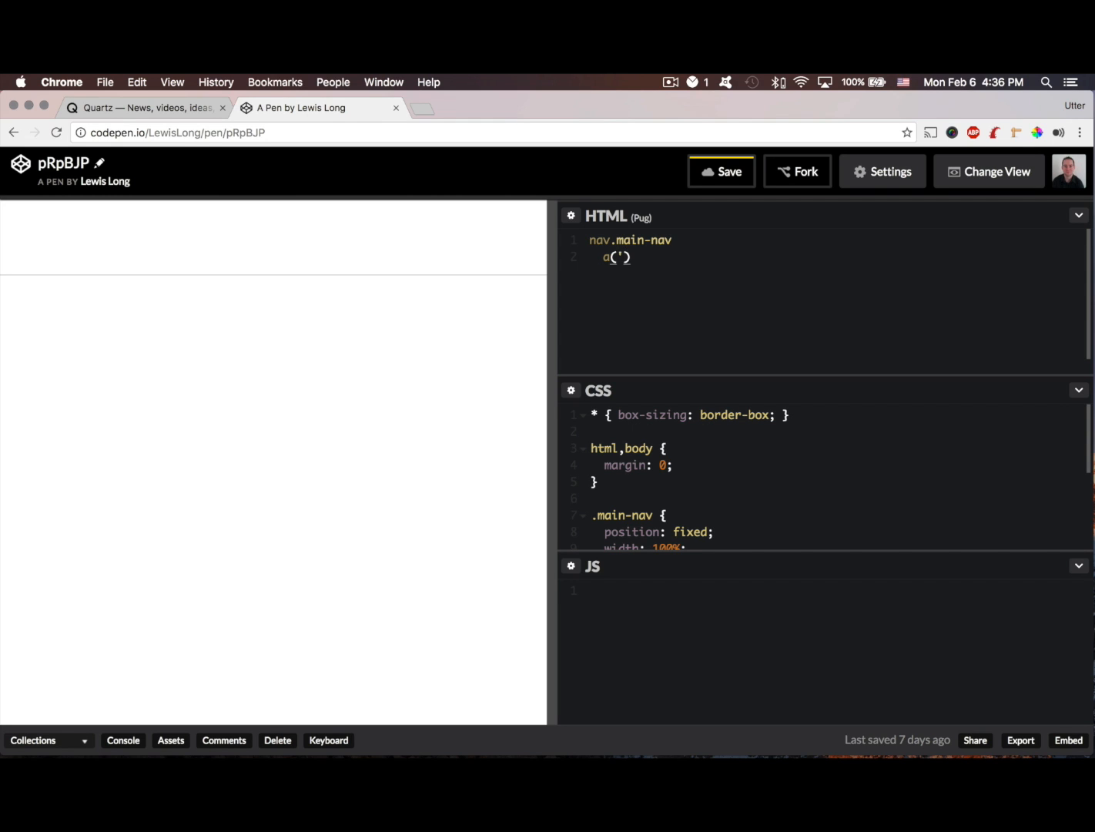
text(href=")
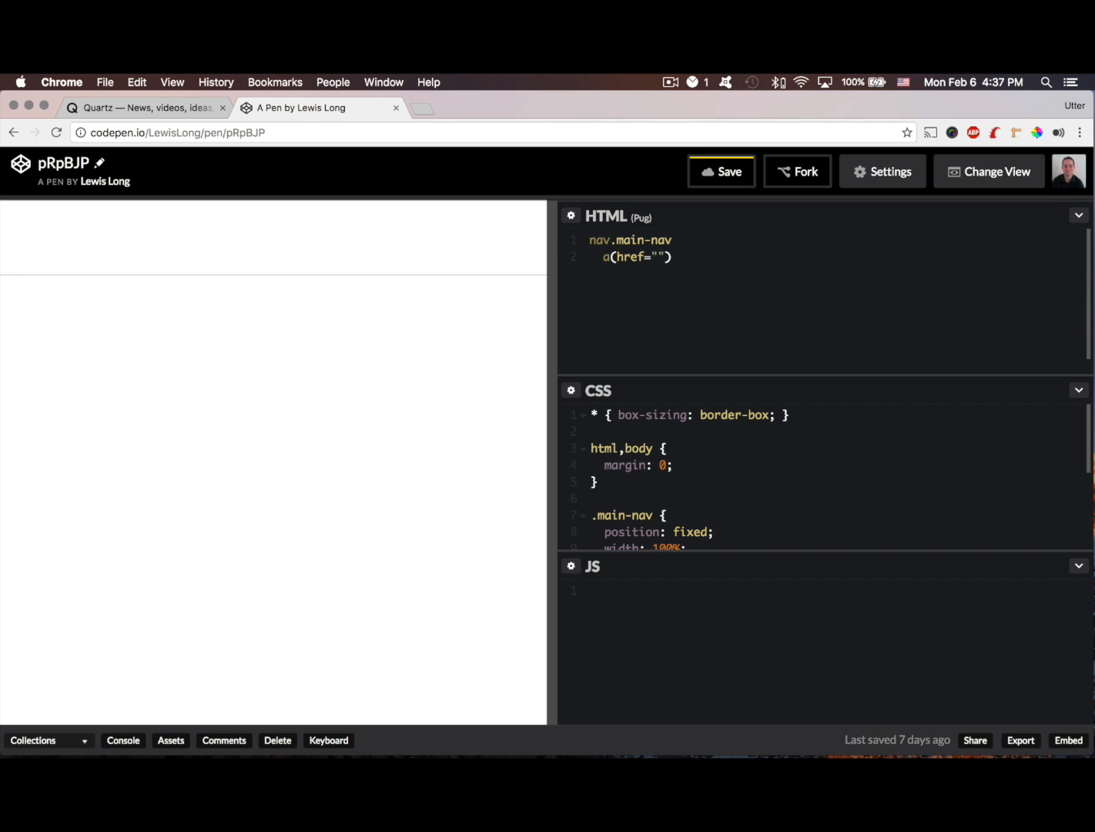
text(#)
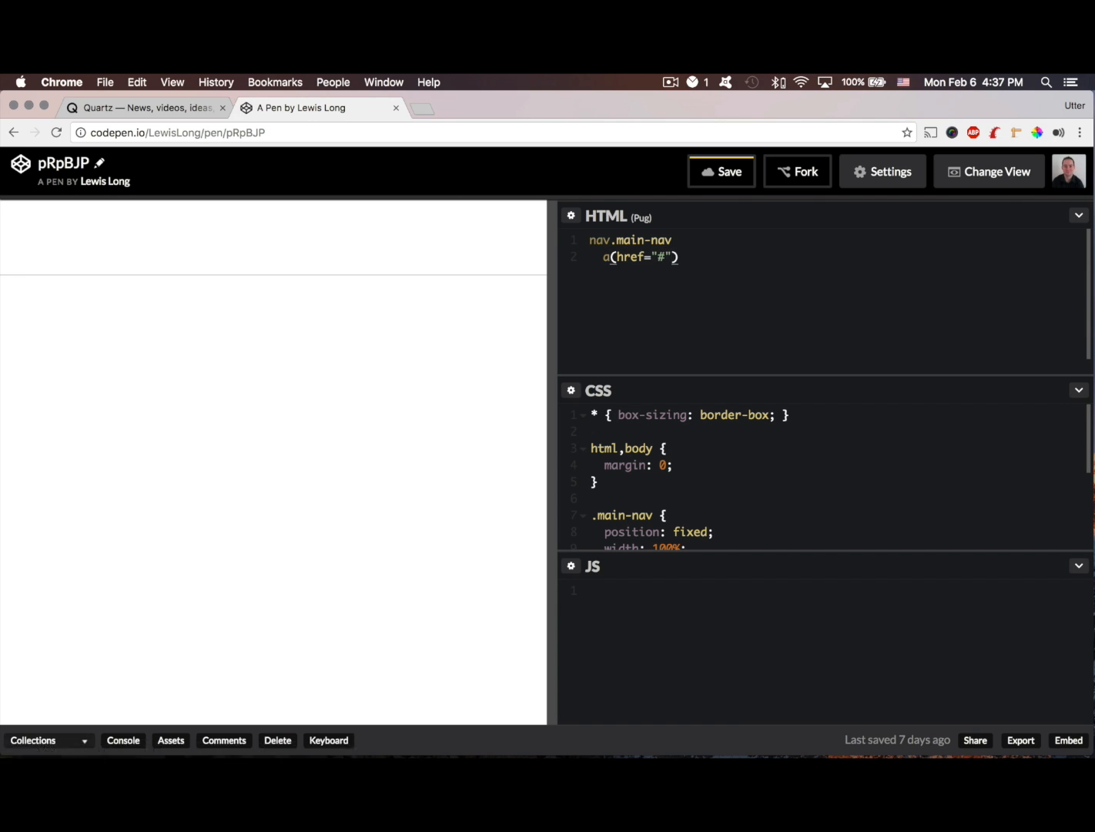
text(,)
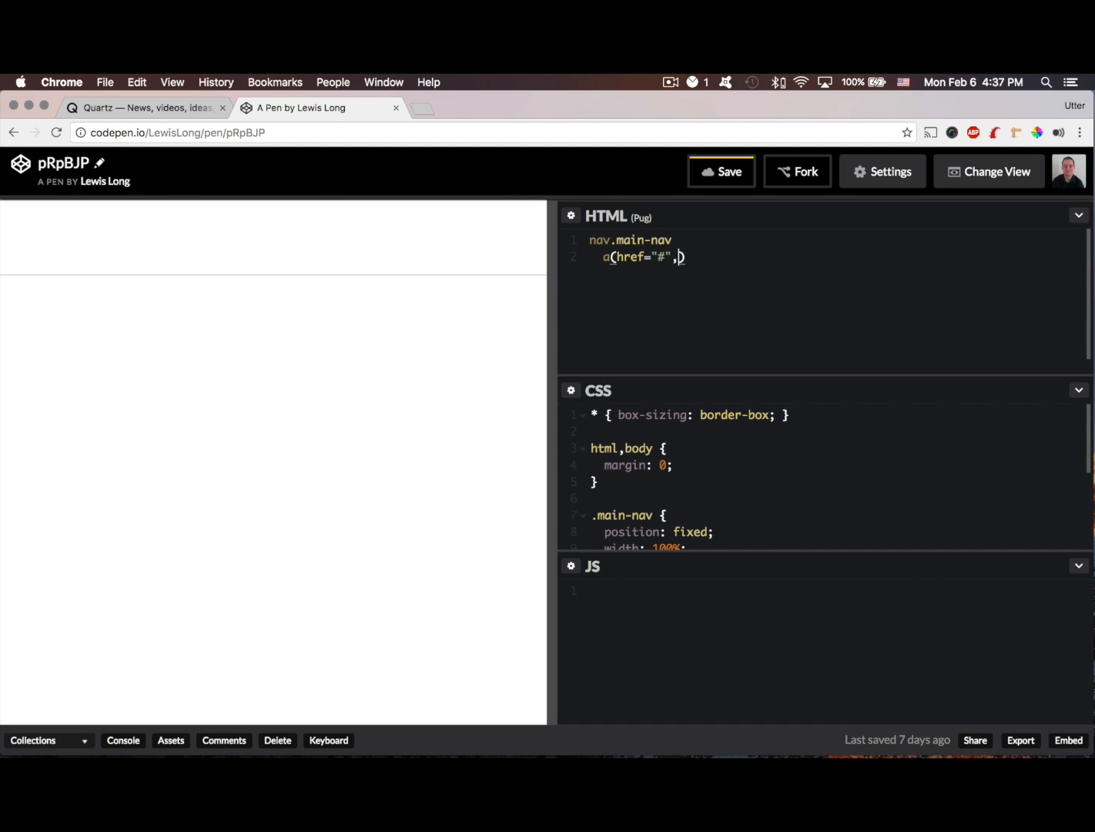
key(Backspace)
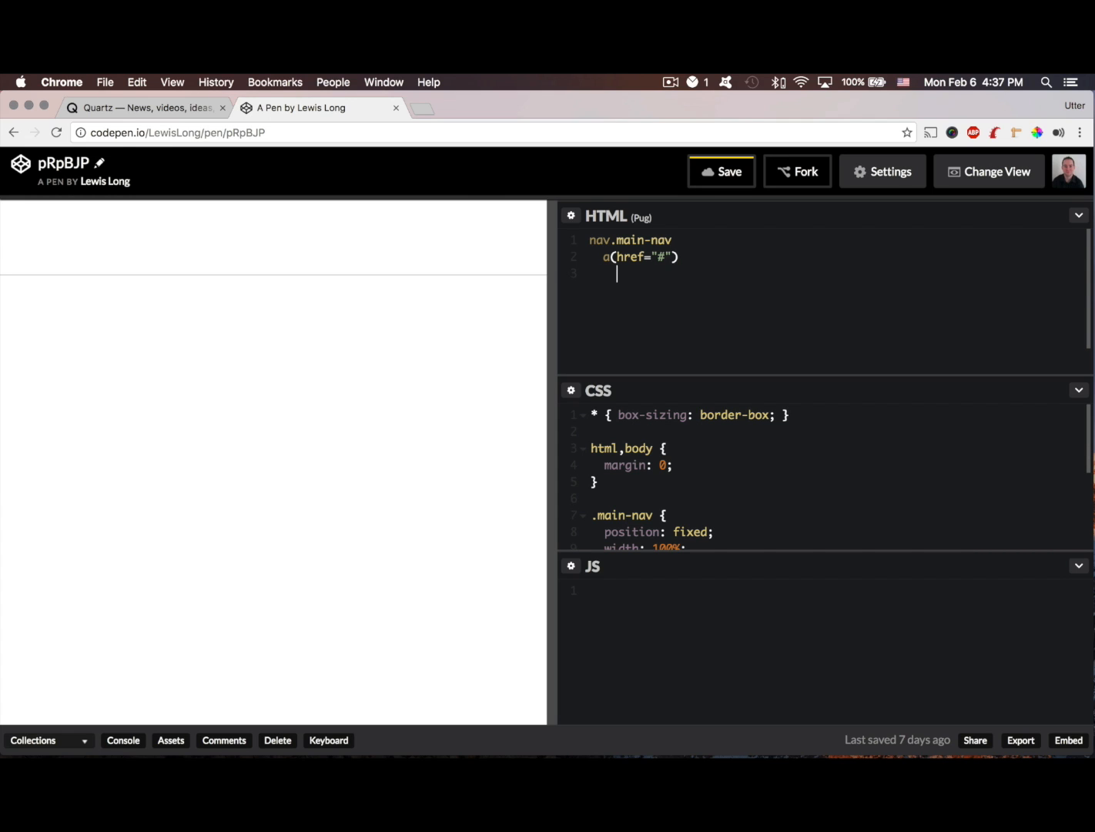
- Nest an img with empty src and alt inside the link
text(i)
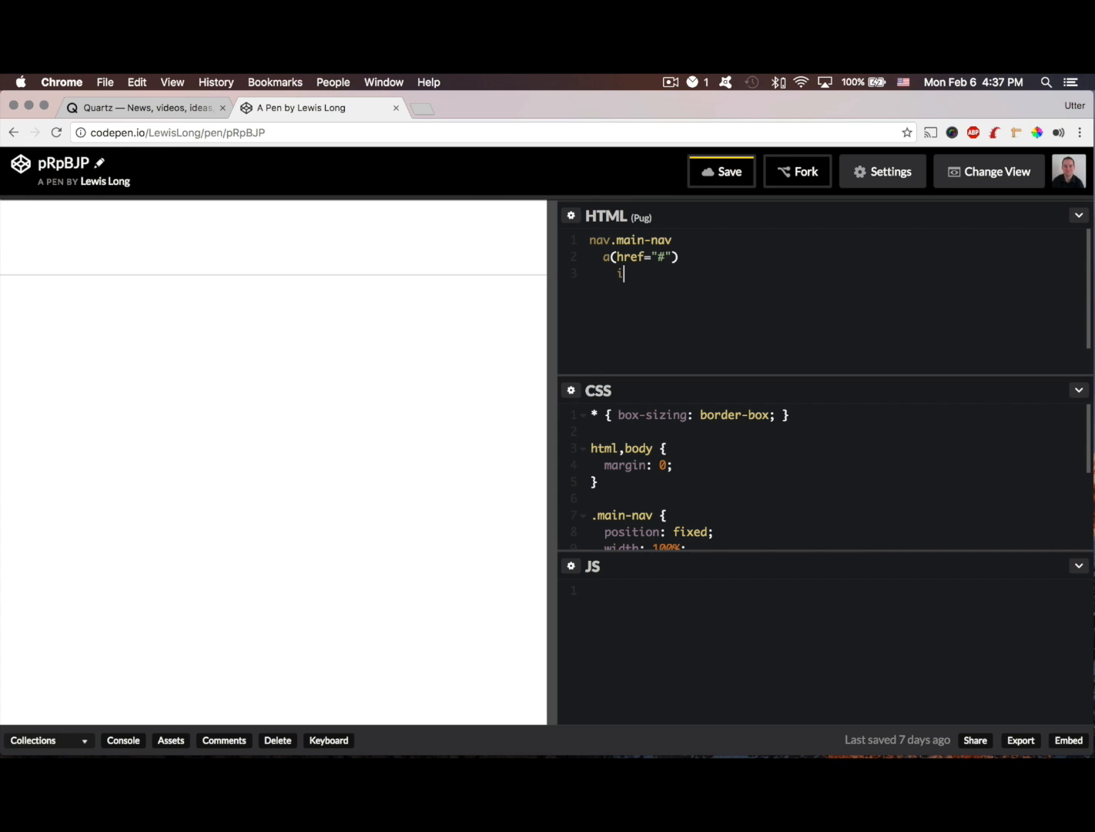
text(mg)
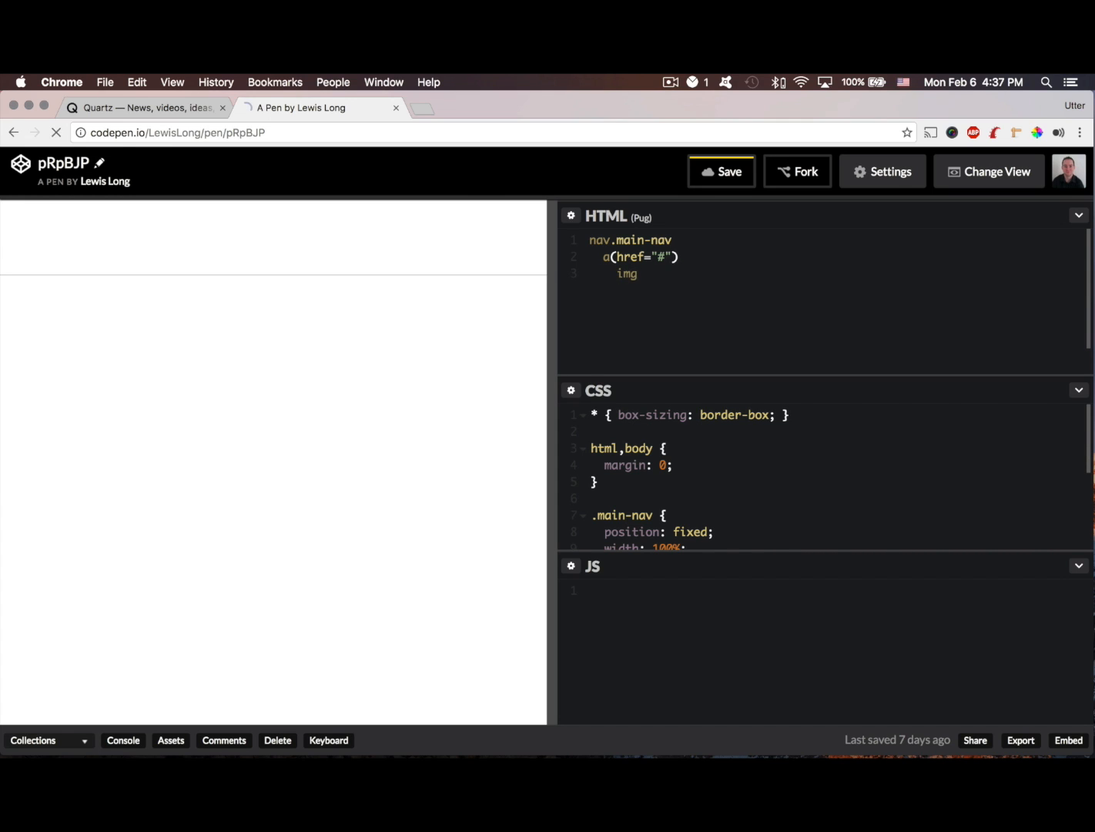
text((src="", alt=""))
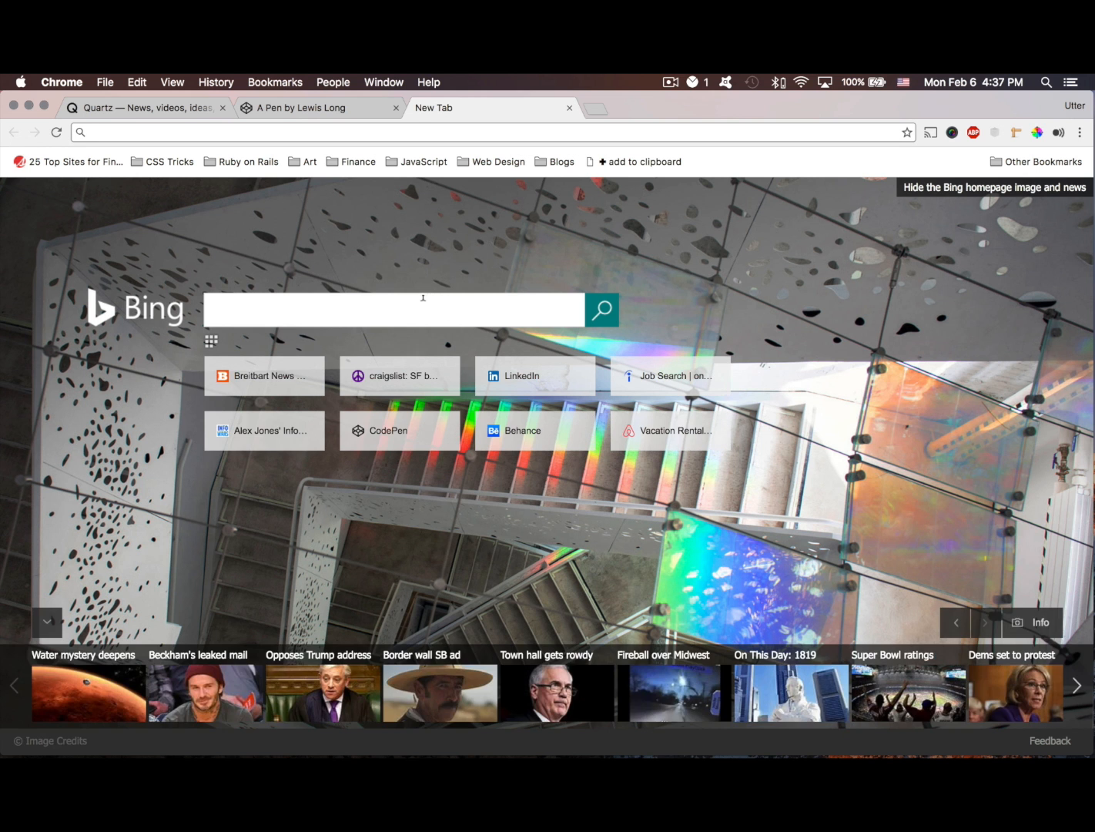
- Search Bing Images for 'logo', browse the grid and preview the Bowtech logo
text(logo)
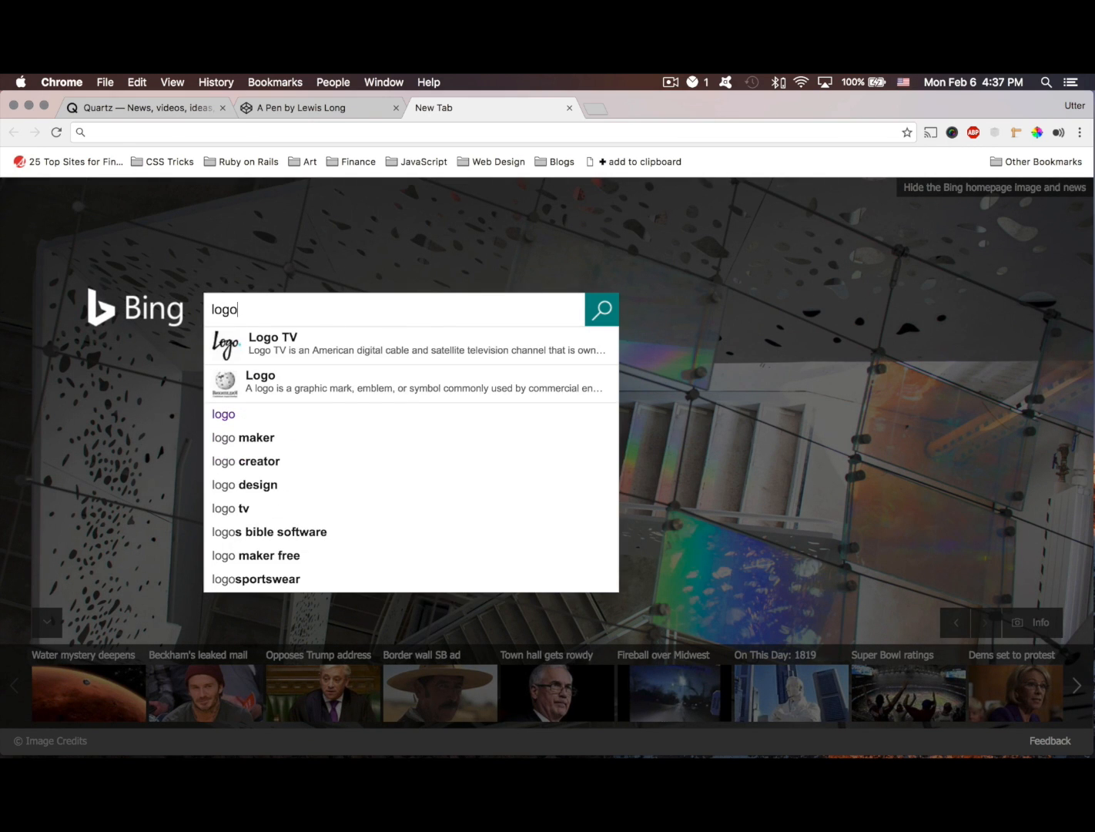
click(601, 308)
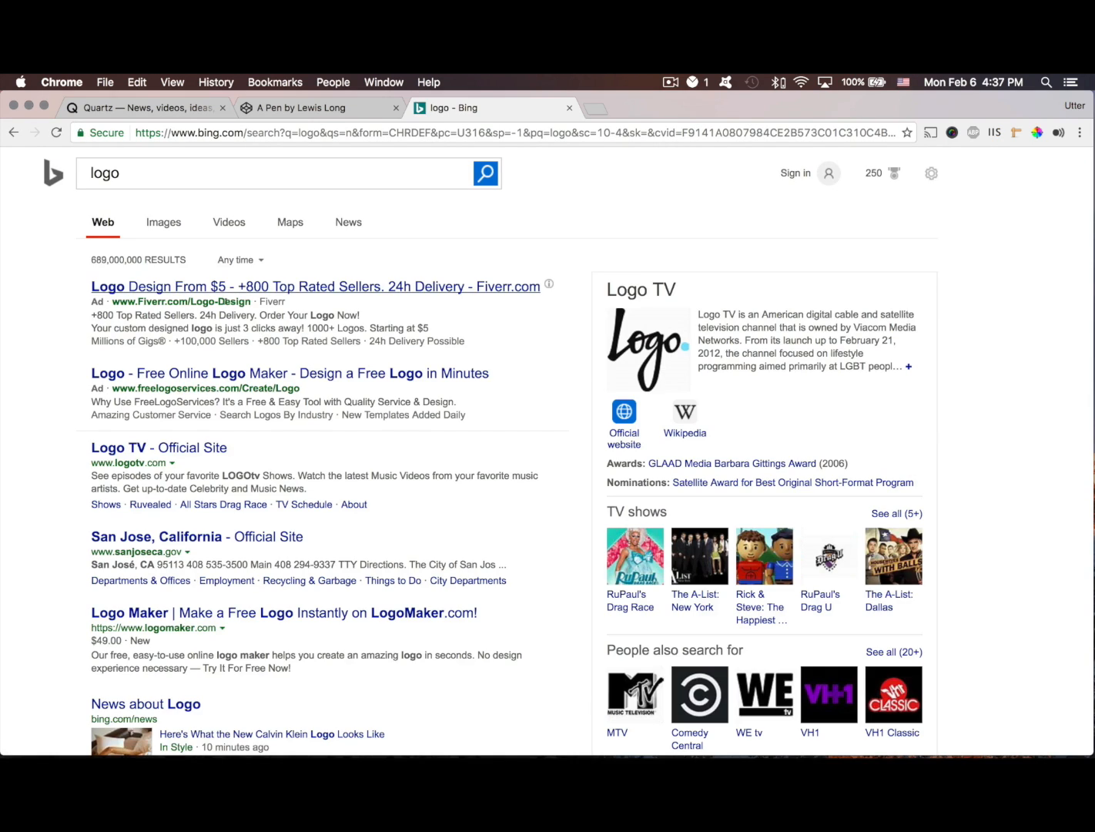
click(163, 221)
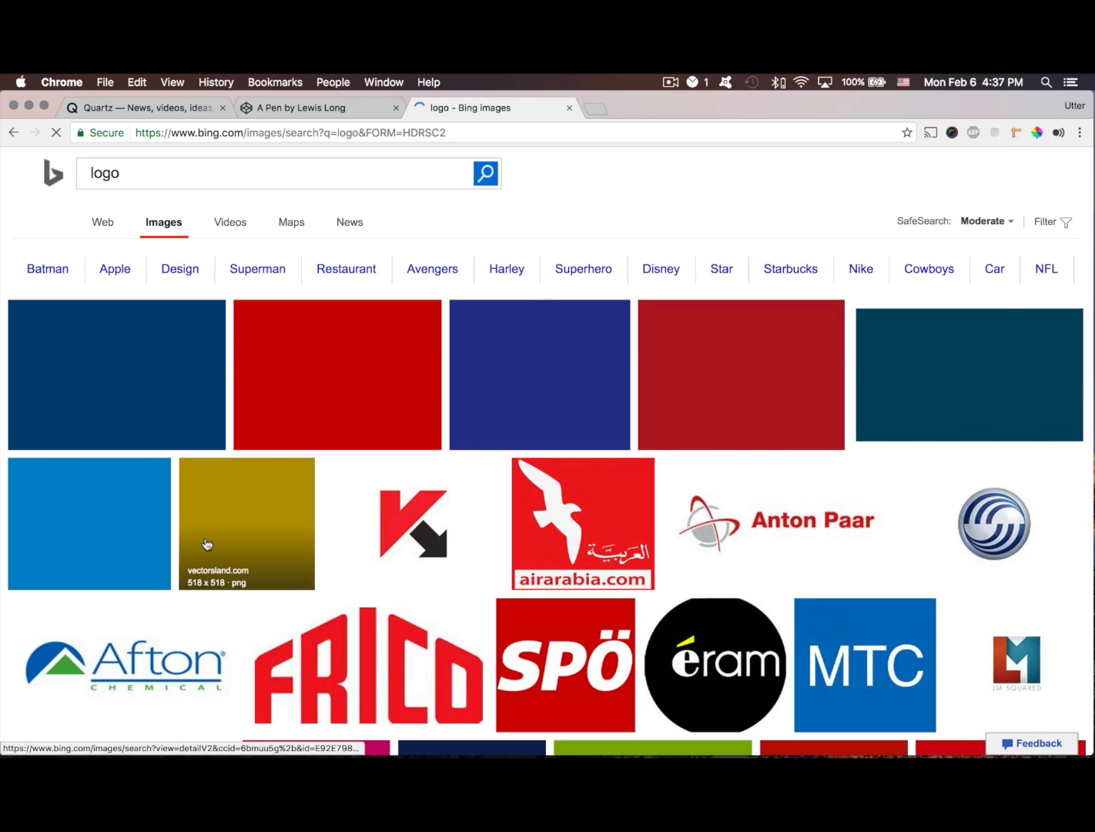
scroll(down, 3)
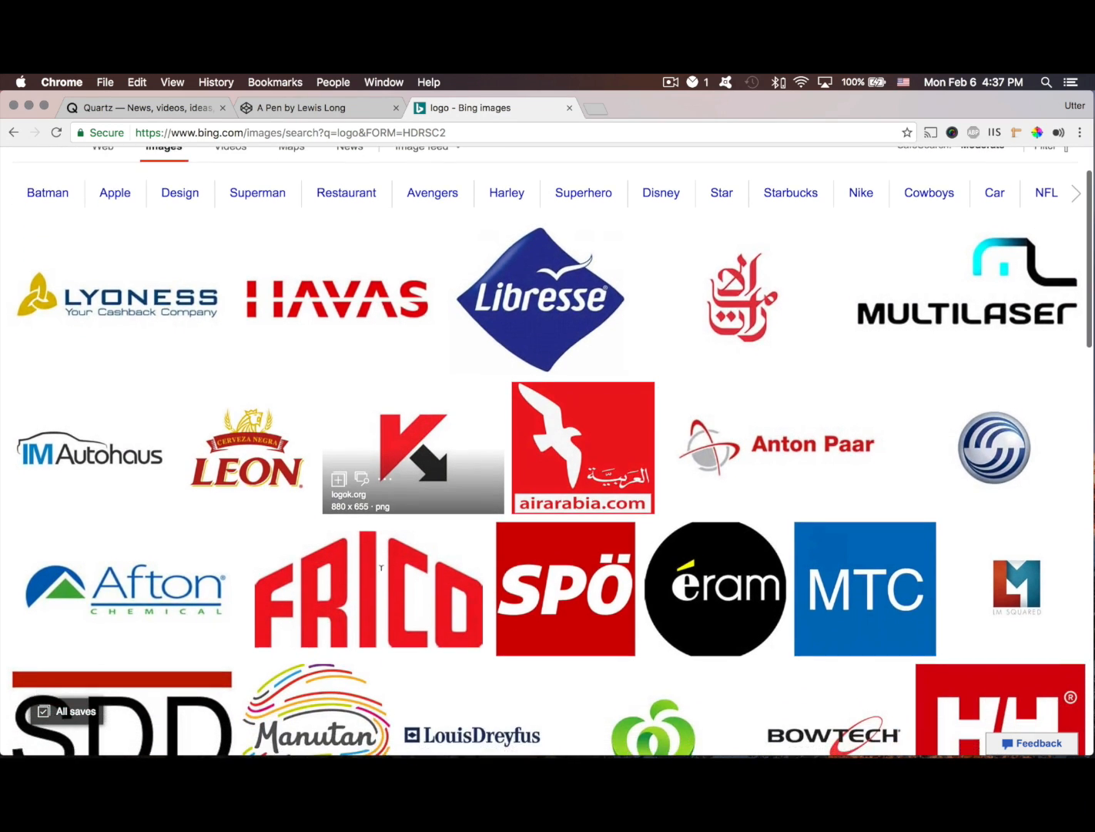
scroll(down, 3)
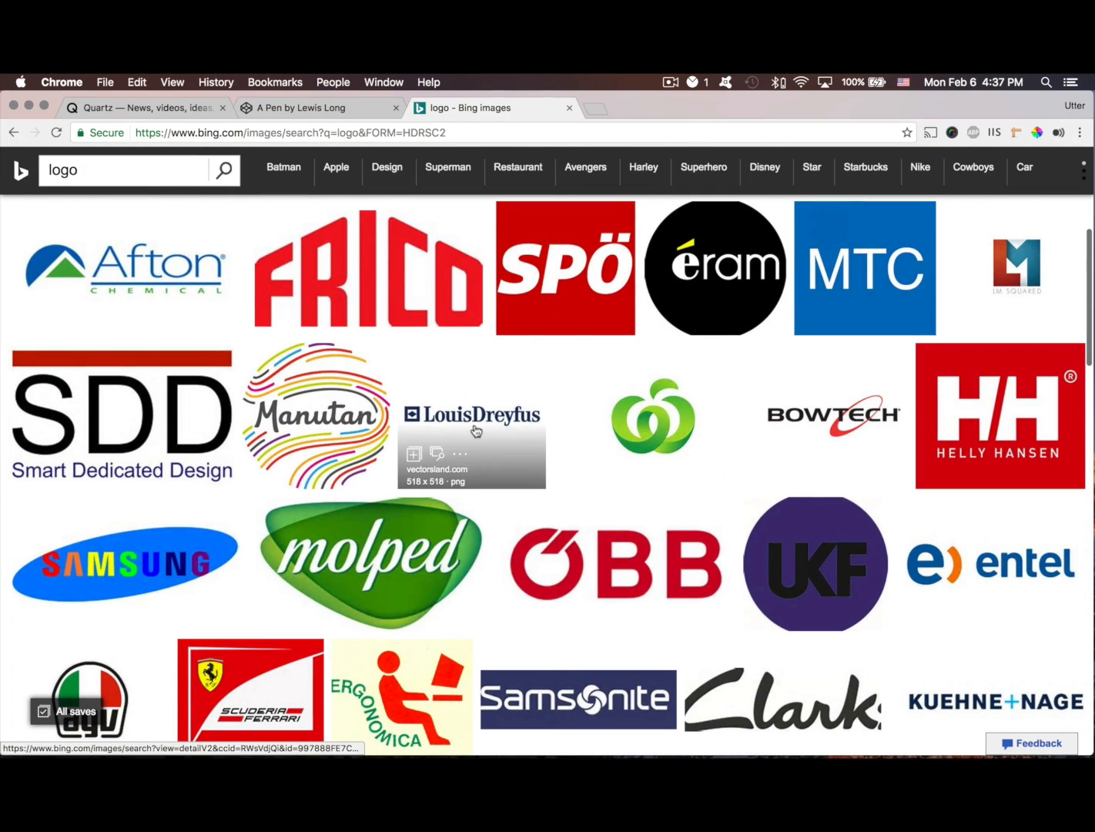
mouse_move(798, 429)
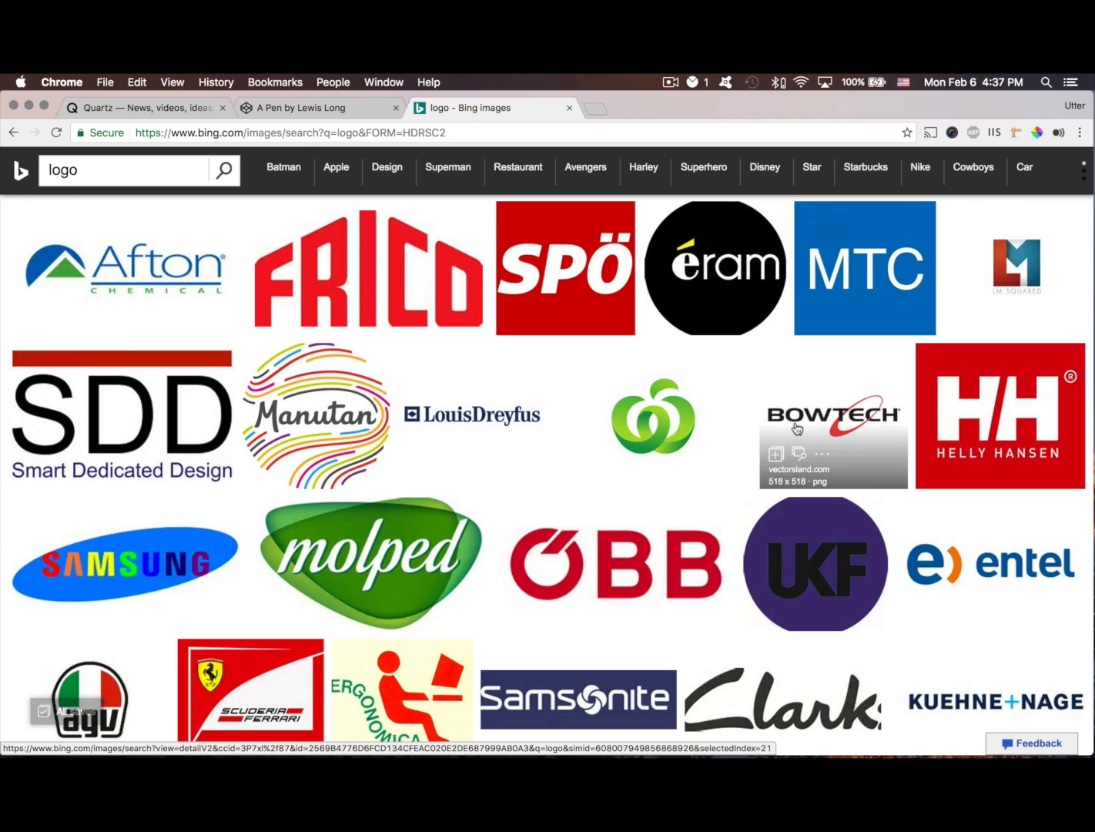
click(833, 416)
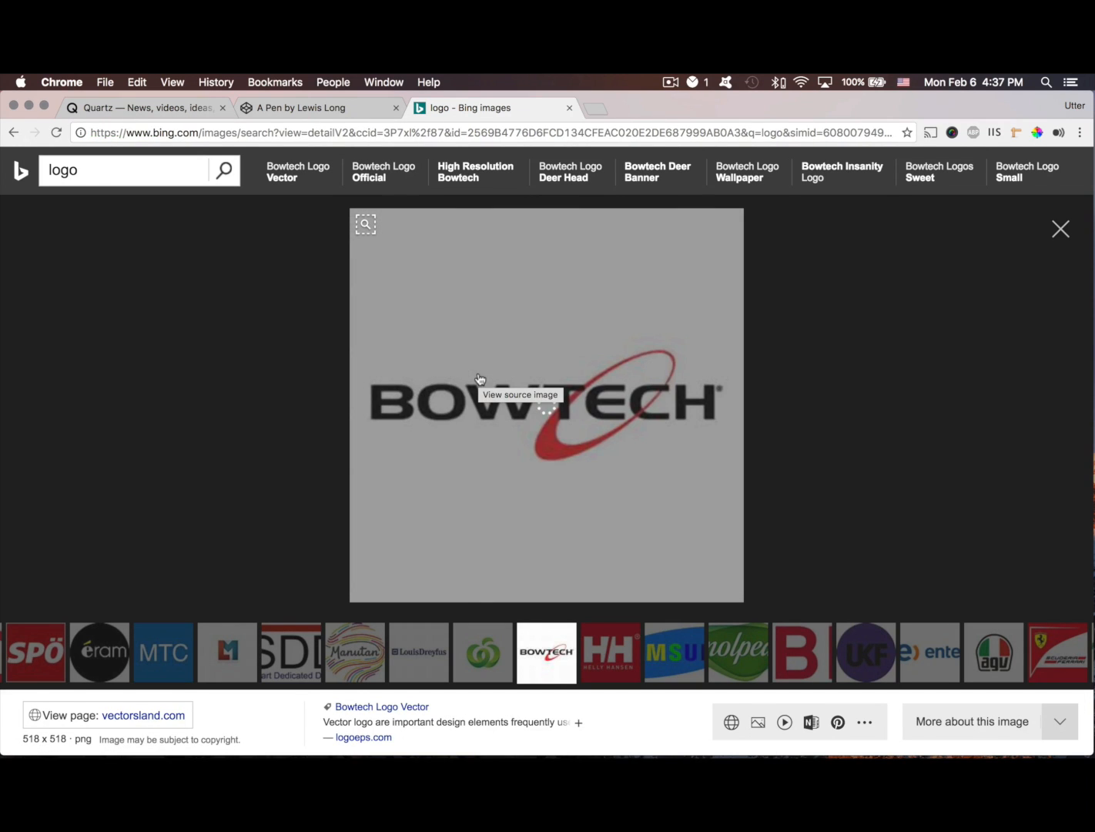
click(14, 133)
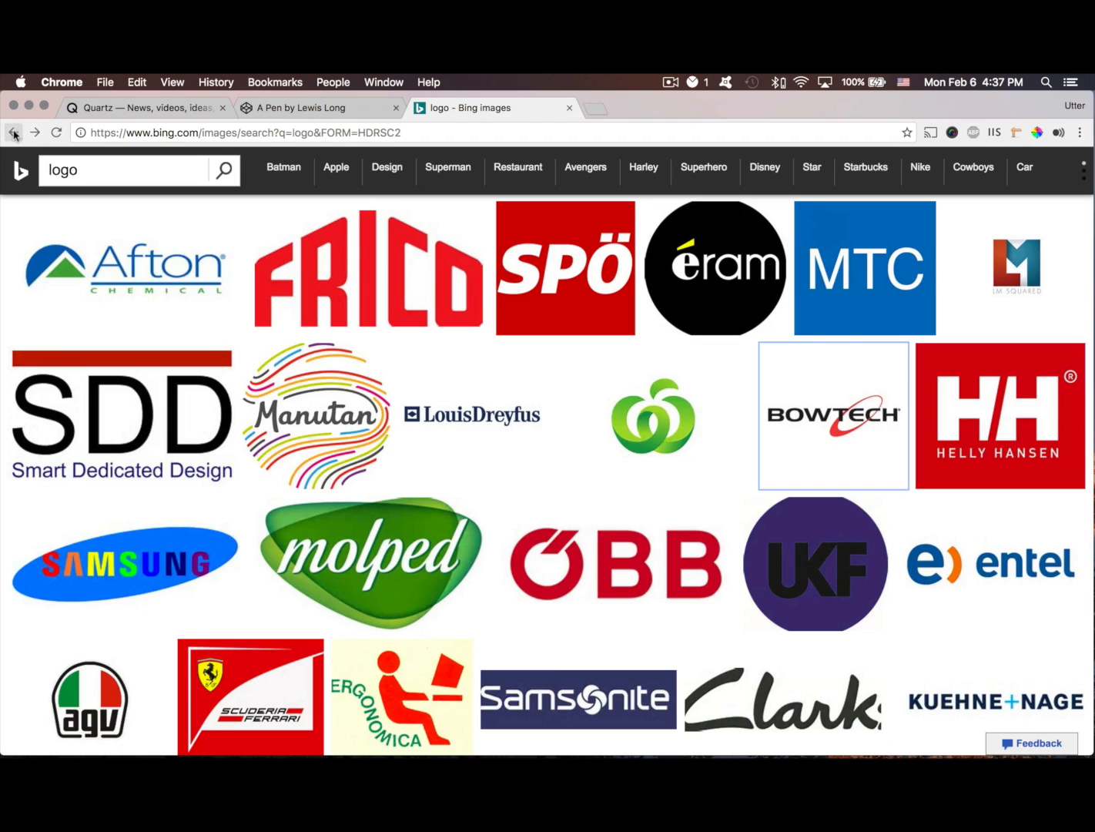
- Open the ÖBB logo preview, bring up its image options, and return to the pen
scroll(down, 3)
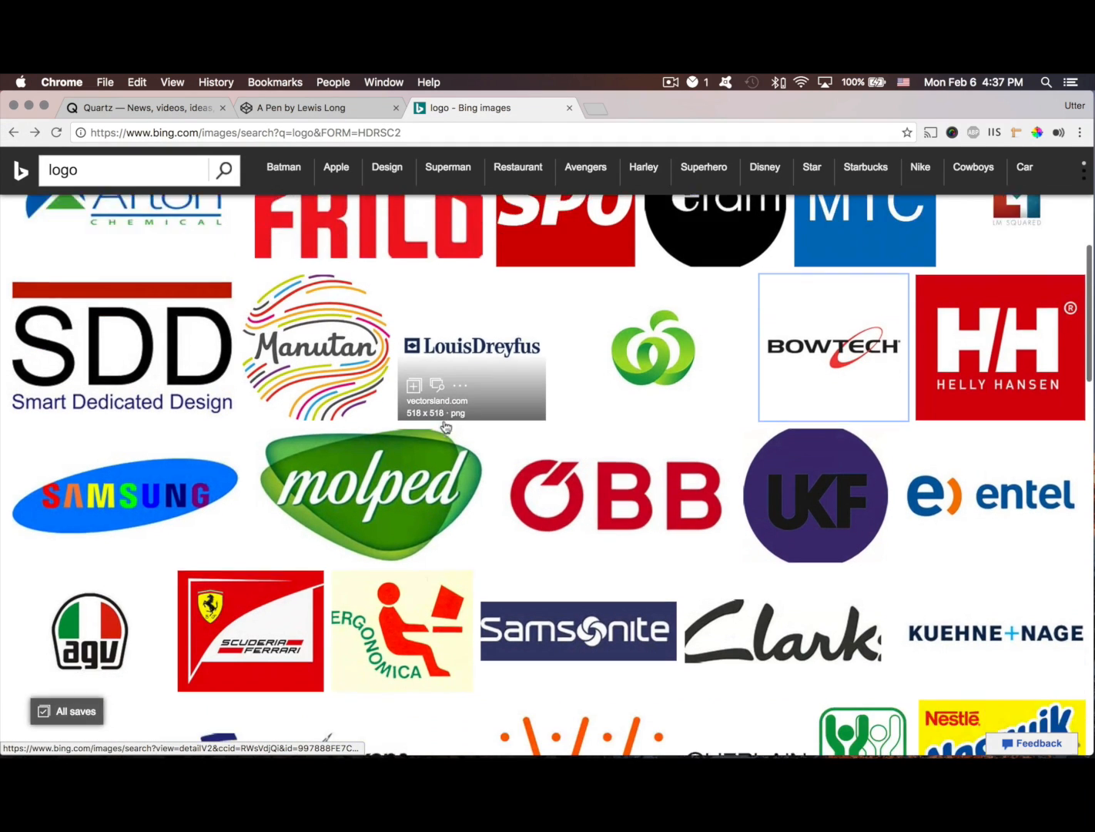
scroll(down, 3)
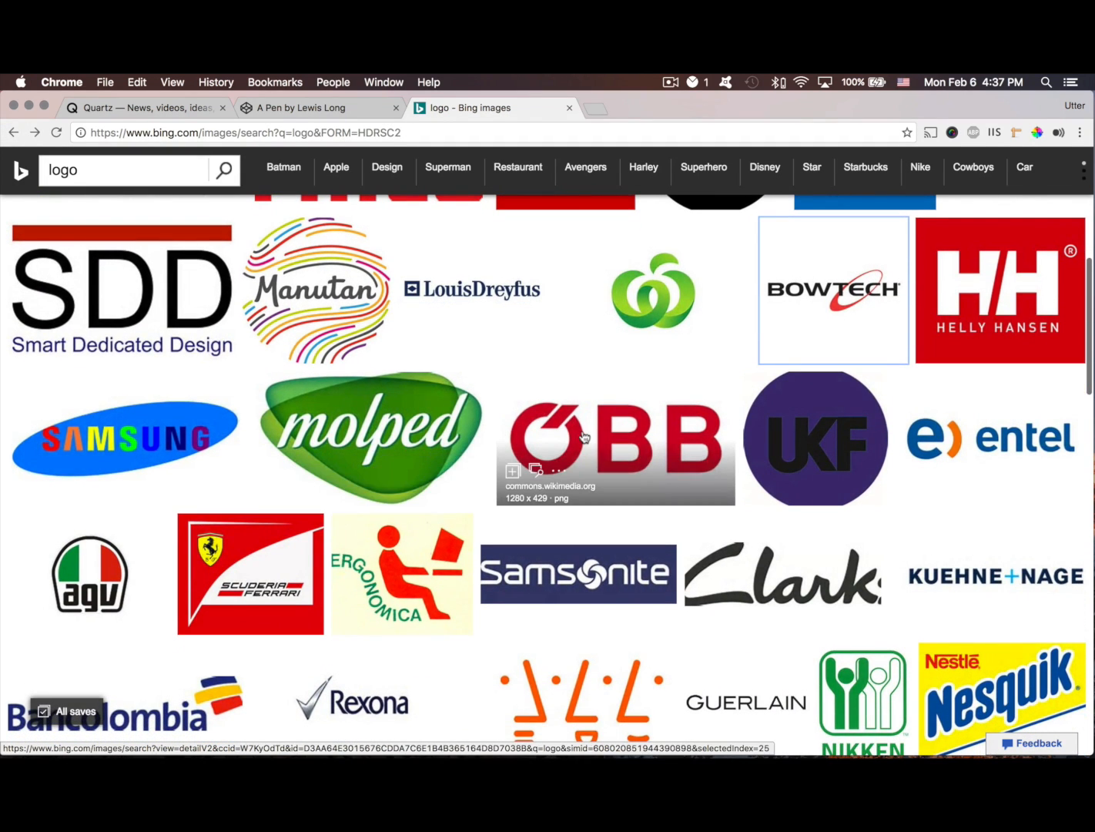
click(615, 438)
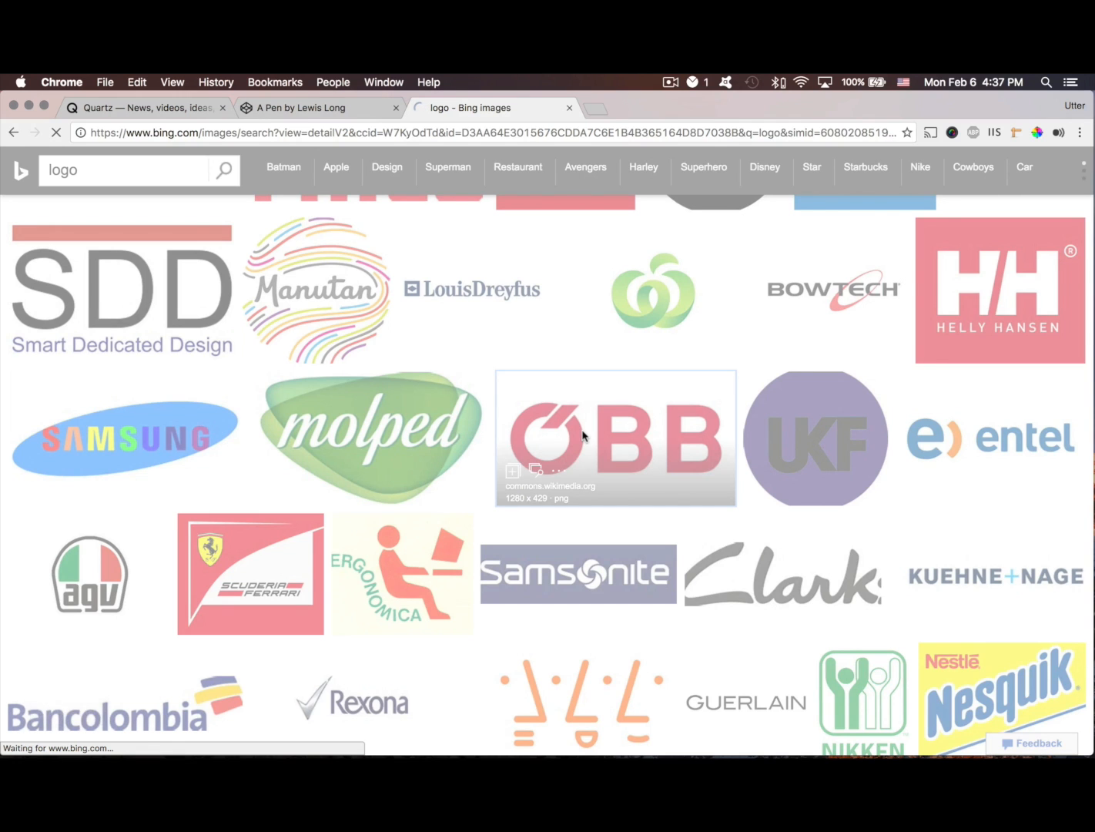
click(614, 438)
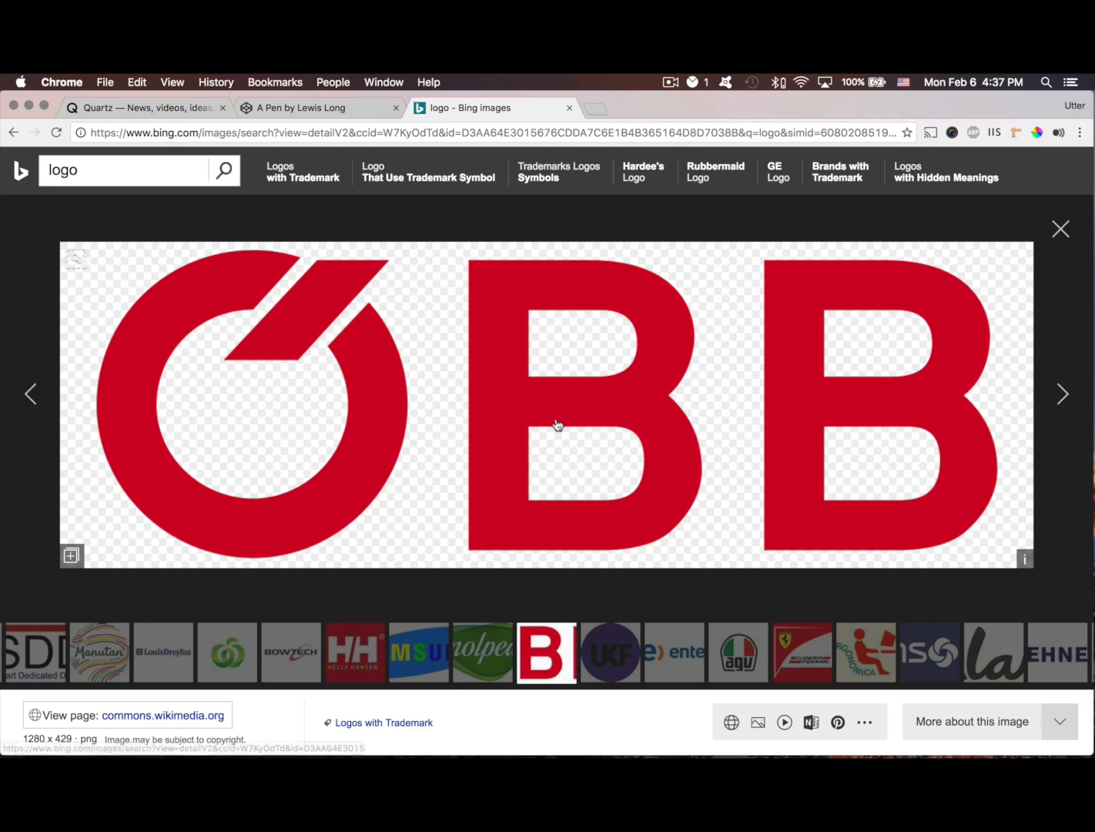
right_click(558, 425)
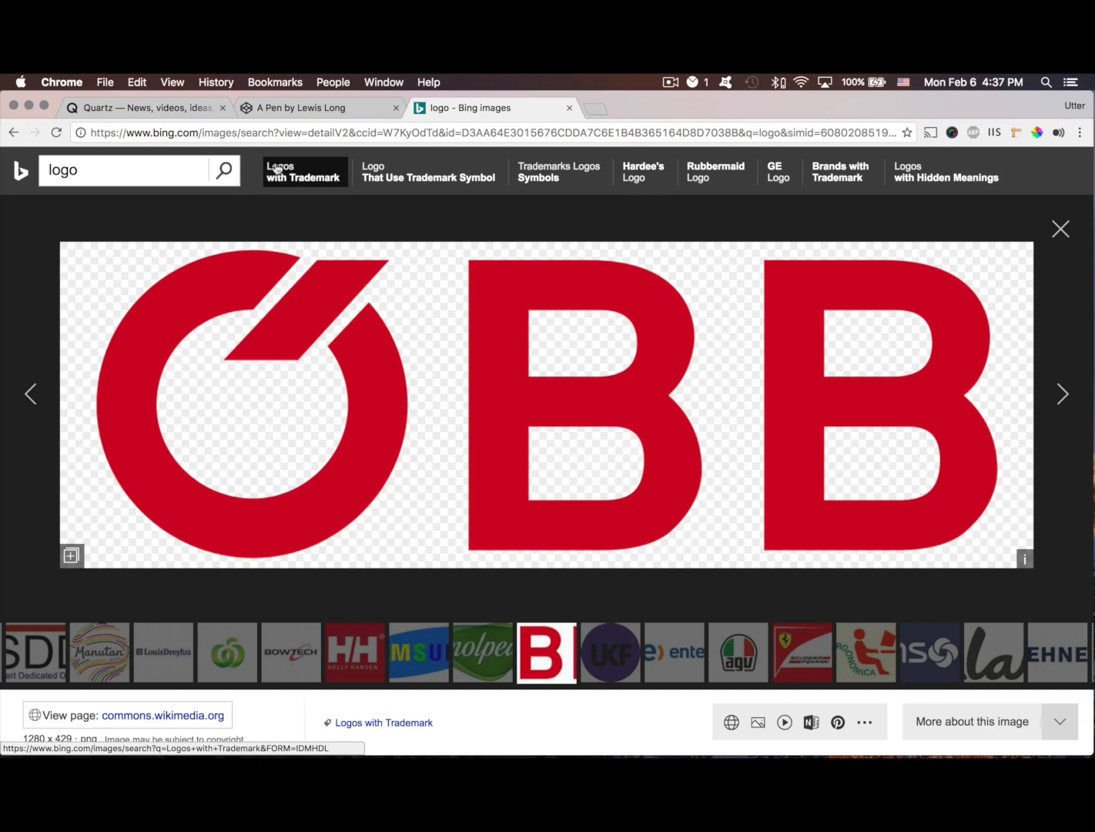
click(317, 108)
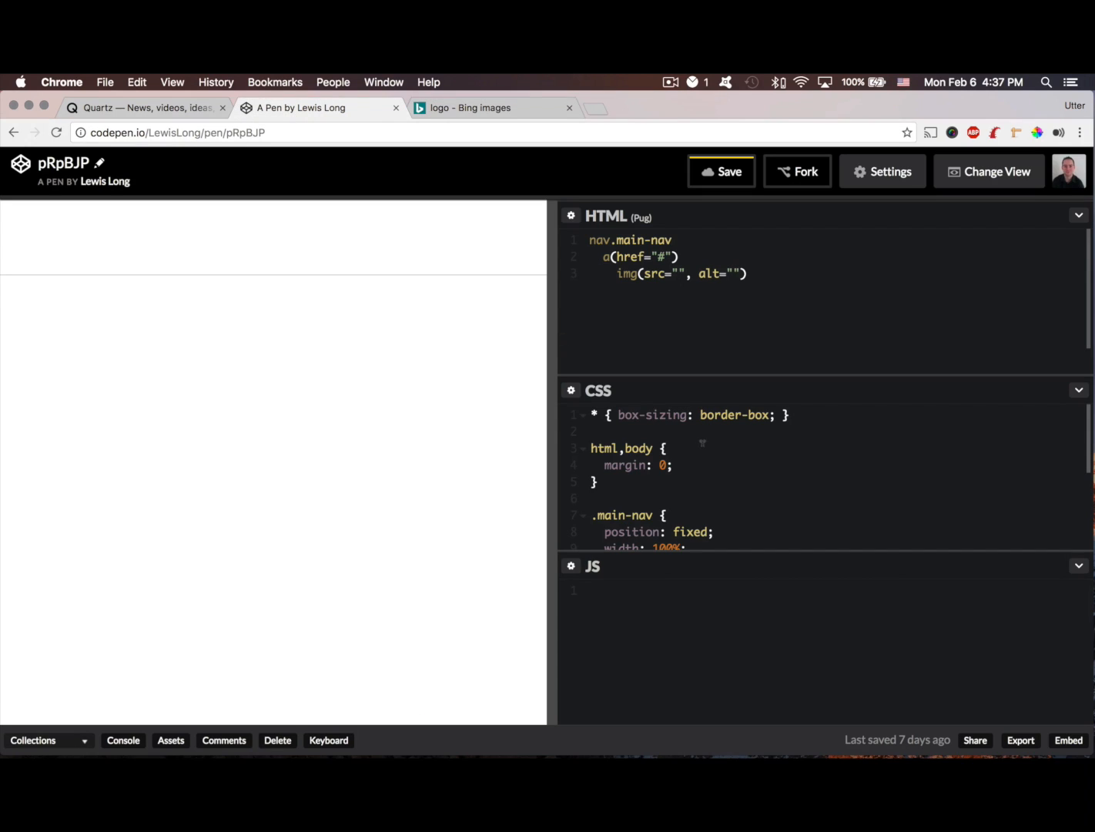
- Add a .main-nav img rule with height 100% and width auto, then return to the logo page
scroll(down, 3)
text(.)
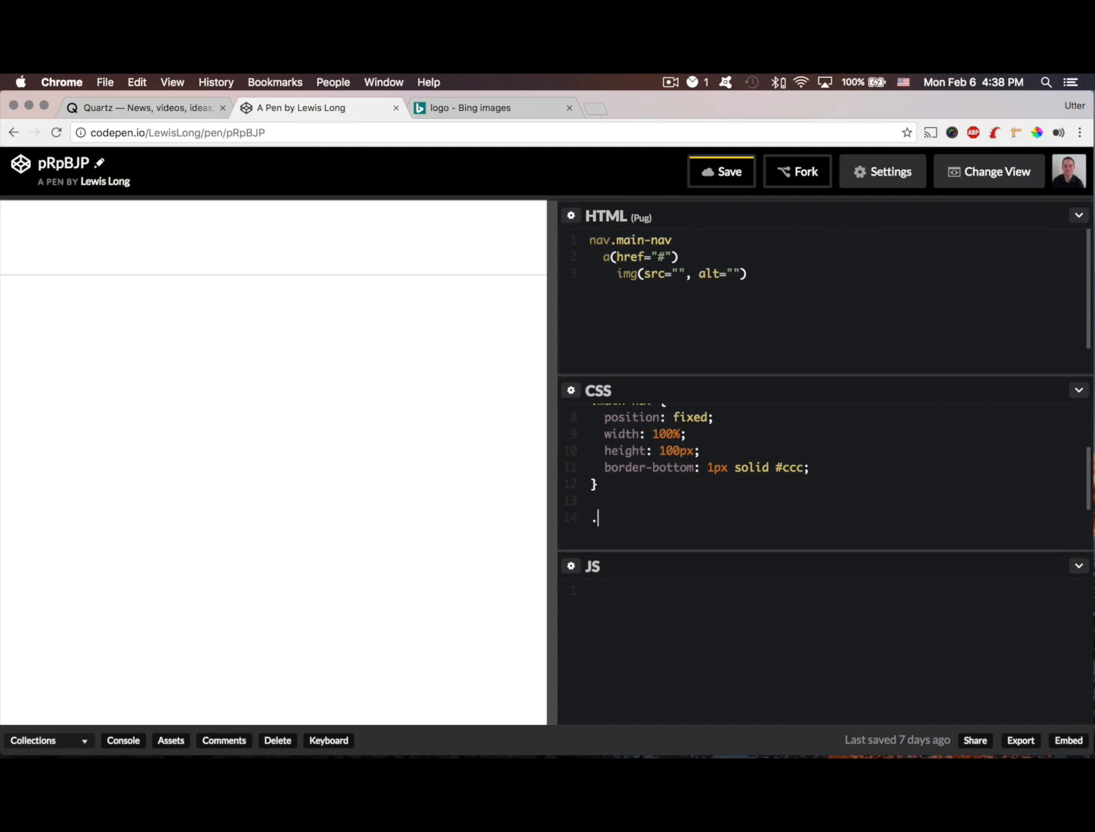
text(main-nav img {)
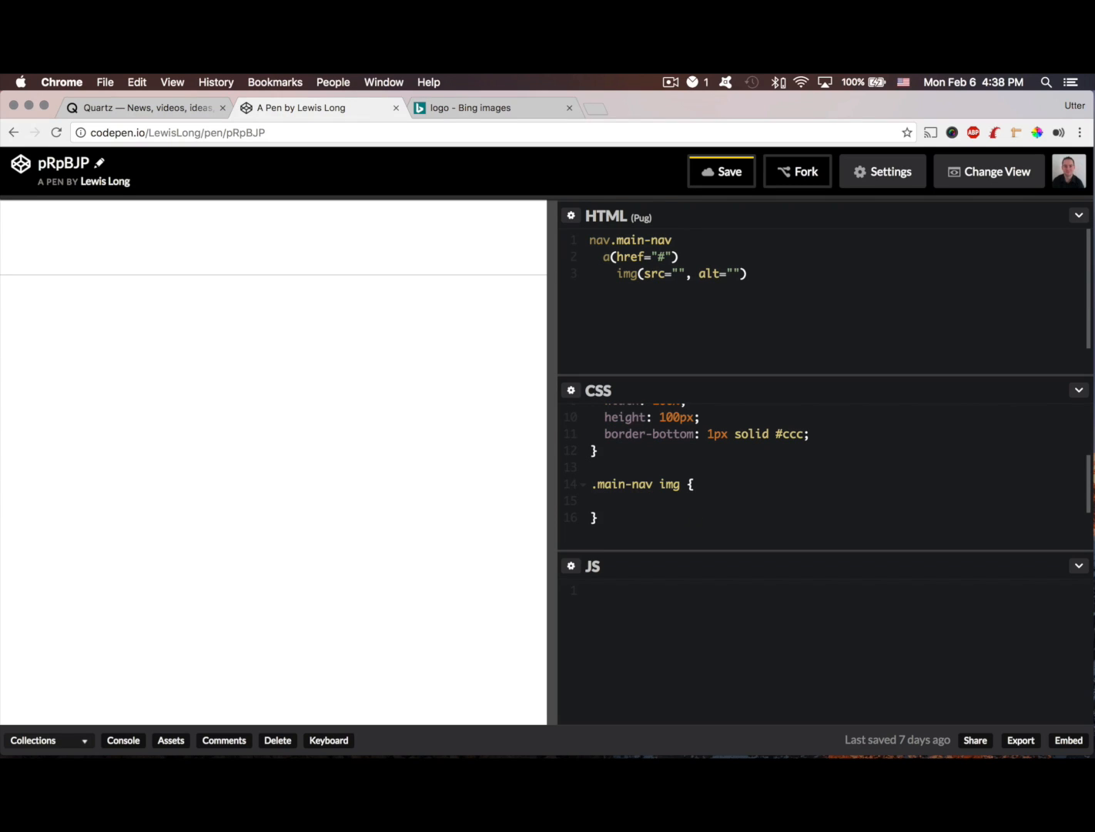
click(607, 501)
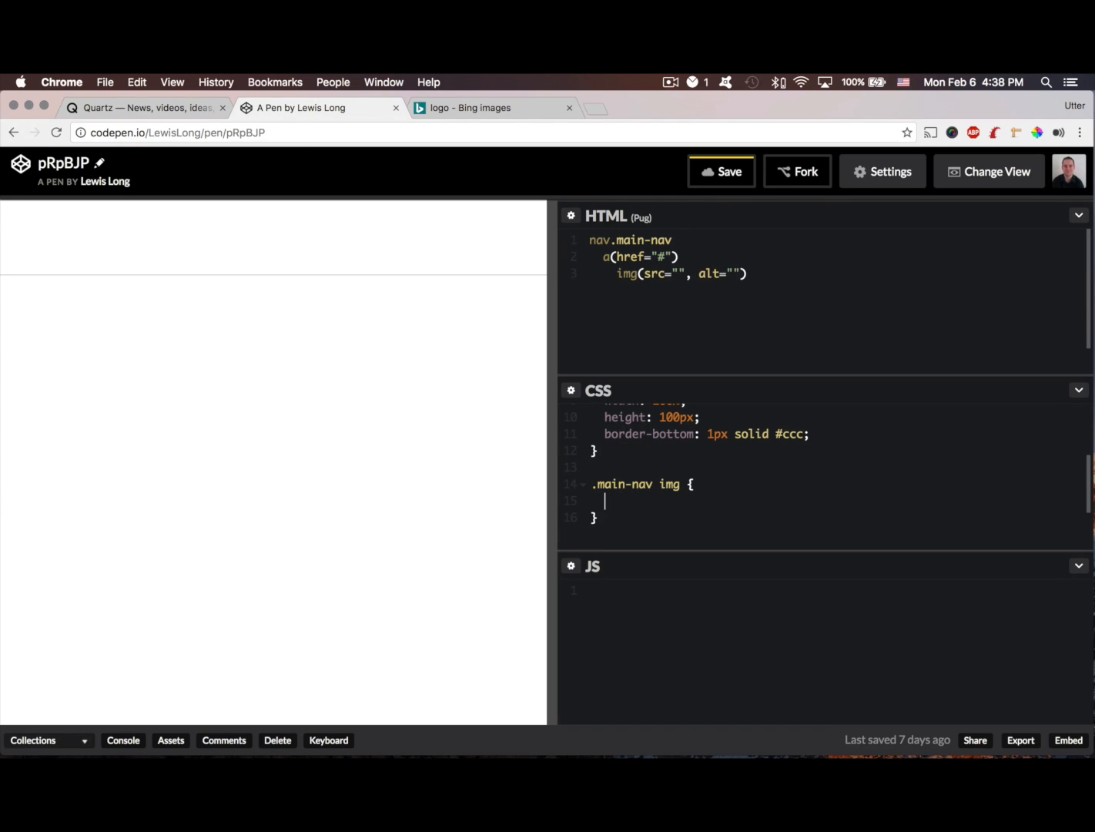
text(height:)
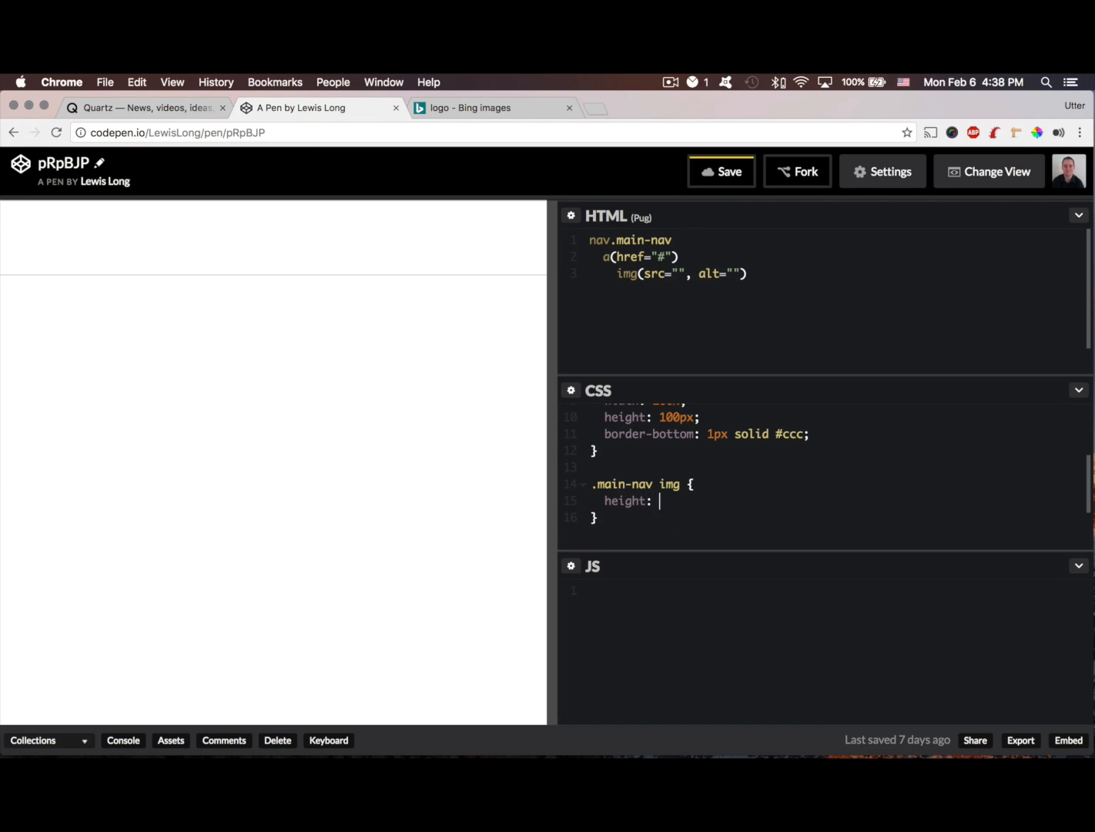
text(100%;)
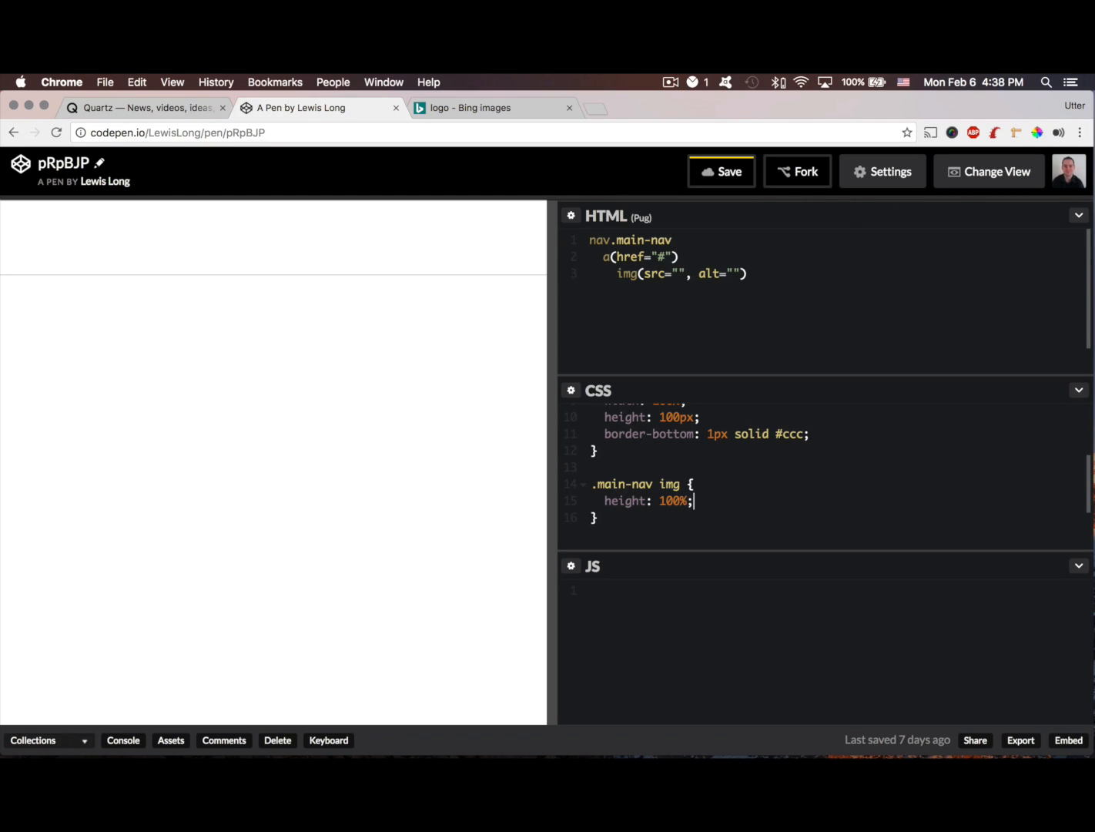
text(width: au)
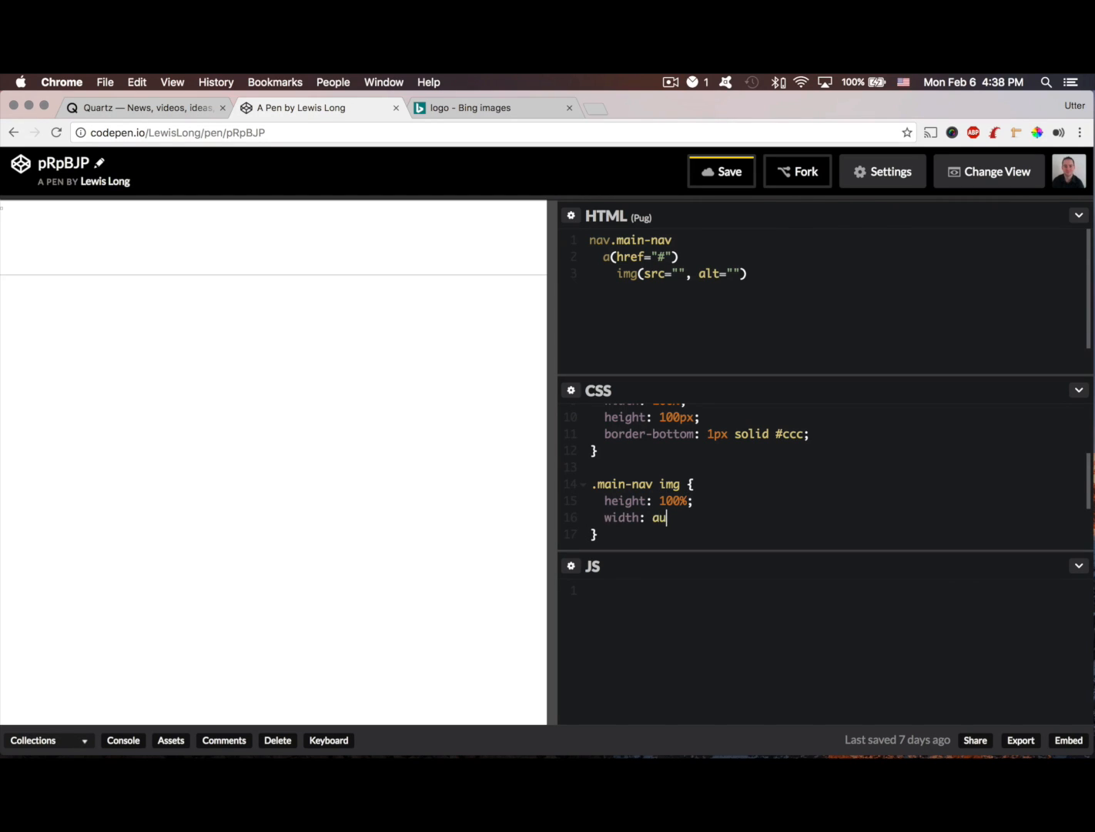
text(to;)
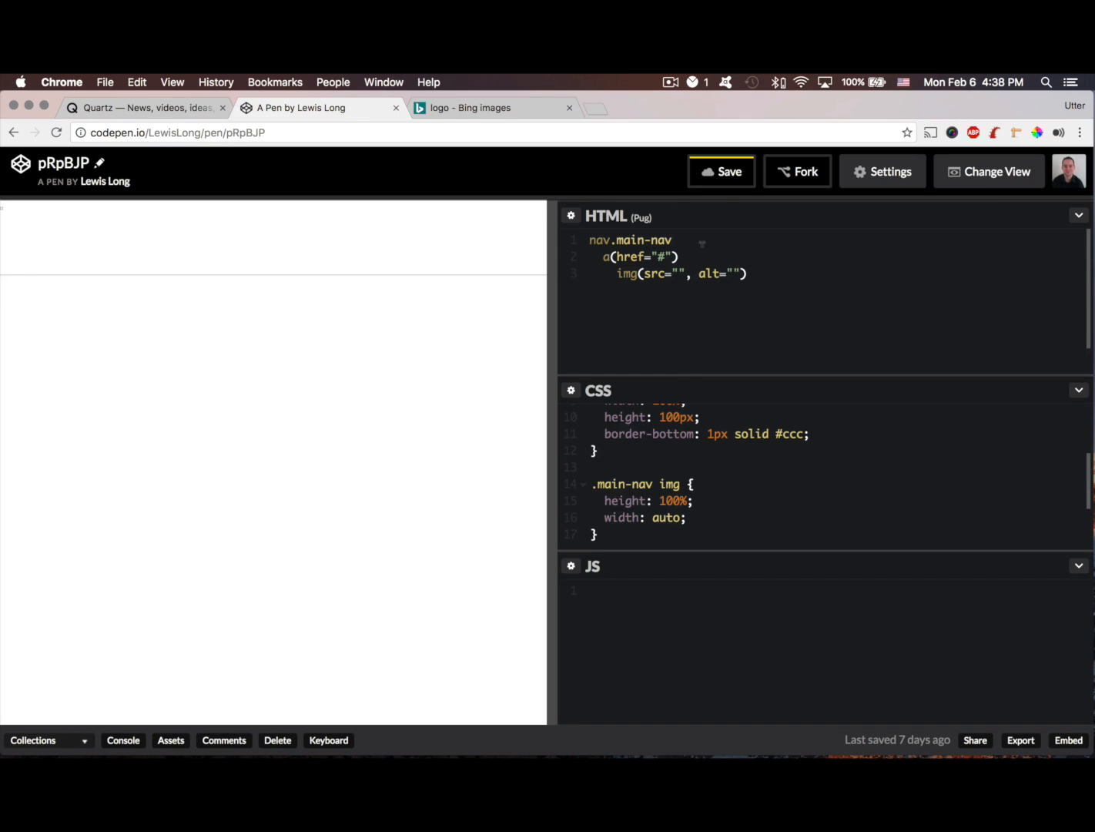
click(674, 274)
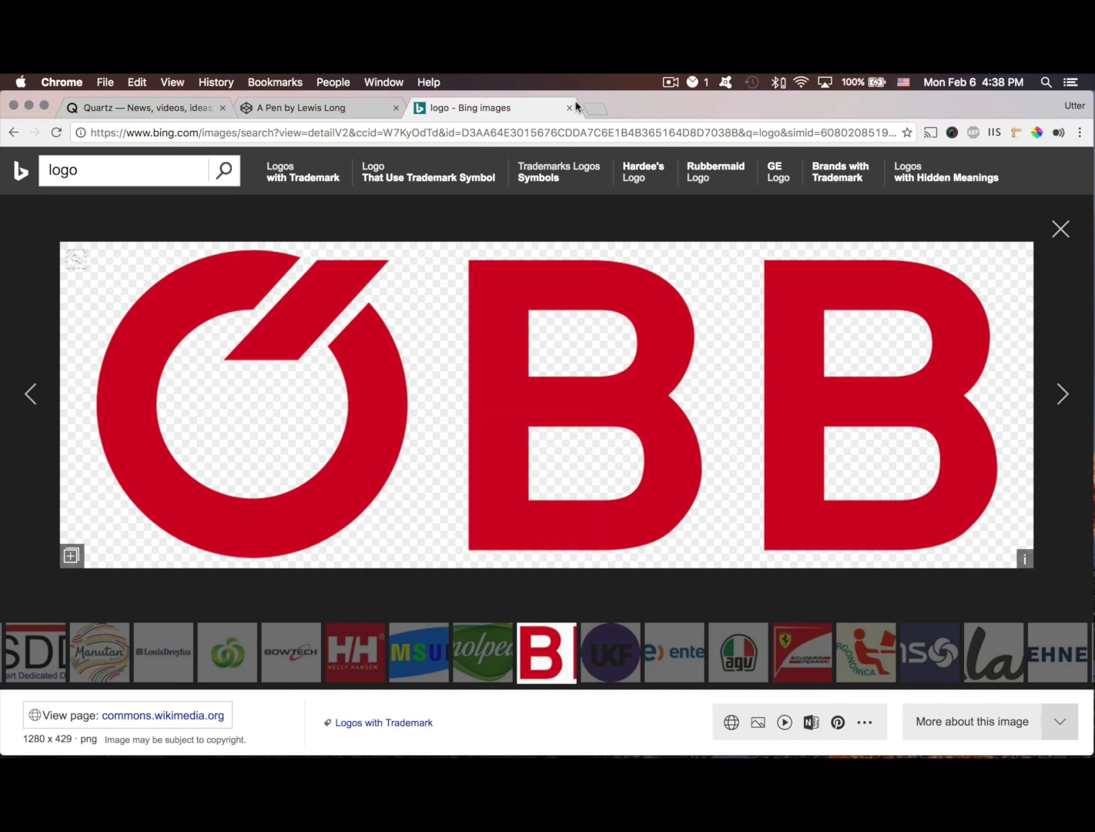
- Set the img src to the ÖBB logo's Wikimedia URL so it shows in the navbar
click(320, 108)
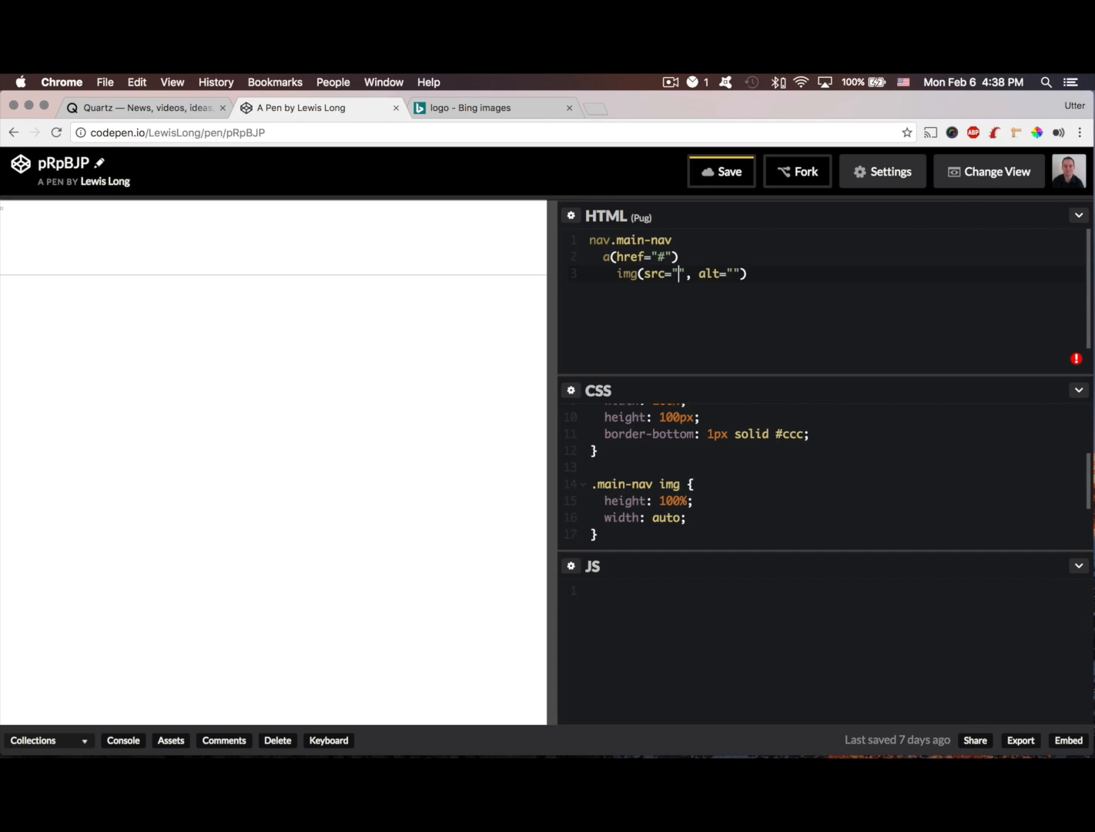
text(https://upload.wikimedia.org/wikipedia/commons/thumb/5/5e/Logo_%C3%96BB.svg/1280px-Logo_%C3%96BB.svg.png)
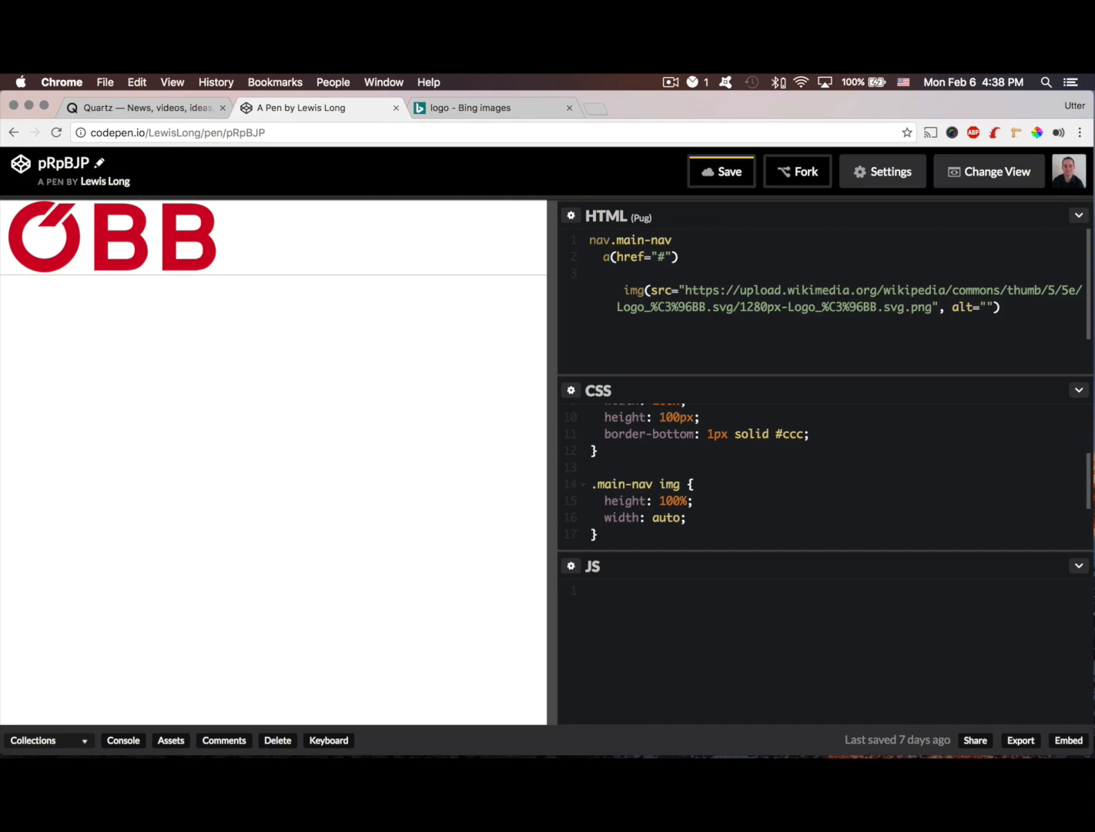
mouse_move(520, 322)
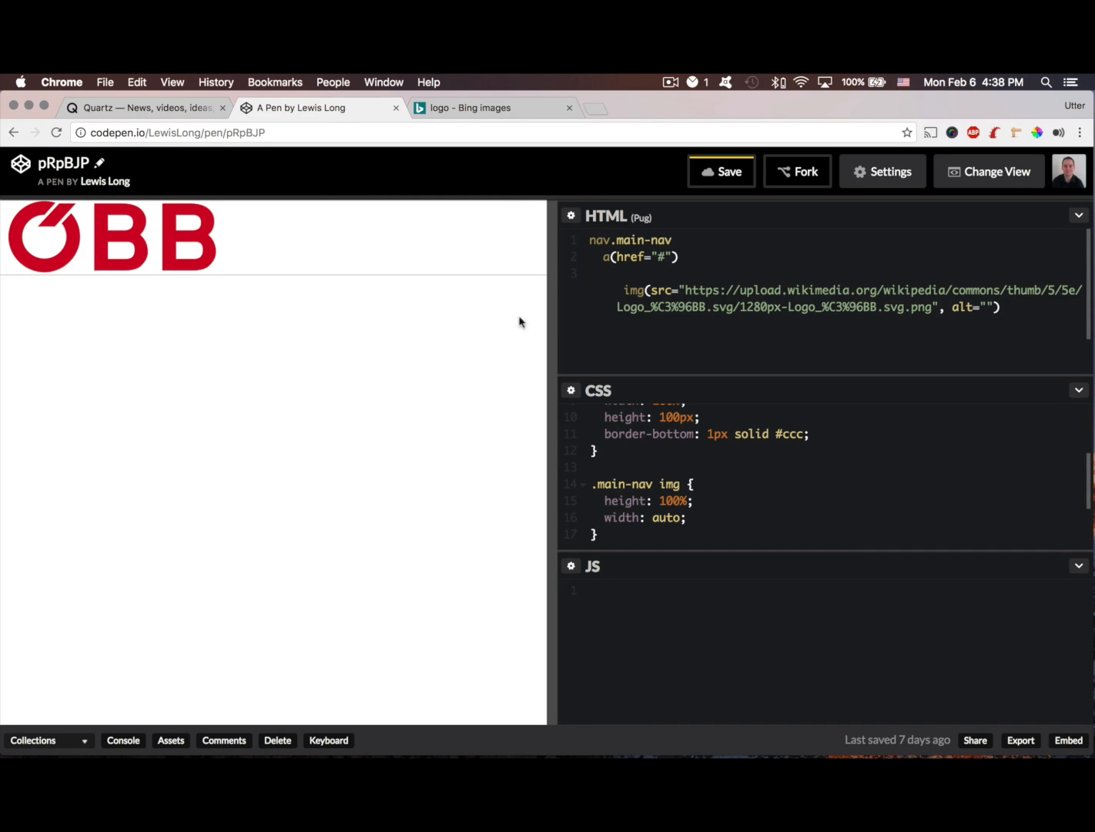
drag(556, 323, 517, 323)
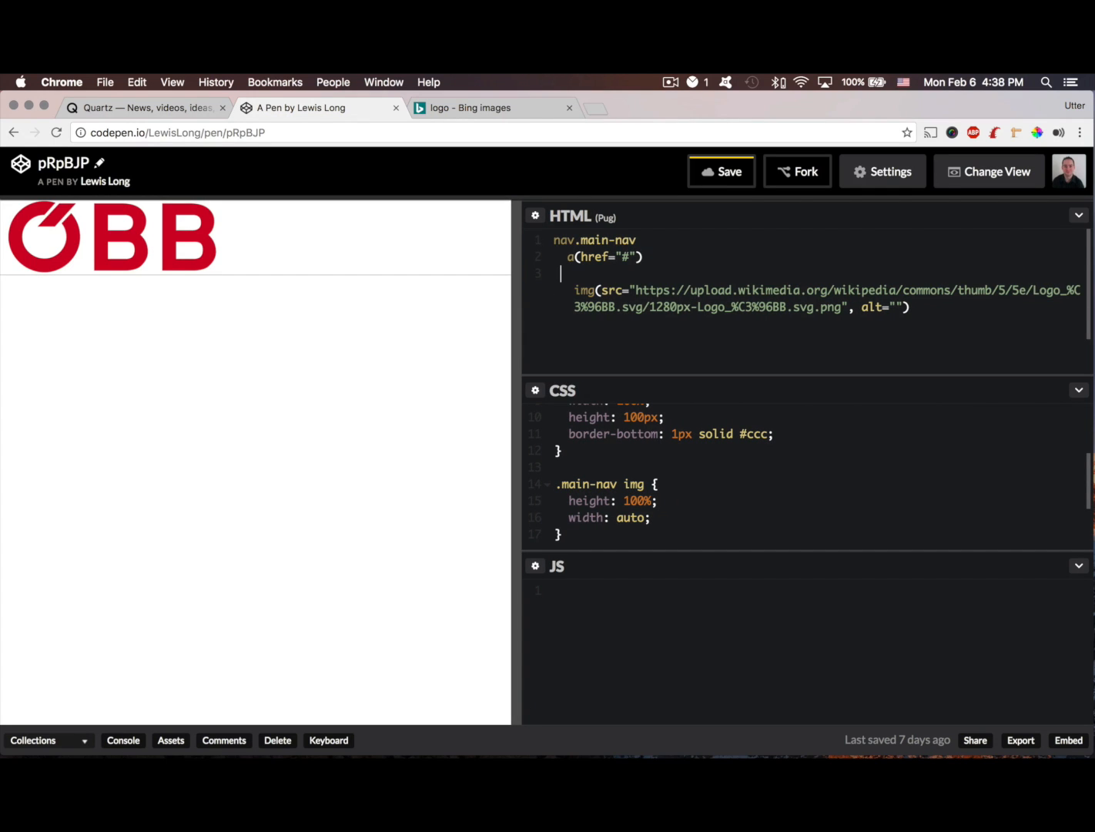
key(Backspace)
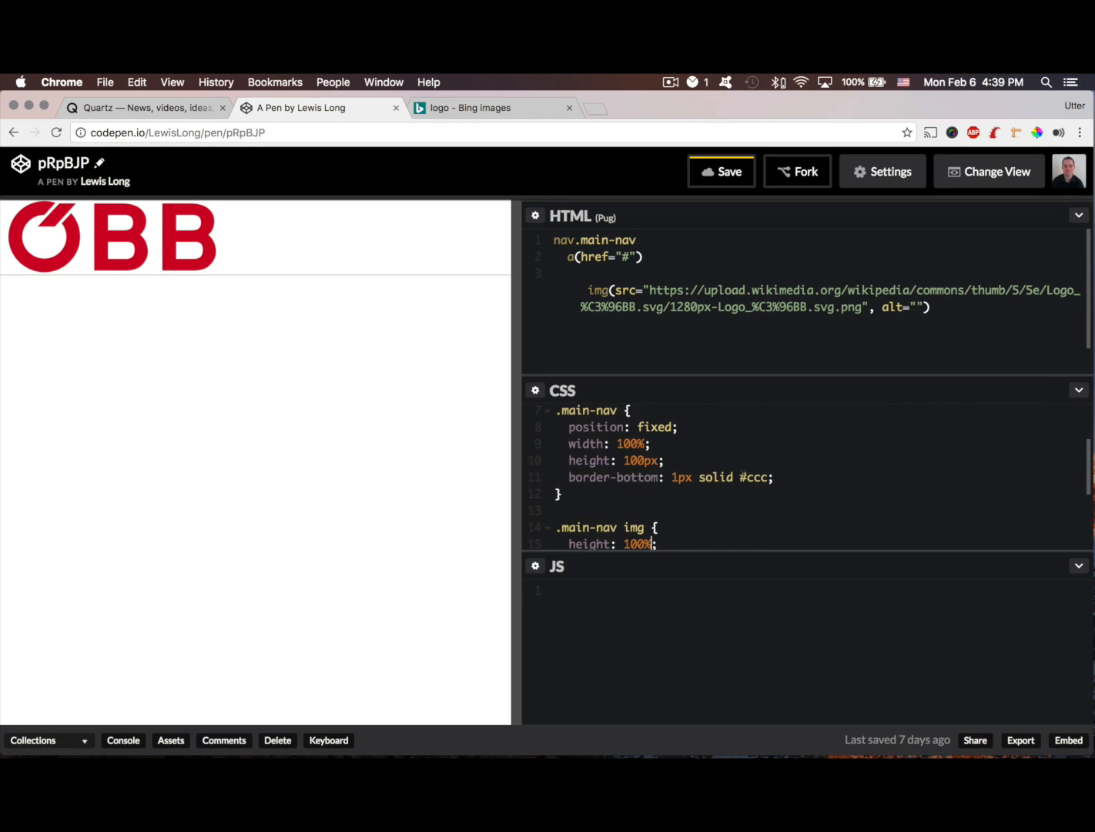
- Give .main-nav padding of 10px 20px, insetting the ÖBB logo in the bar
click(773, 478)
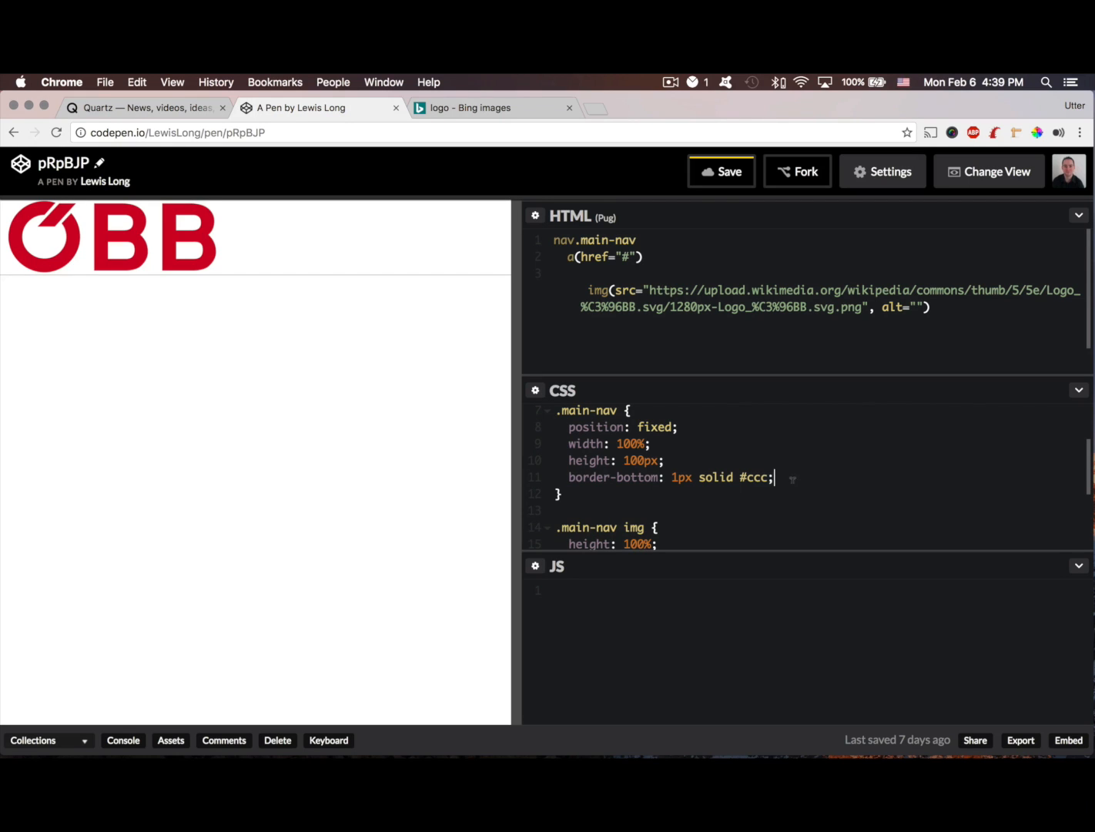
text(padding)
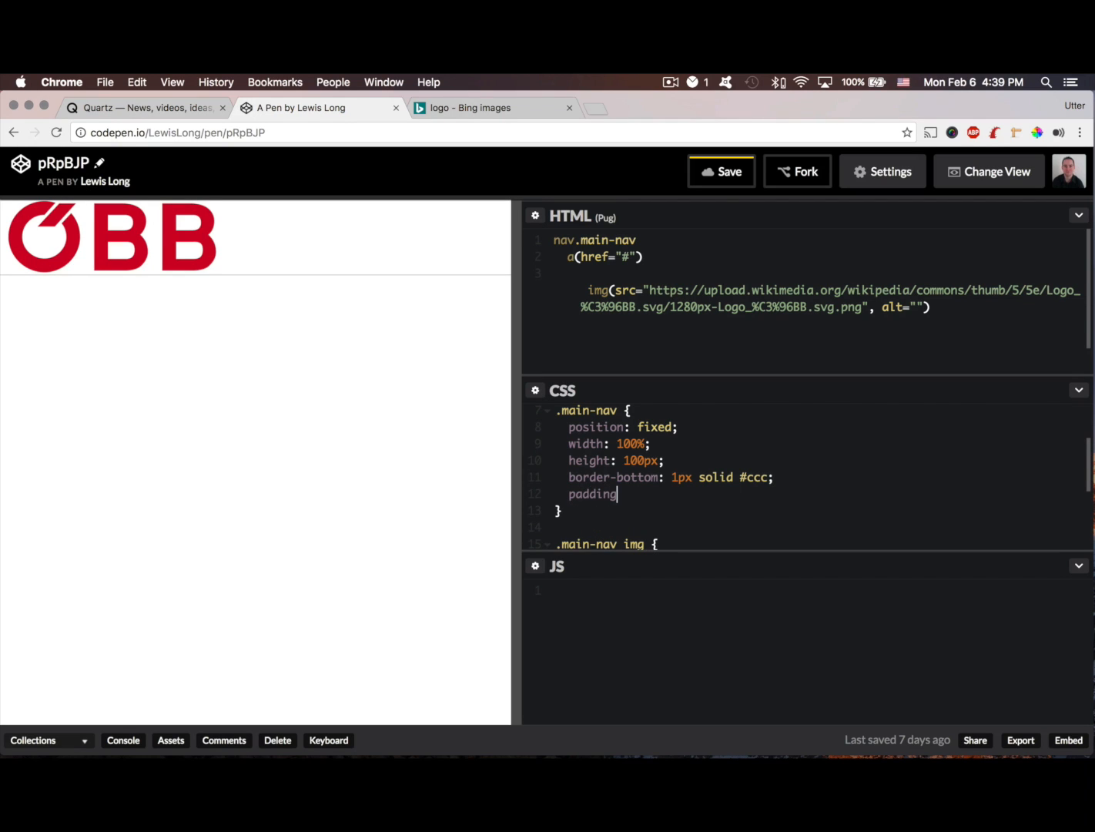
text(:)
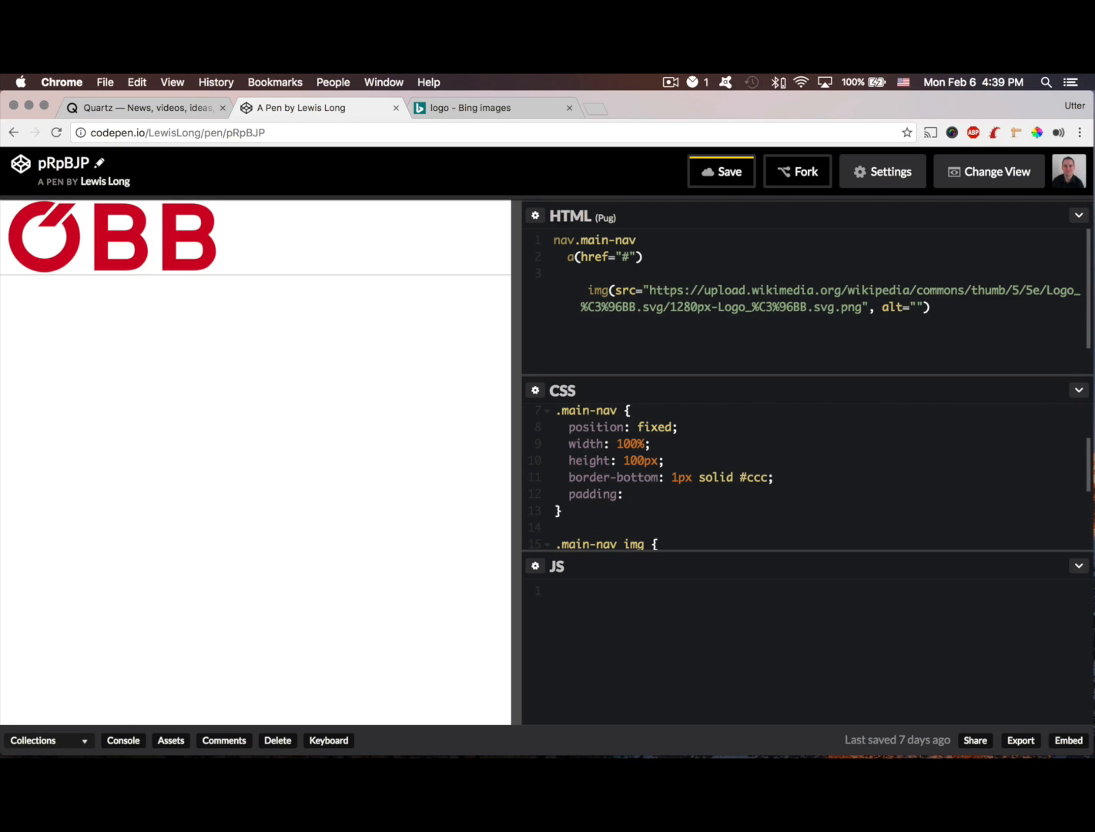
text(20)
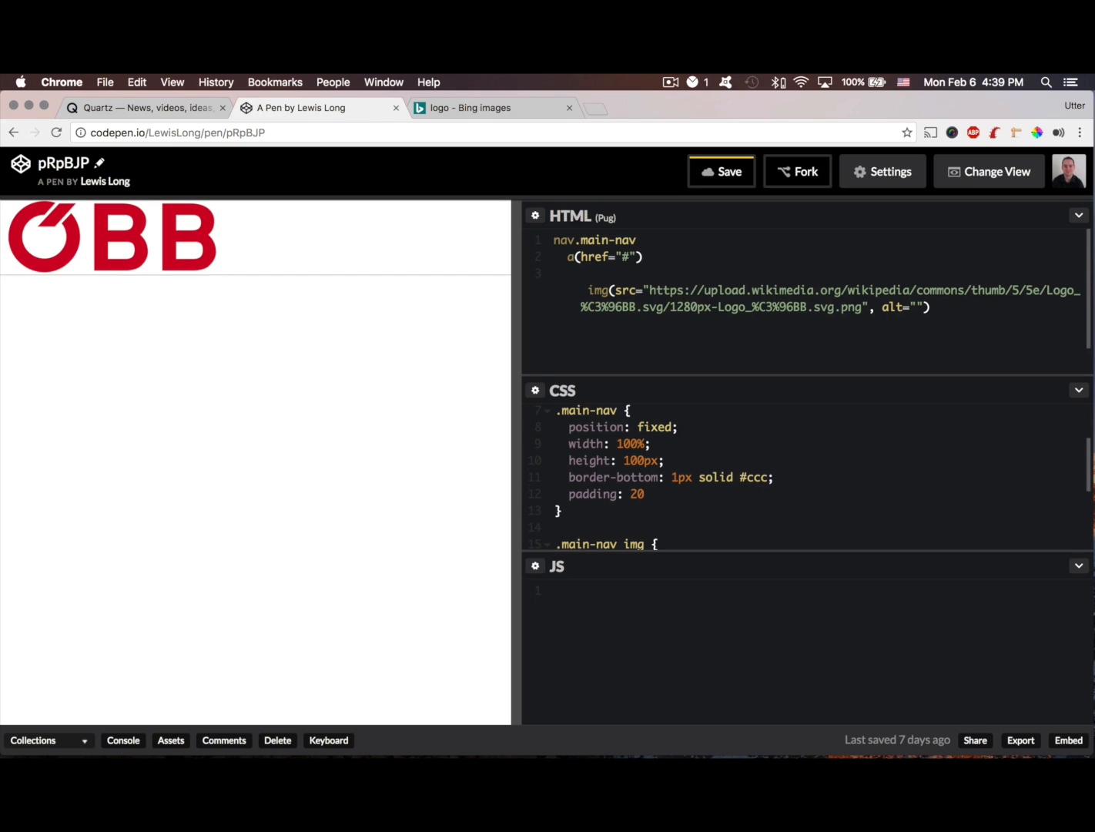
text(px)
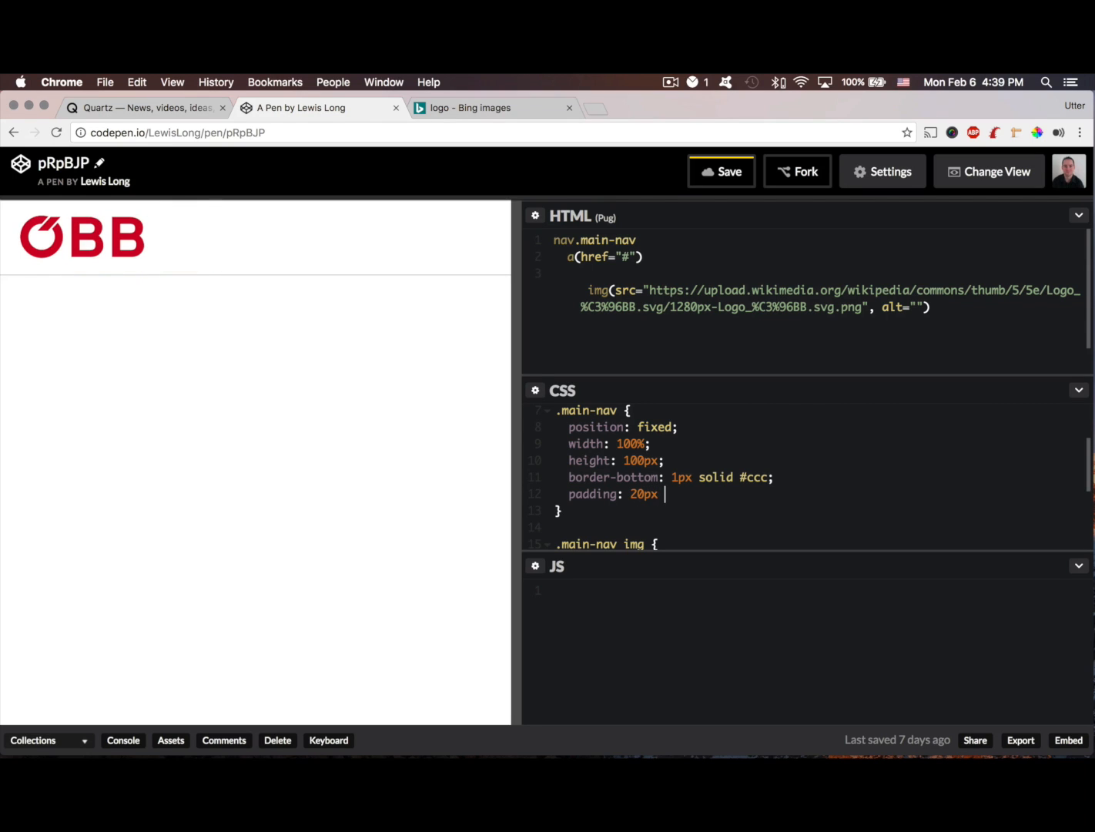
text(10px)
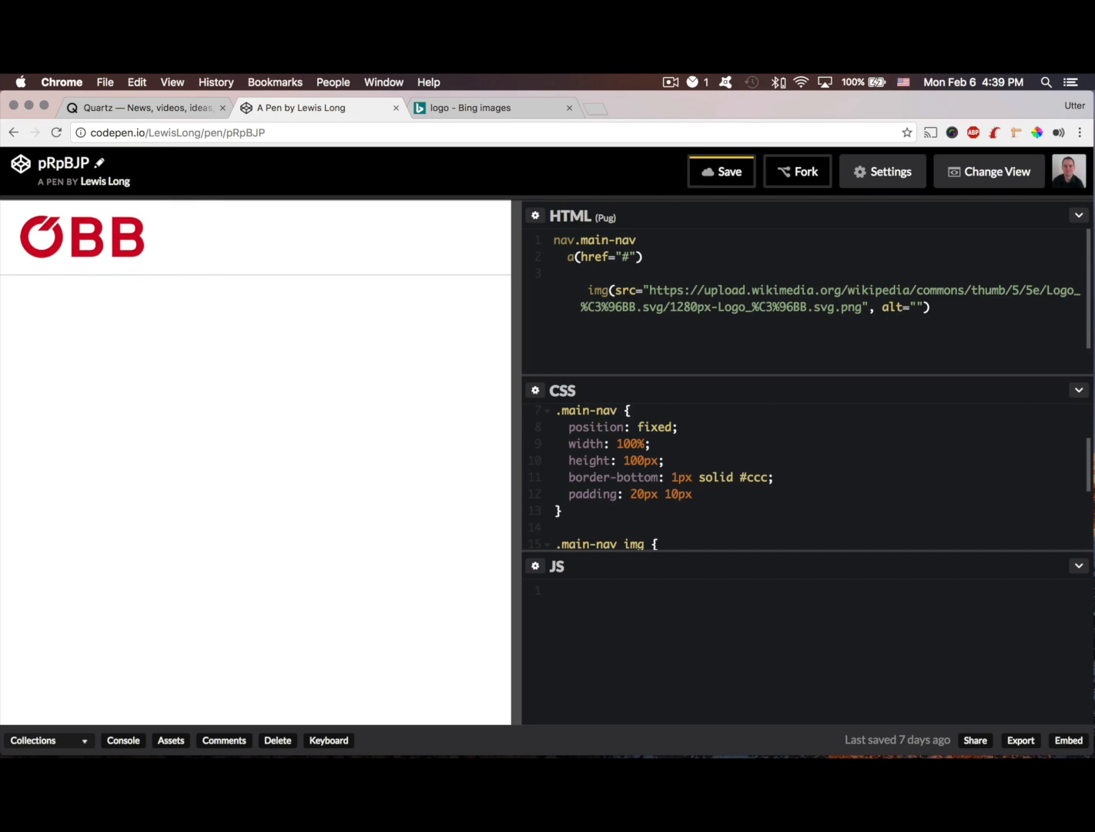
click(693, 493)
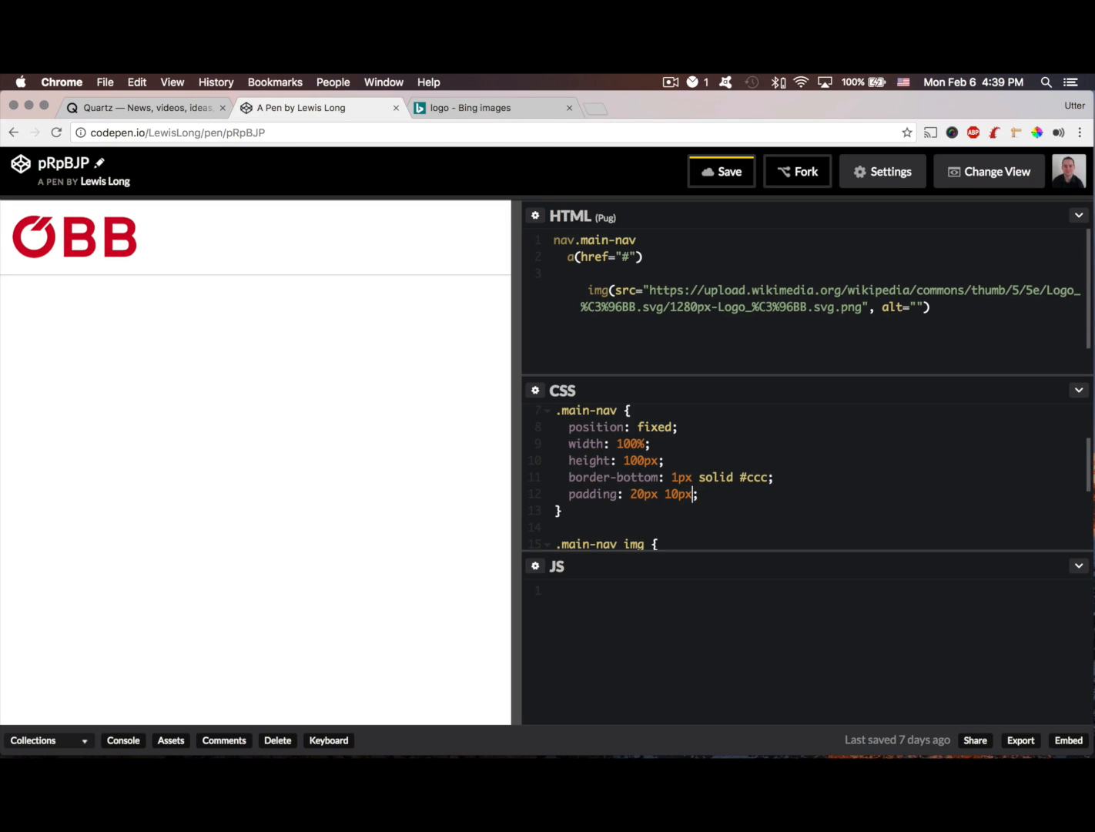
text(10px)
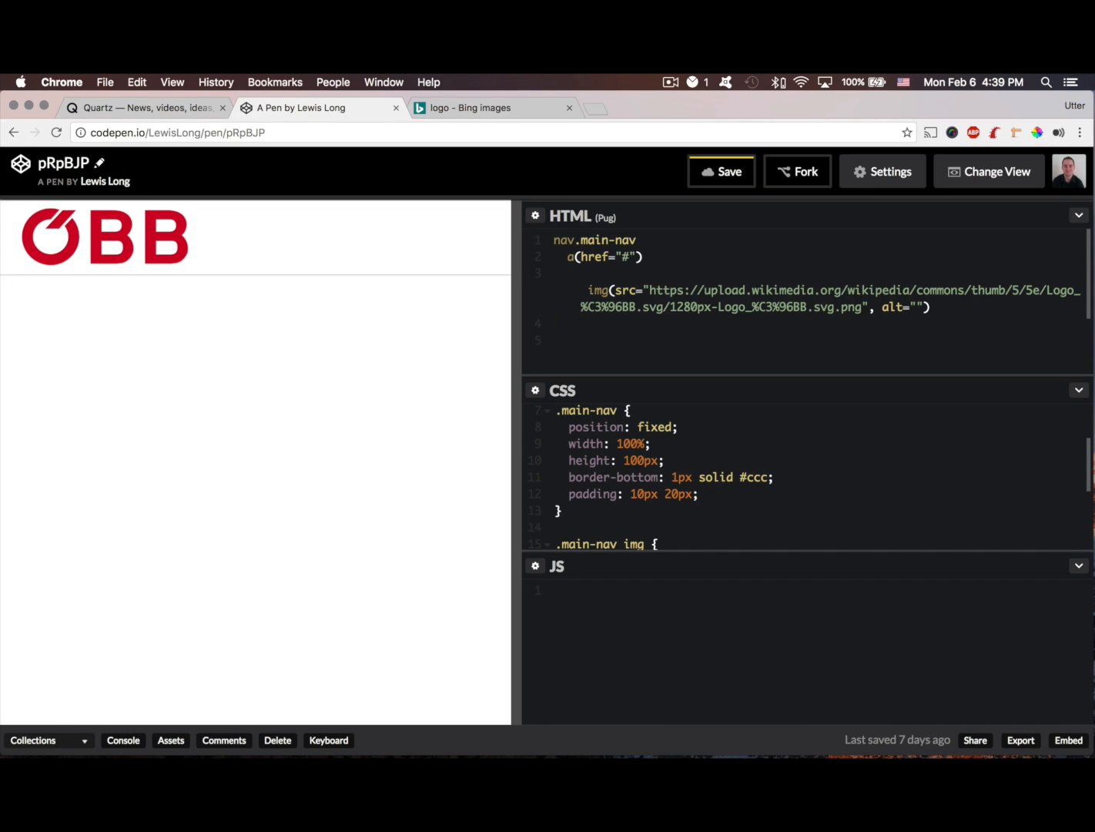
- Add a section with an 'h1 Title' and a 'p' lorem line in the Pug HTML
text(section)
text(h1 Ti)
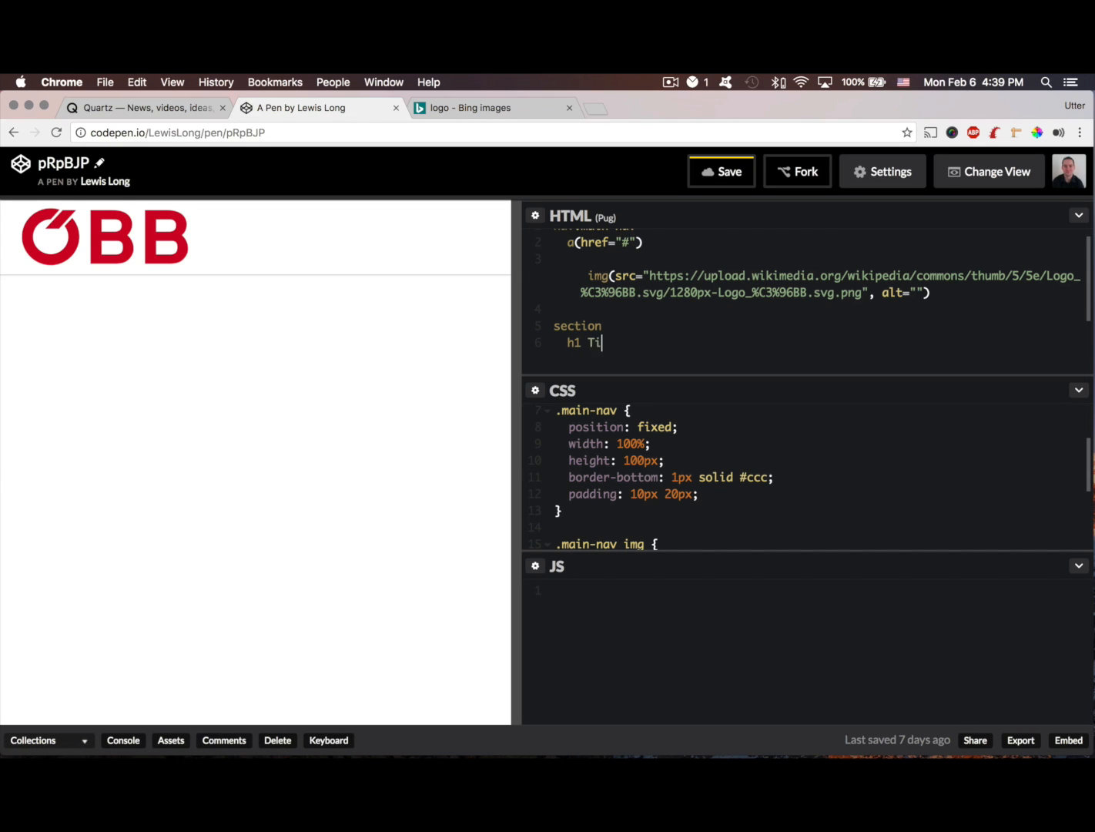
text(tle)
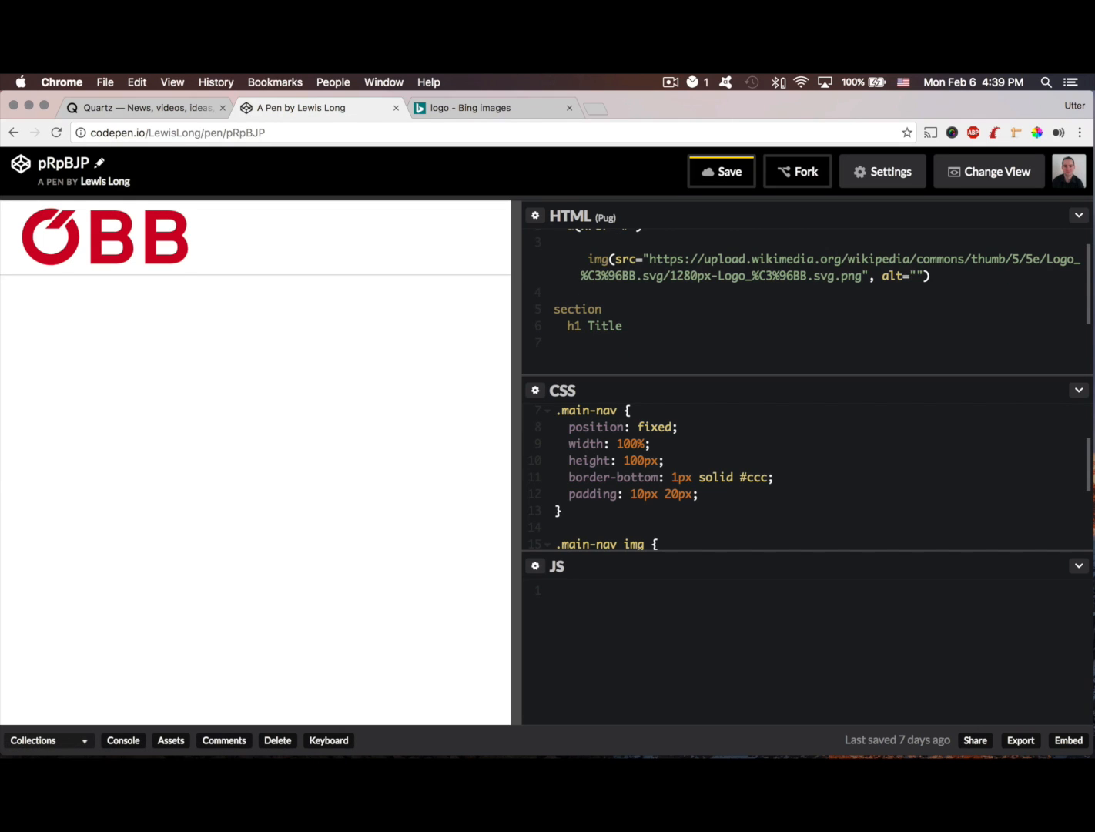
text(p l)
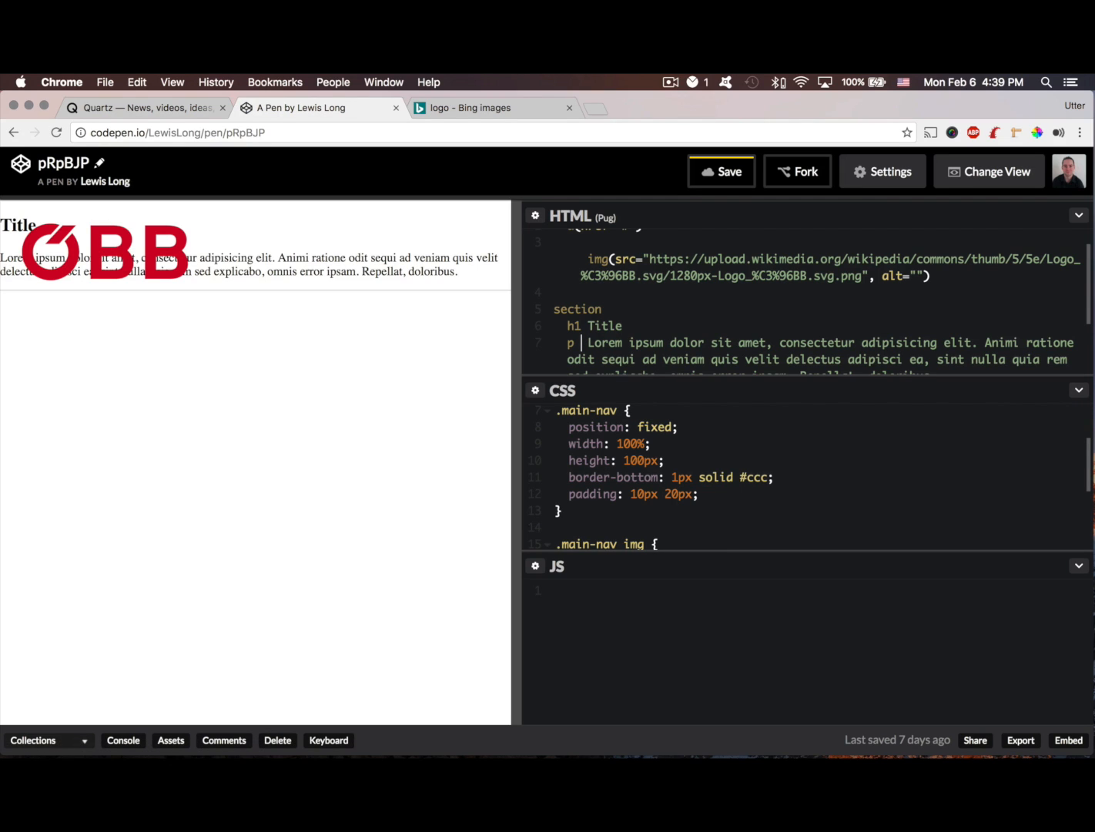
- Give the navbar rule a white background with background-color: #FFF
click(696, 493)
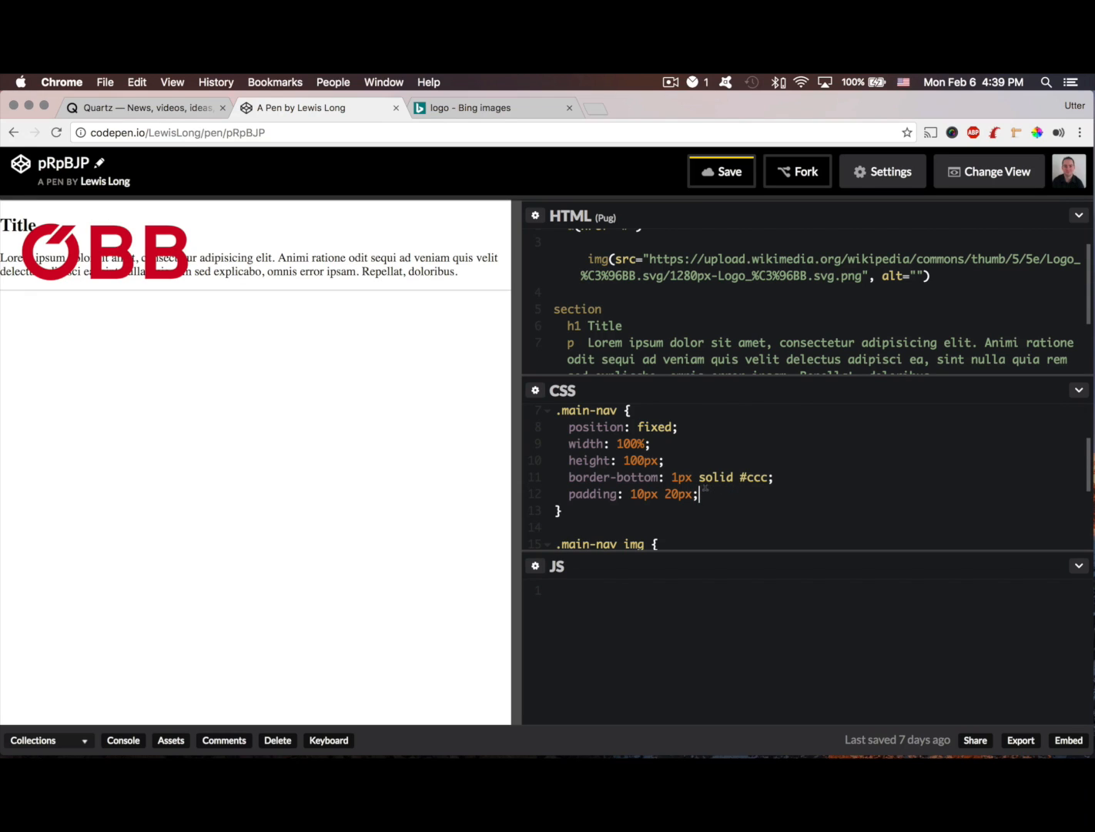
text(background)
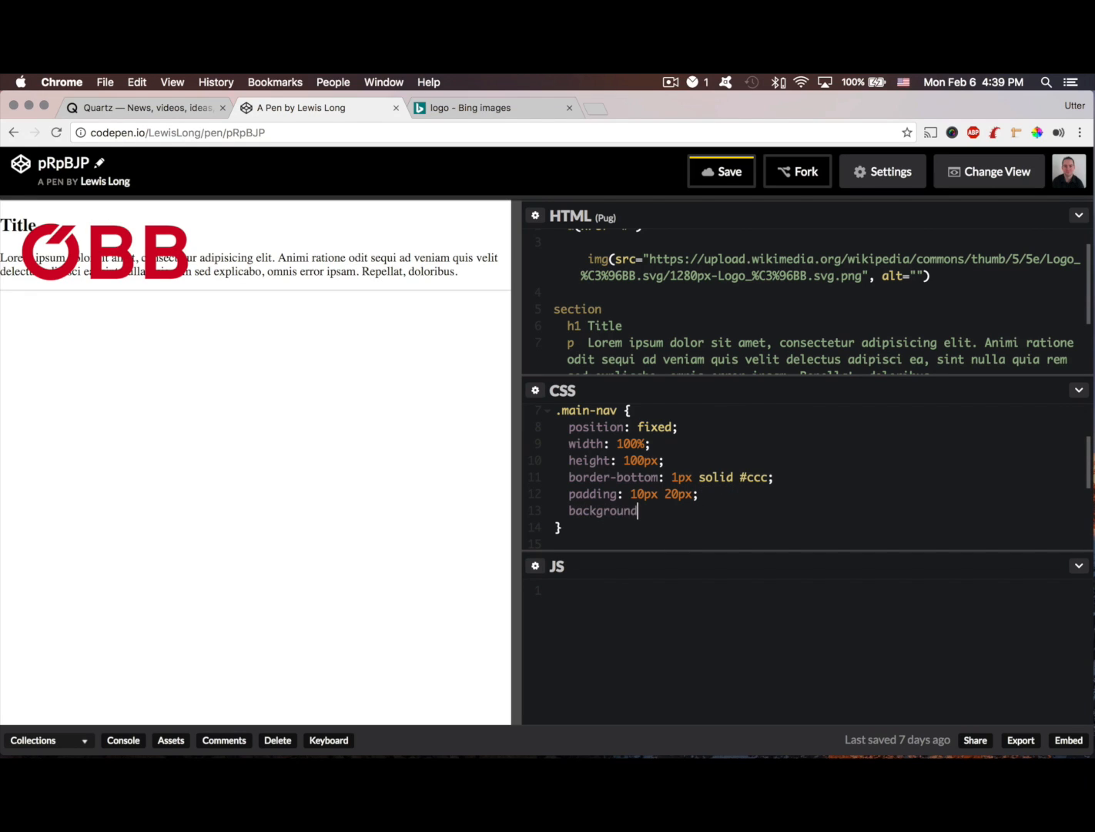
text(-color:)
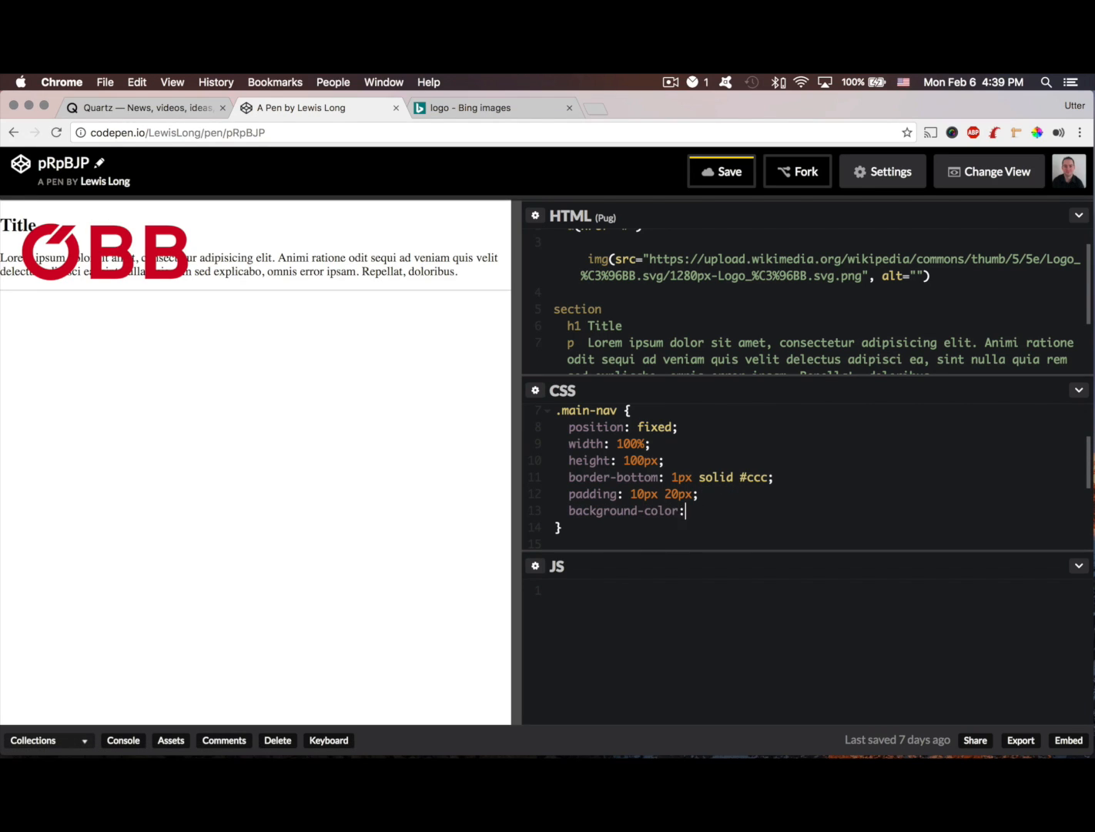
text(#FFF)
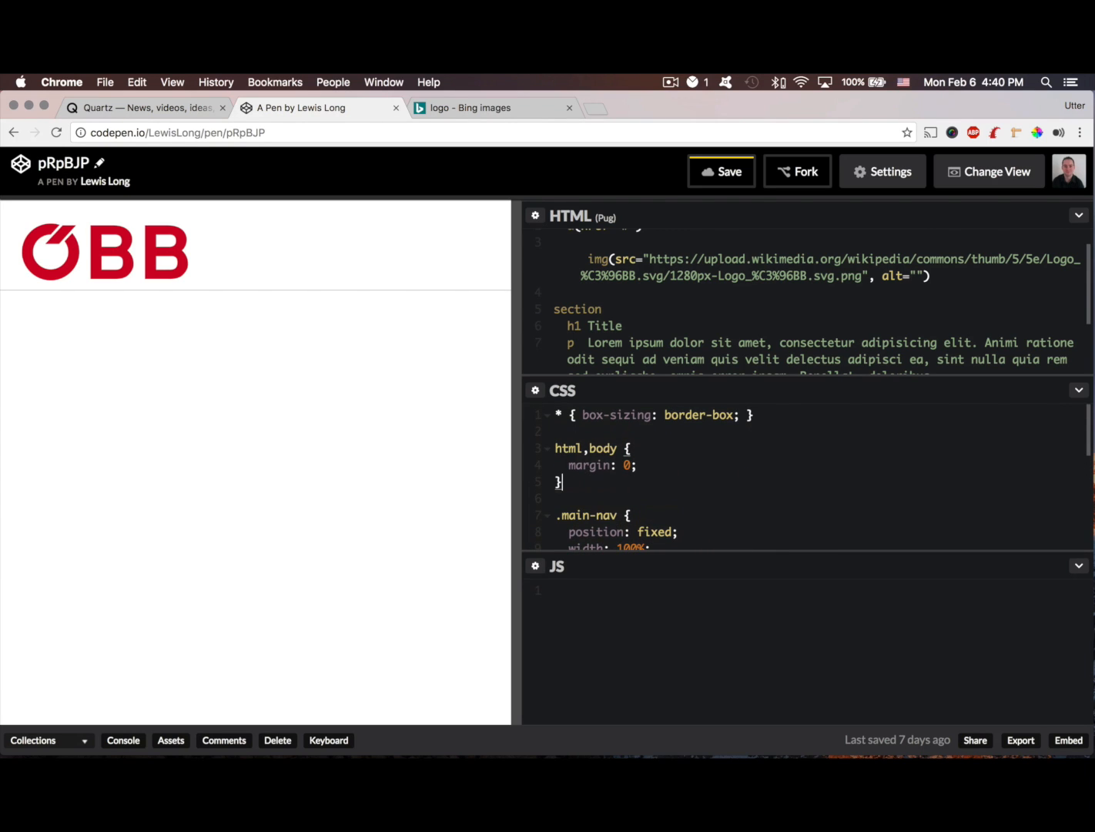
- Add a body rule with padding-top: 100px so content starts below the navbar
text(bod)
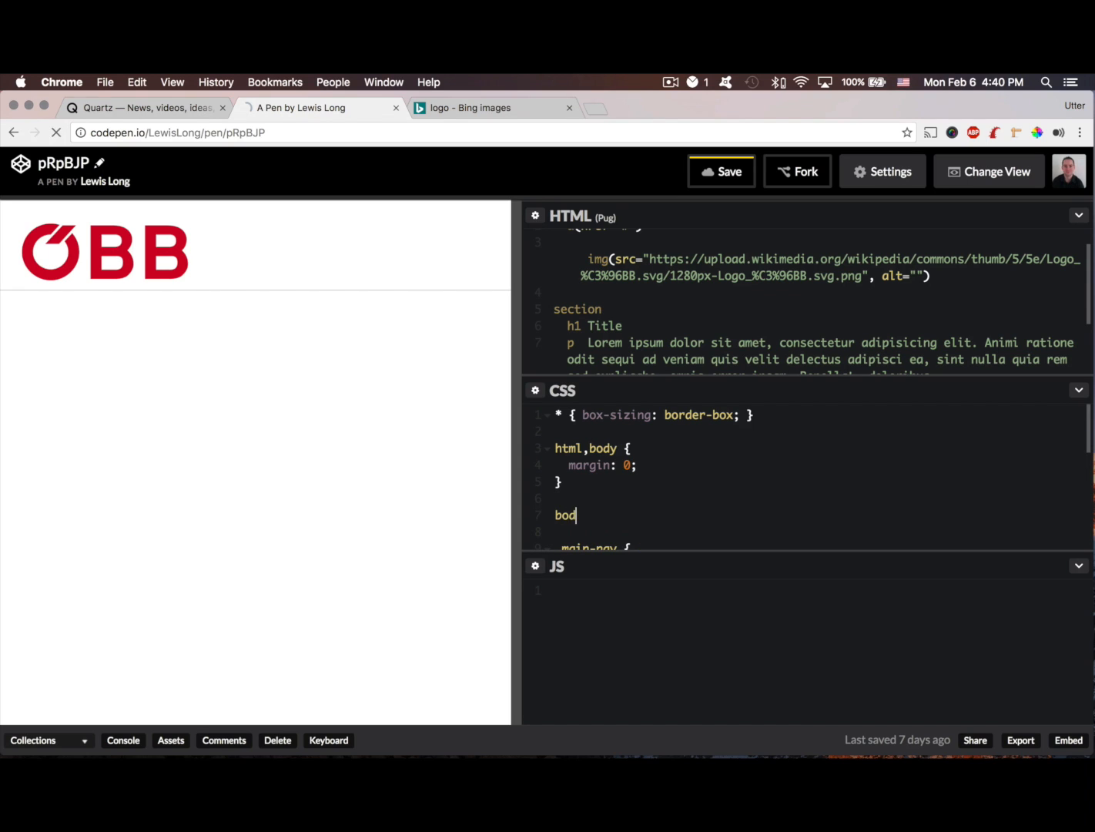
text(y {)
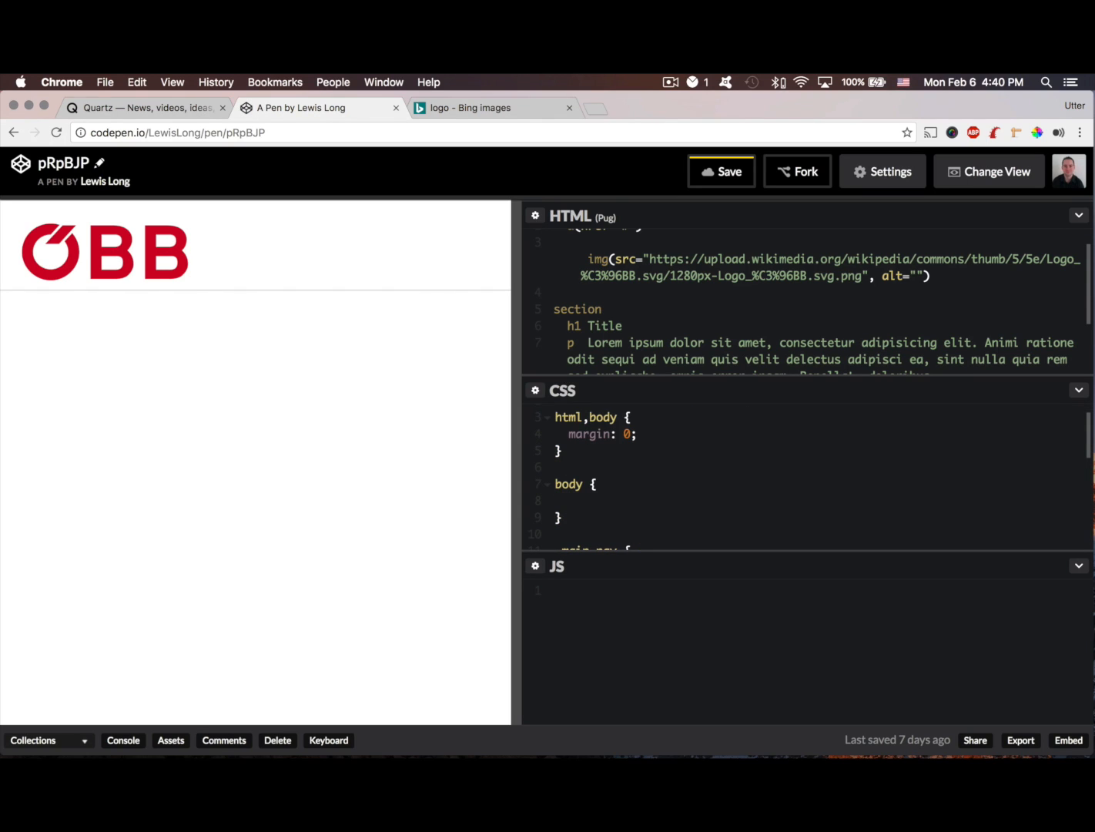
text(padding-to)
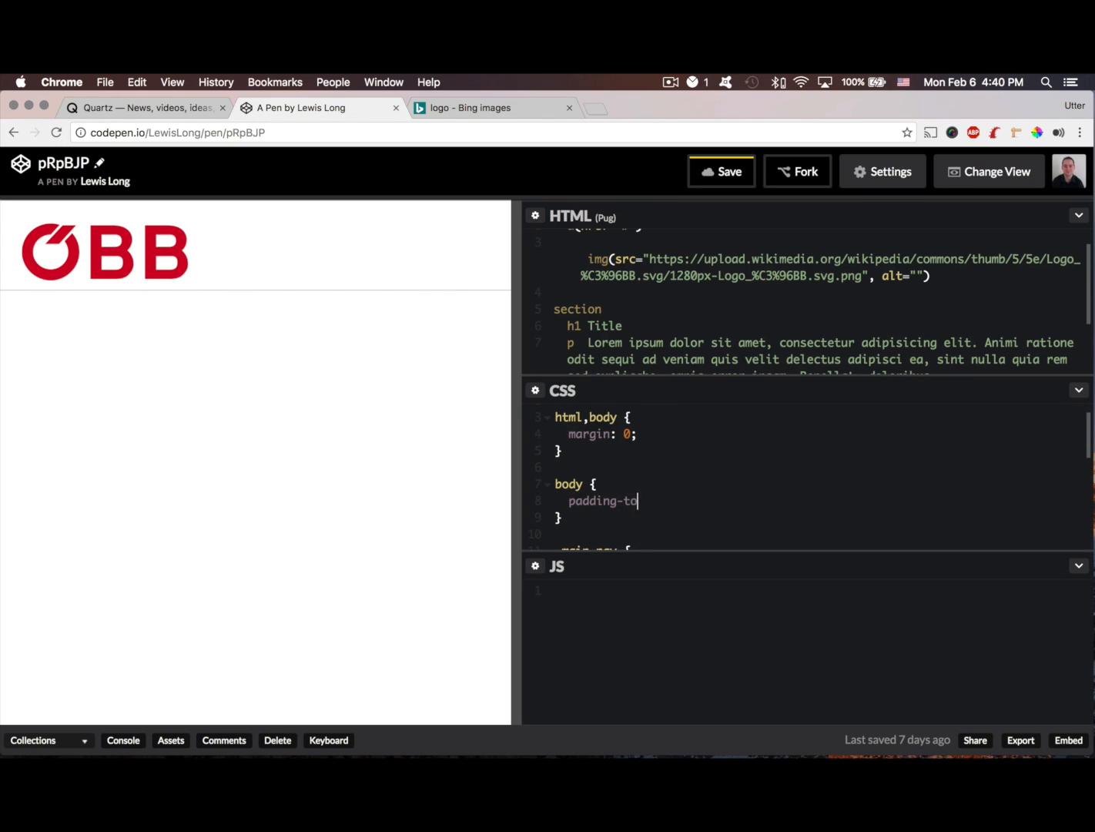
text(p:)
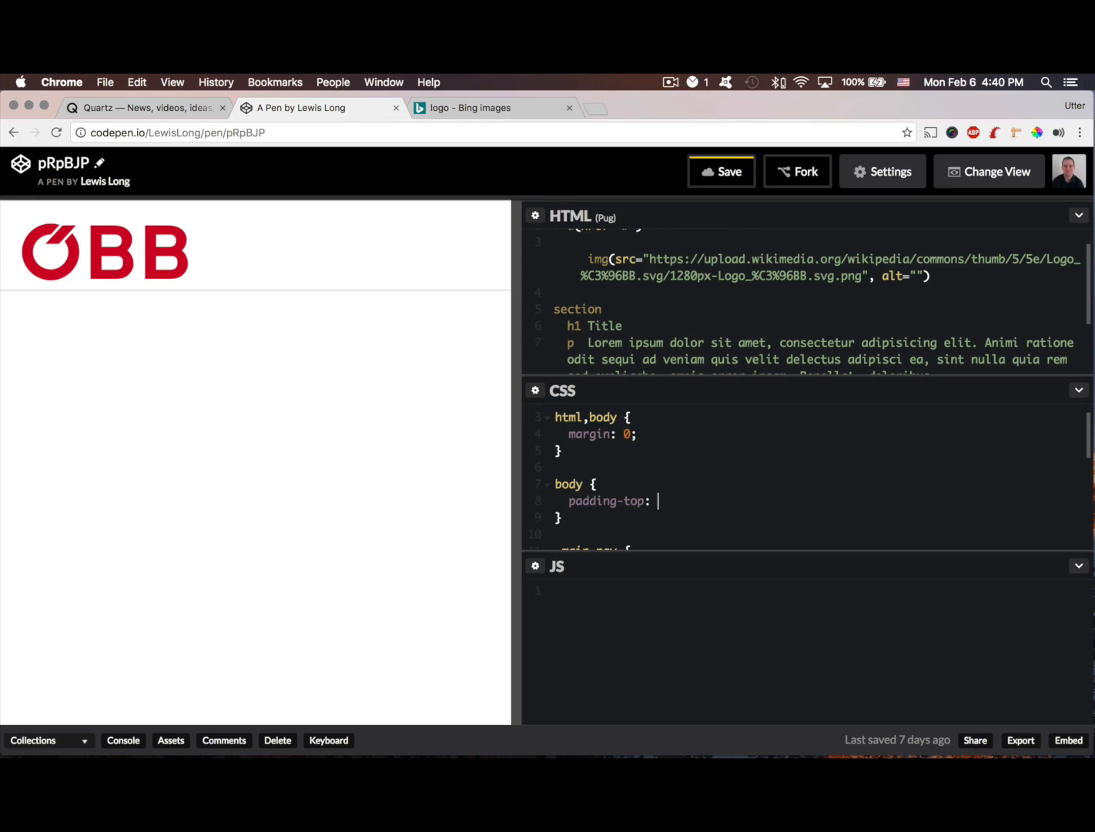
text(10)
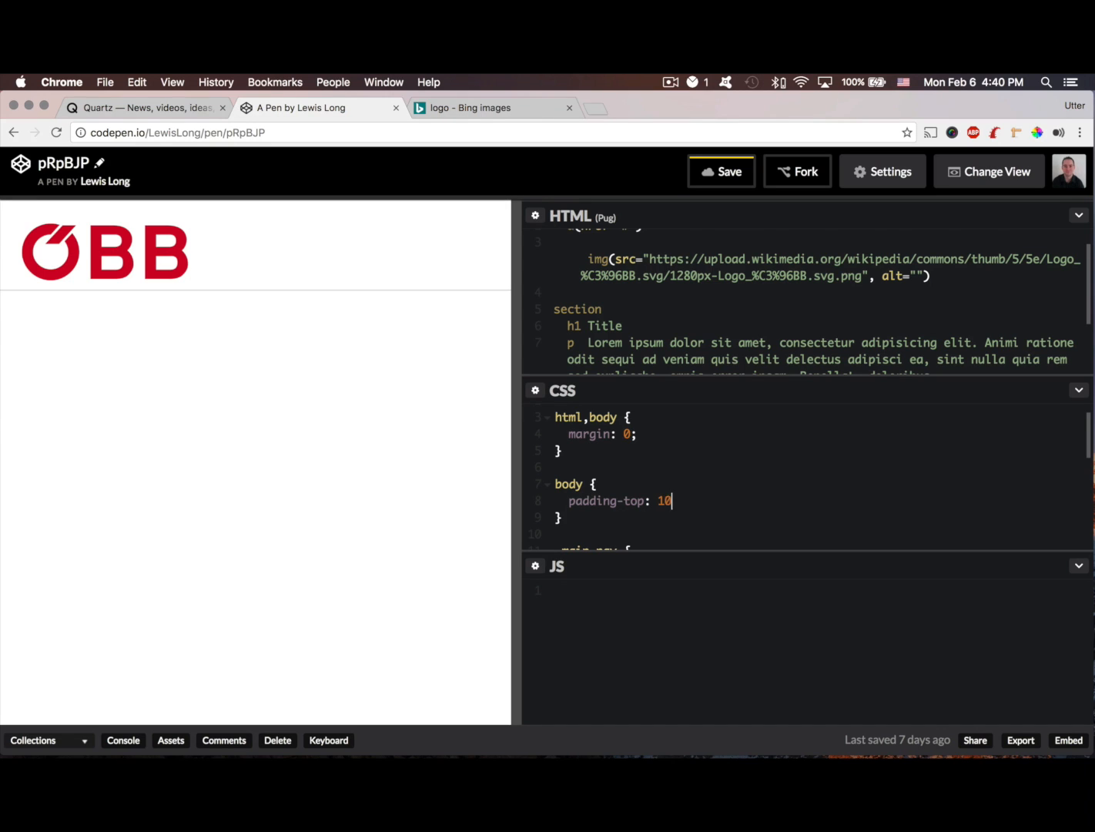
text(0px;)
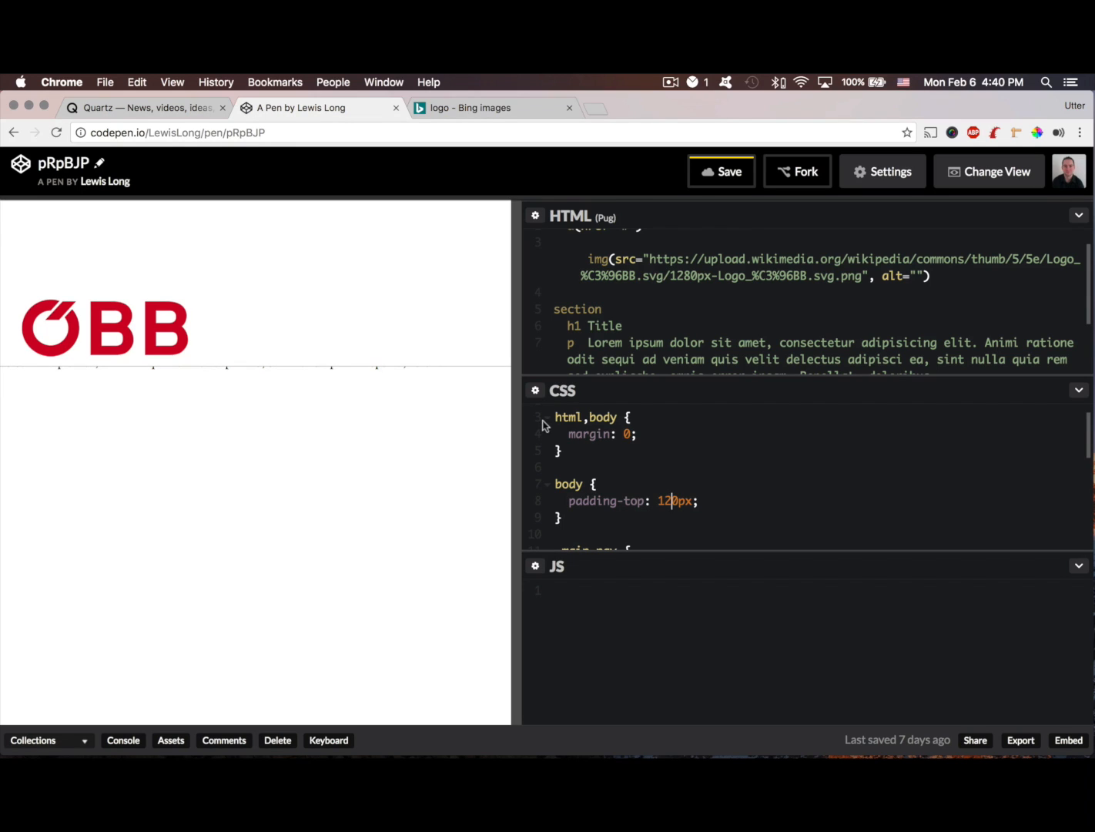
- Set background-color: #FFF and top: 0 on .main-nav, pinning it to the top
scroll(down, 3)
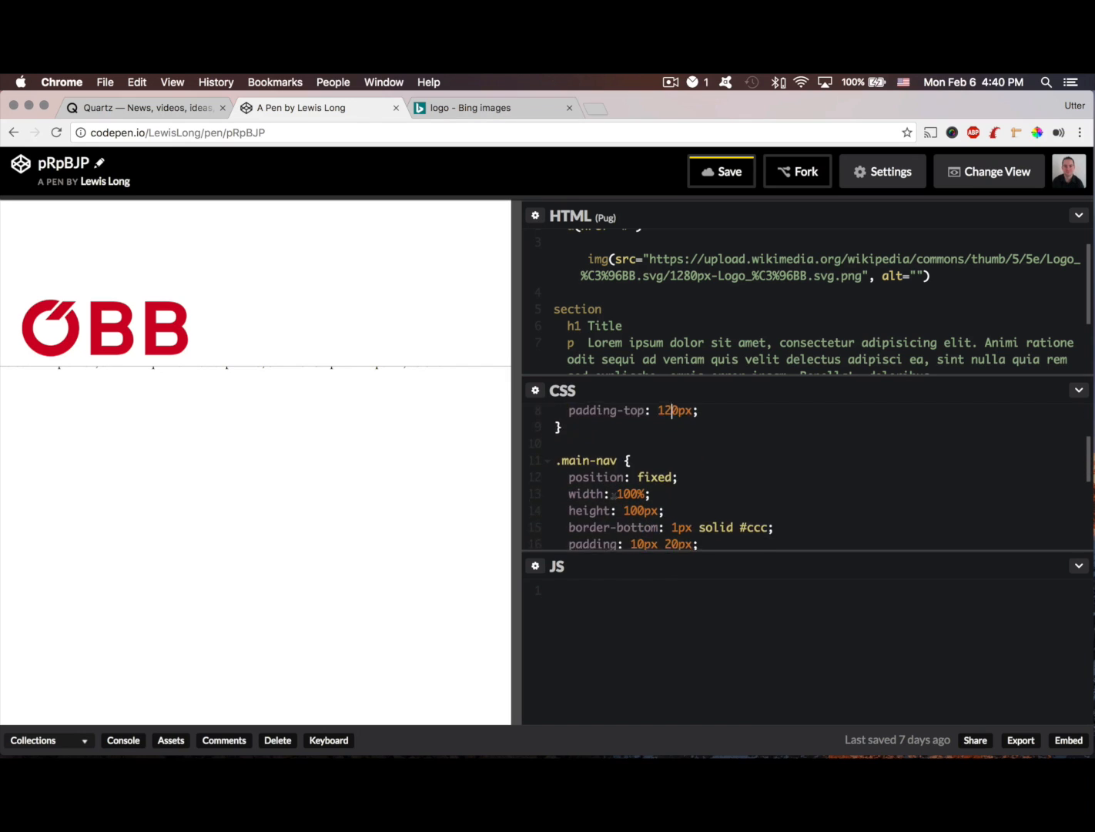
text(background-color: #FFF;)
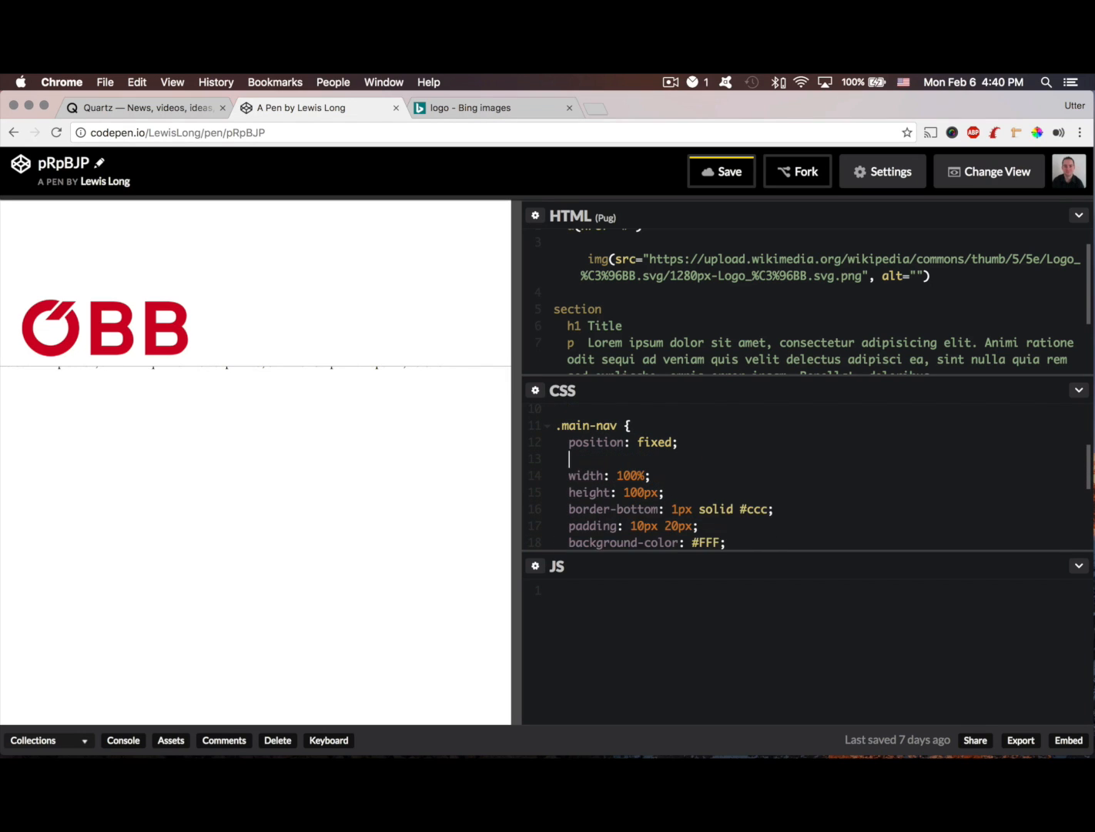
text(top:)
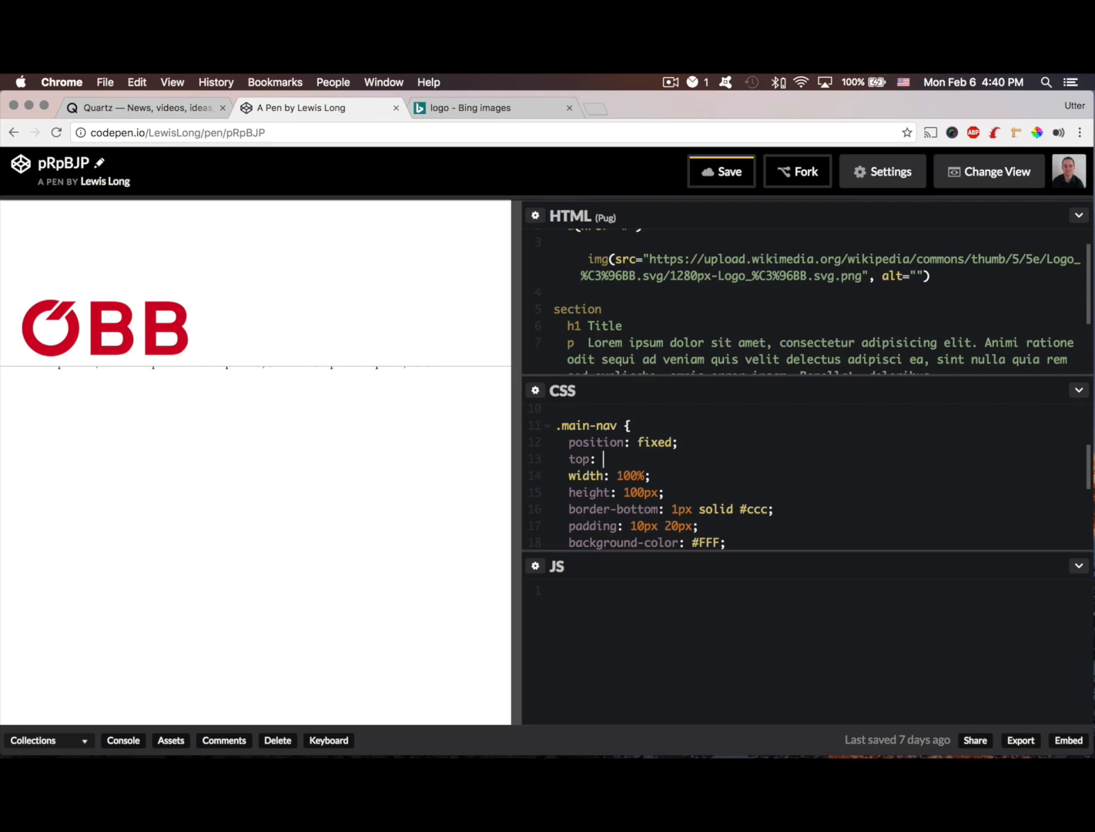
text(0;)
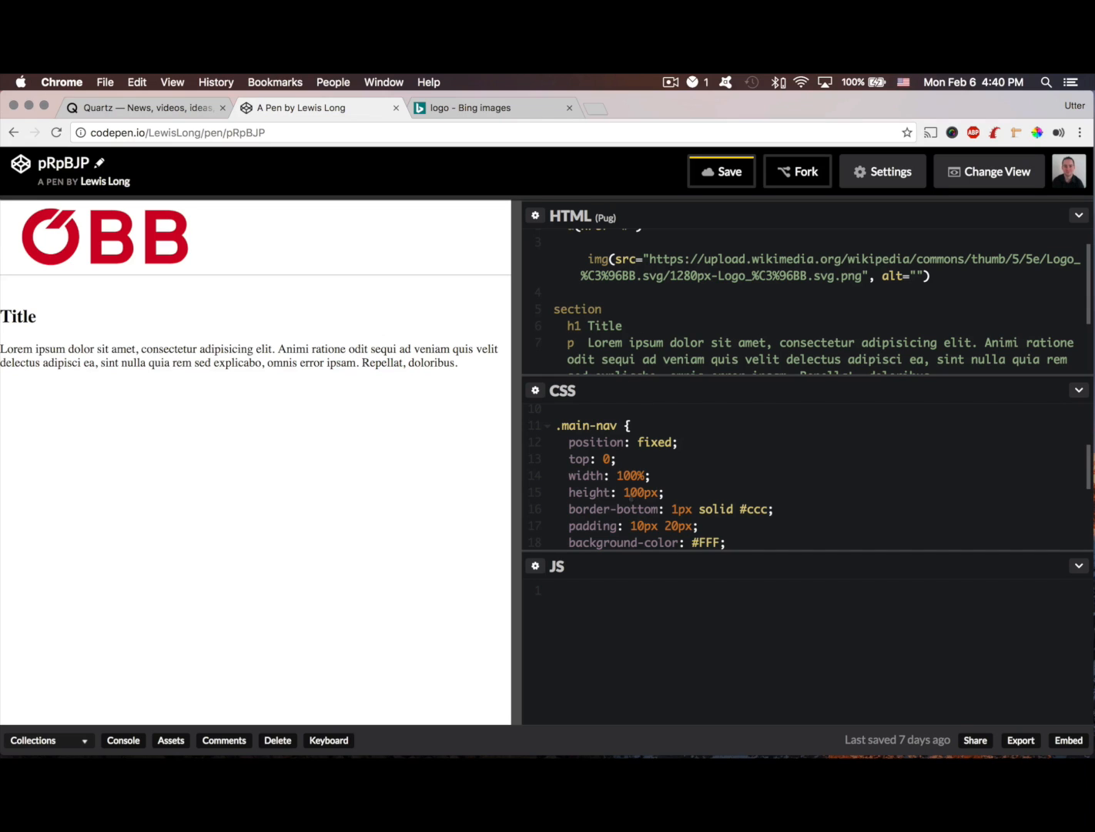
scroll(down, 3)
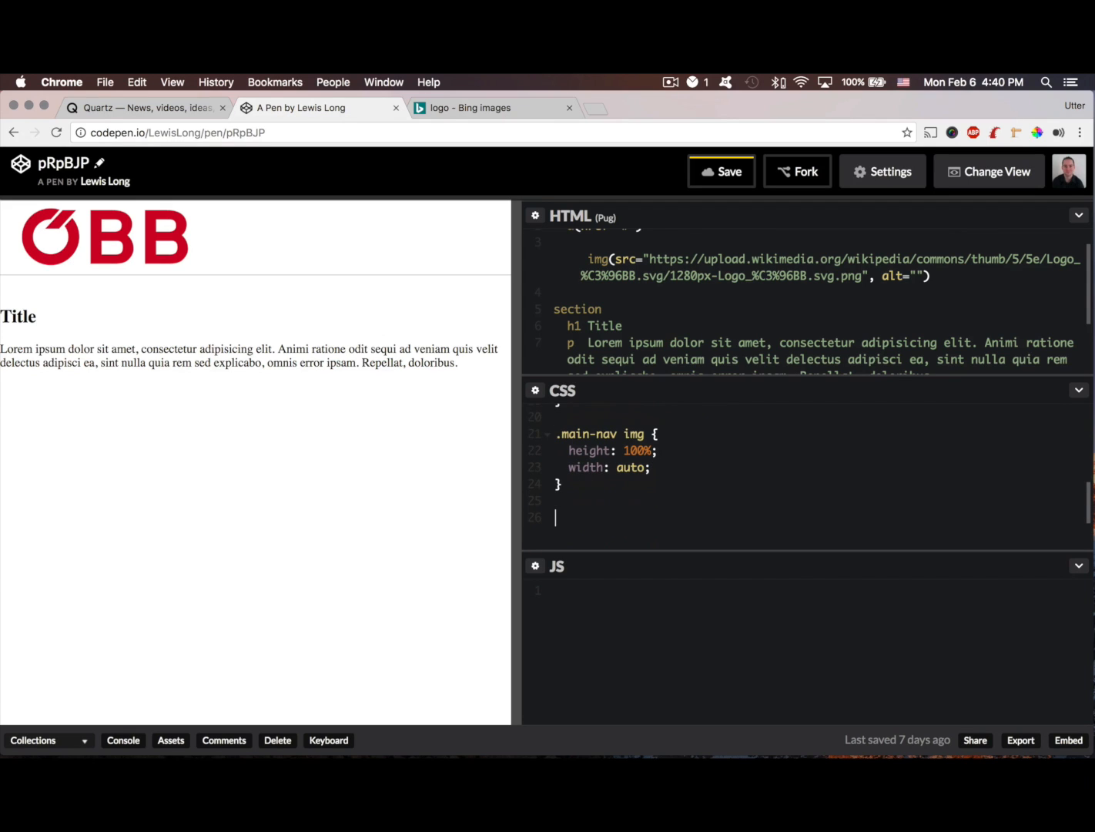
- Add a section rule with width: 600px and margin: 100px auto
text(section {)
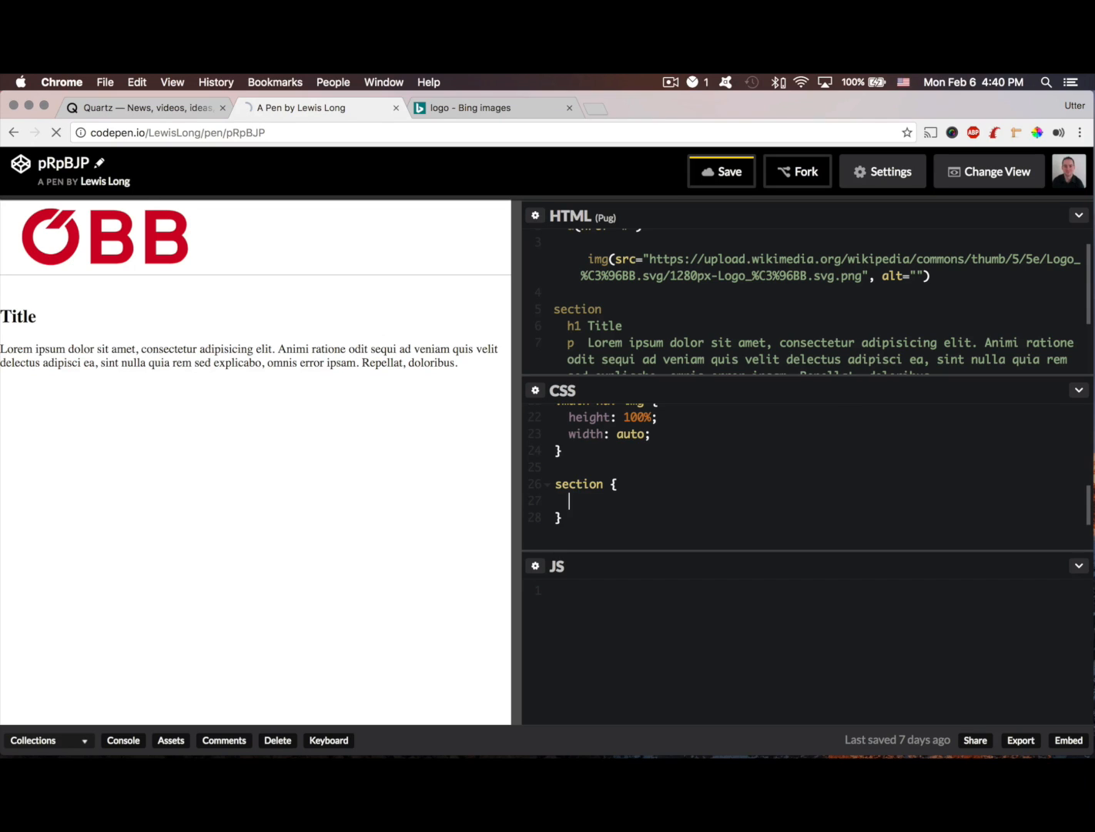
text(width:)
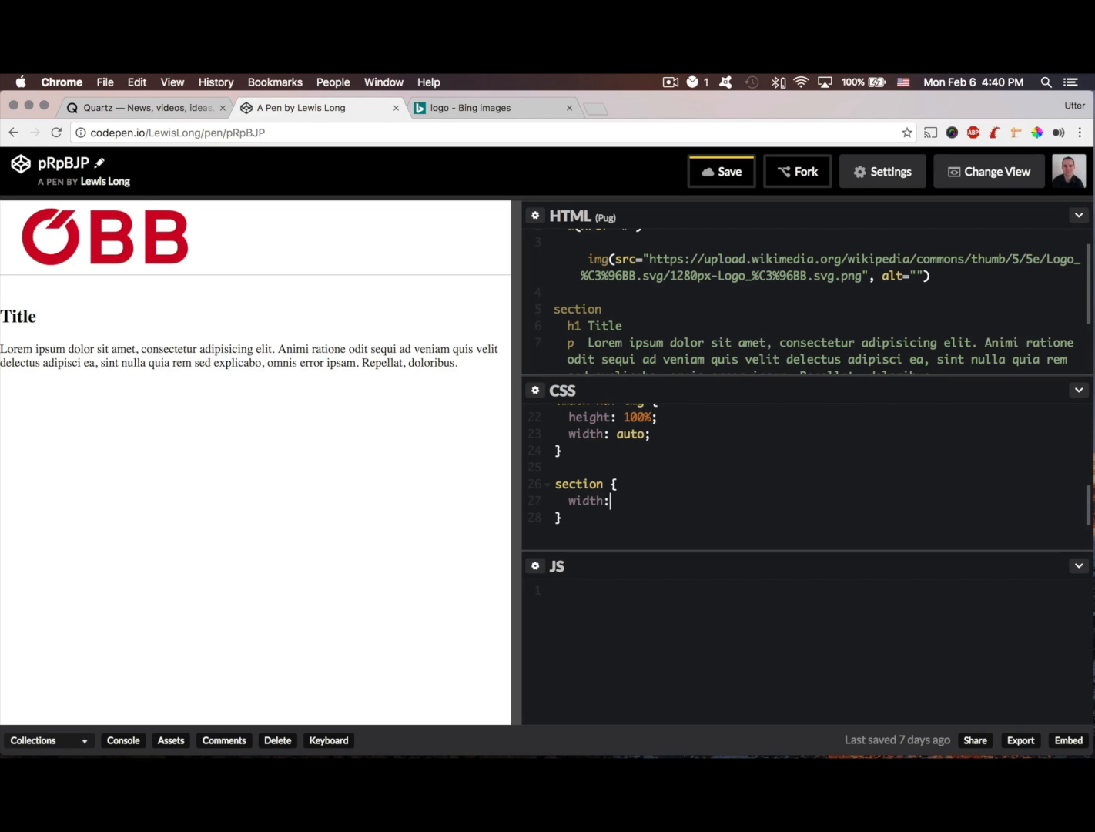
text(600px)
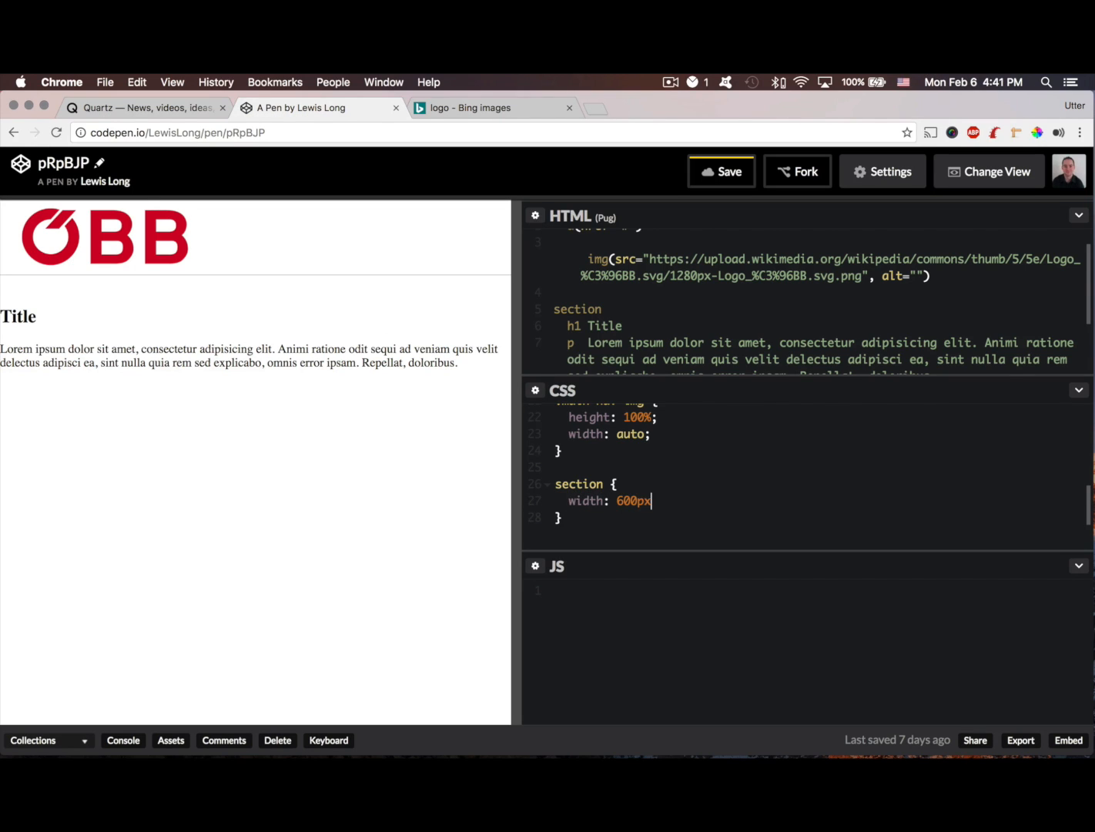
text(;)
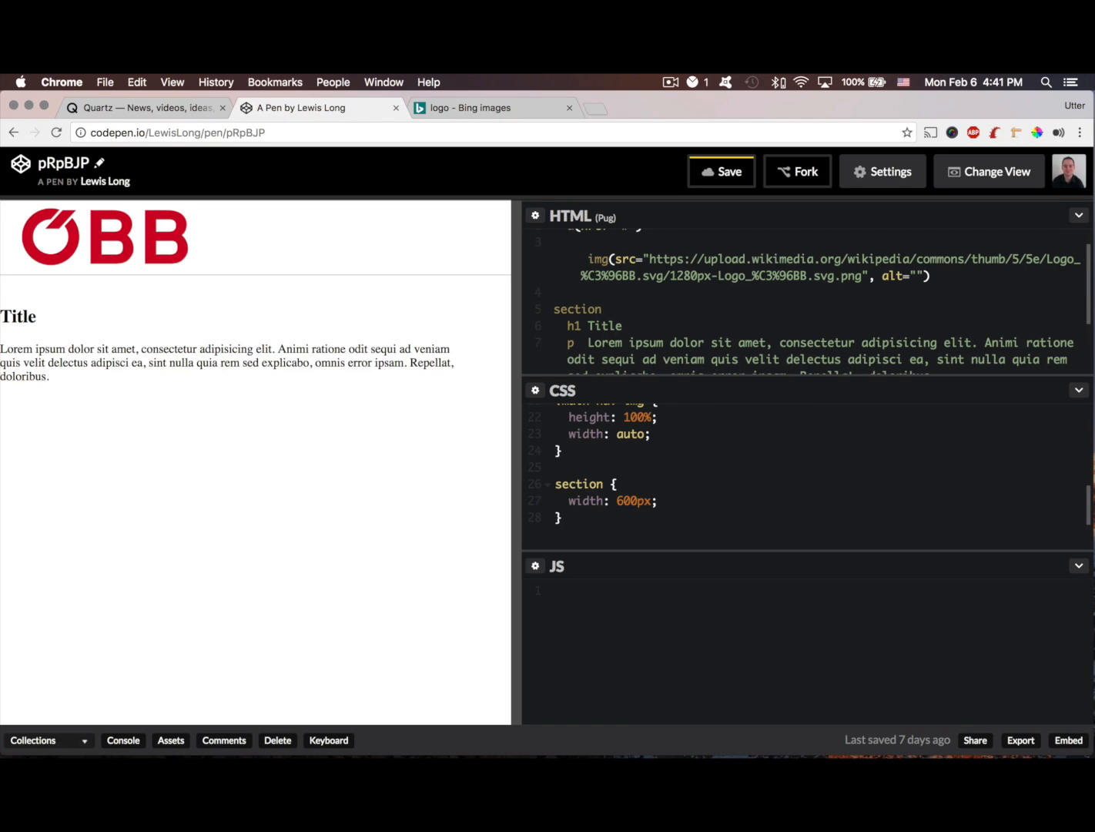
text(margin:)
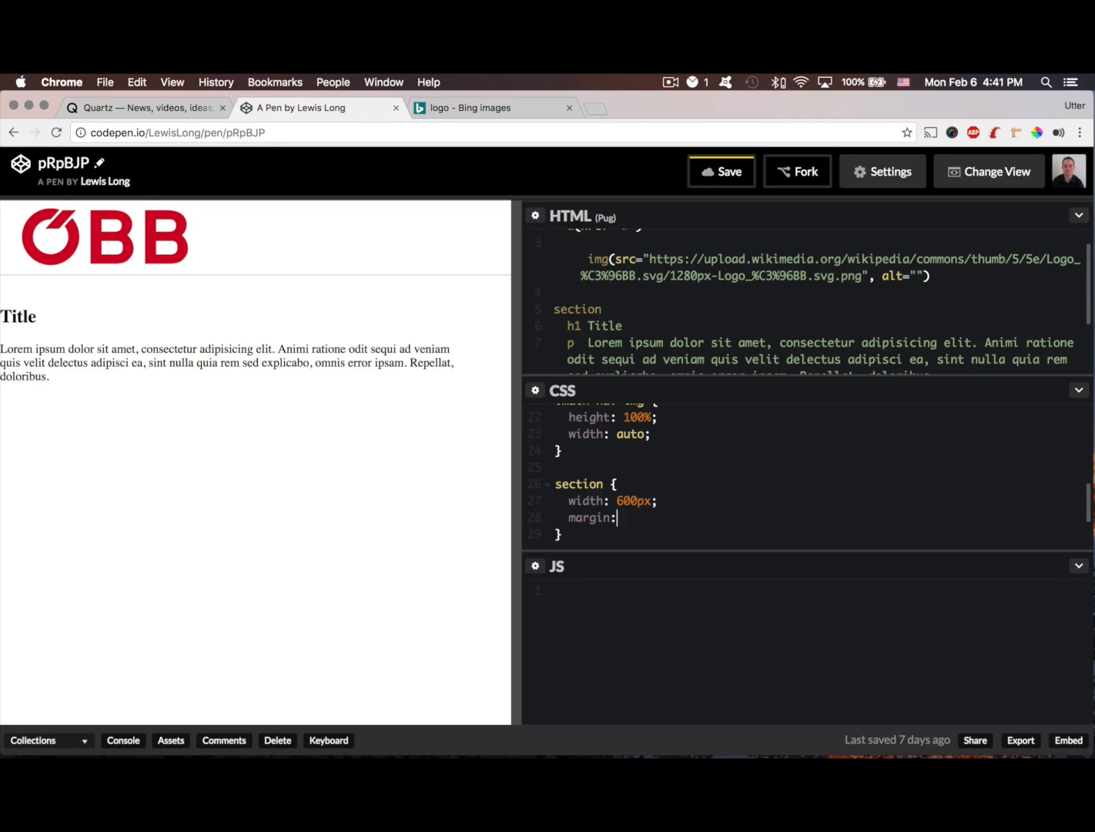
text(100)
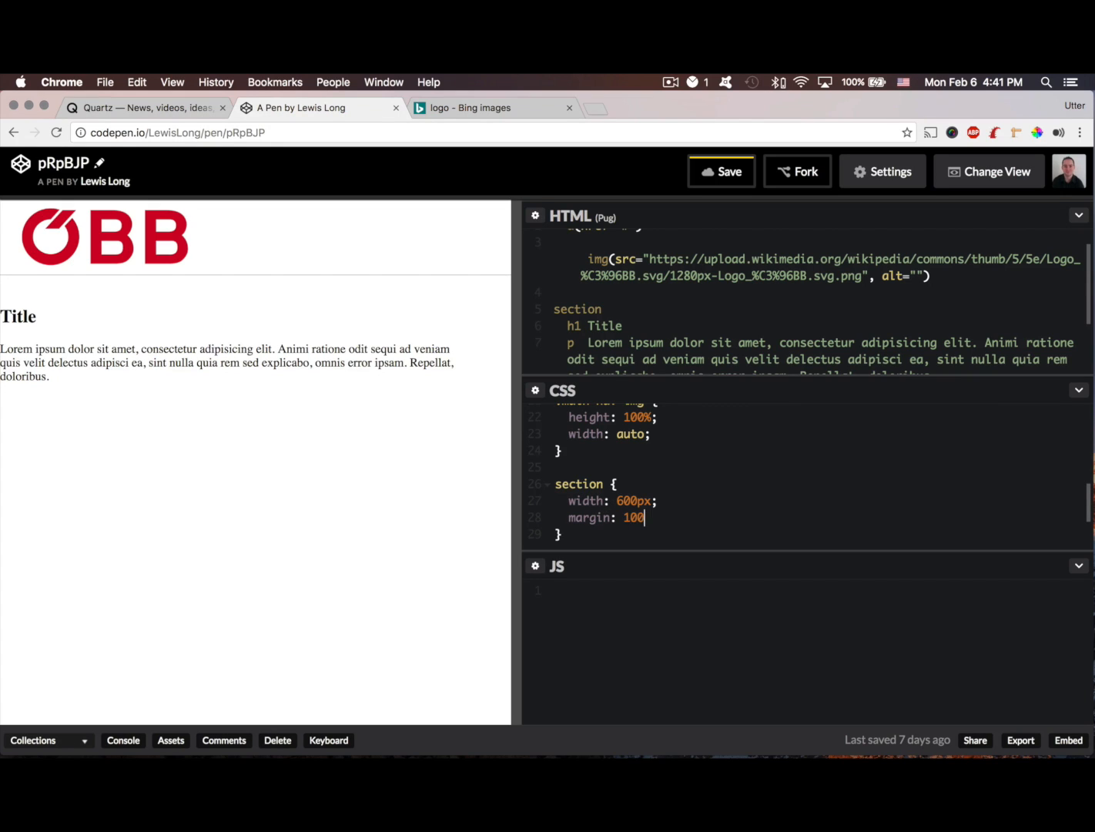
text(px auto;)
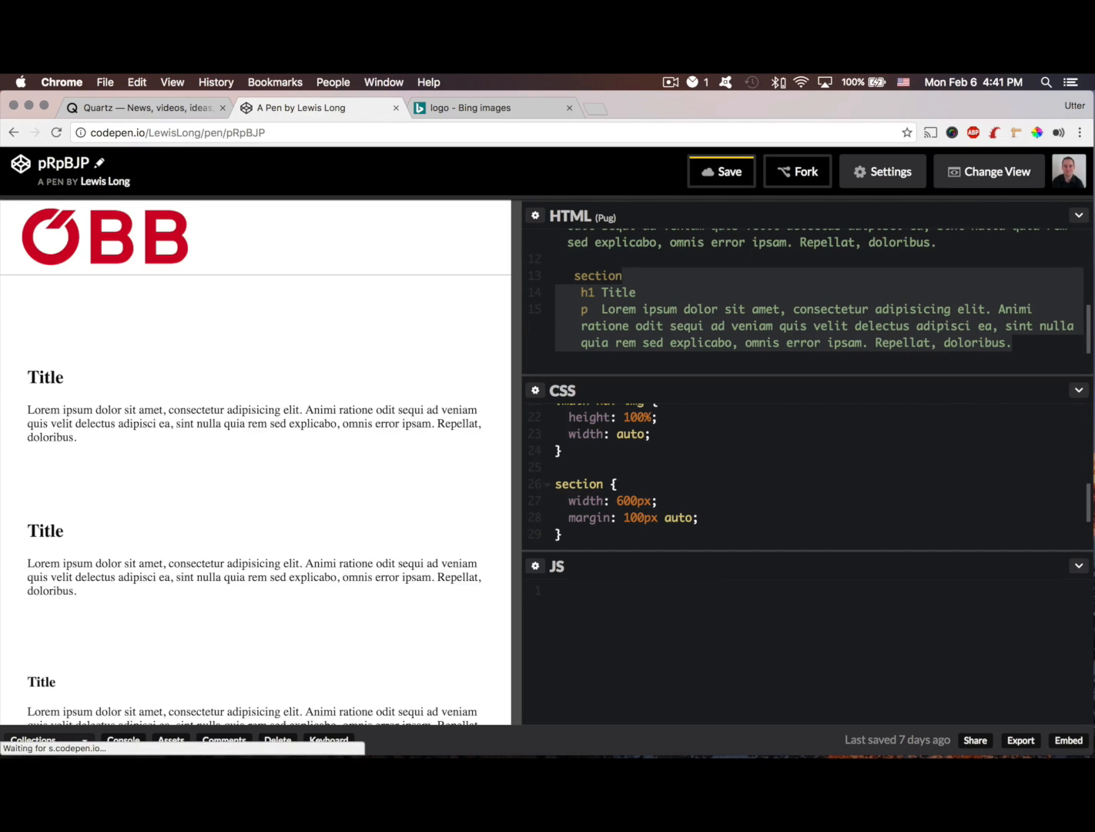
- Scroll the preview to check the repeated Title and lorem-ipsum sections
scroll(down, 3)
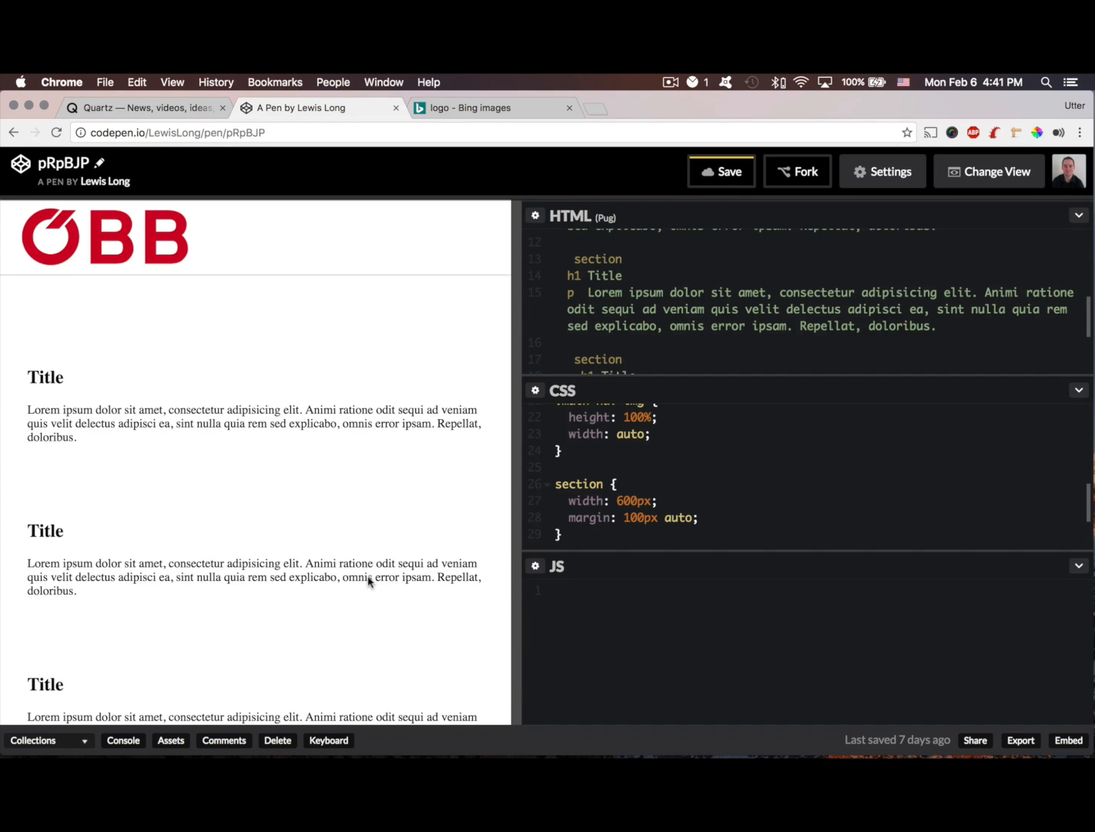
mouse_move(348, 596)
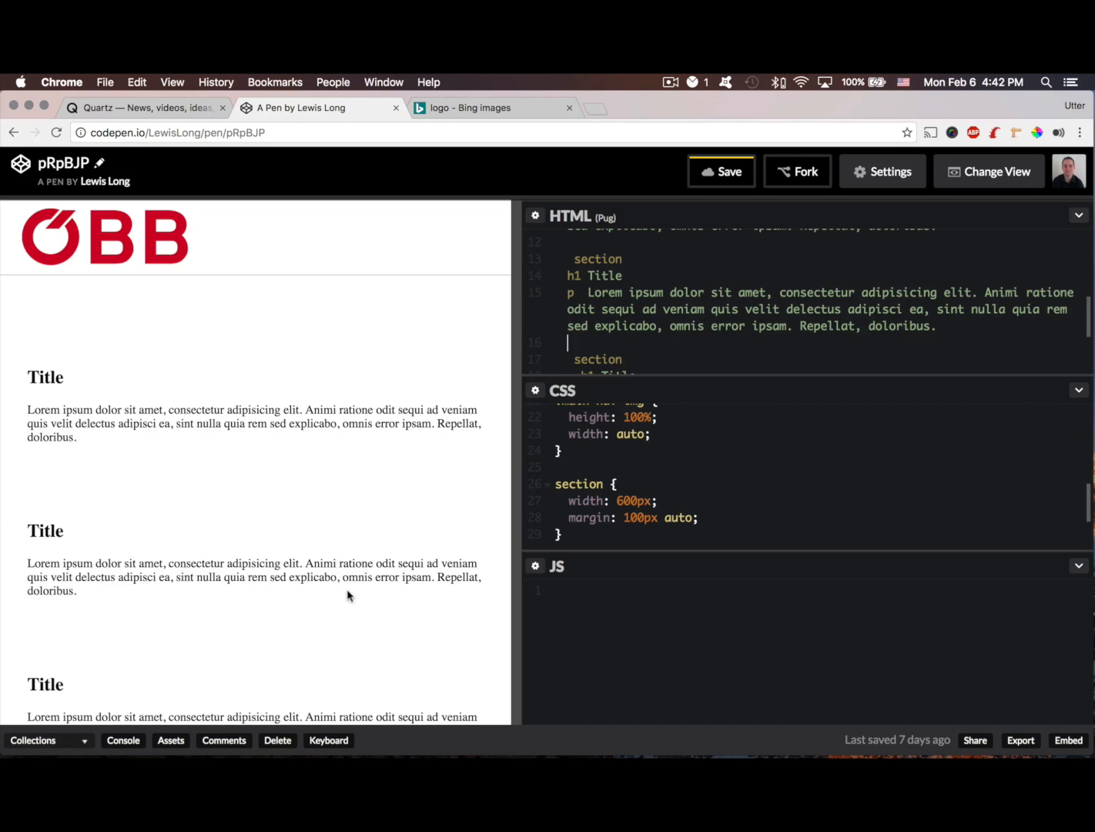
mouse_move(291, 288)
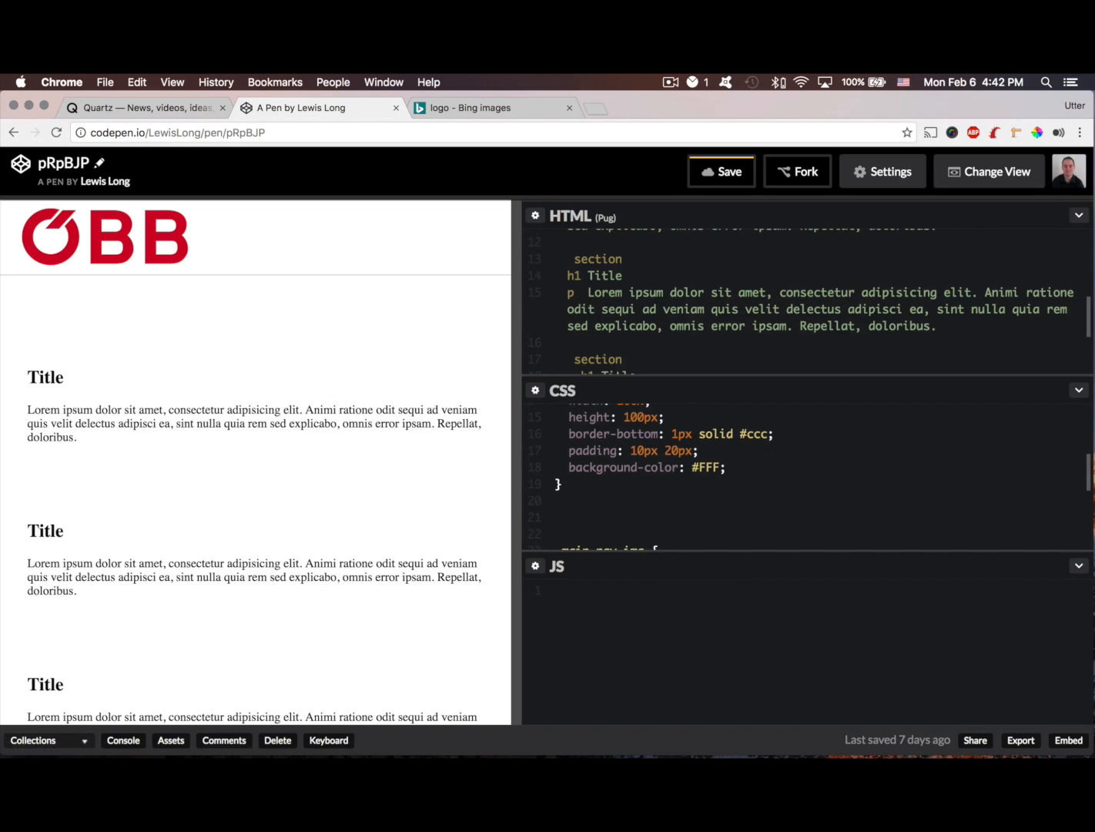
- Create a .small CSS rule with height: 40px
text(.)
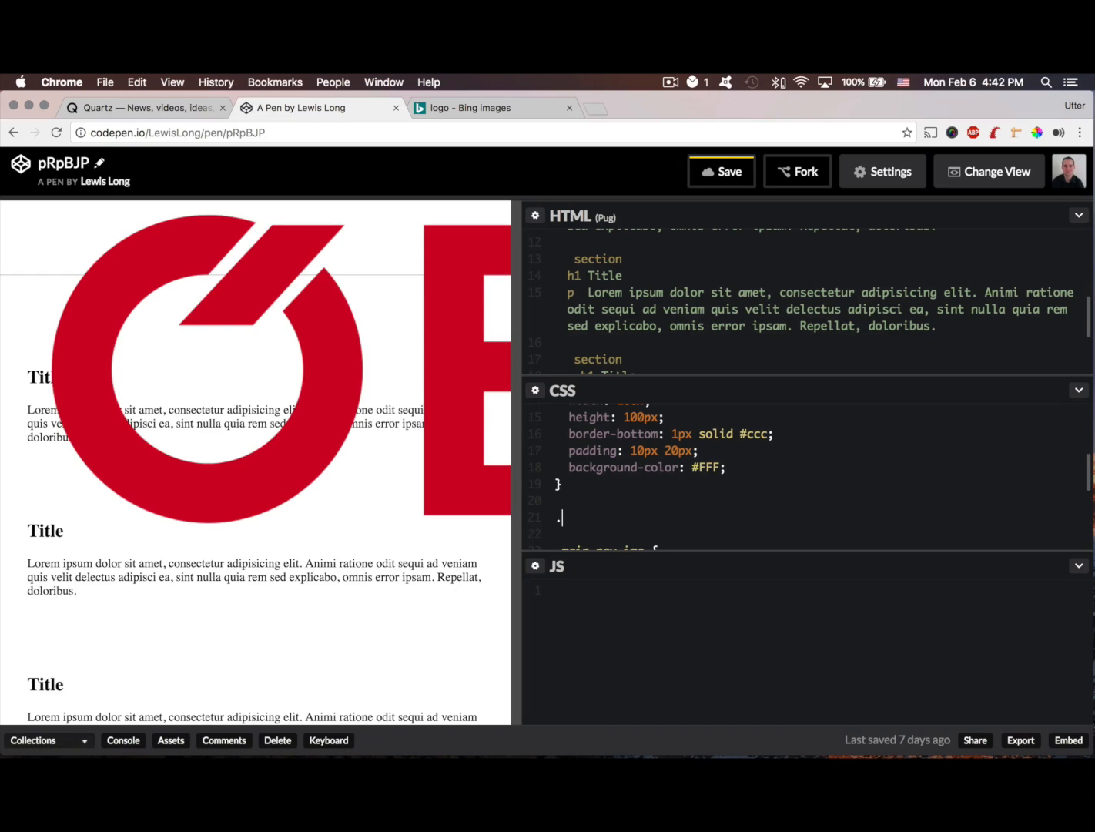
text(small)
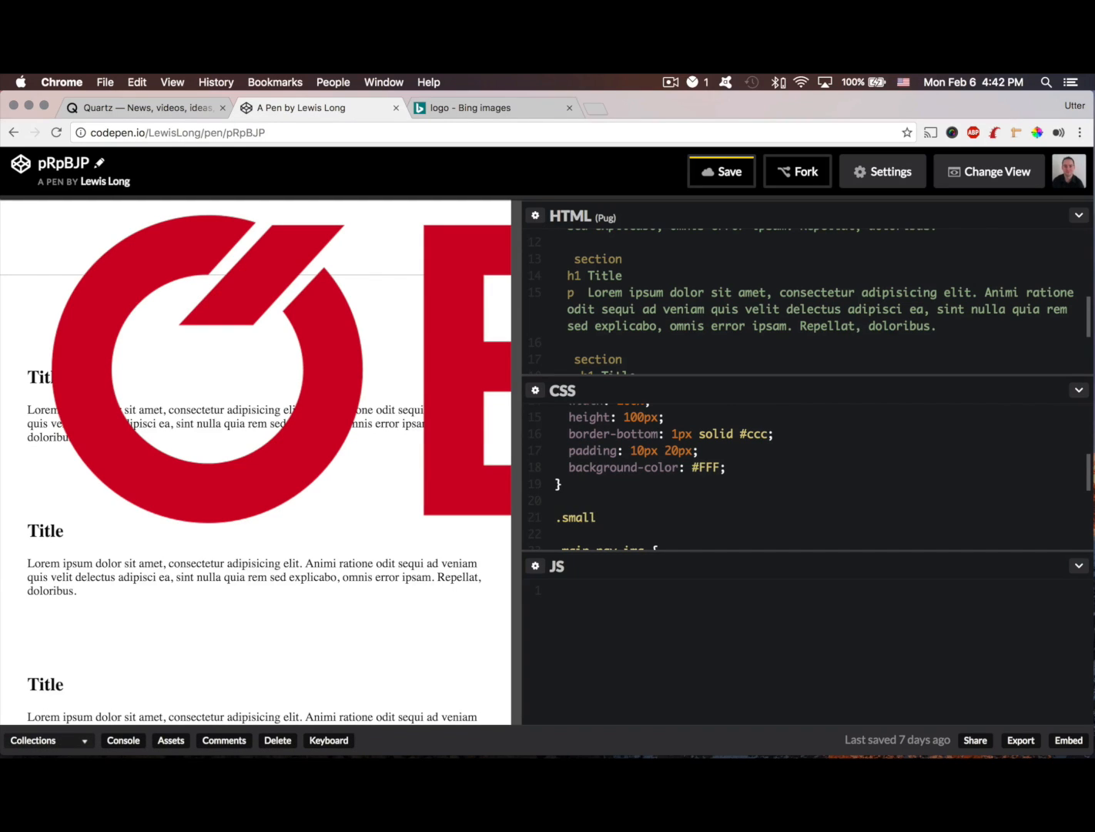
click(604, 517)
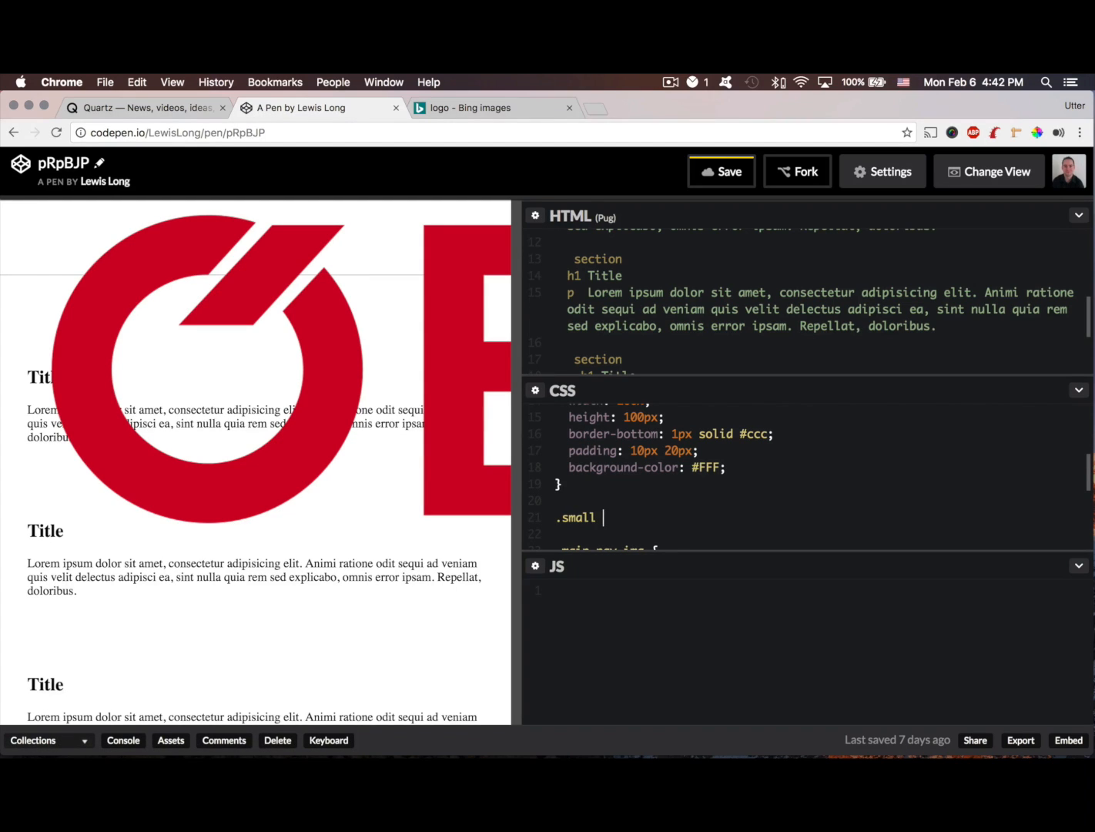
text({)
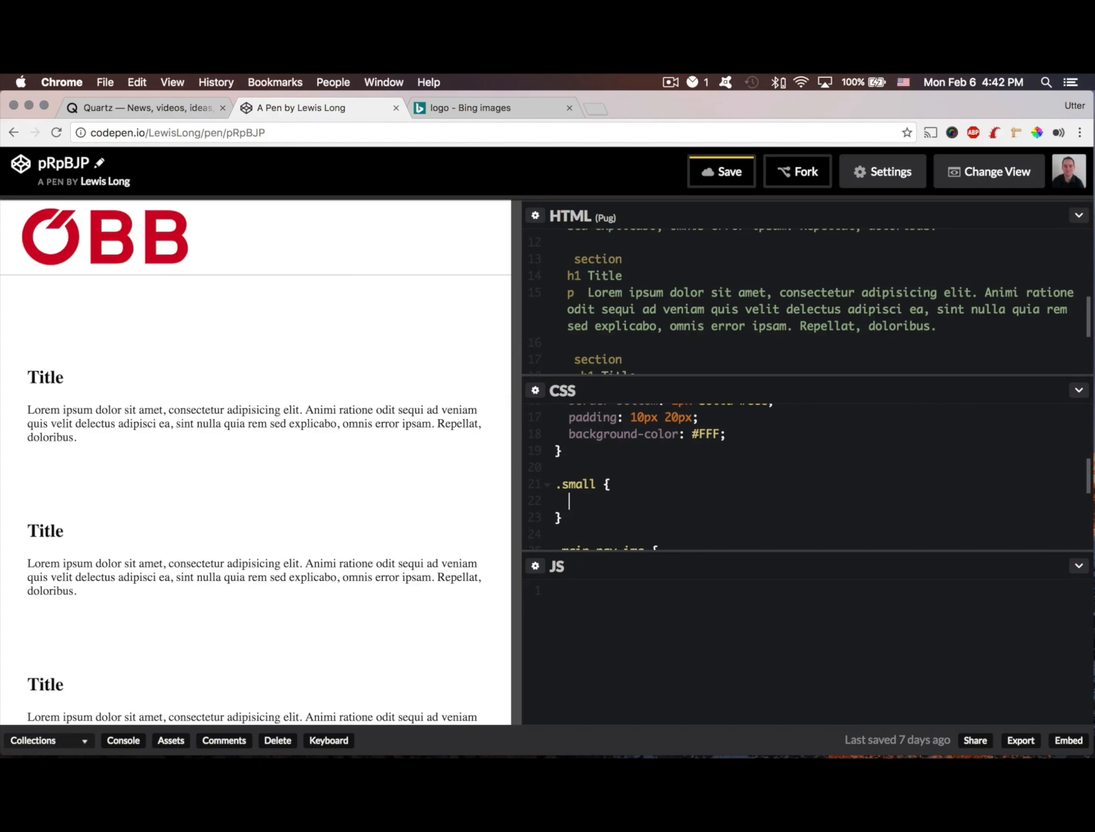
text(height:)
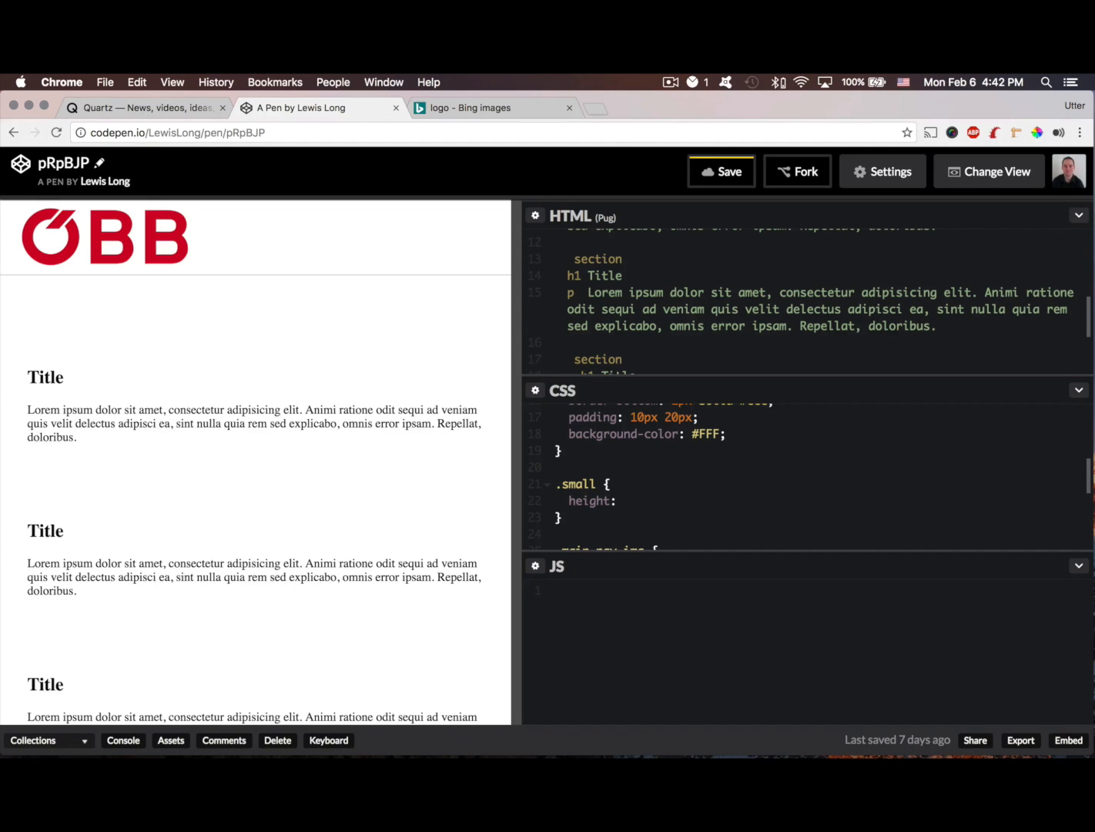
text(40)
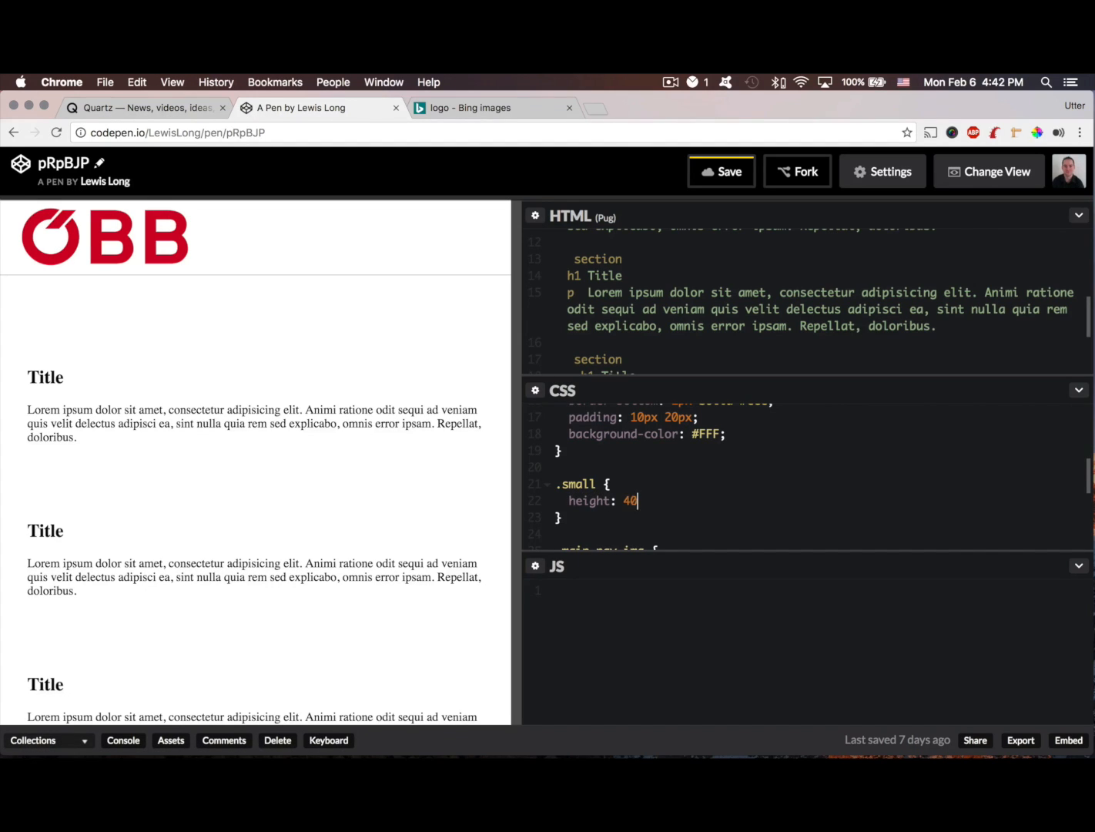
text(px;)
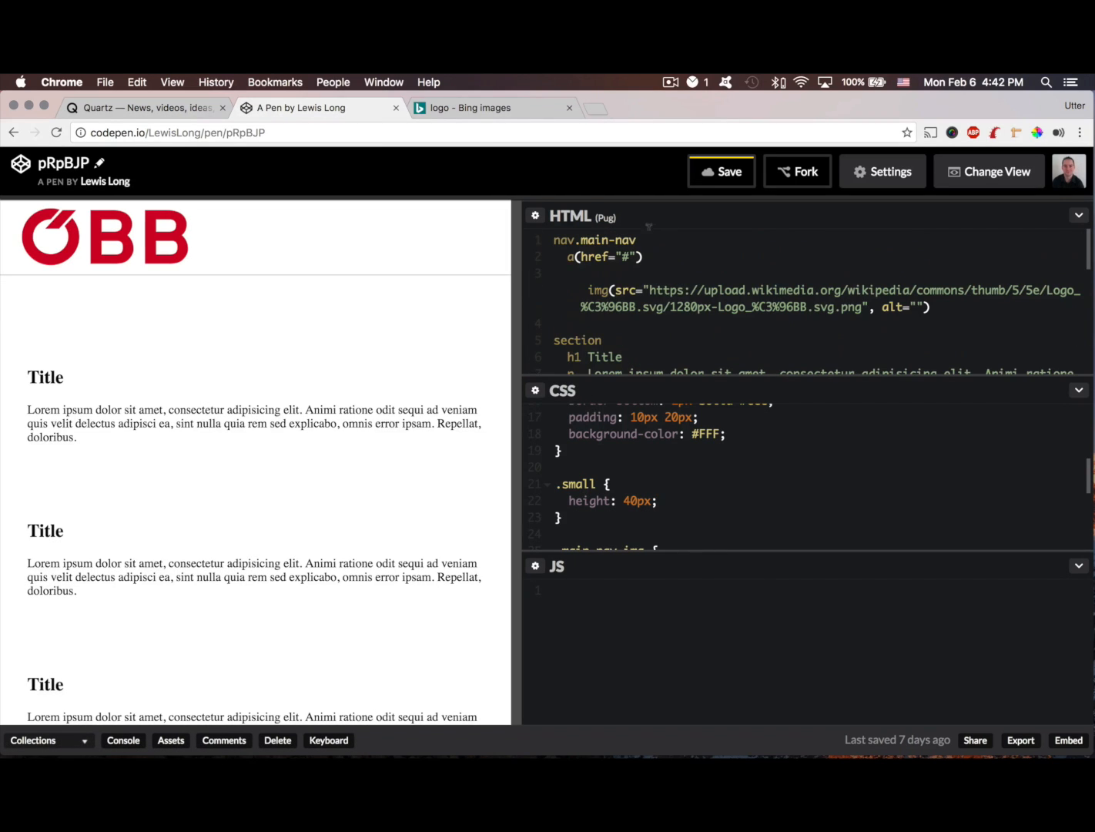
- Try .small on nav.main-nav in the Pug to preview it, then remove it again
text(.s)
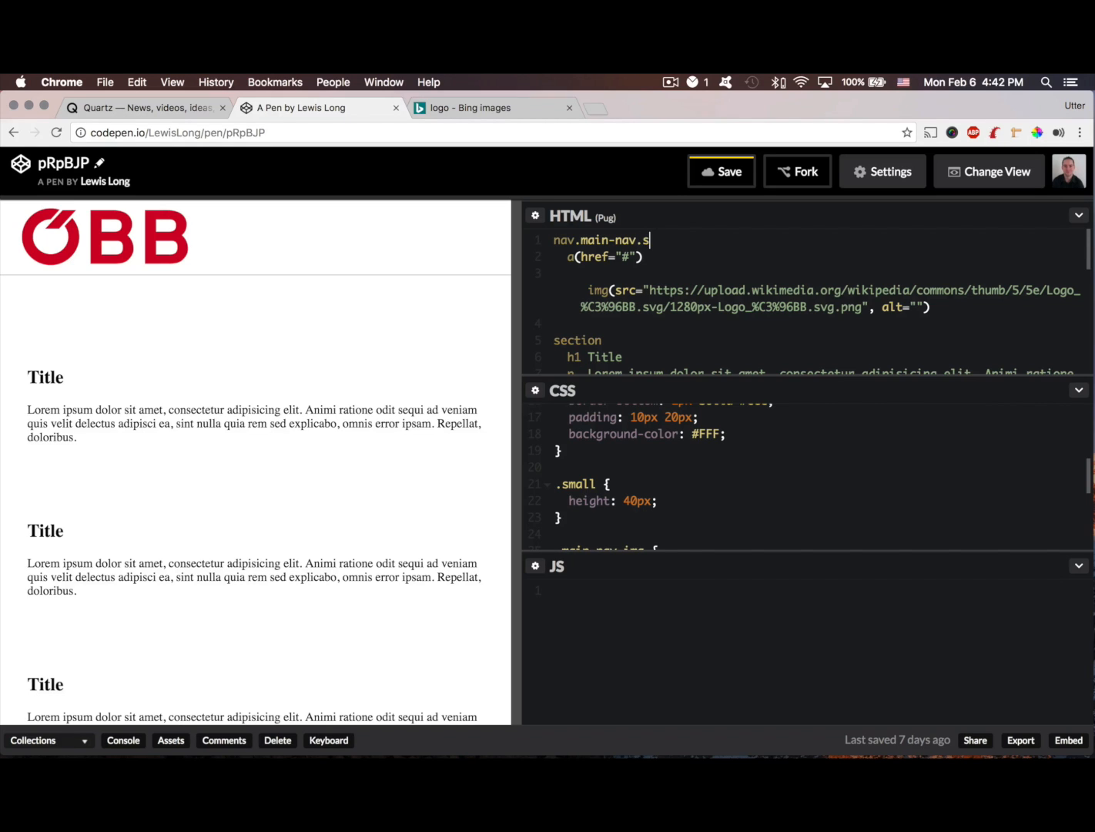
text(mall)
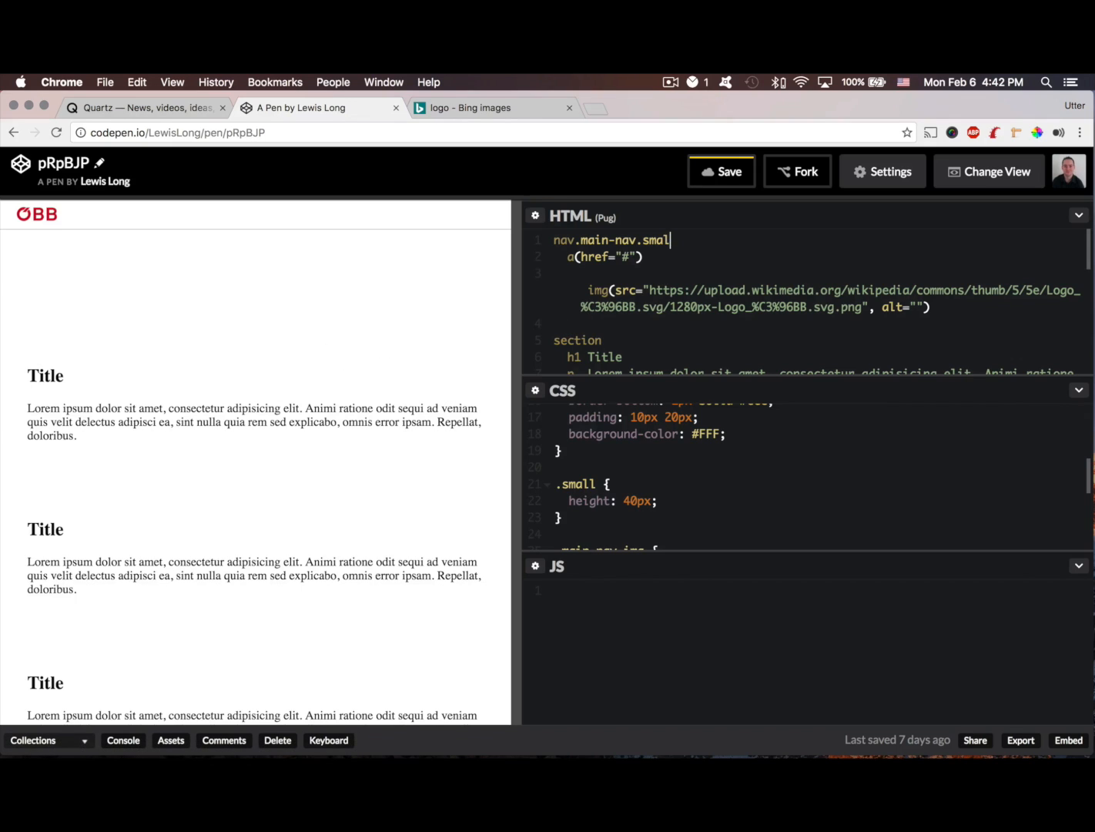
key(Backspace)
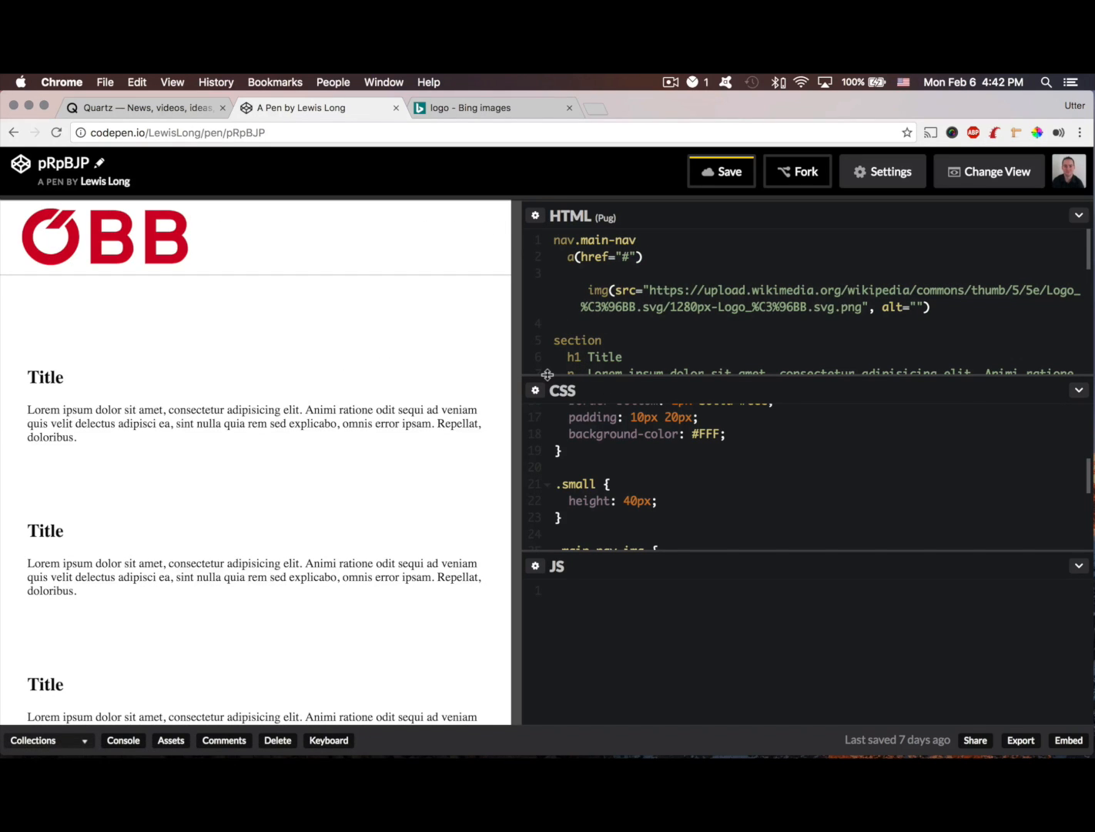
mouse_move(644, 641)
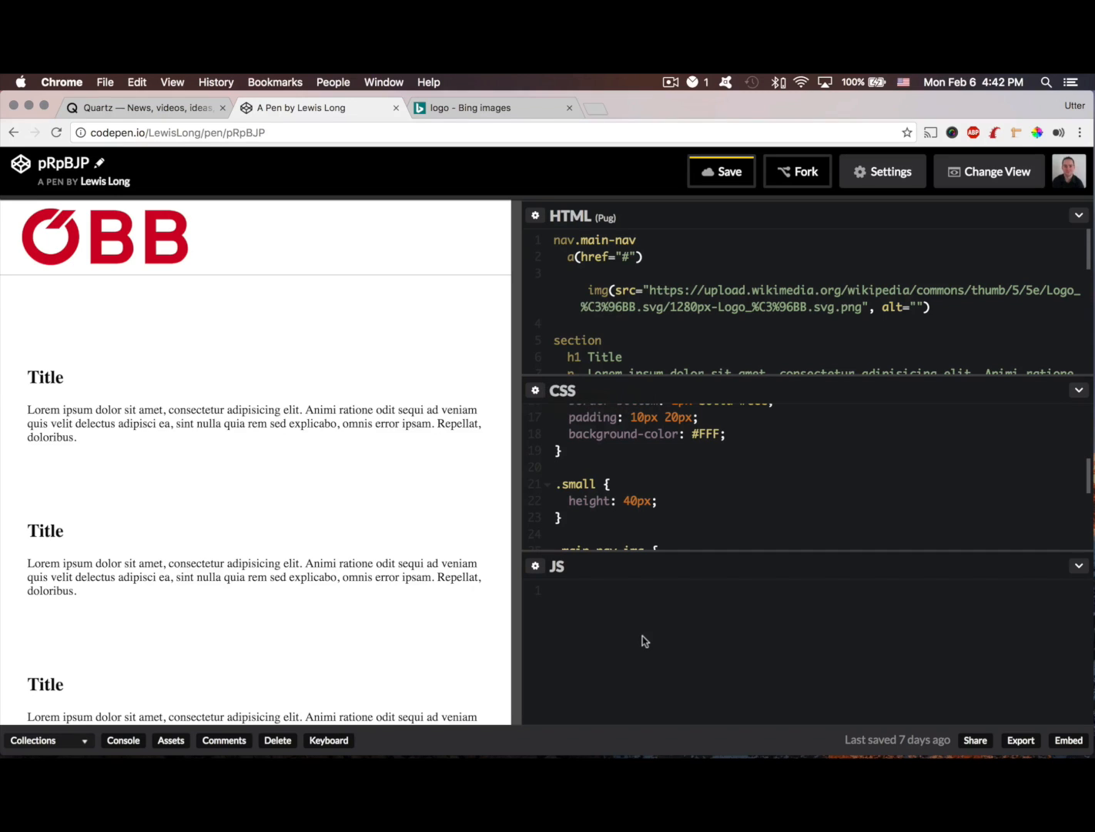
- Declare var nav = document.querySelector('.main-nav') in the JS panel
text(va)
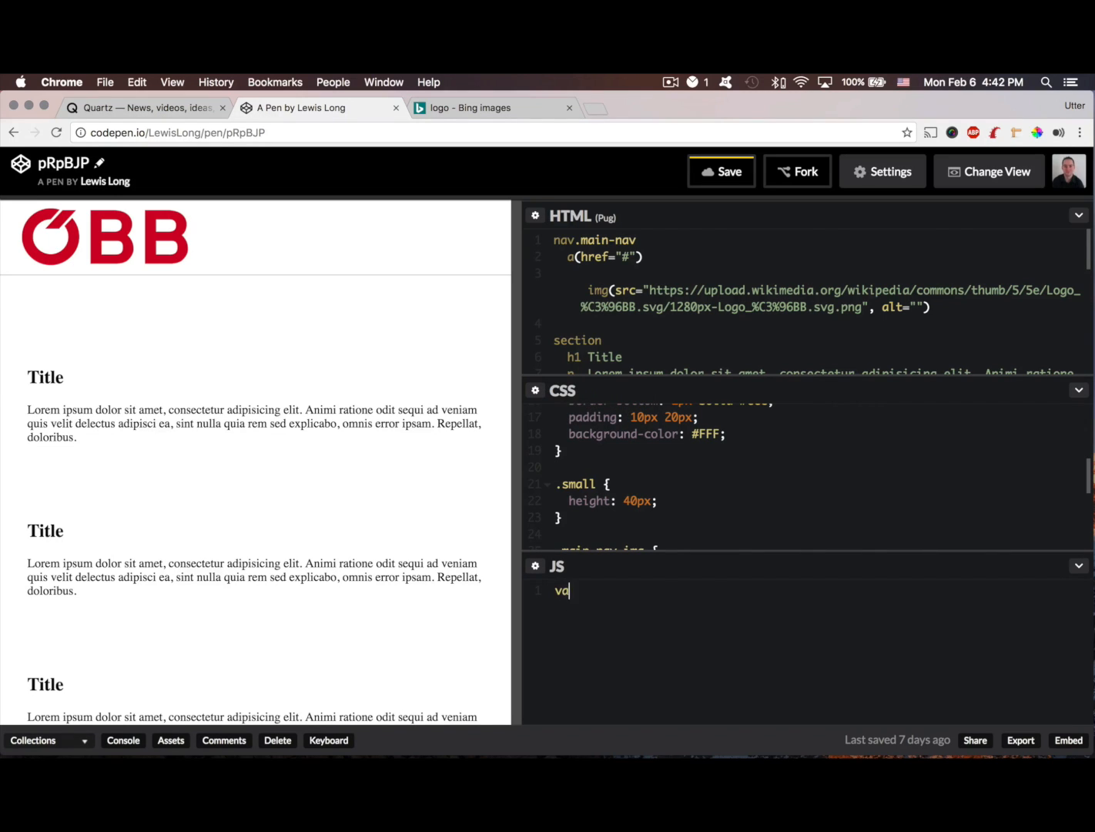
text(r)
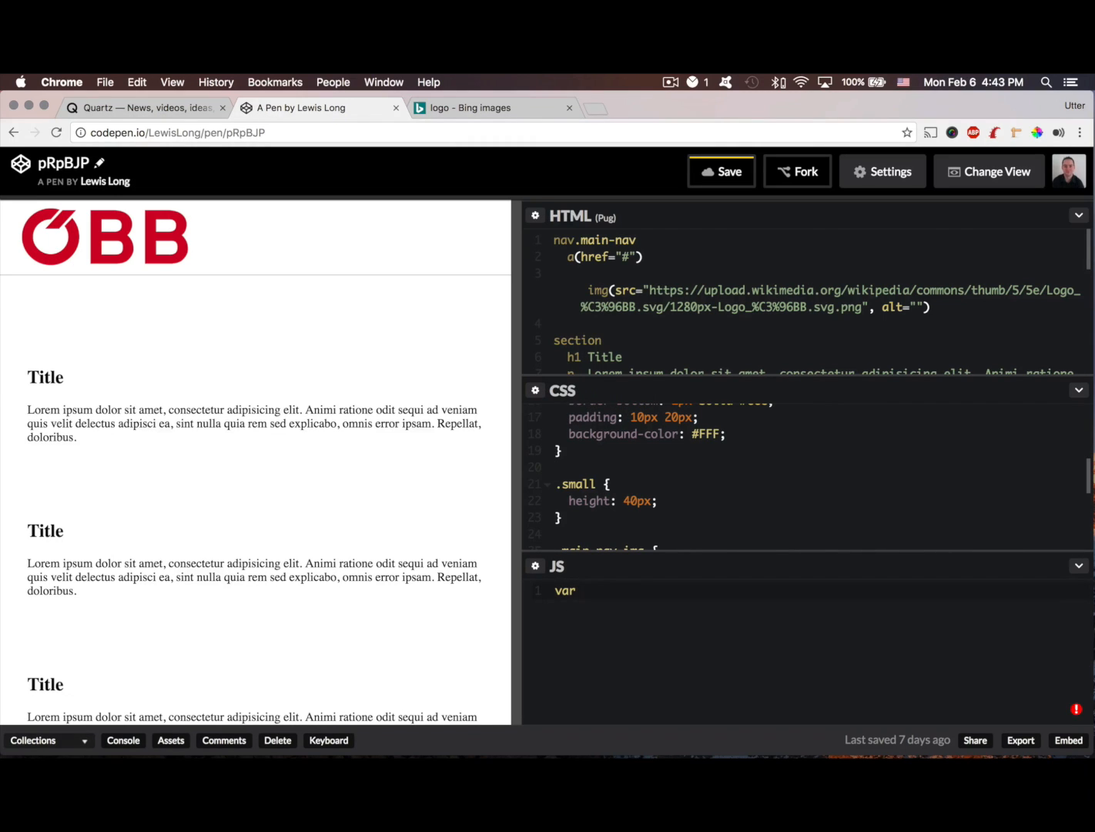
text(m)
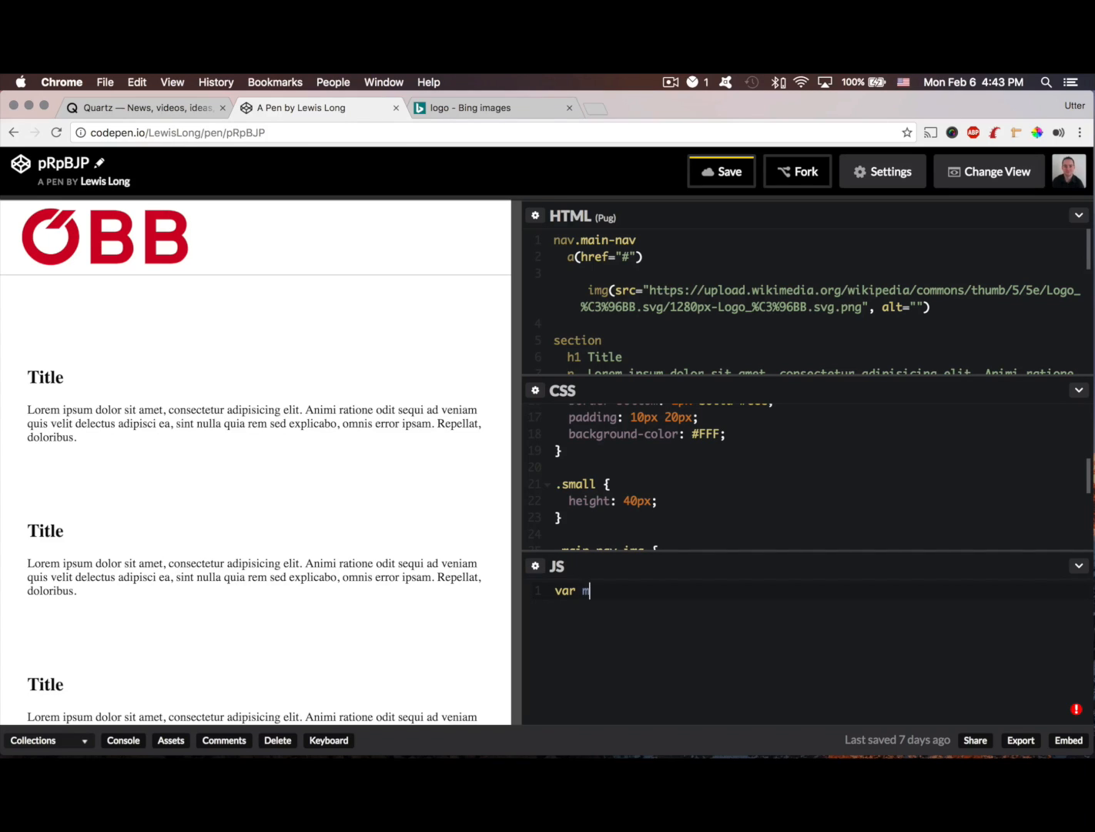
text(av =)
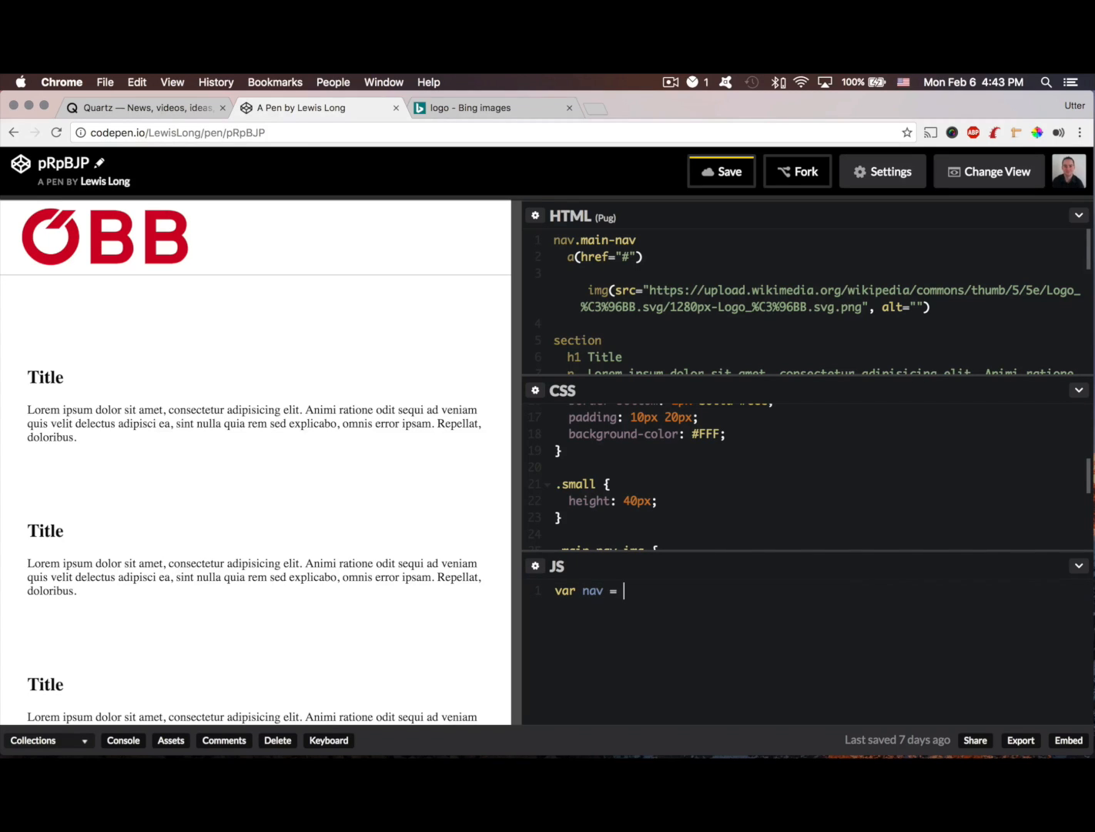
text(document)
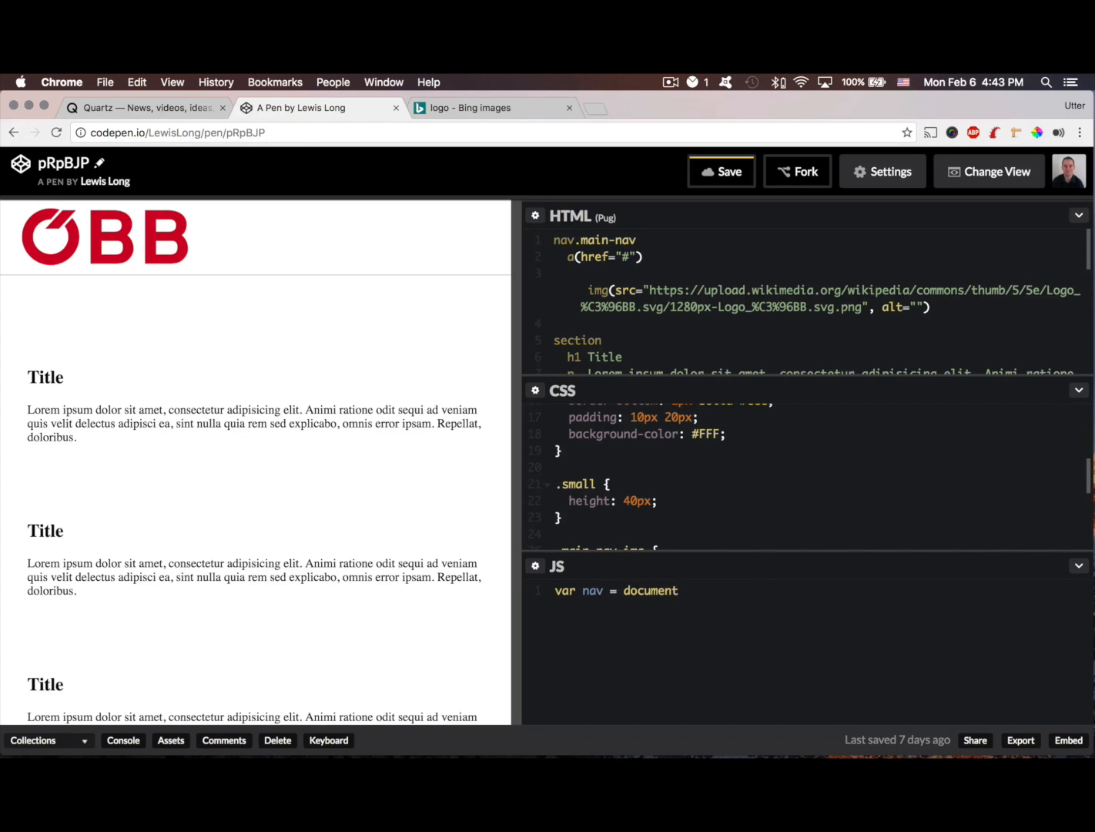
text(.g)
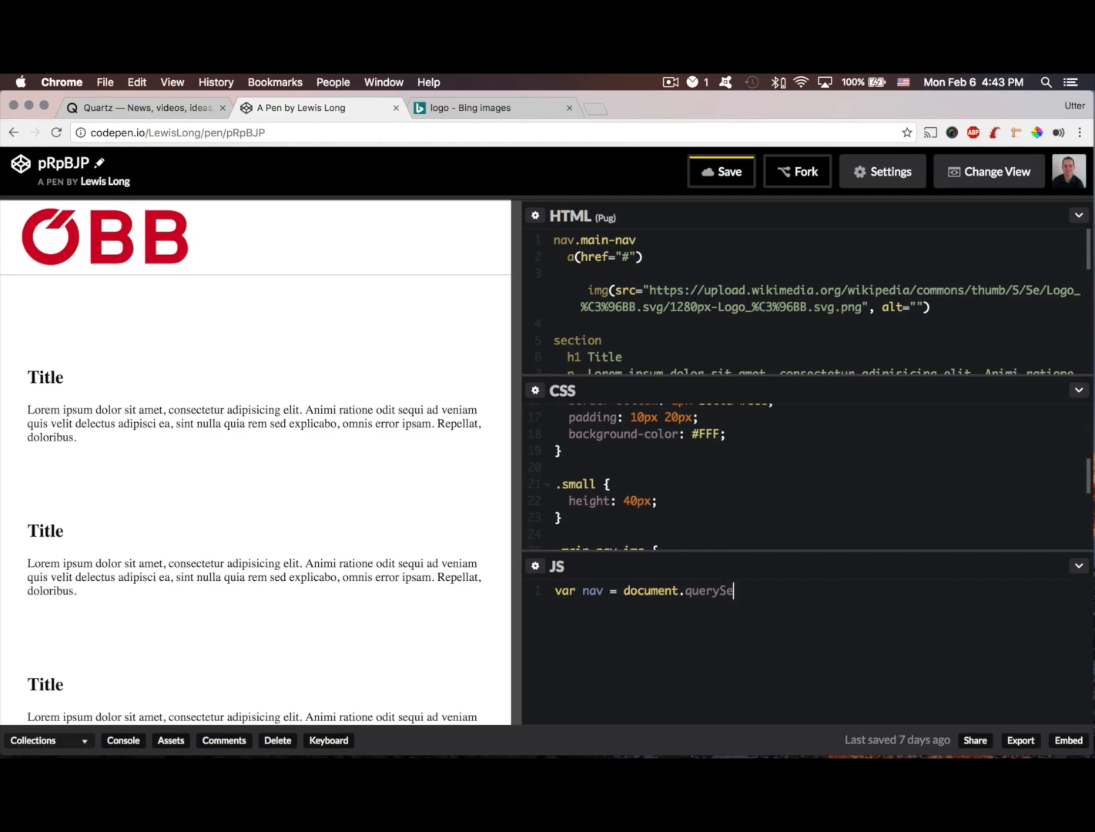
text(lector('.ma)
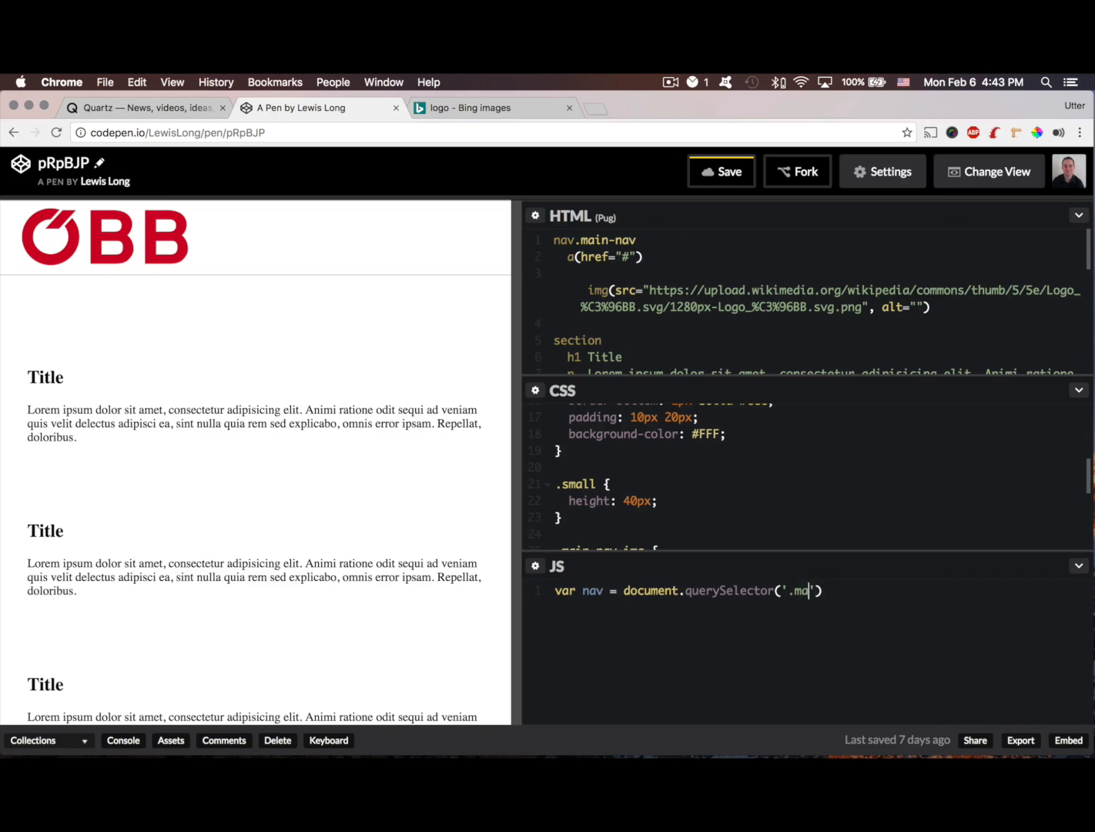
text(in-nav)
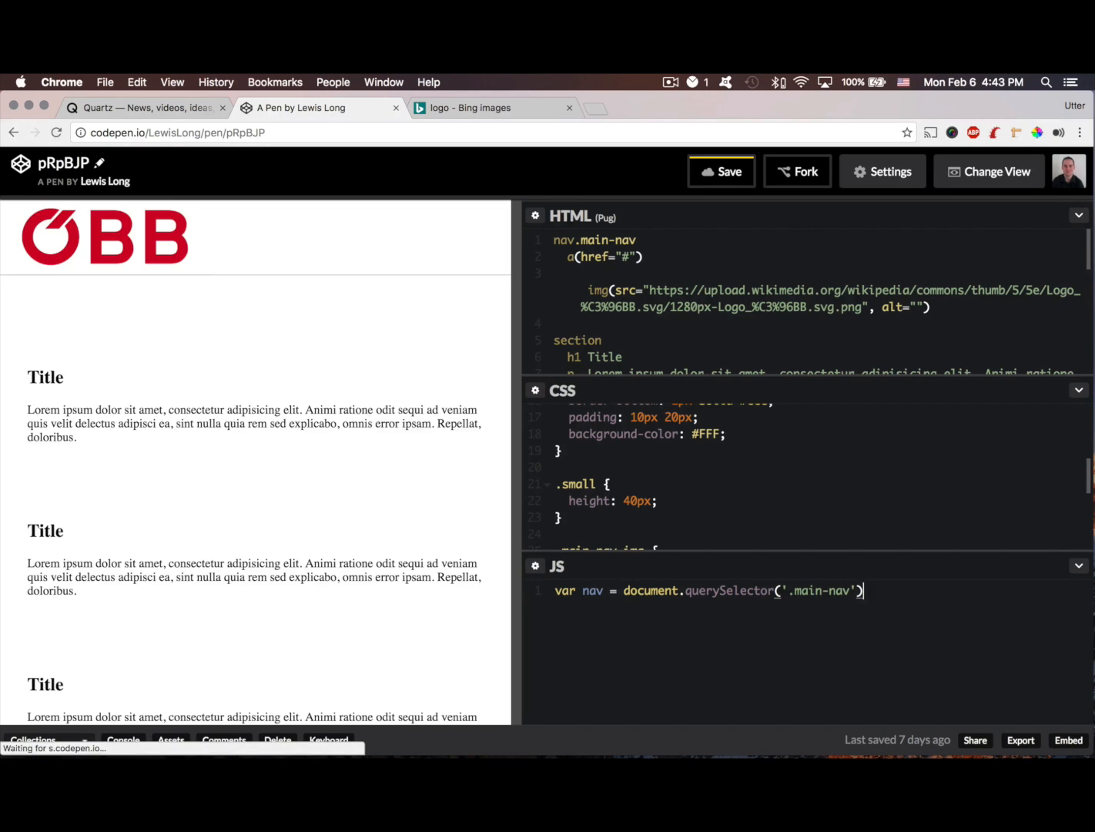
text(;)
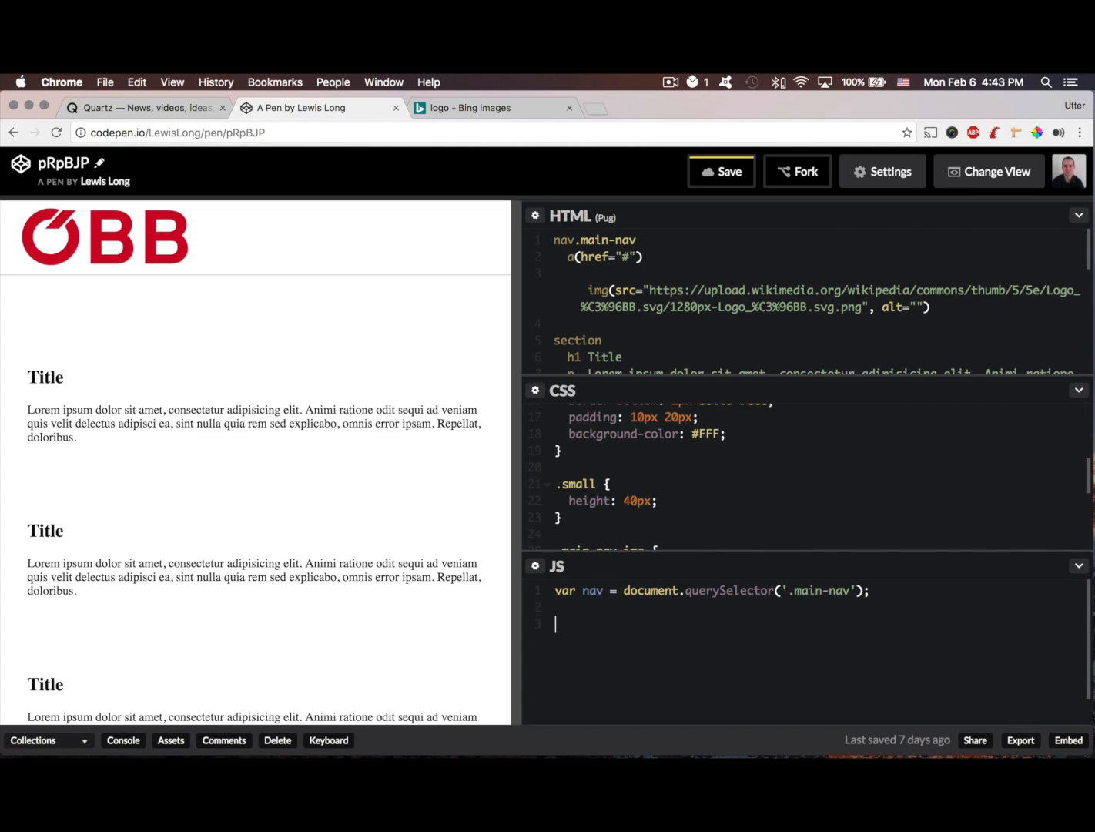
- Attach a window 'scroll' event listener with a handler function
text(window)
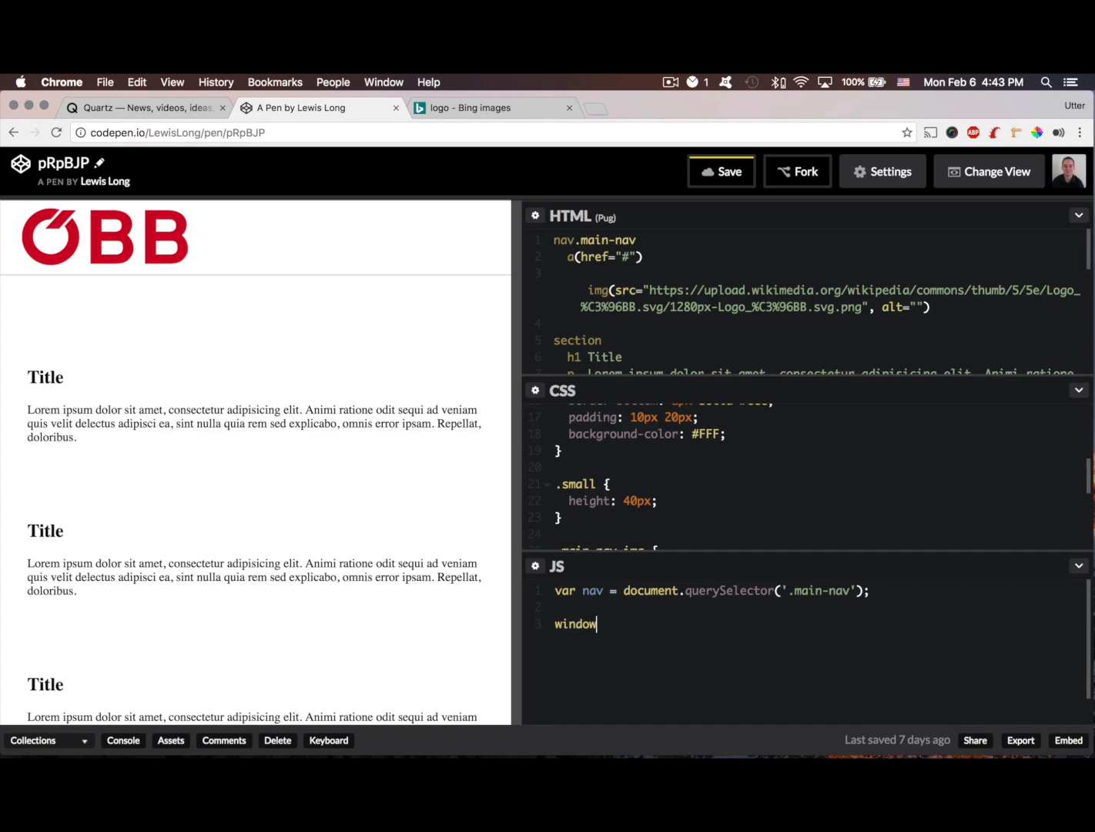
text(.add)
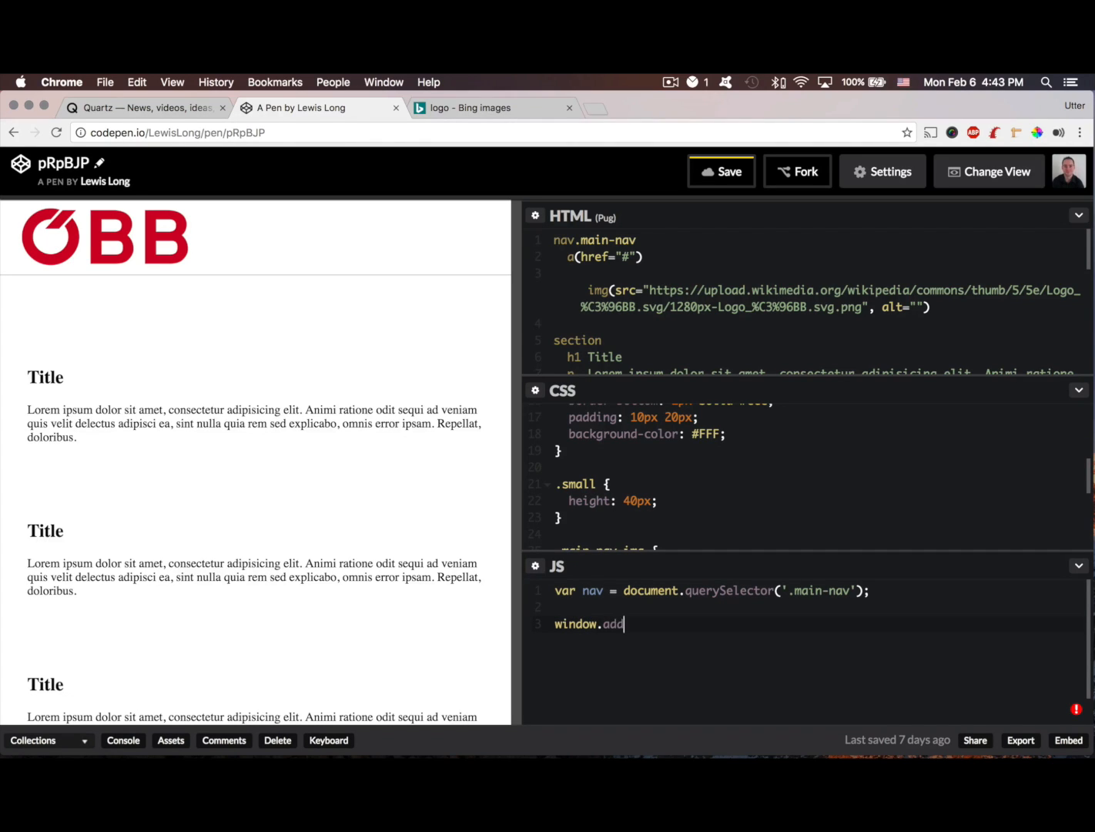
text(EventListe)
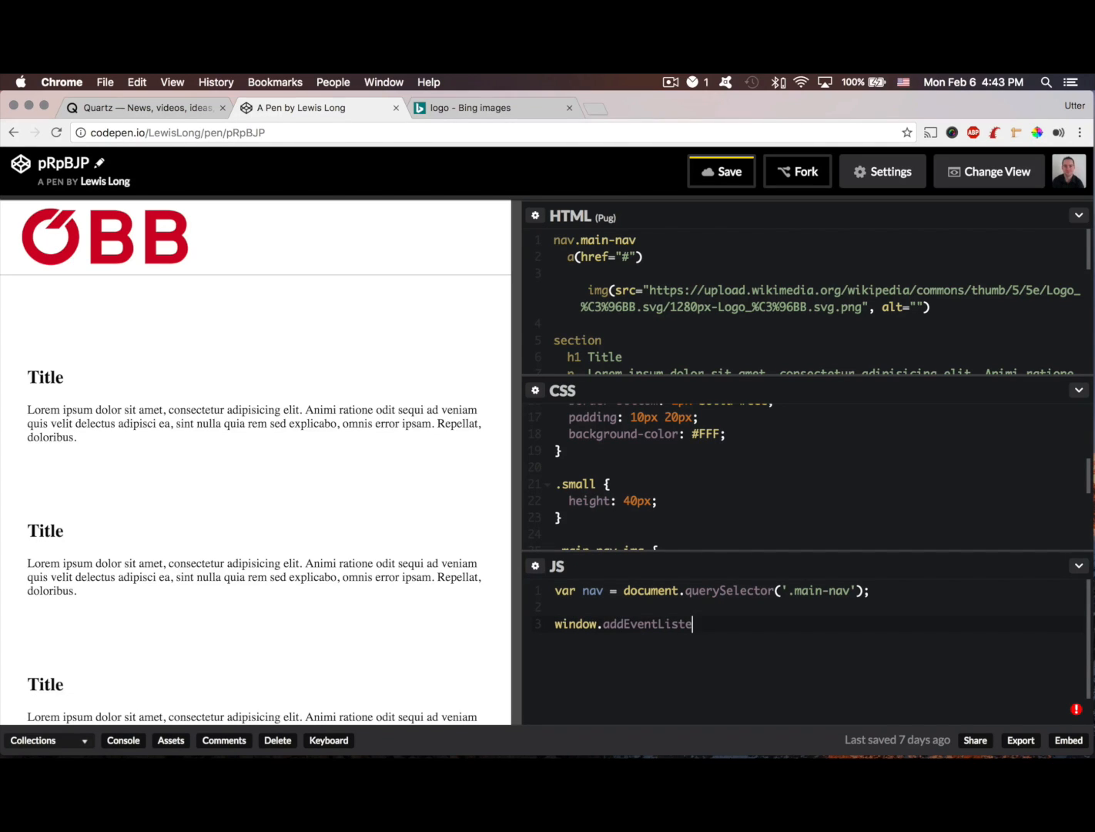
text(ner(''))
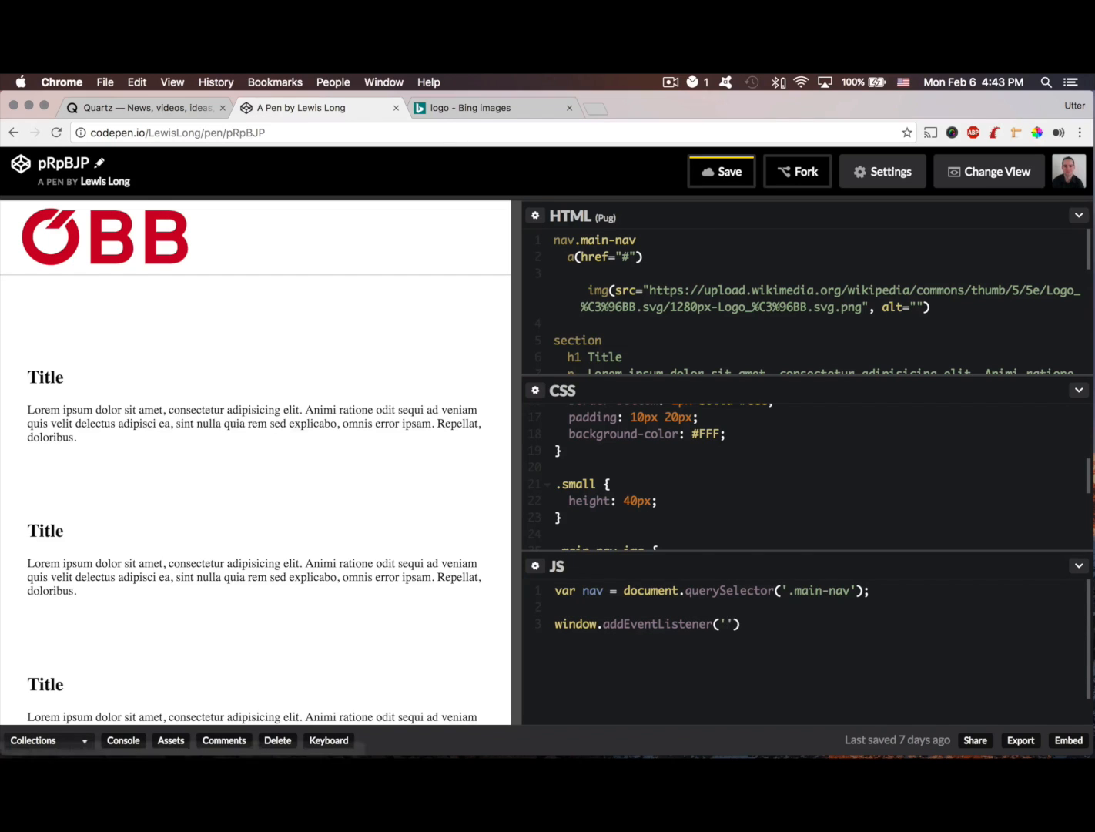
text(scroll)
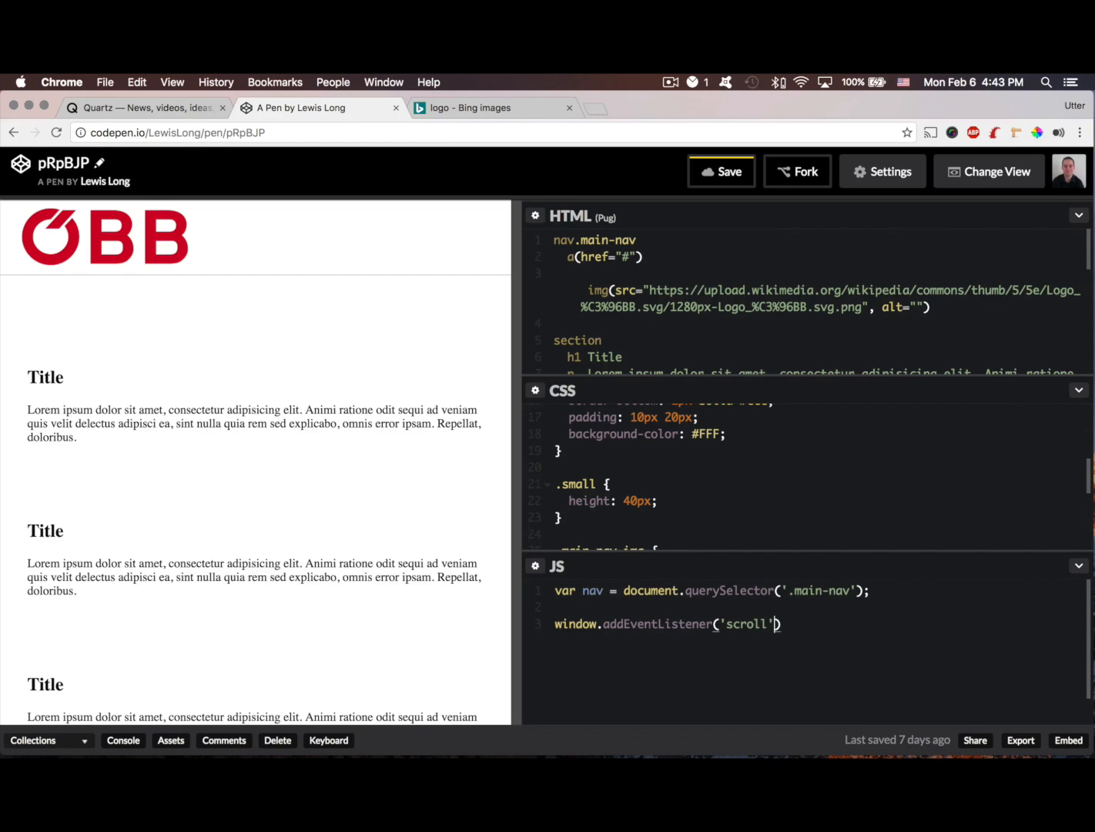
text(, function())
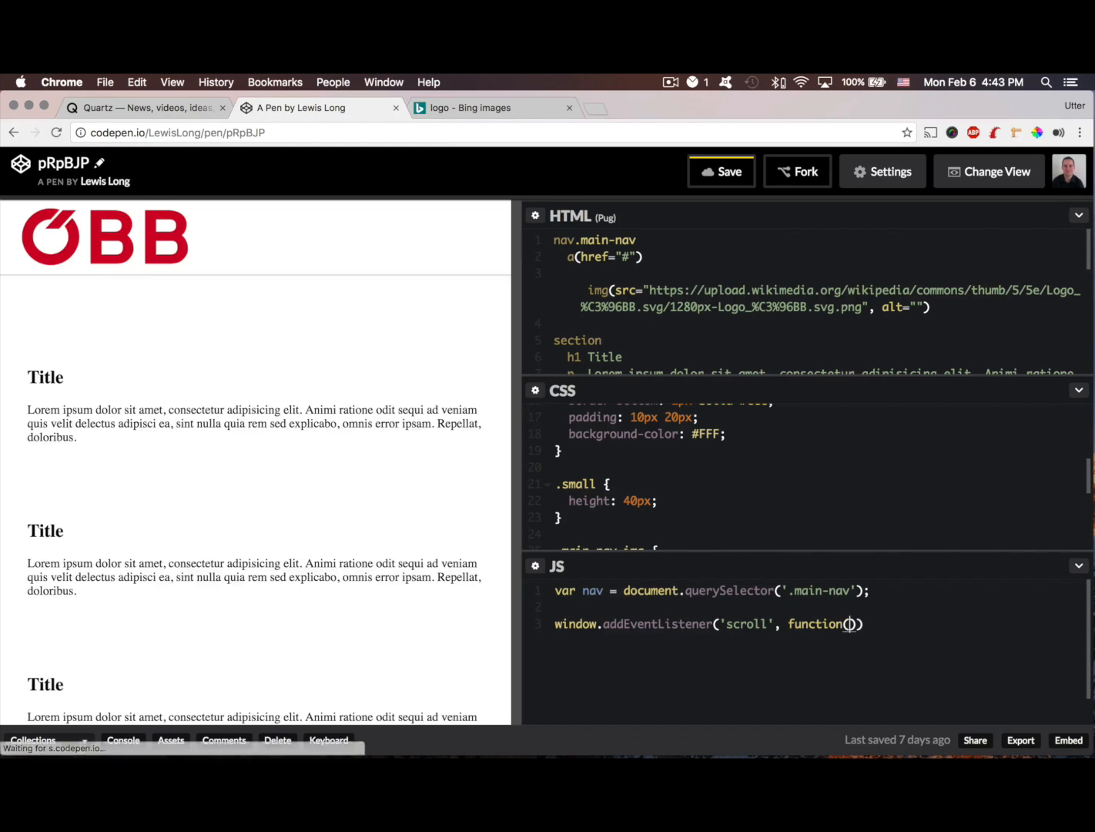
text({)
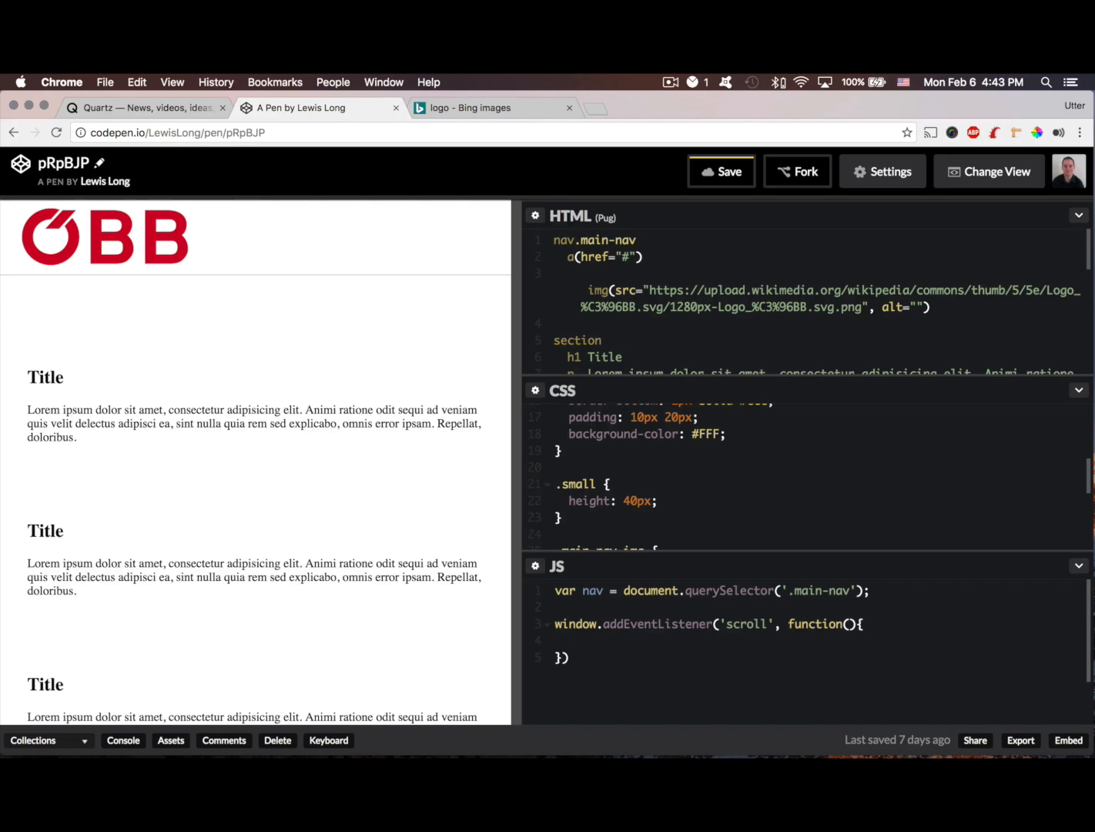
- Inside the handler, append ' small' to nav.classList when window.pageYOffset > 100
text(if)
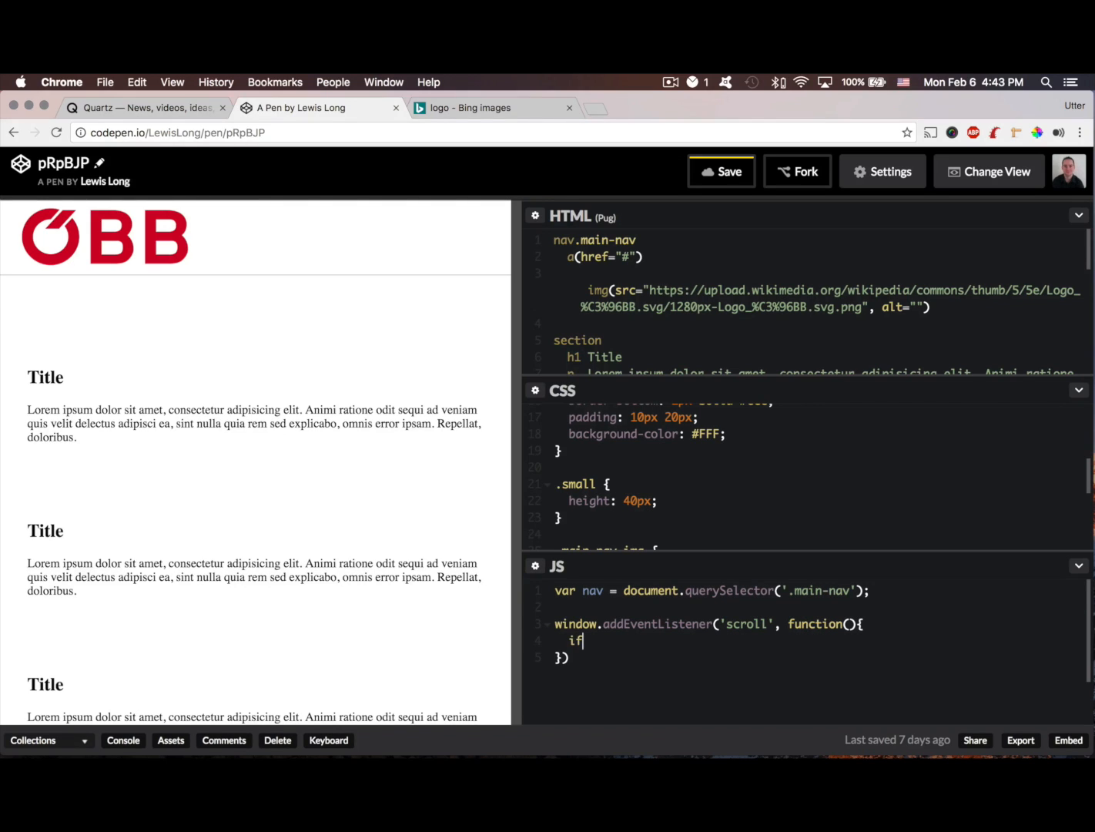
text(())
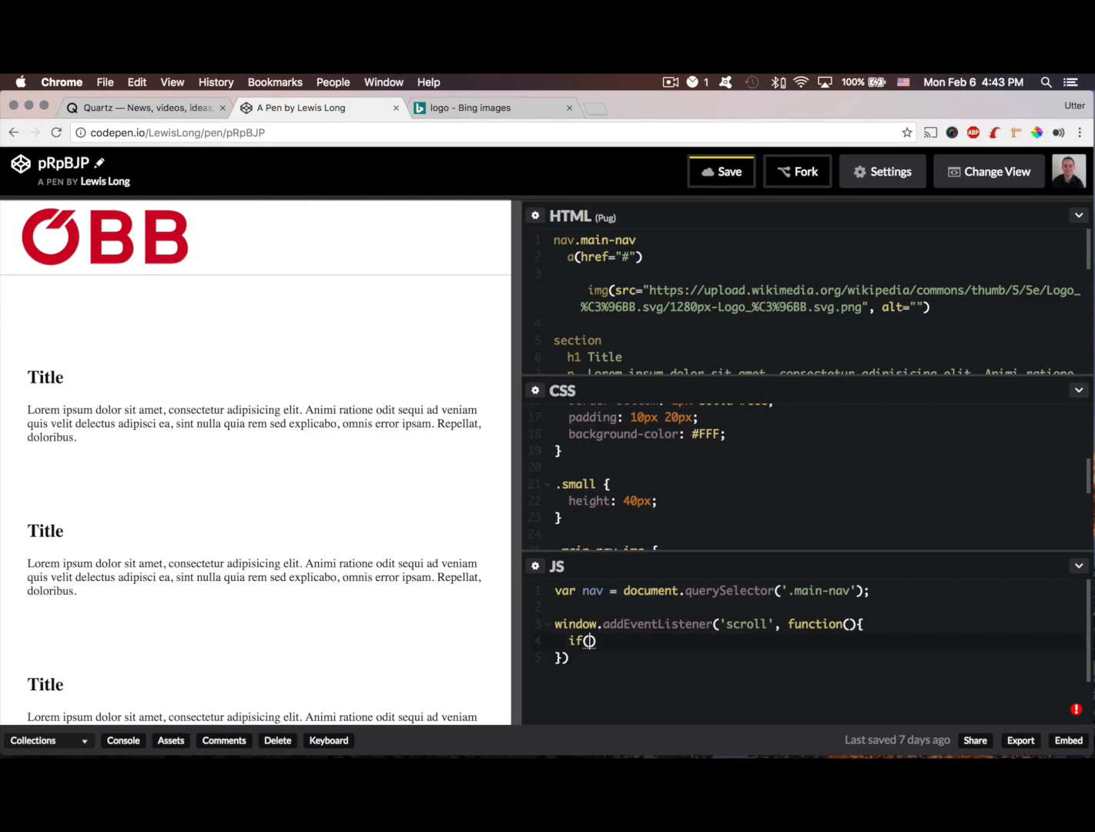
text(window.pageY)
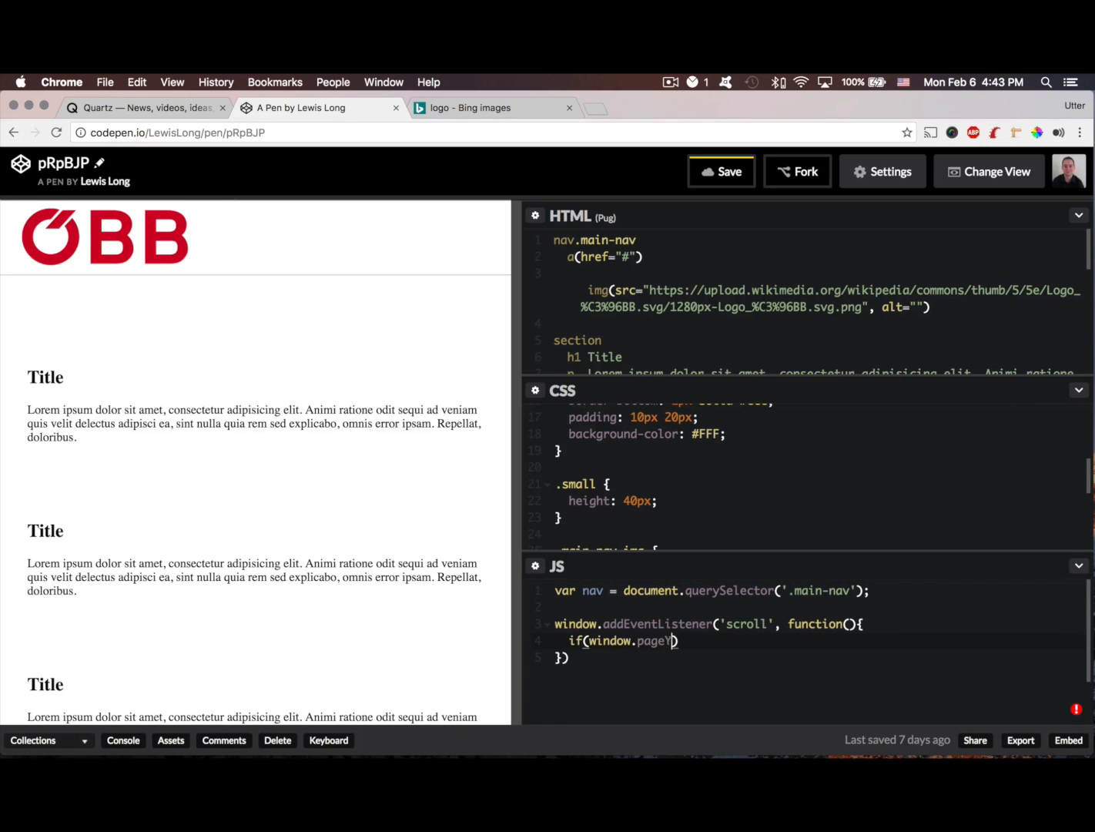
text(Offset)
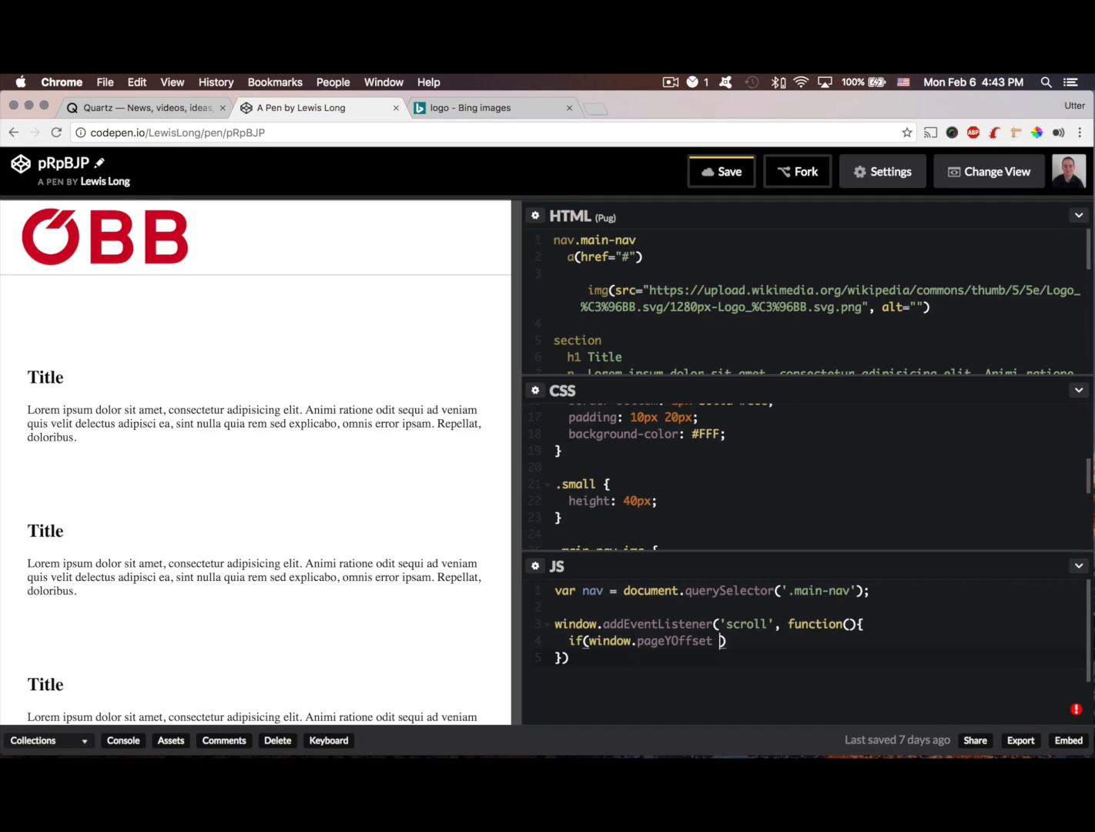
text(>)
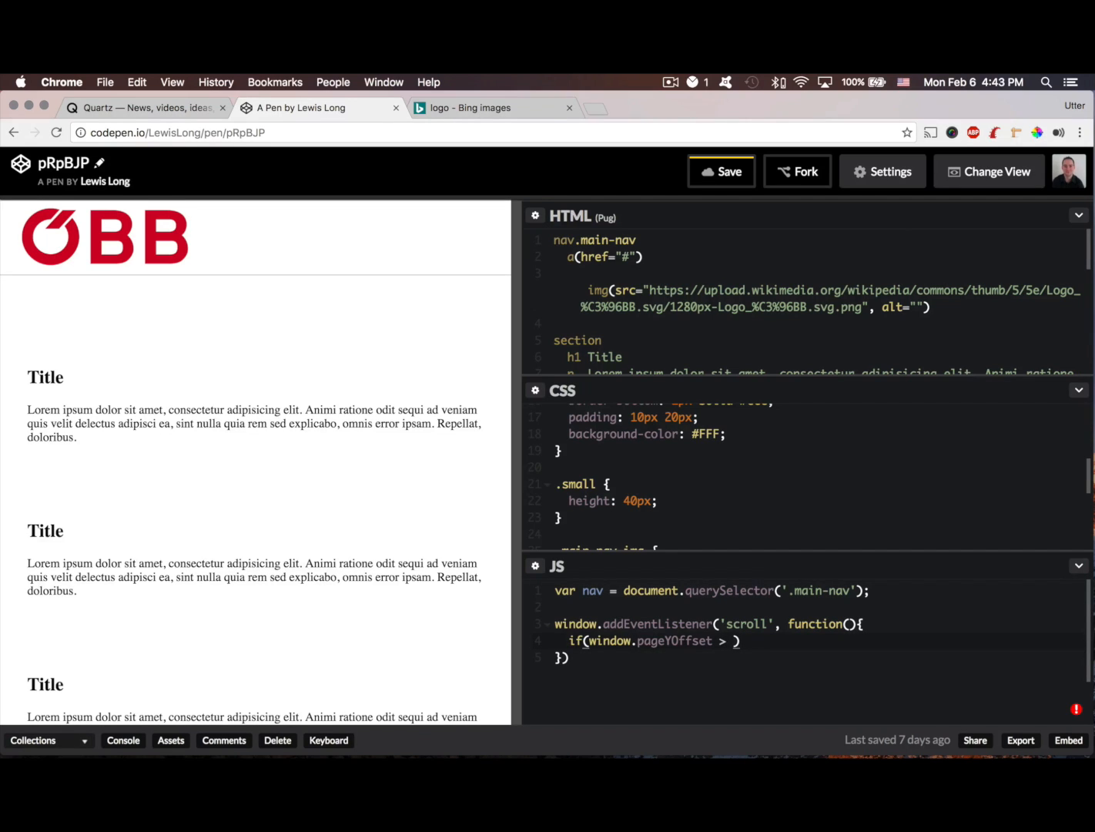
text(100)
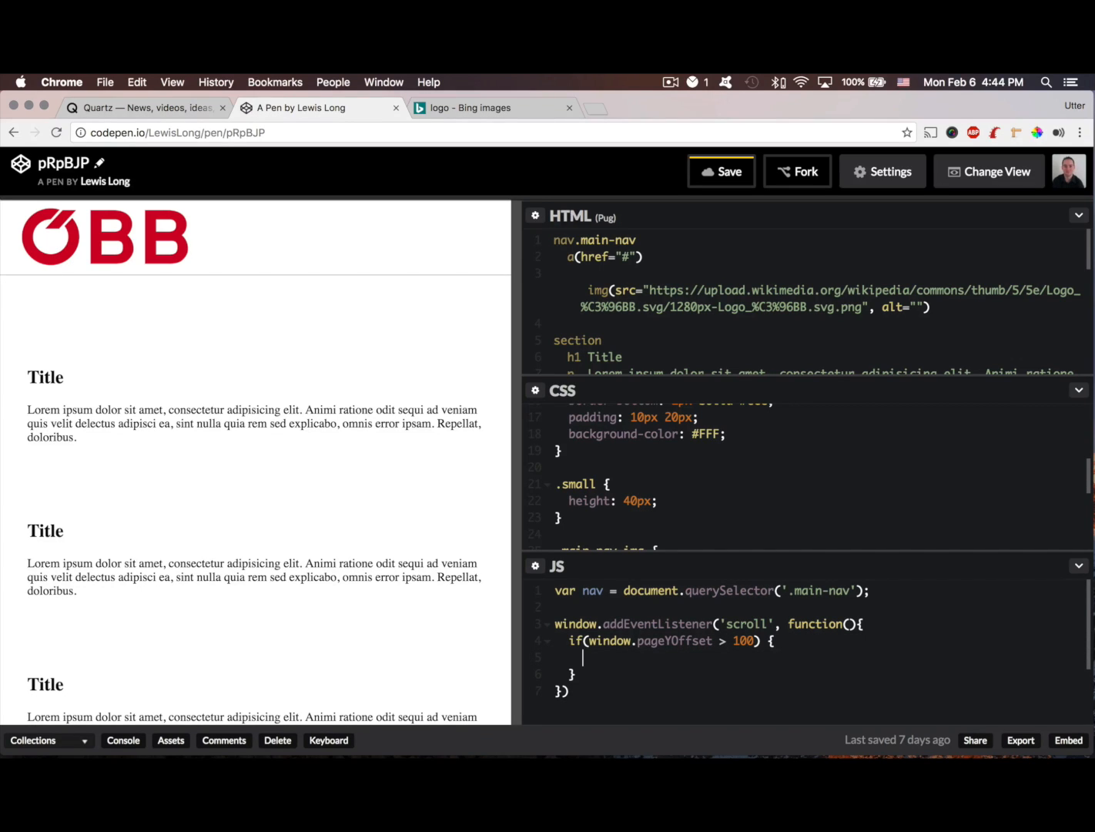
text(nav.clas)
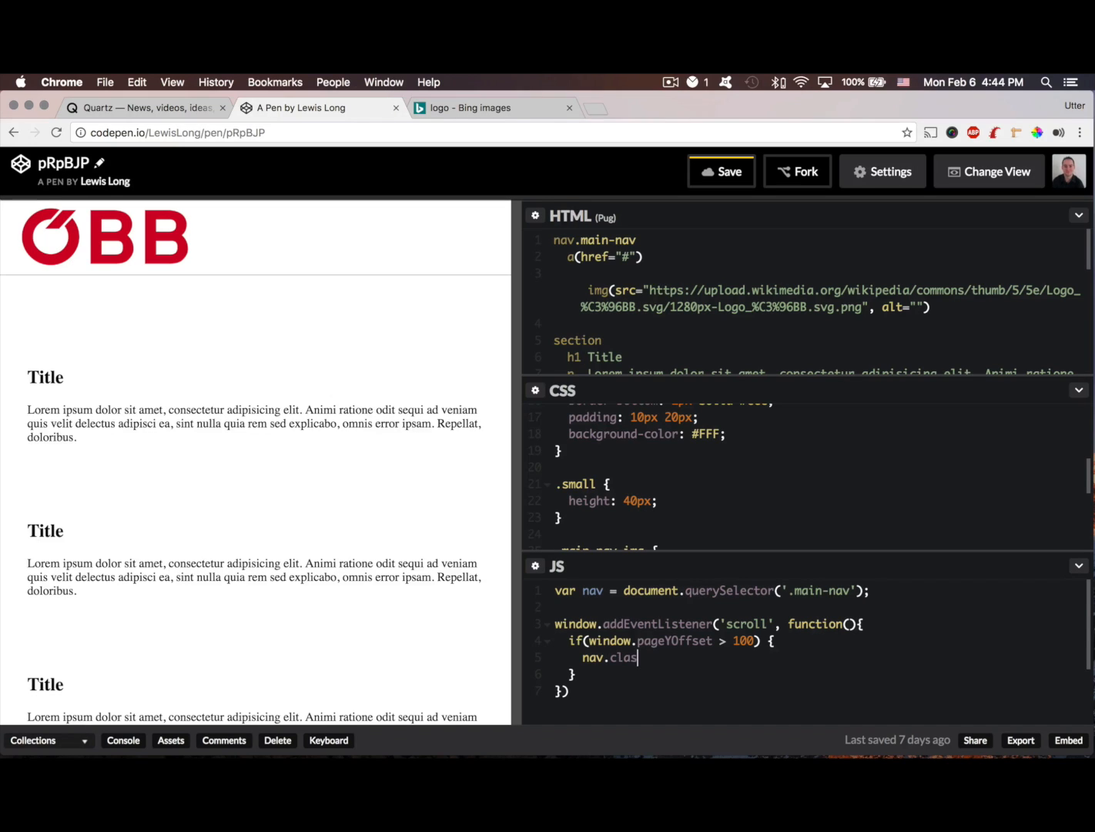
text(sLi)
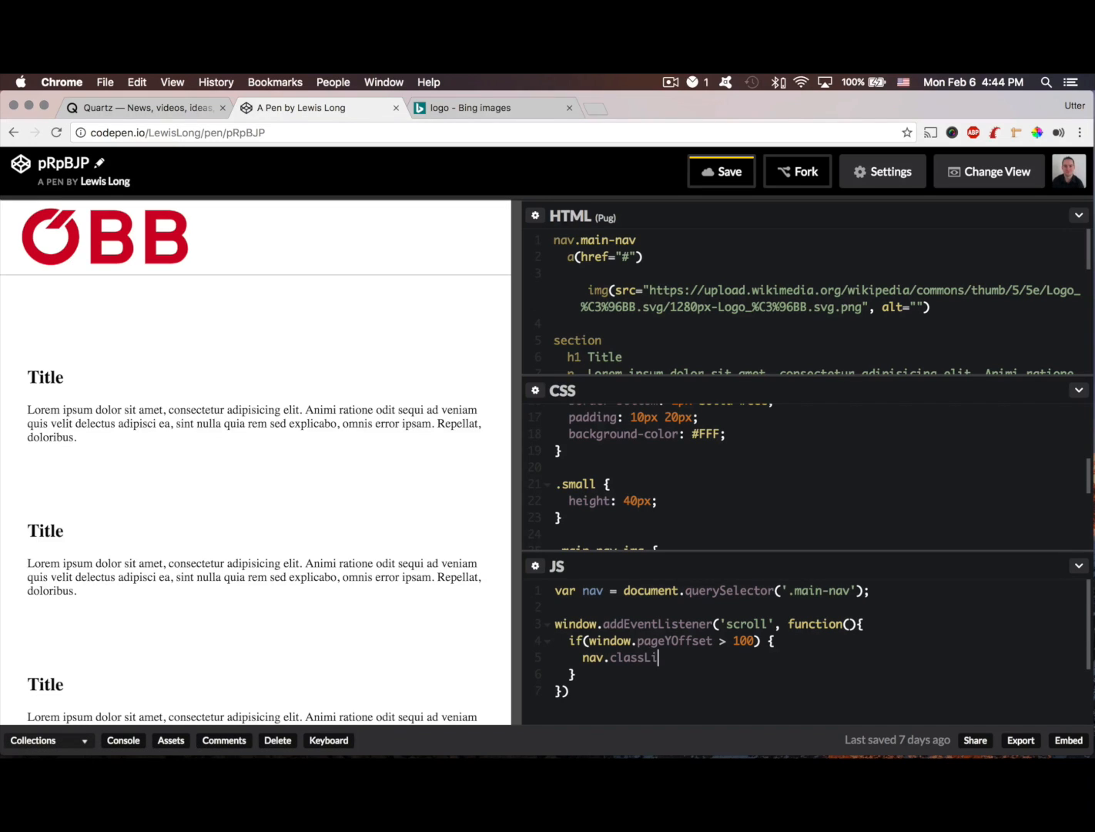
text(st)
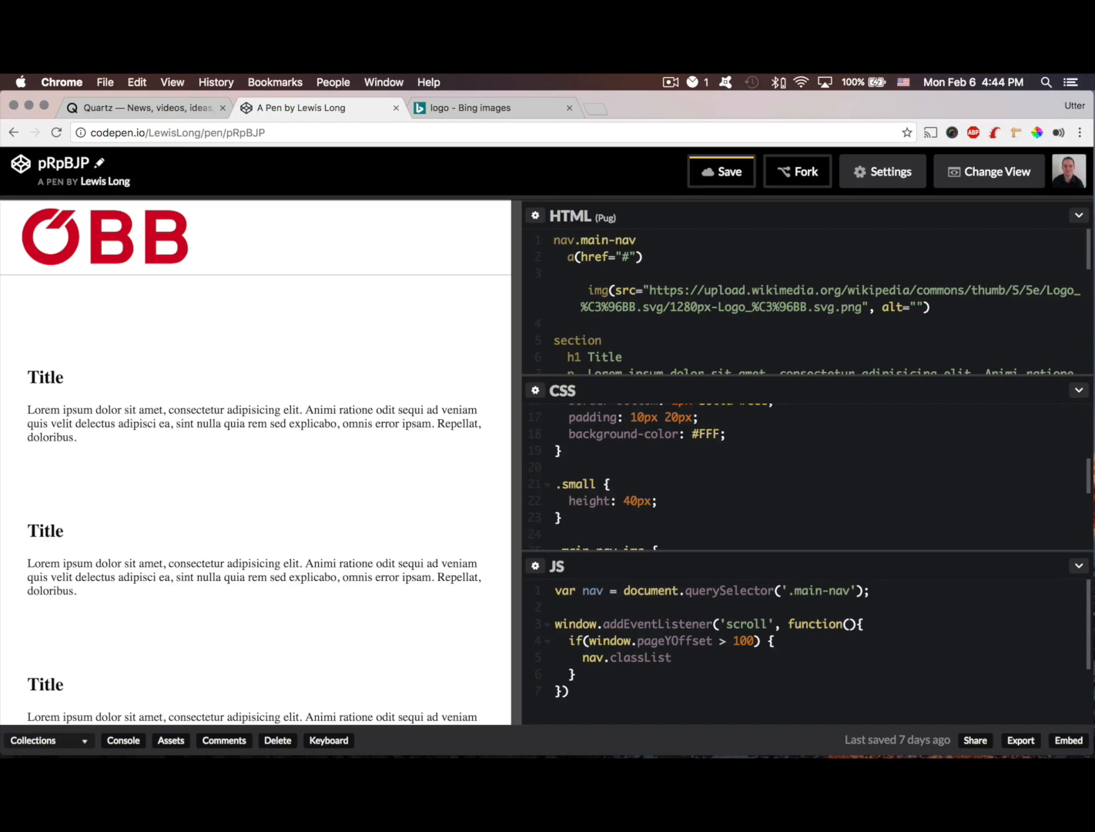
text(+=)
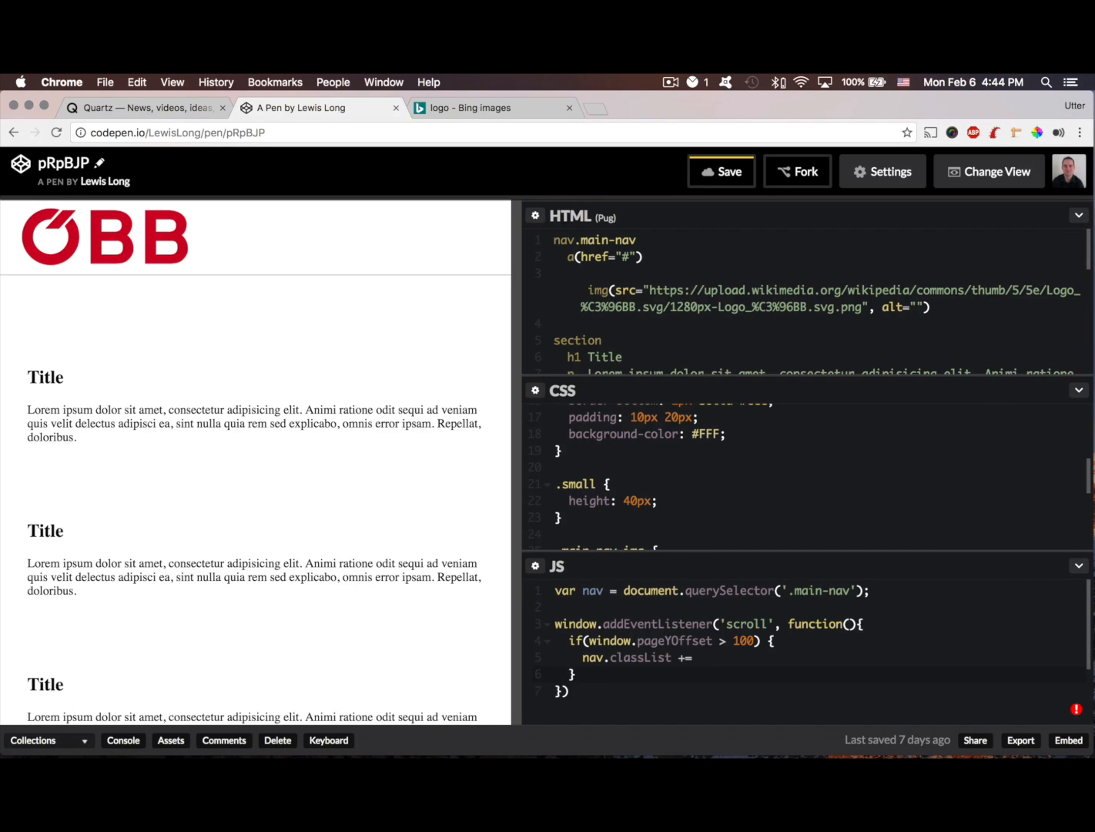
text('')
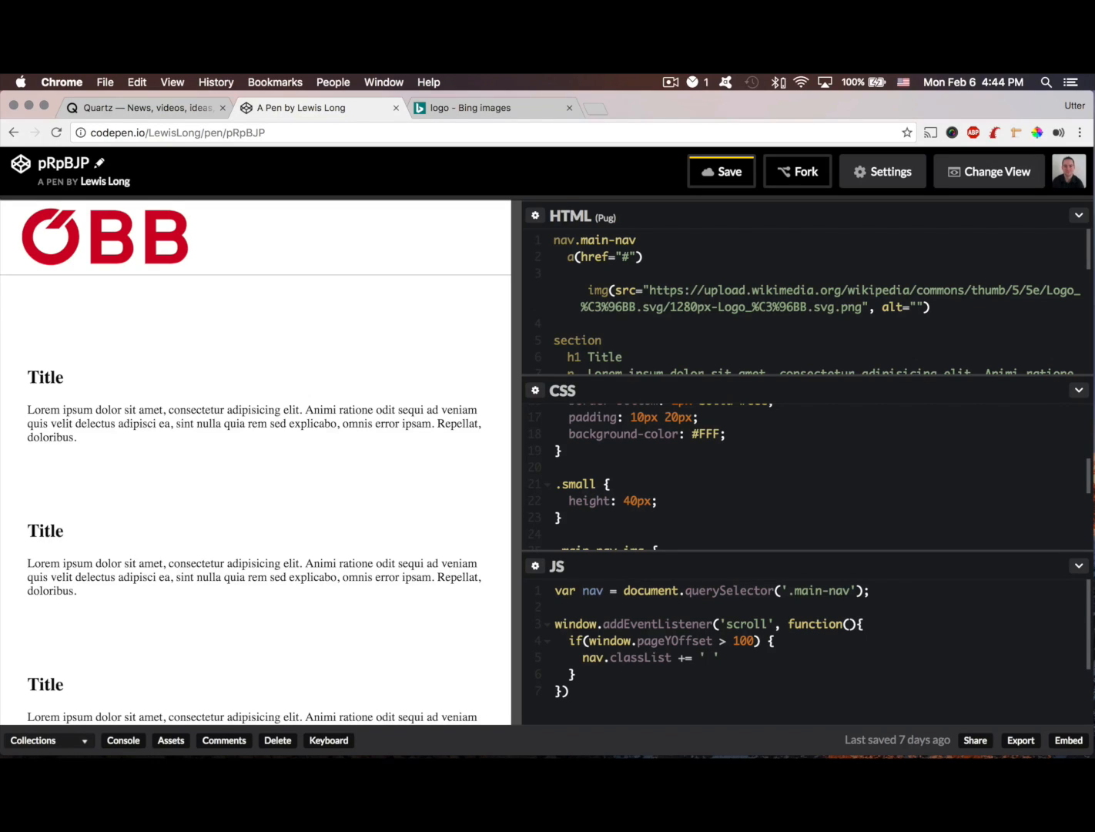
text(small)
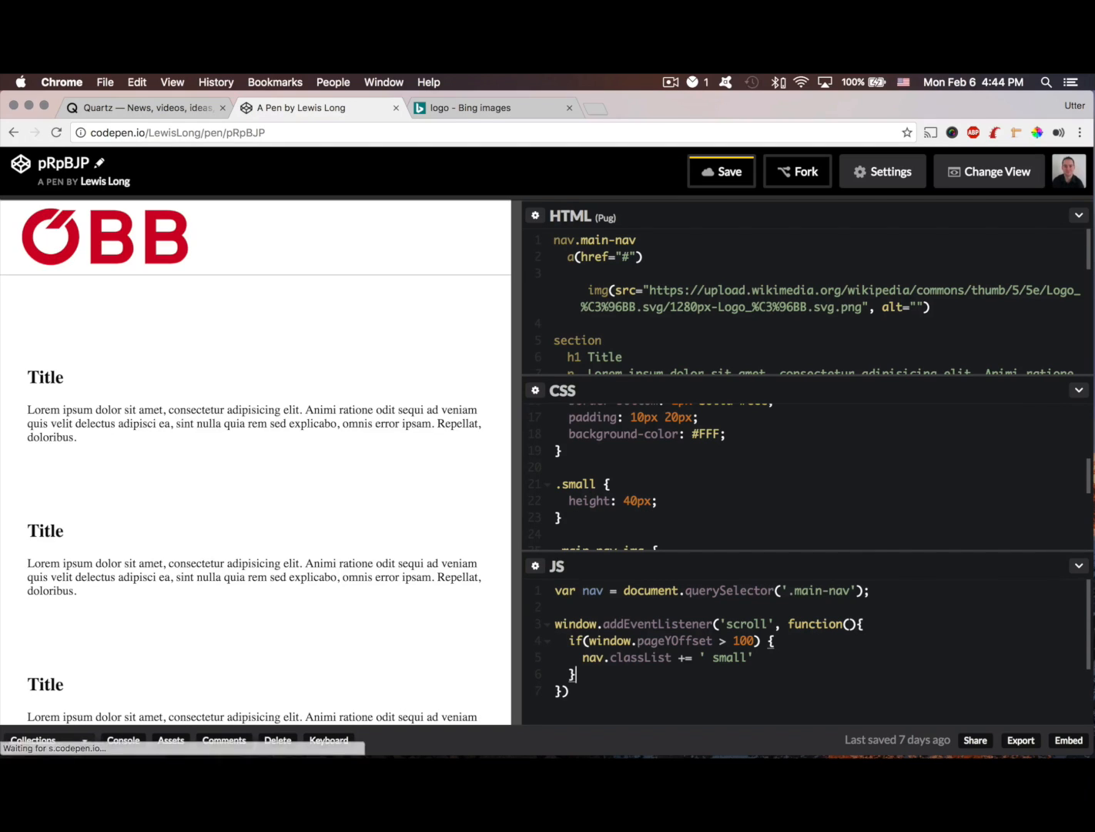
- Add an else branch resetting nav.classList to 'main-nav'
text(else)
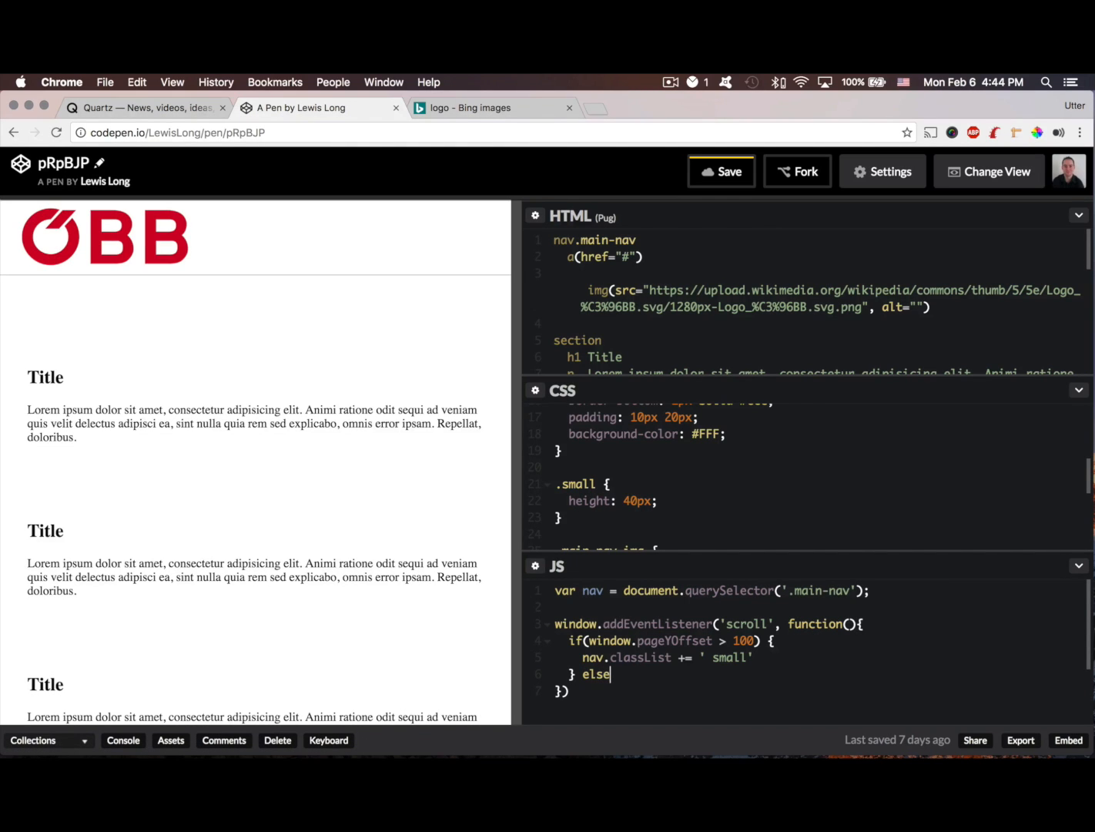
text({})
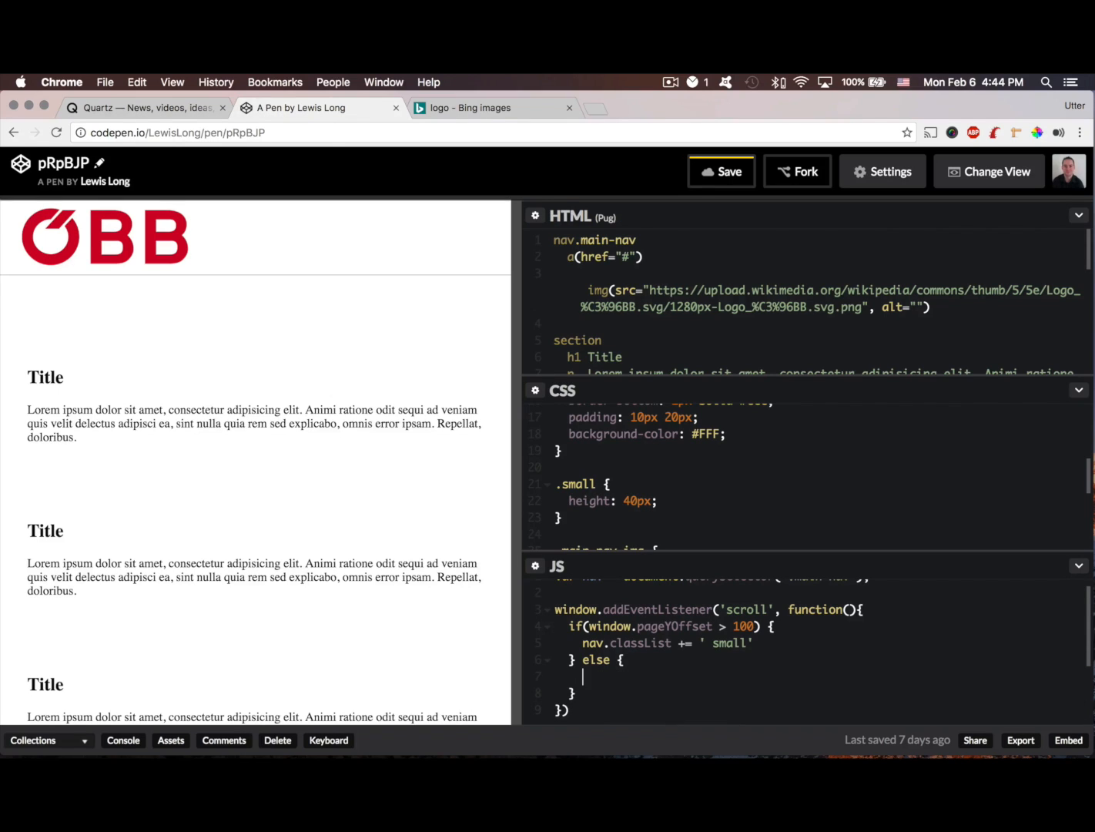
text(nav.cla)
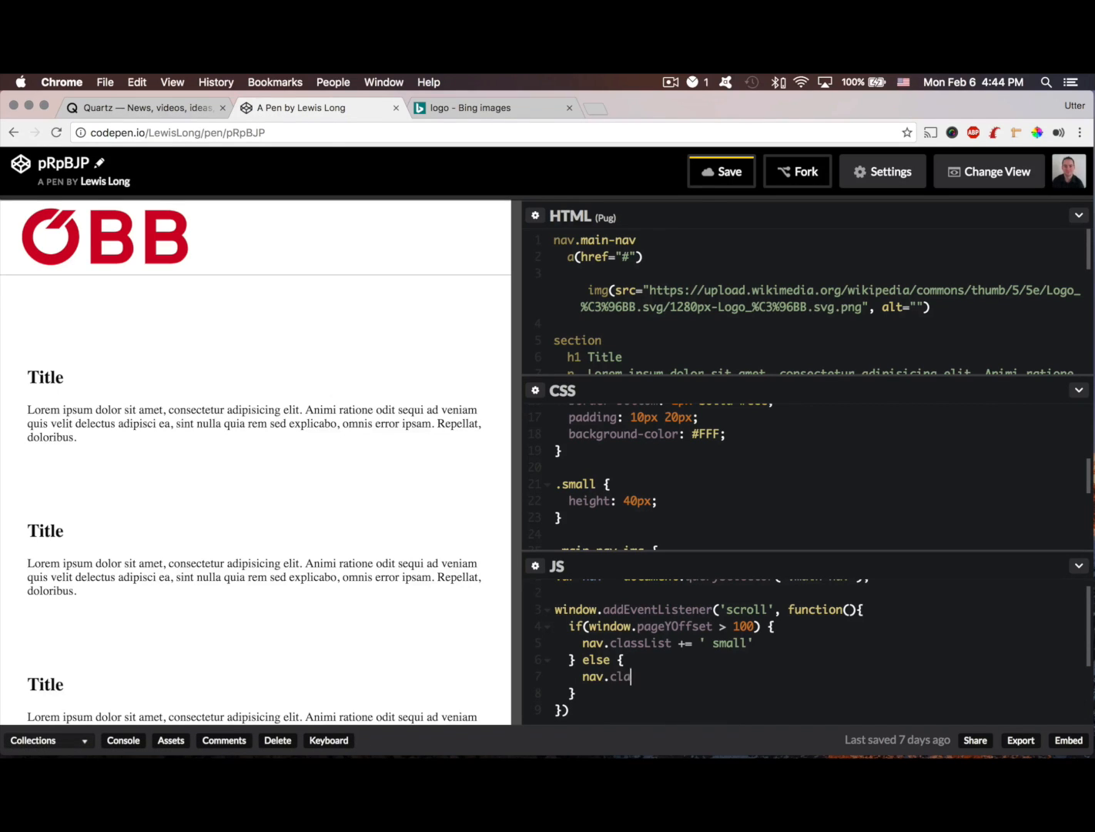
text(ssList =)
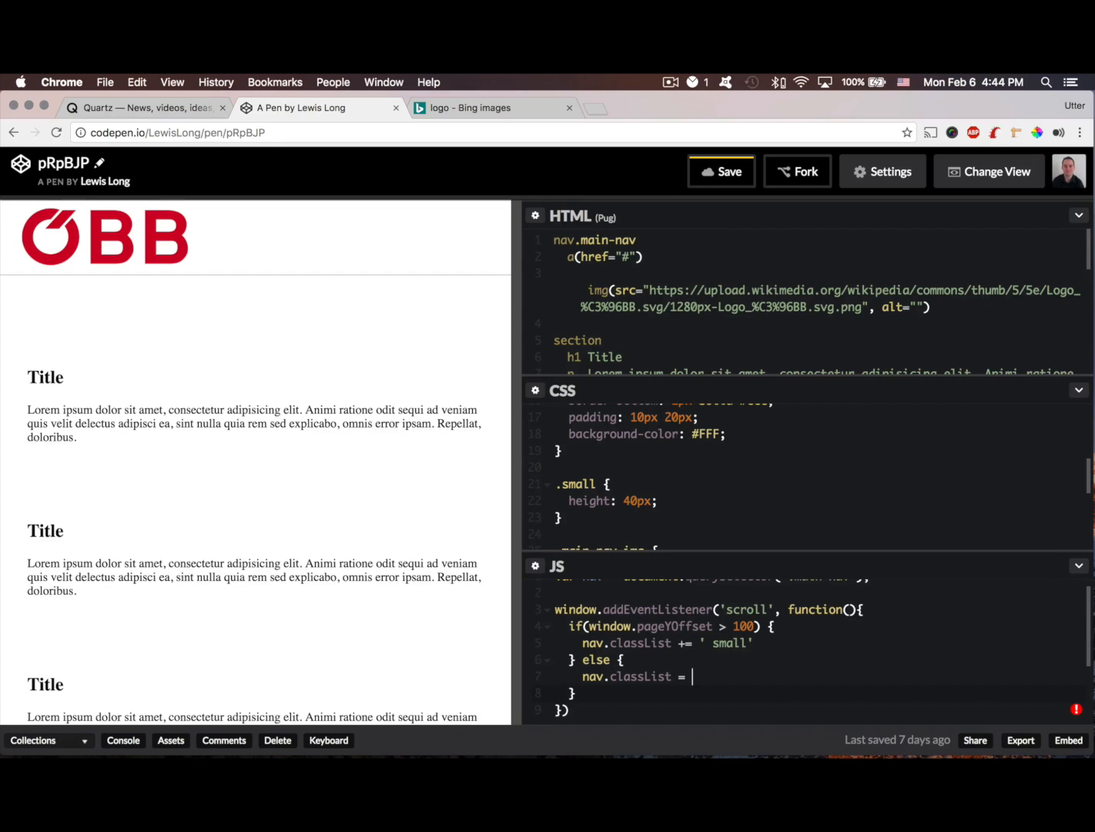
text('main')
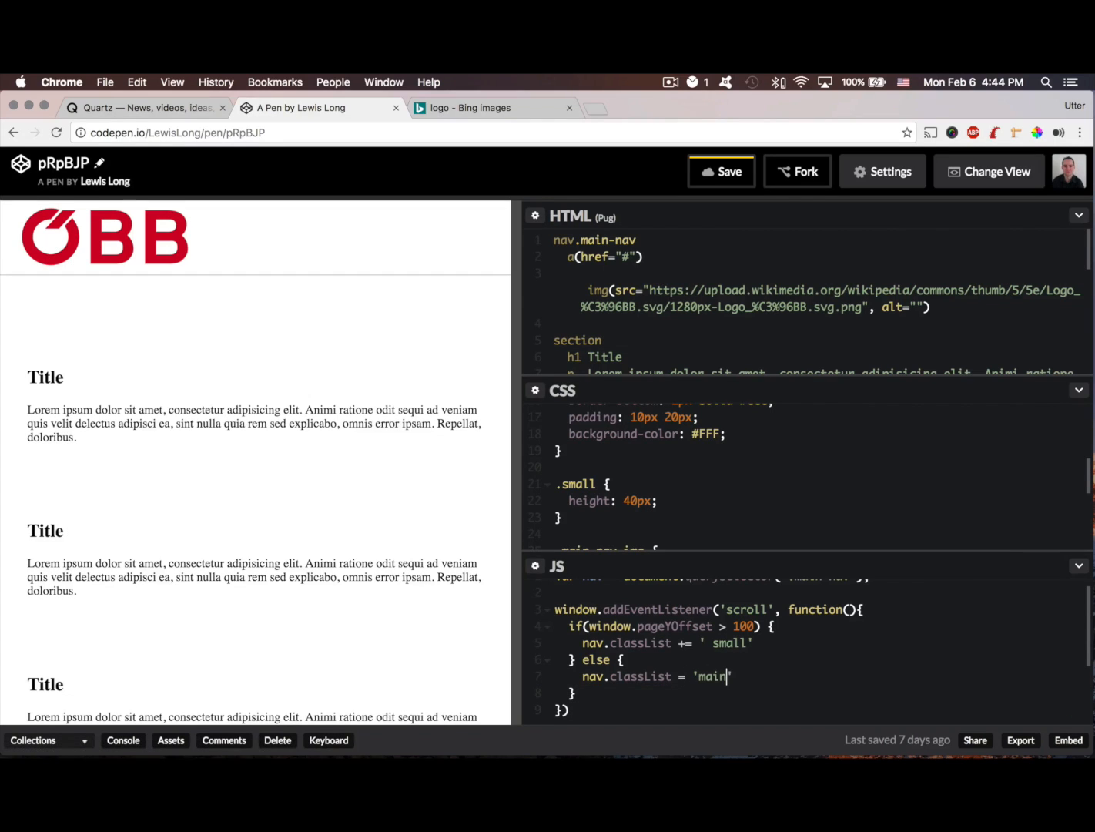
text(-nav)
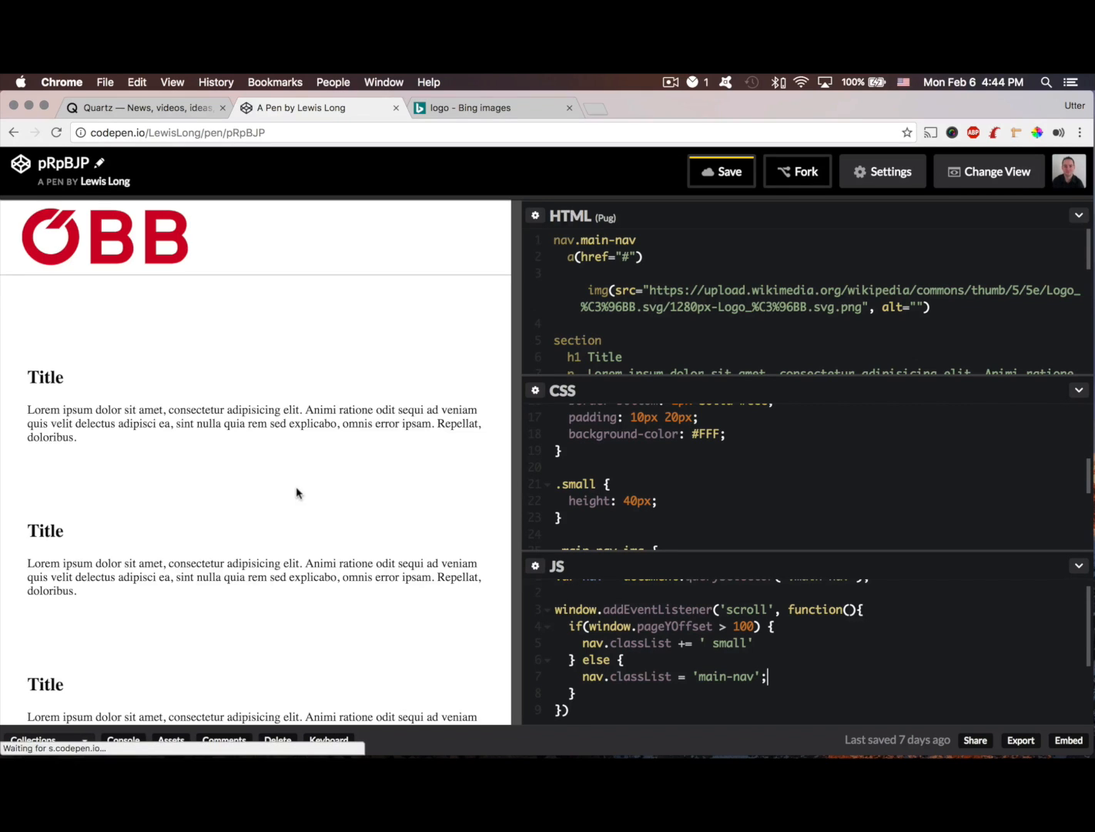
scroll(down, 3)
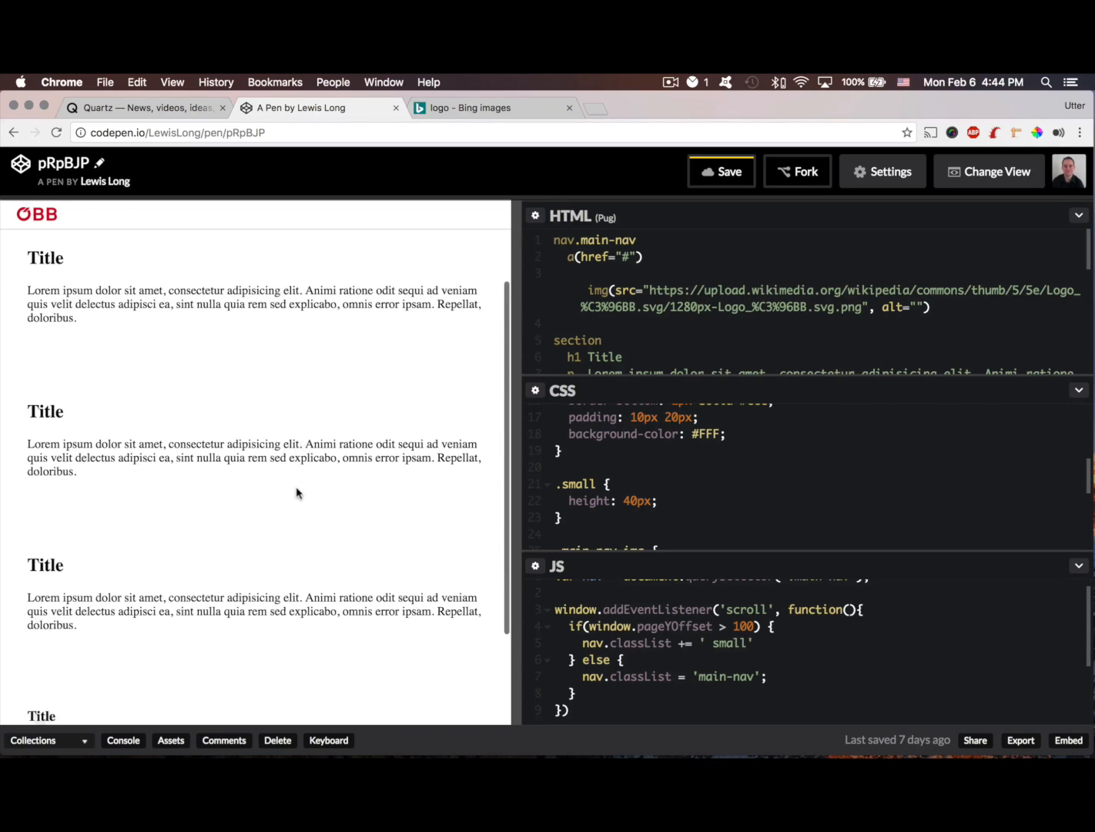
scroll(down, 3)
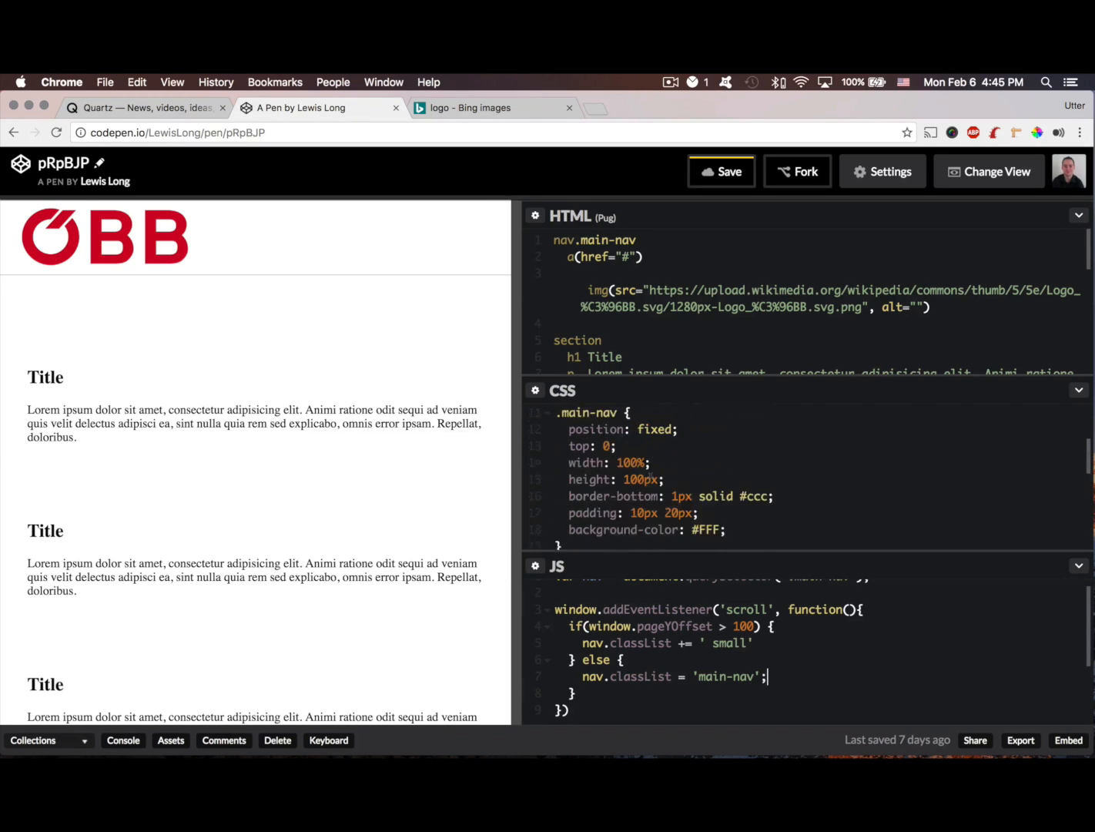
- Add transition: all 300ms ease-in-out to the .main-nav rule
scroll(down, 3)
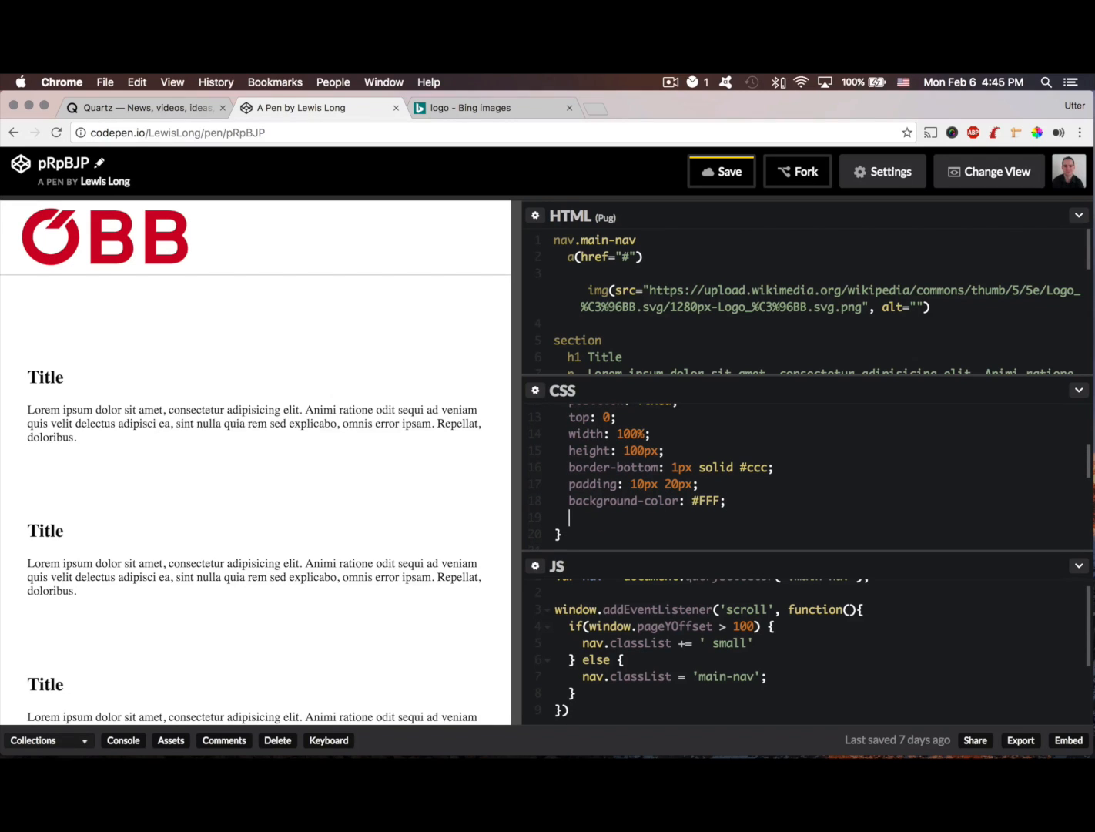
text(t)
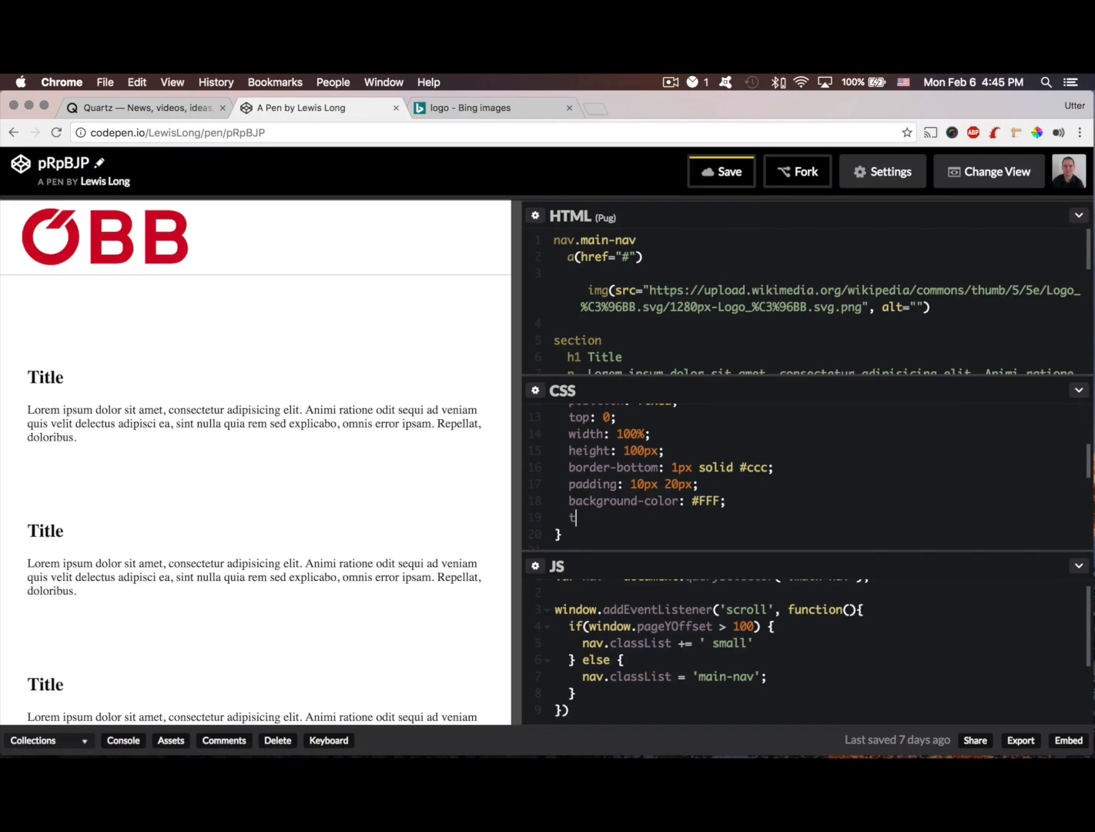
text(ransition:)
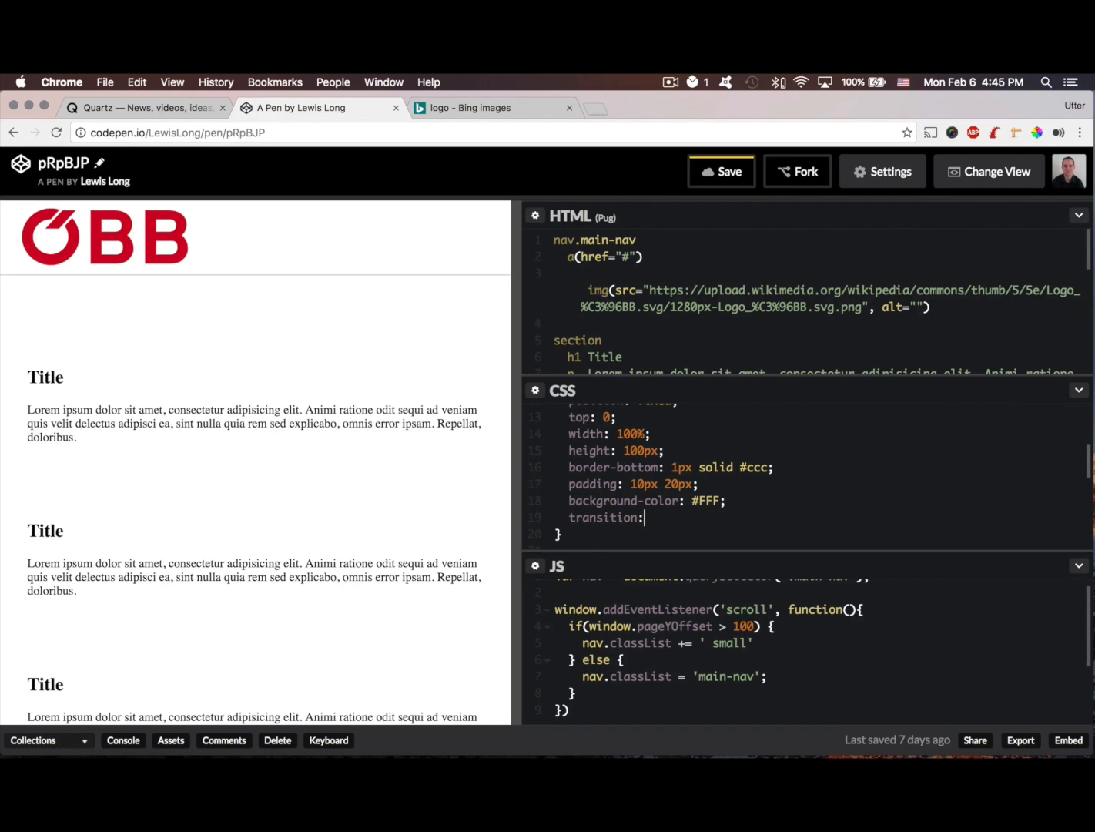
text(all 30)
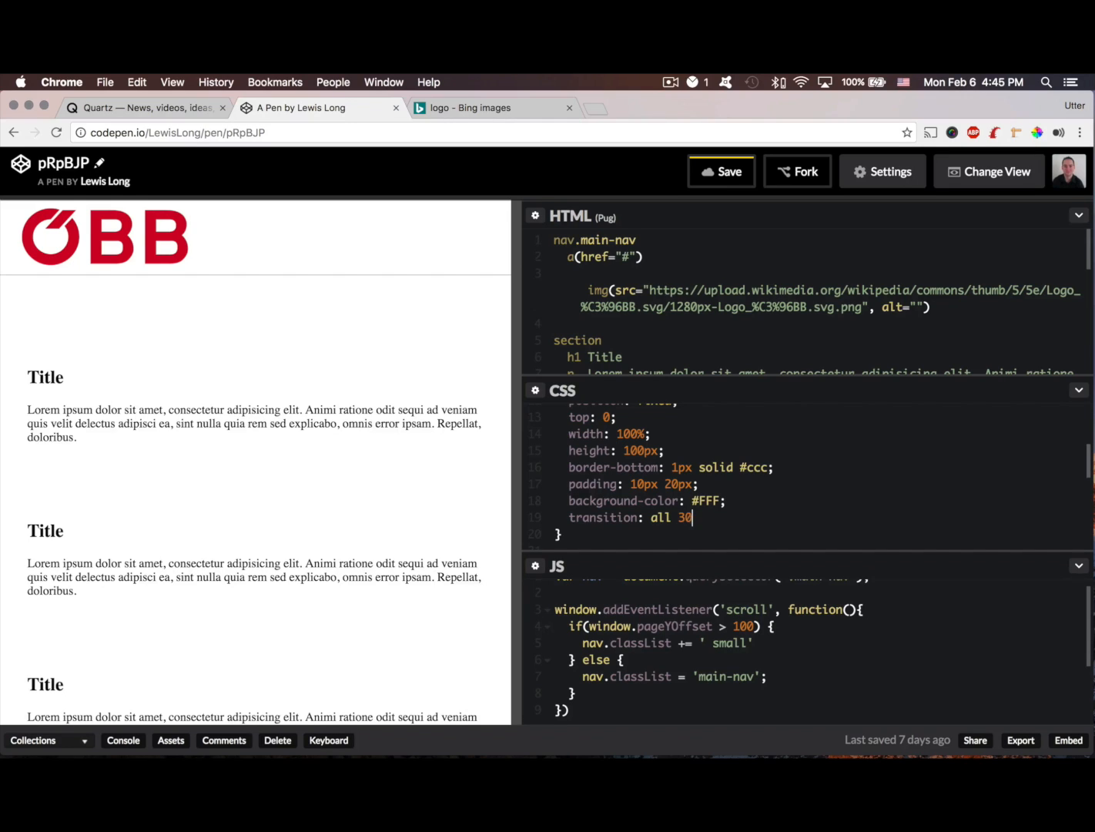
text(0ms ease-in-out)
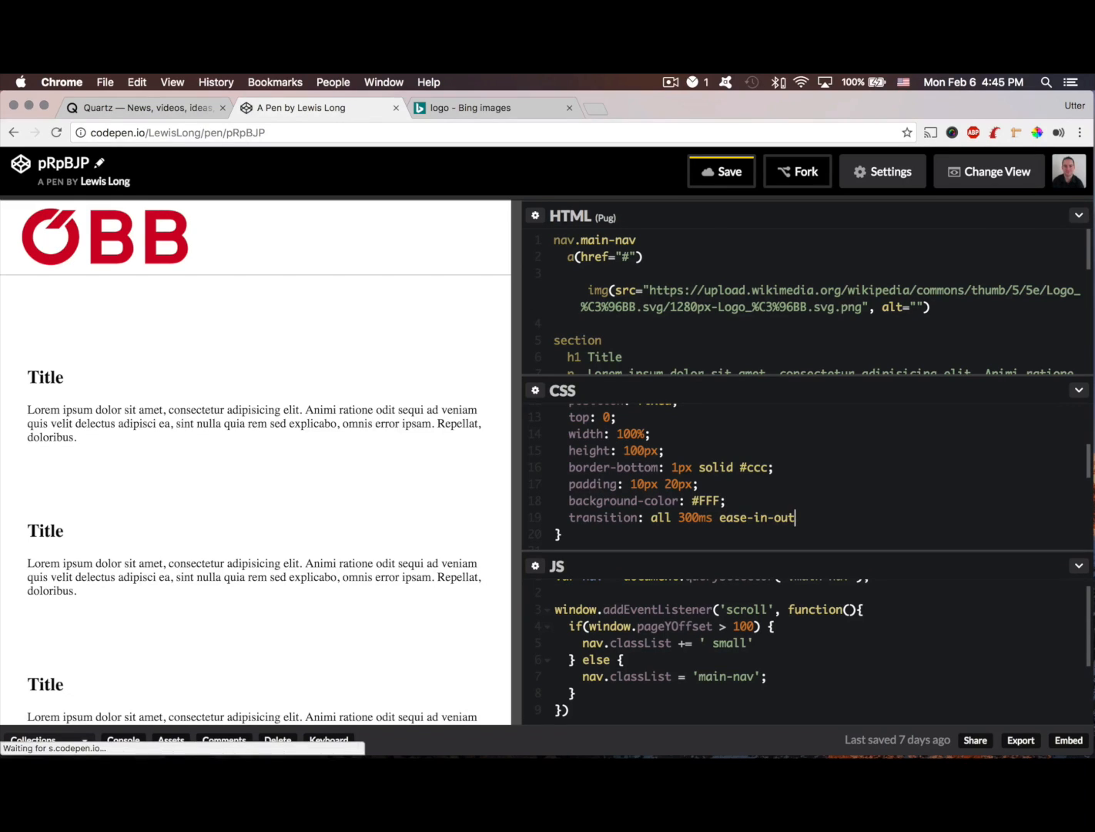
text(;)
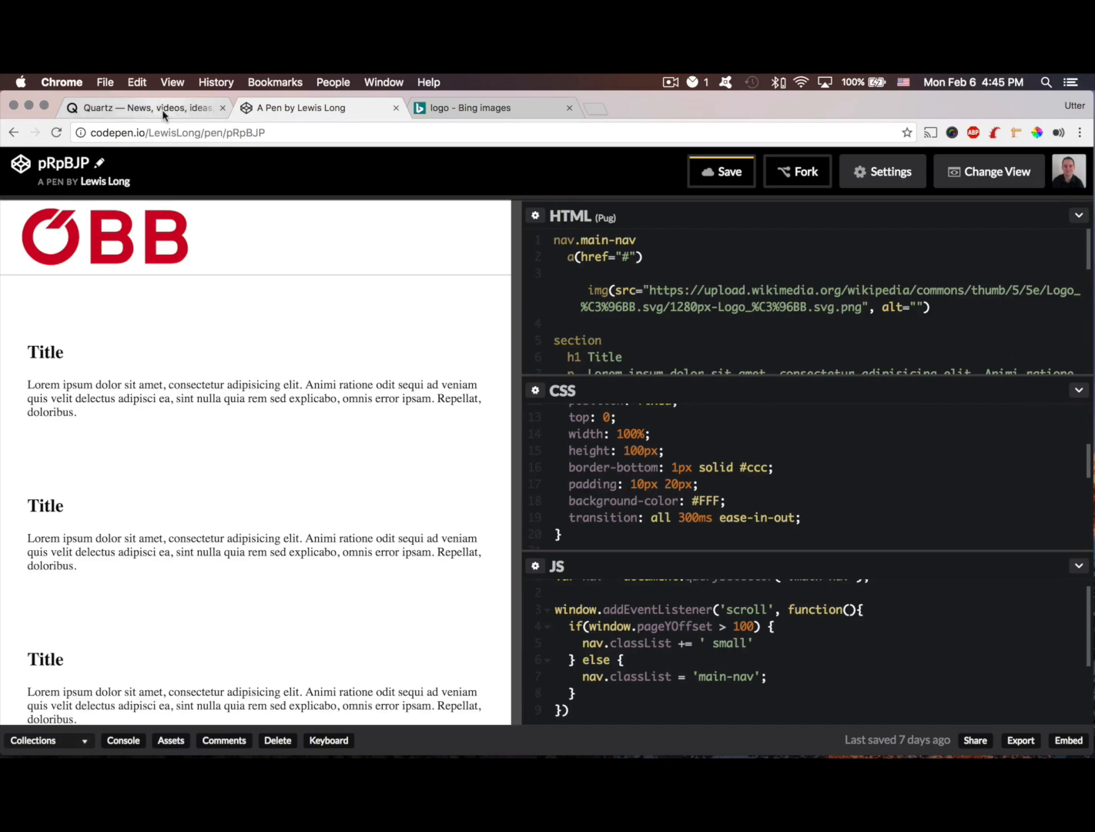
click(143, 108)
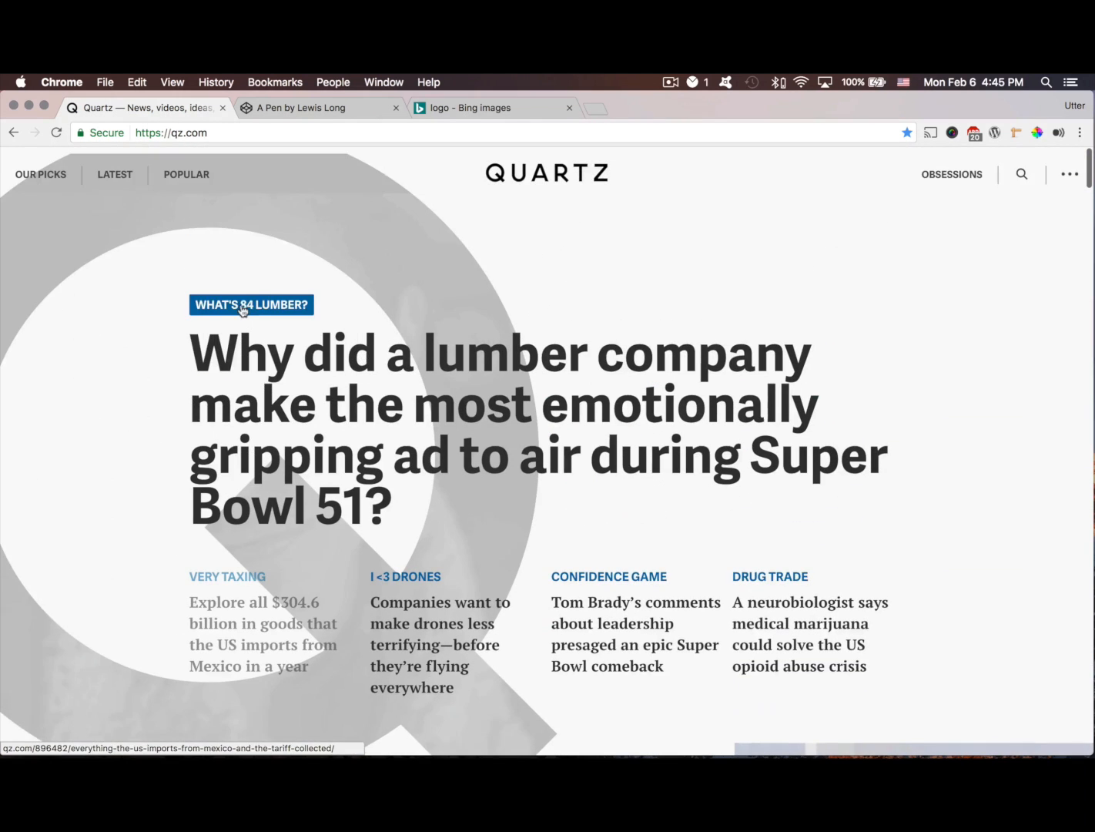
scroll(down, 3)
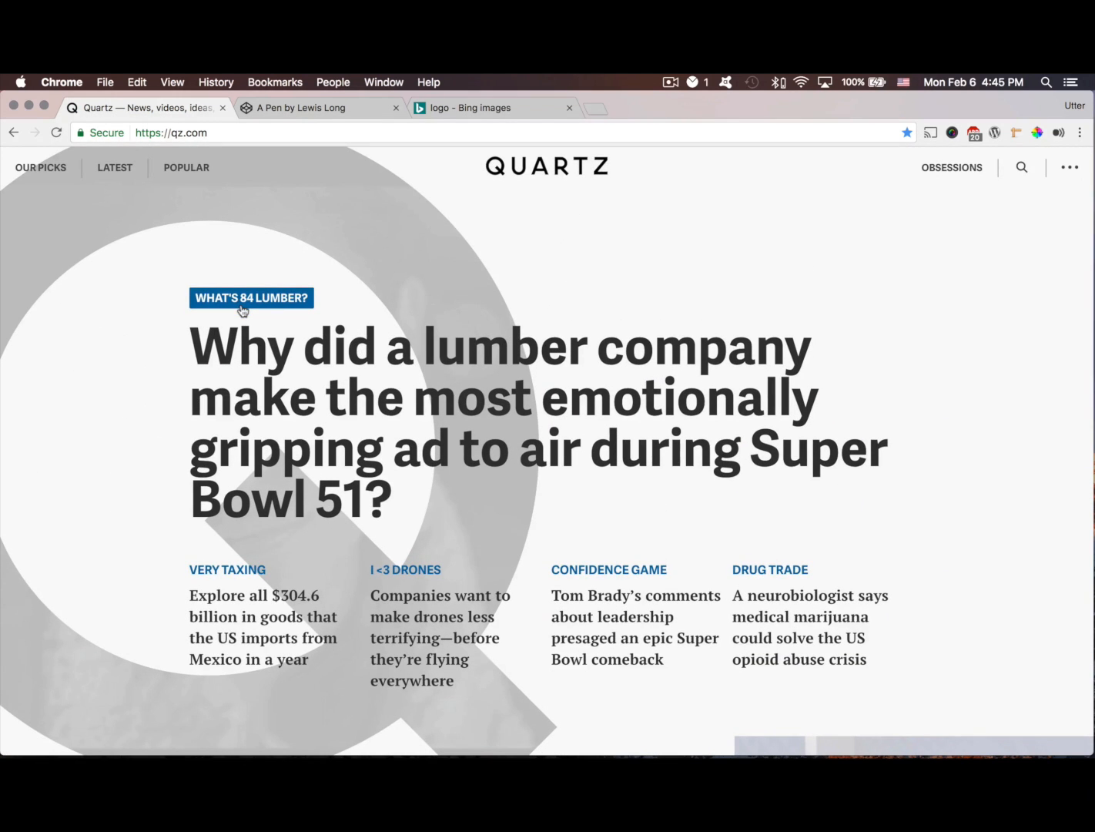
scroll(down, 3)
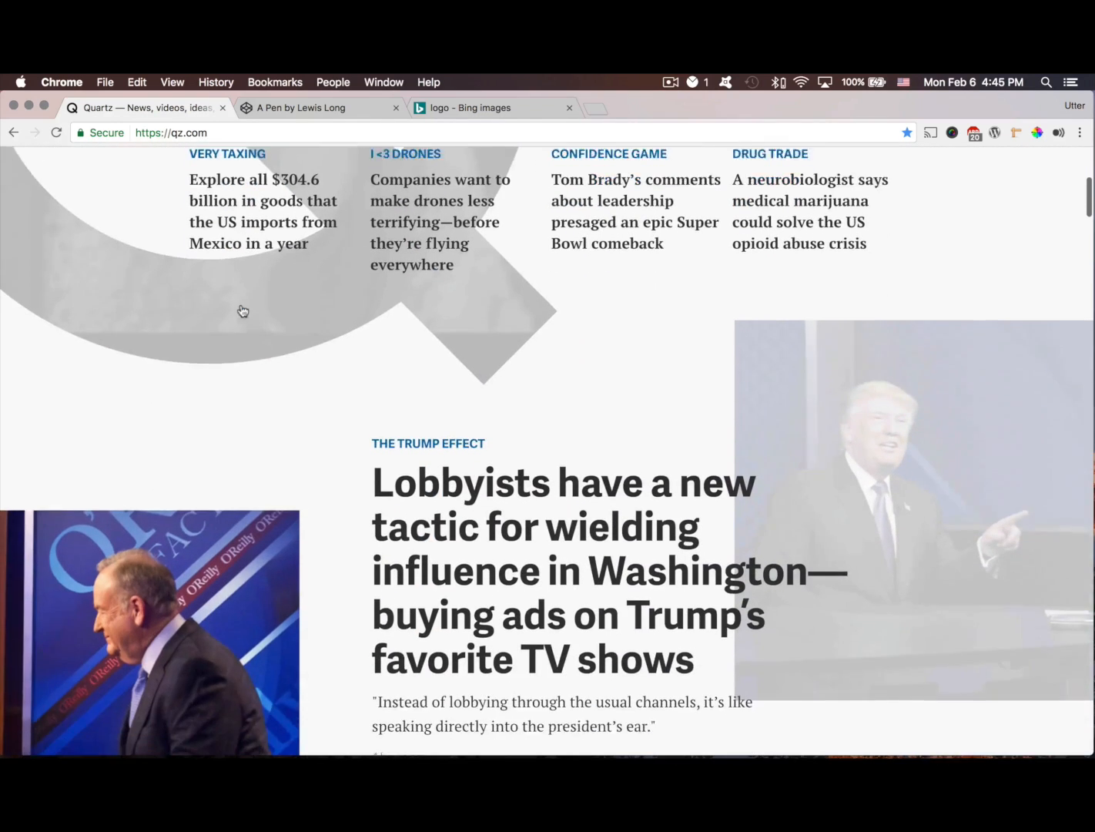
scroll(down, 3)
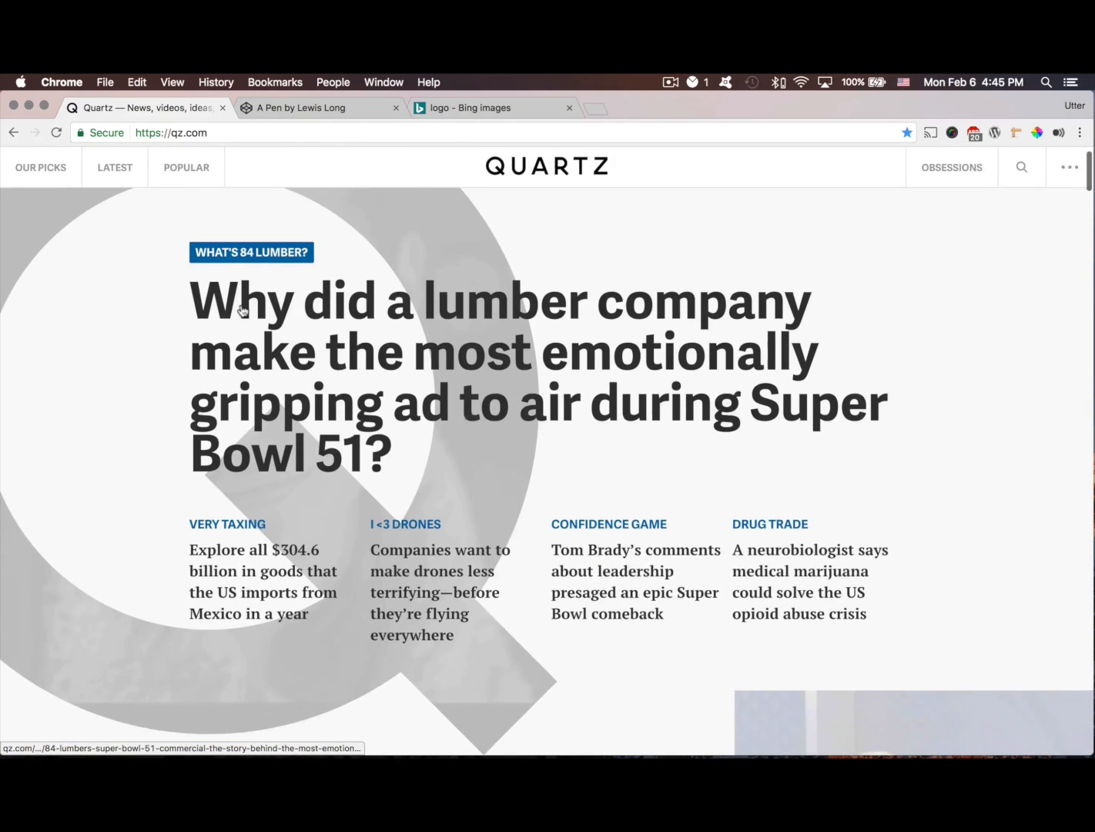
click(319, 108)
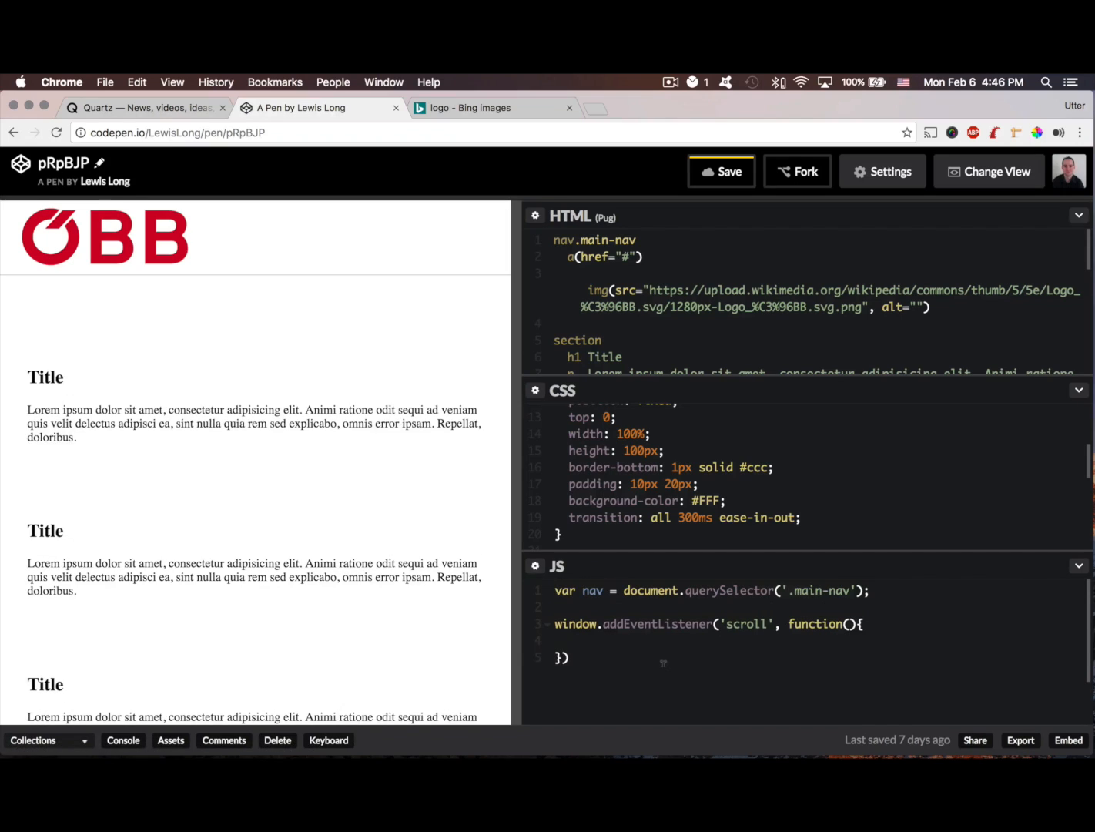
- Declare var position = 0 in the JS panel
text(i)
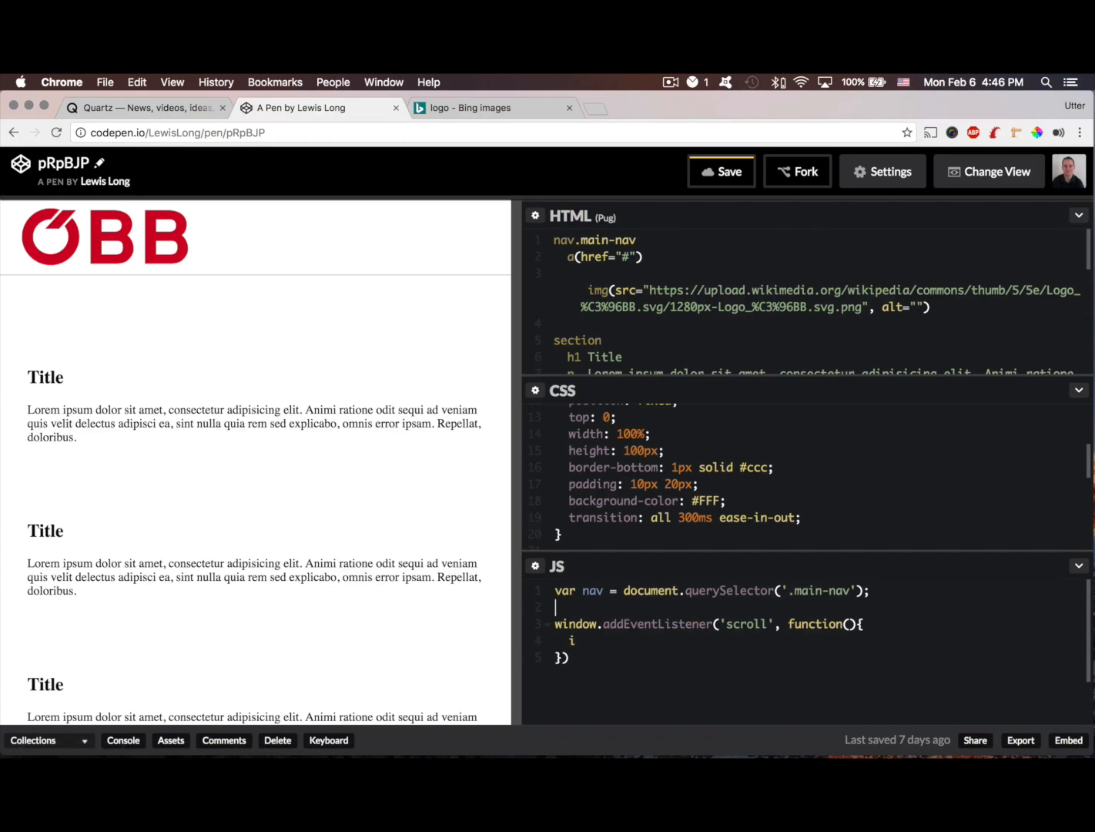
text(var position)
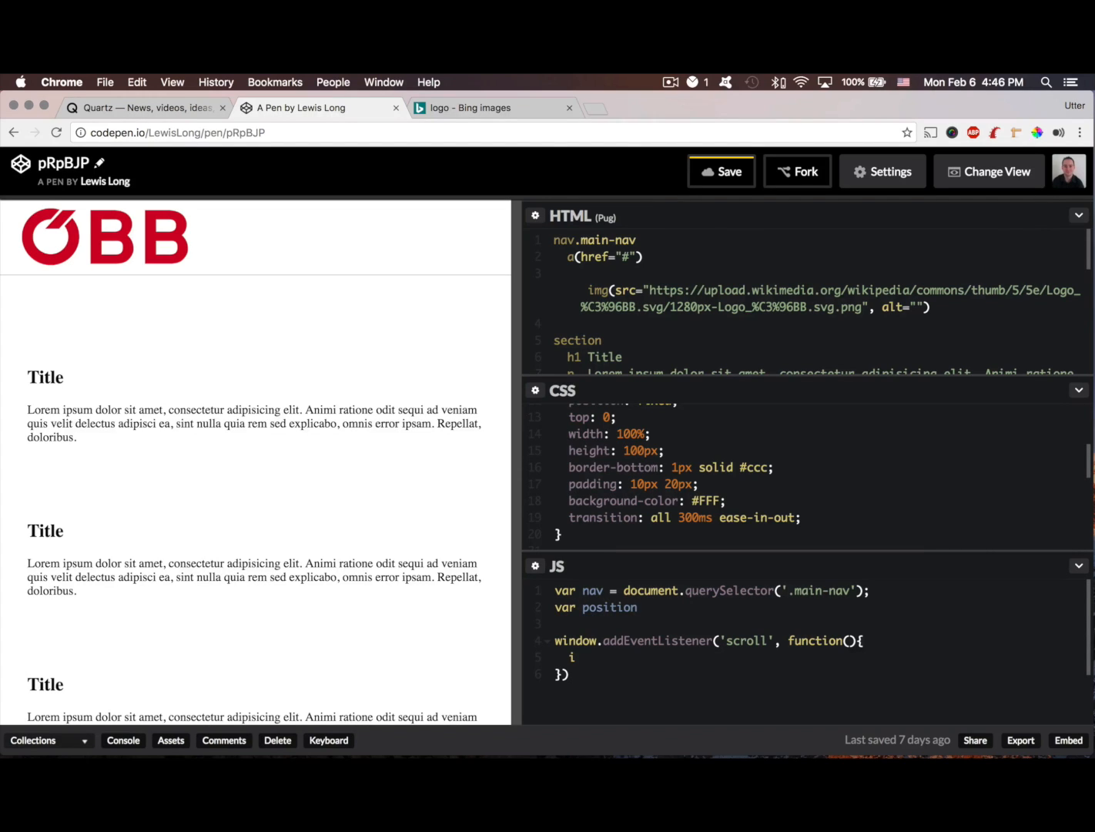
text(= 0;)
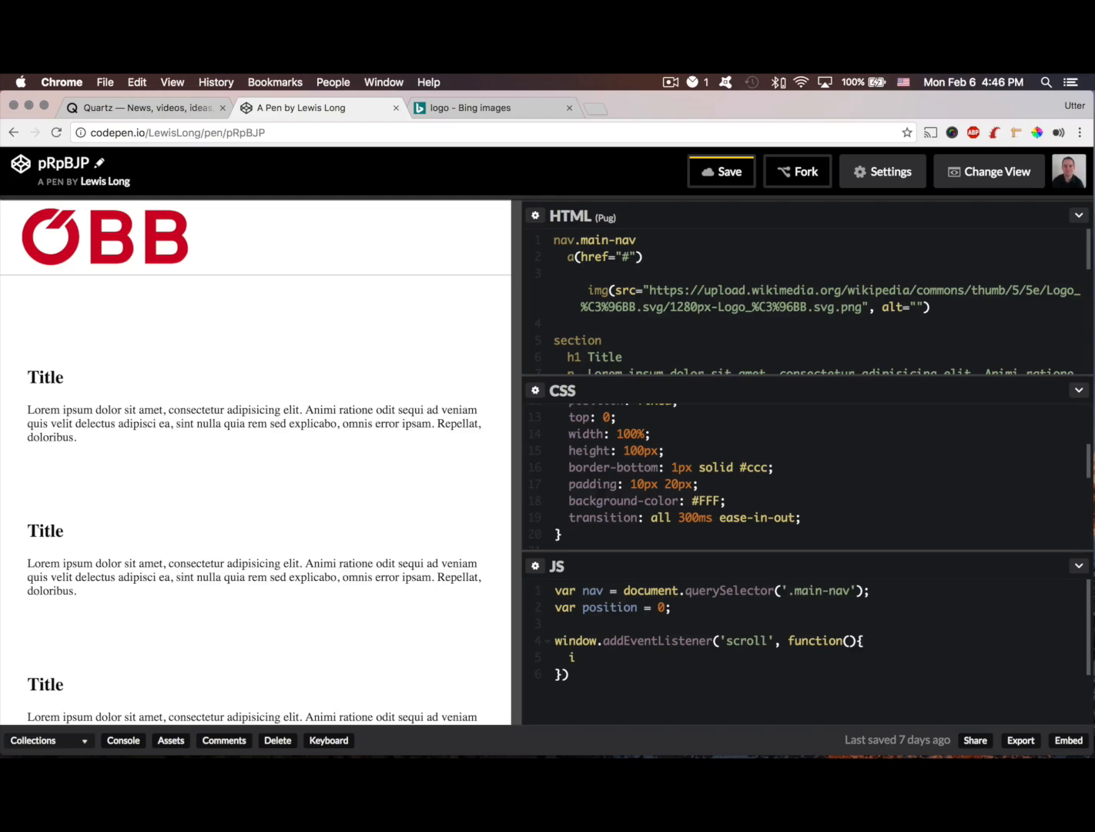
- Add if(position < window.pageYOffset) logging 'down', with an else logging 'up'
text(if())
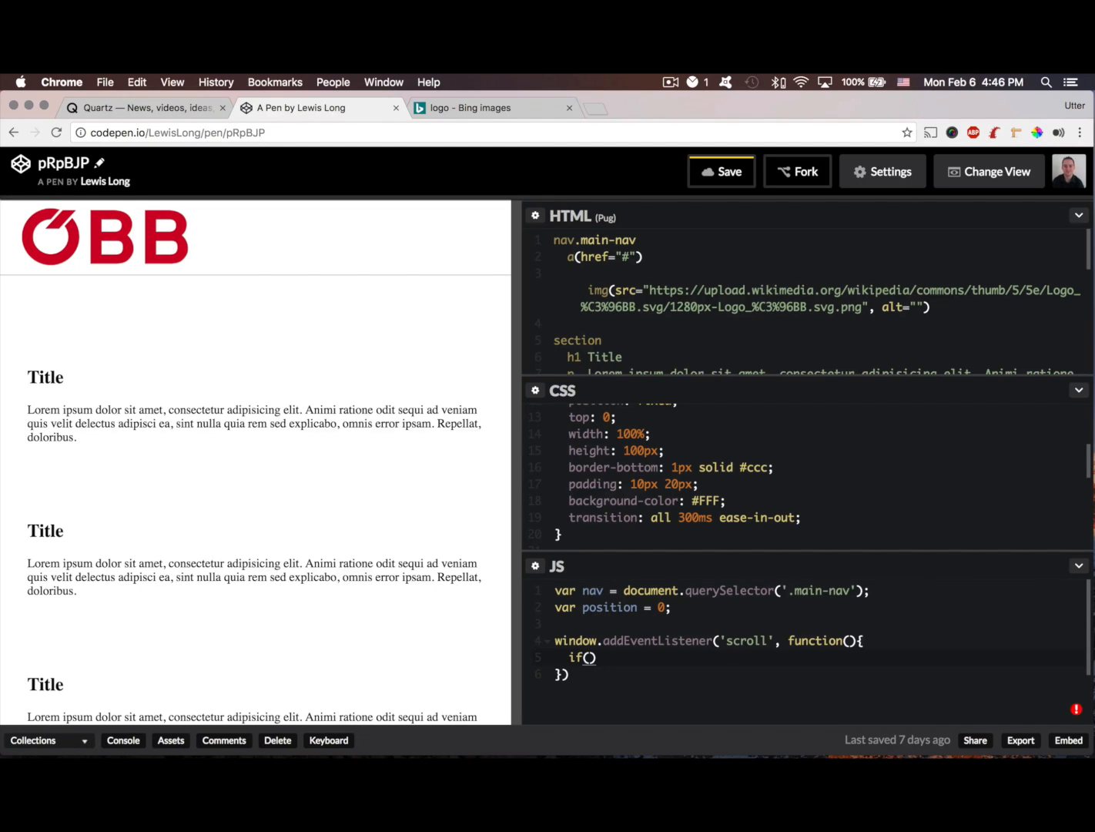
text(po)
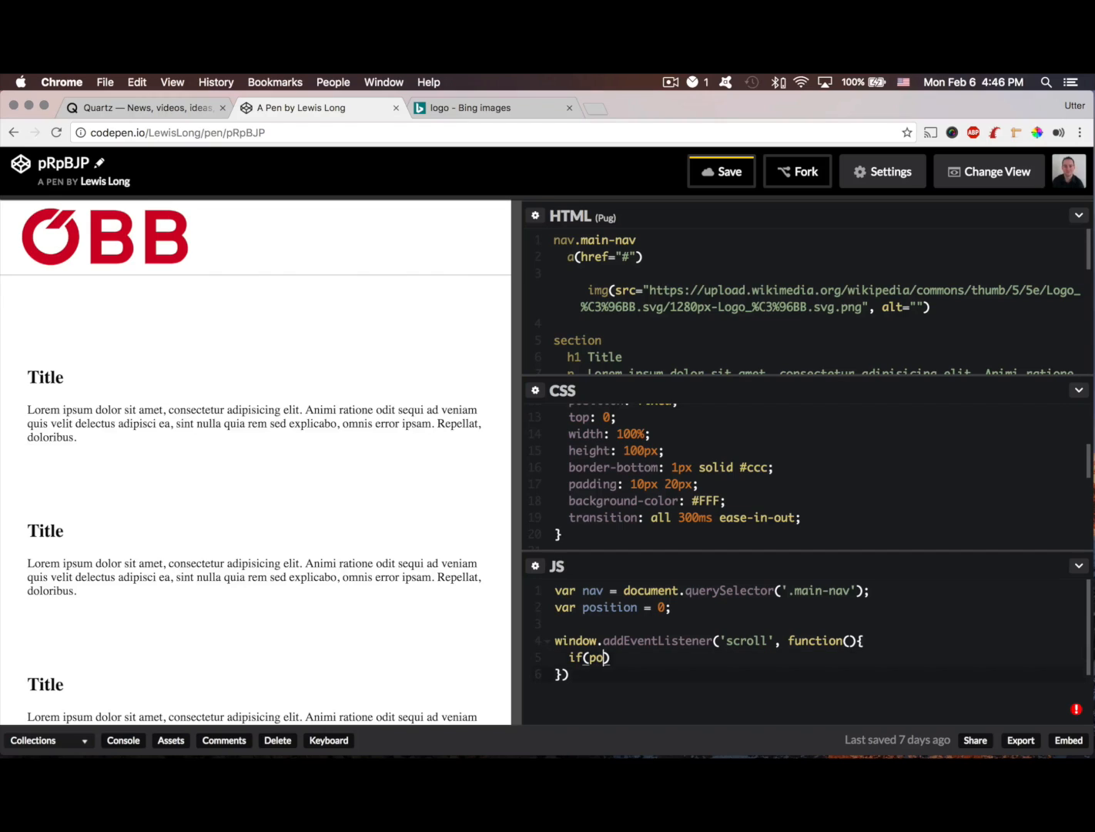
text(sition)
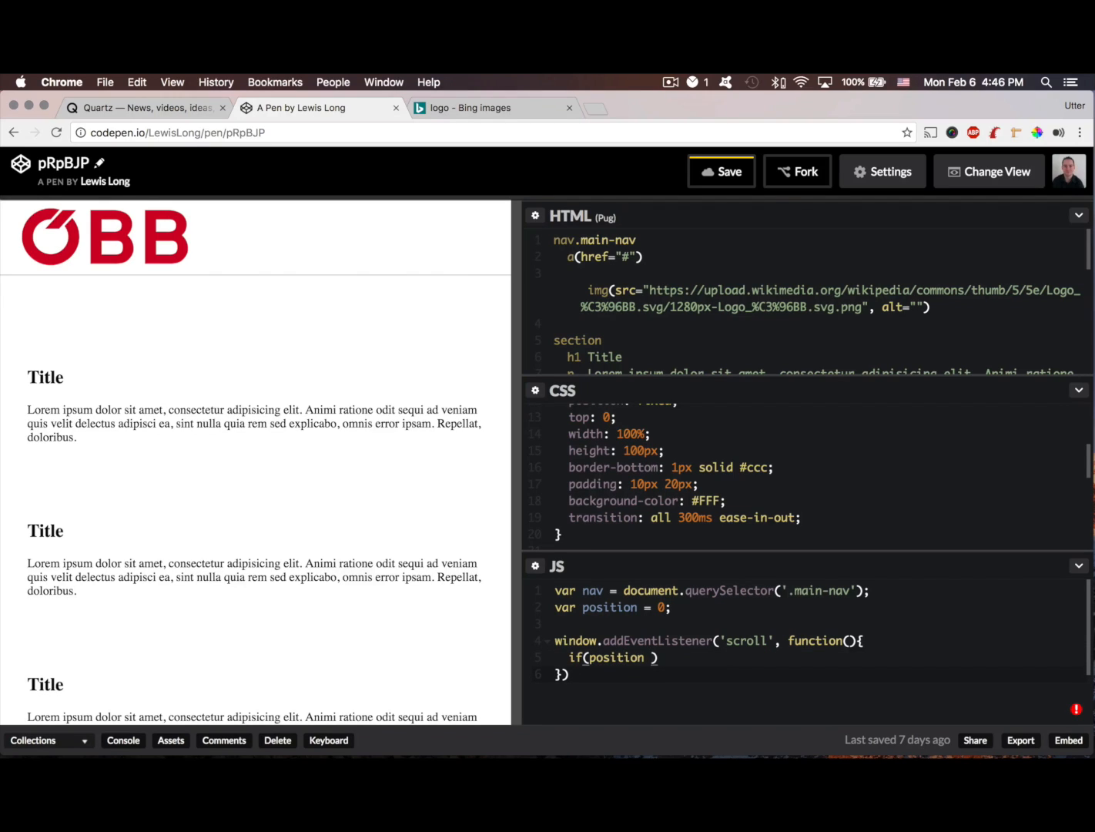
text(<)
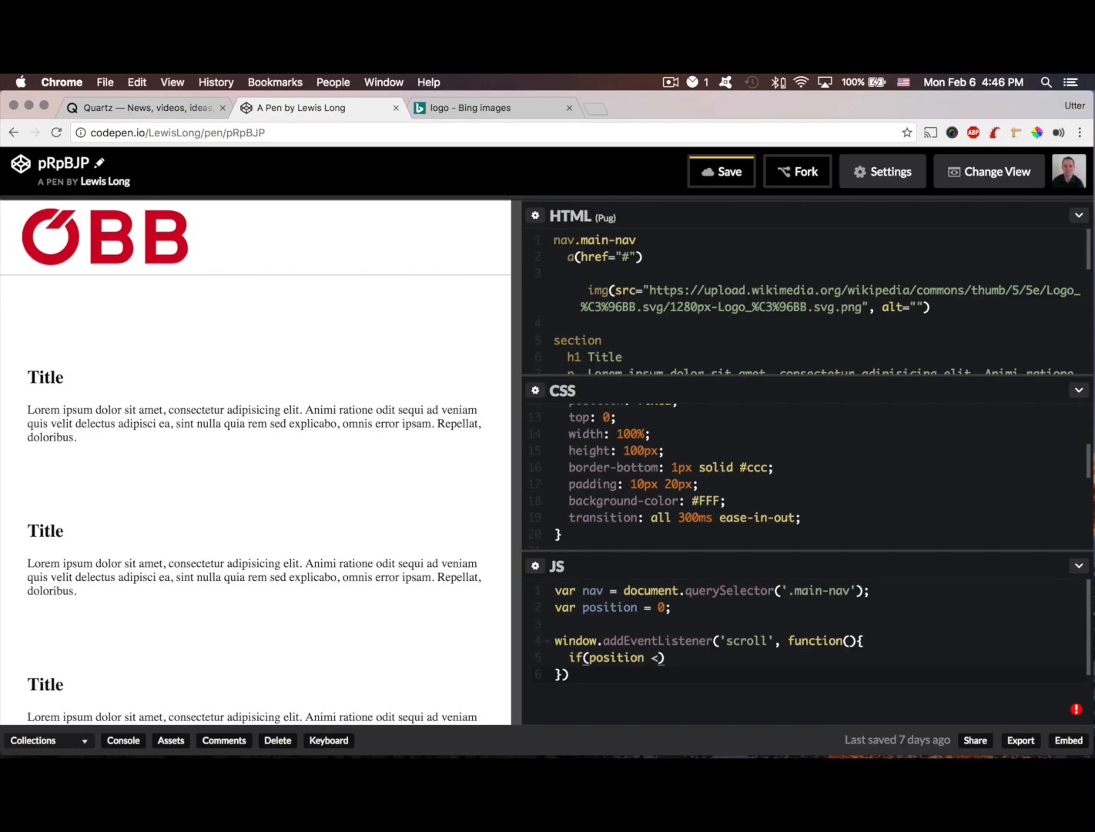
text(window.)
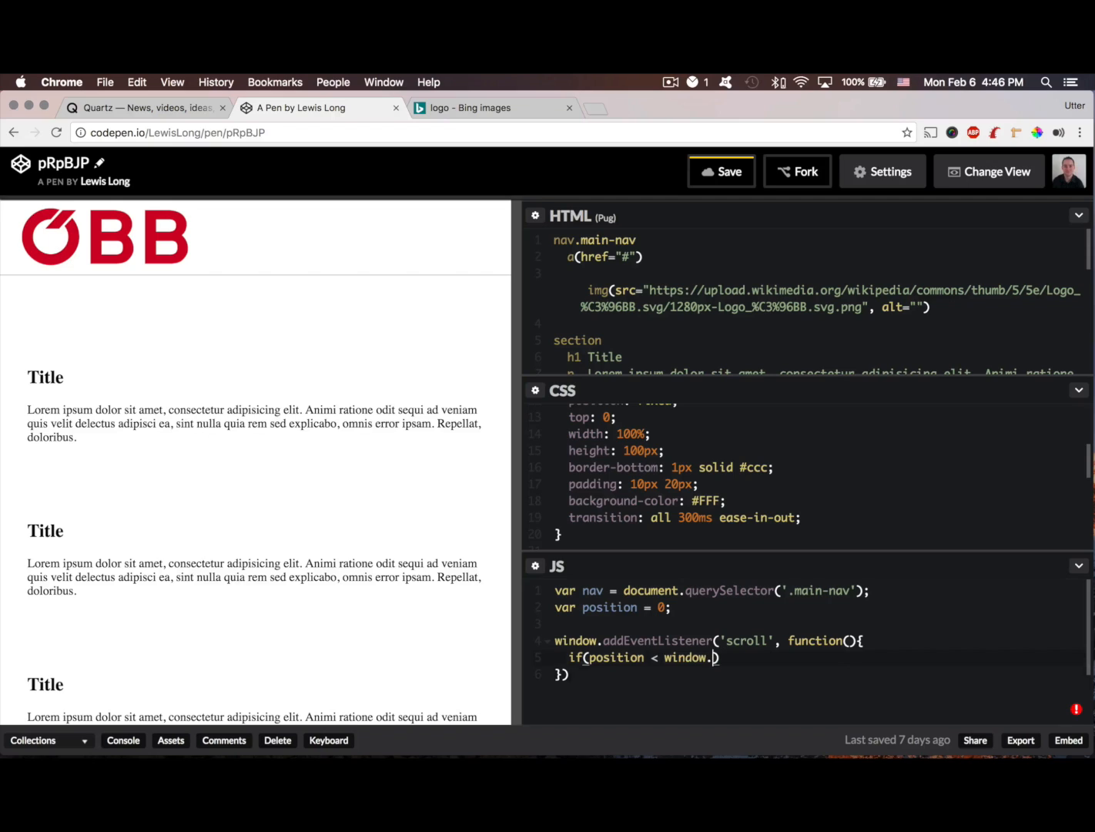
text(pageYOffset)
text(console.log()
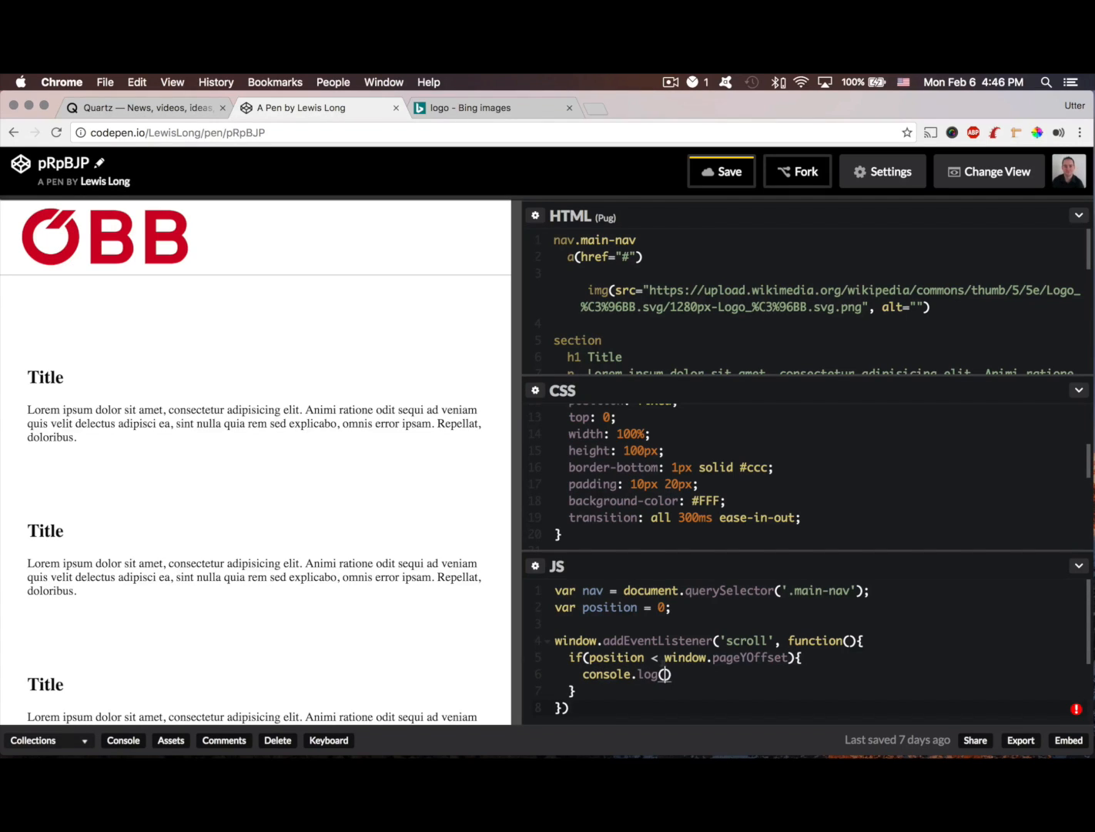
text('down')
click(817, 690)
text( e)
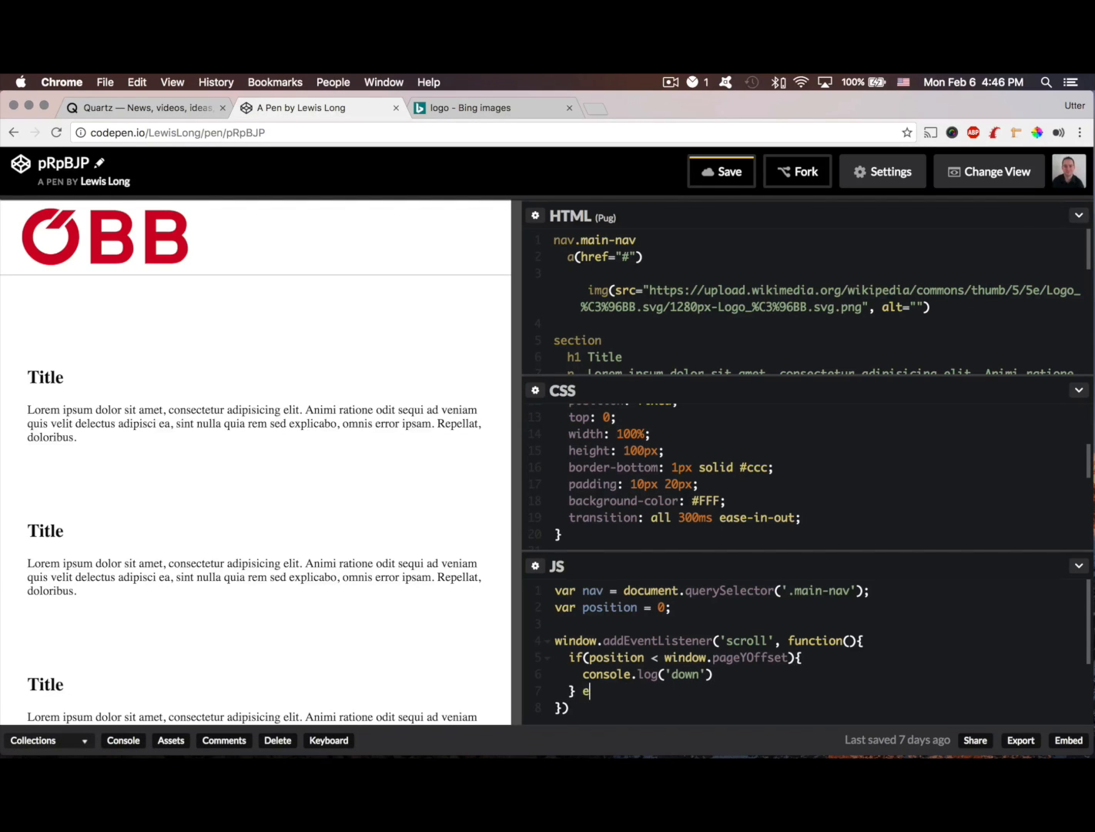
text(lse {)
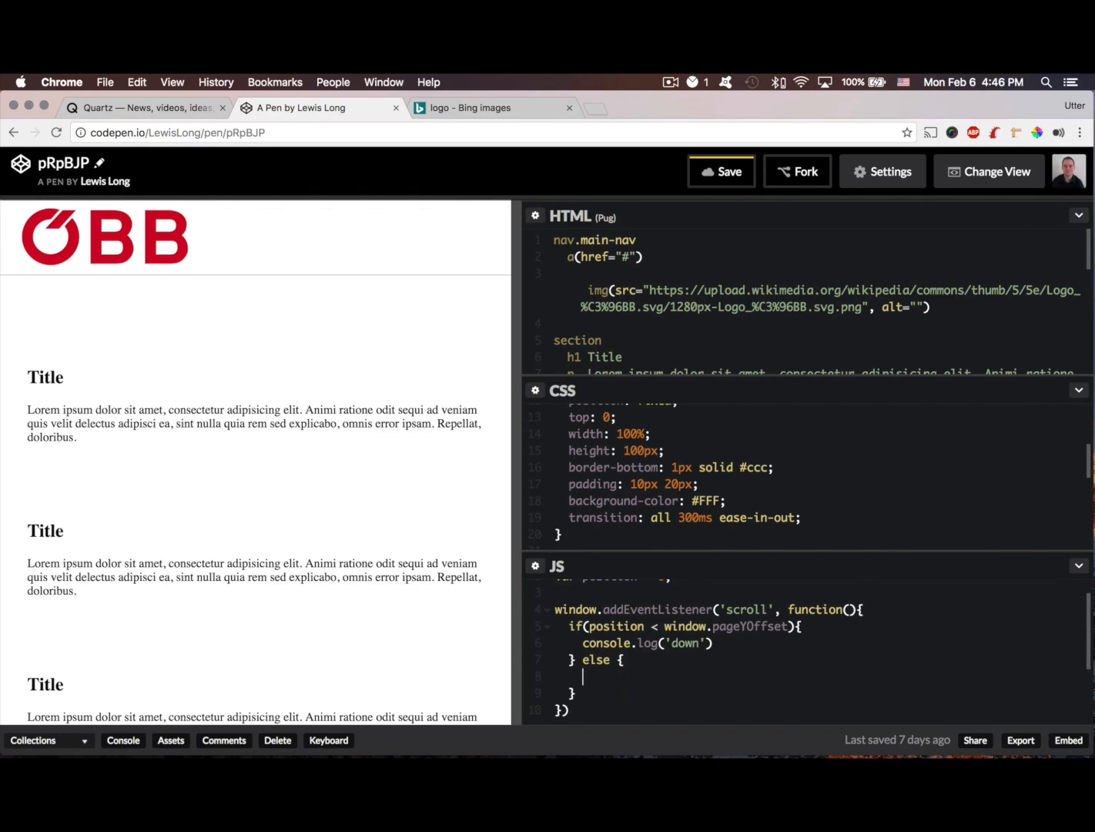
text(console.log('up)
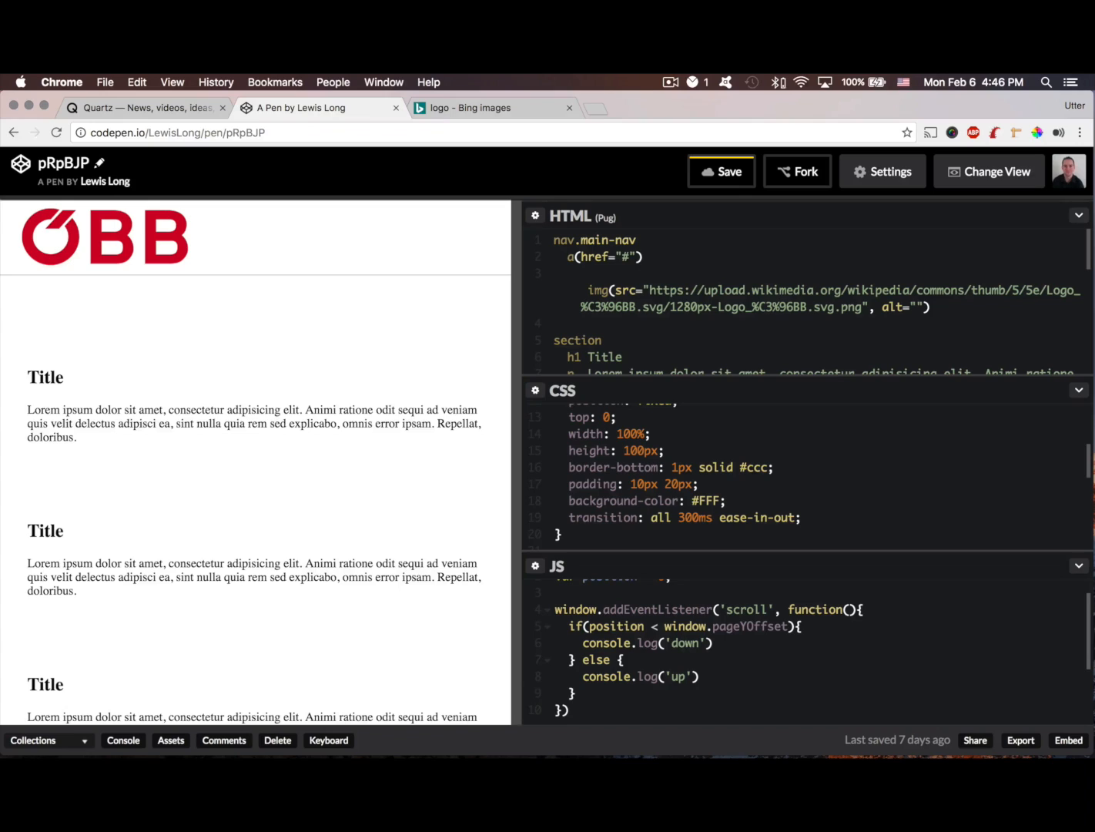
- In the 'down' branch, update position = window.pageYOffset
click(705, 642)
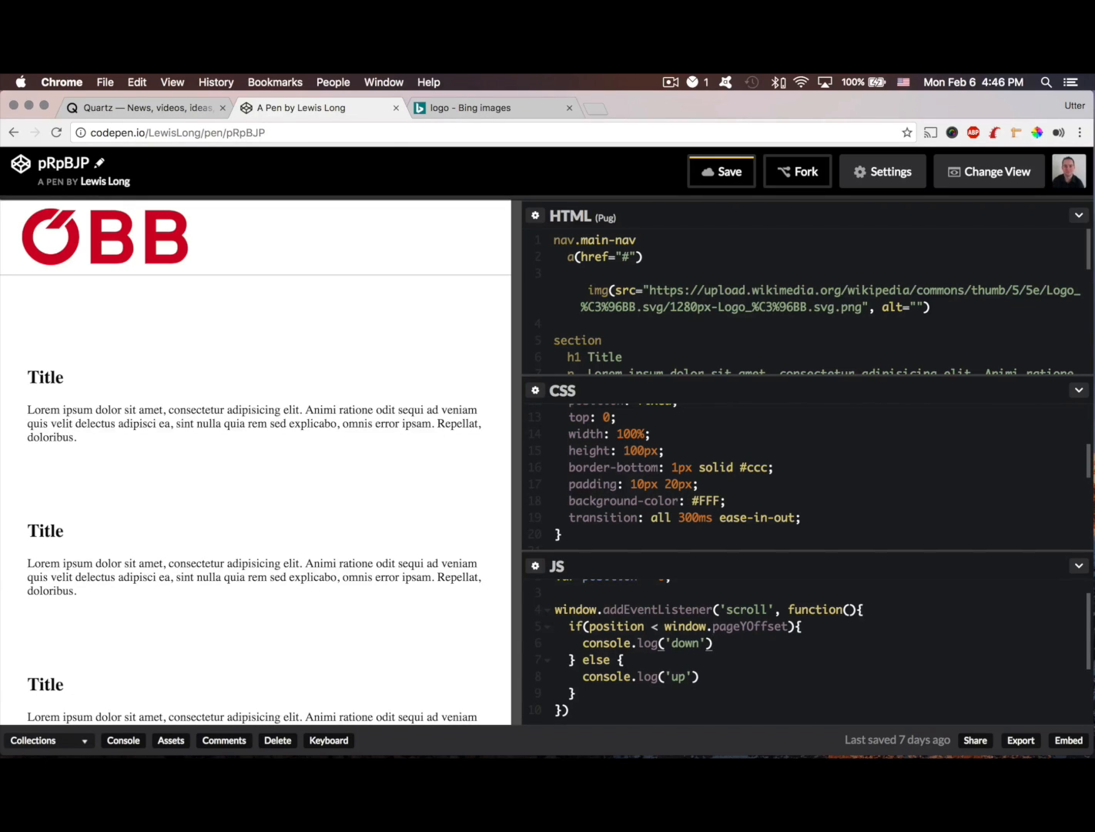
click(709, 643)
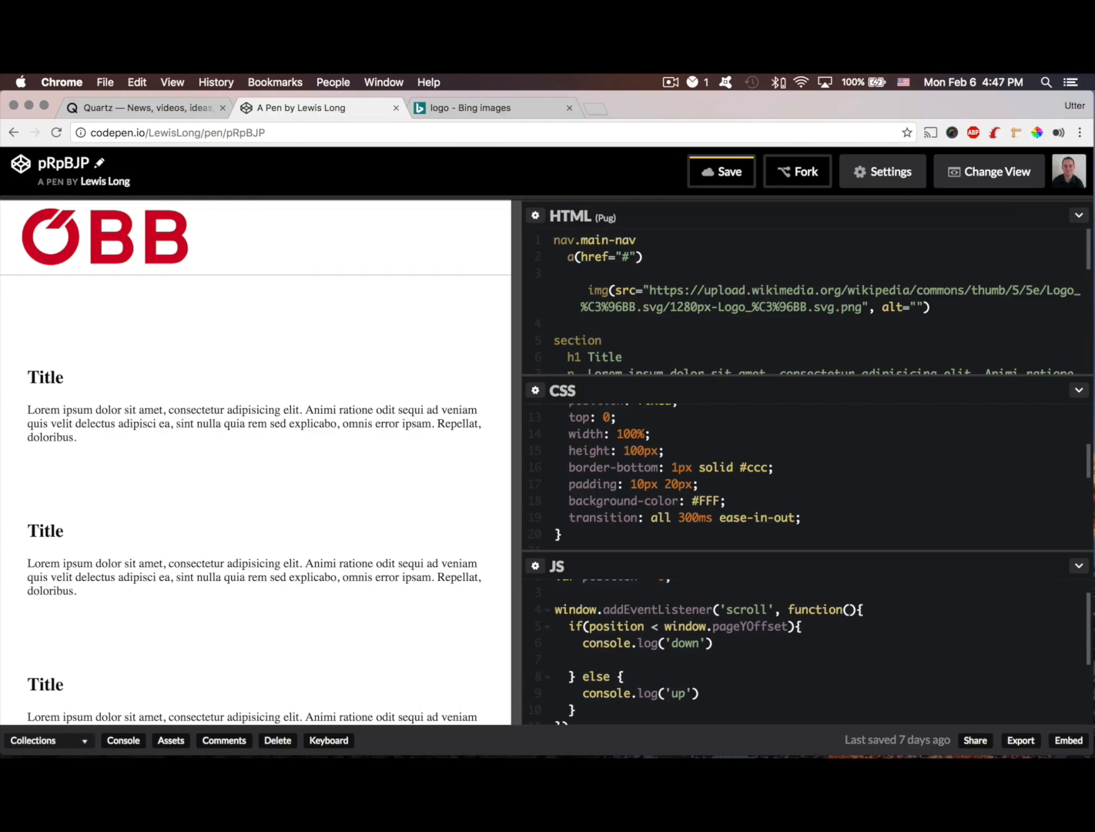
text(position)
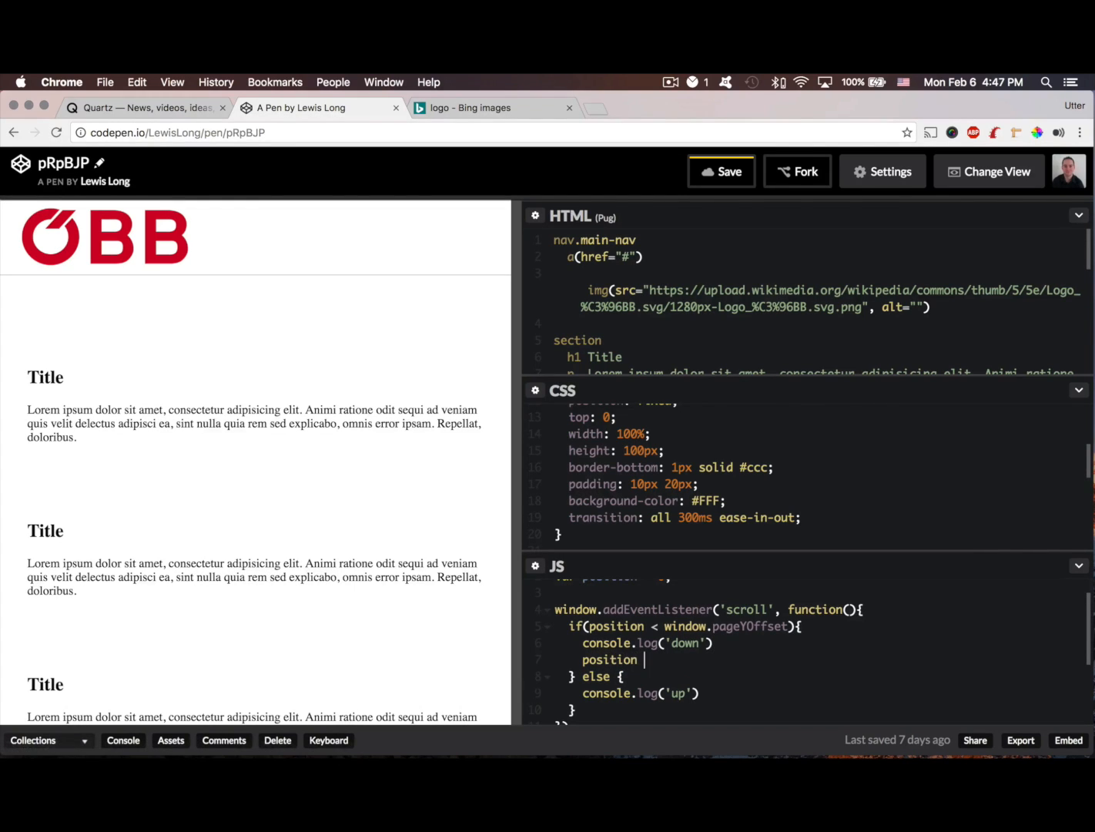
text(=)
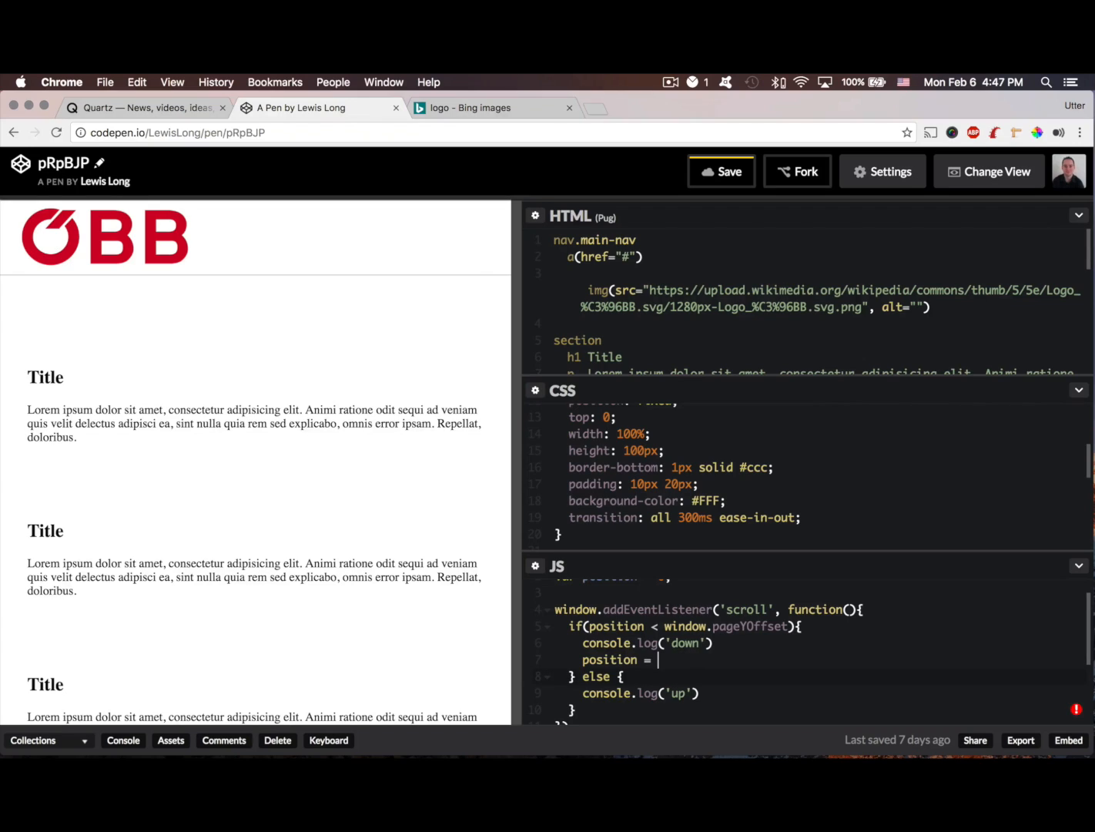
text(window.page)
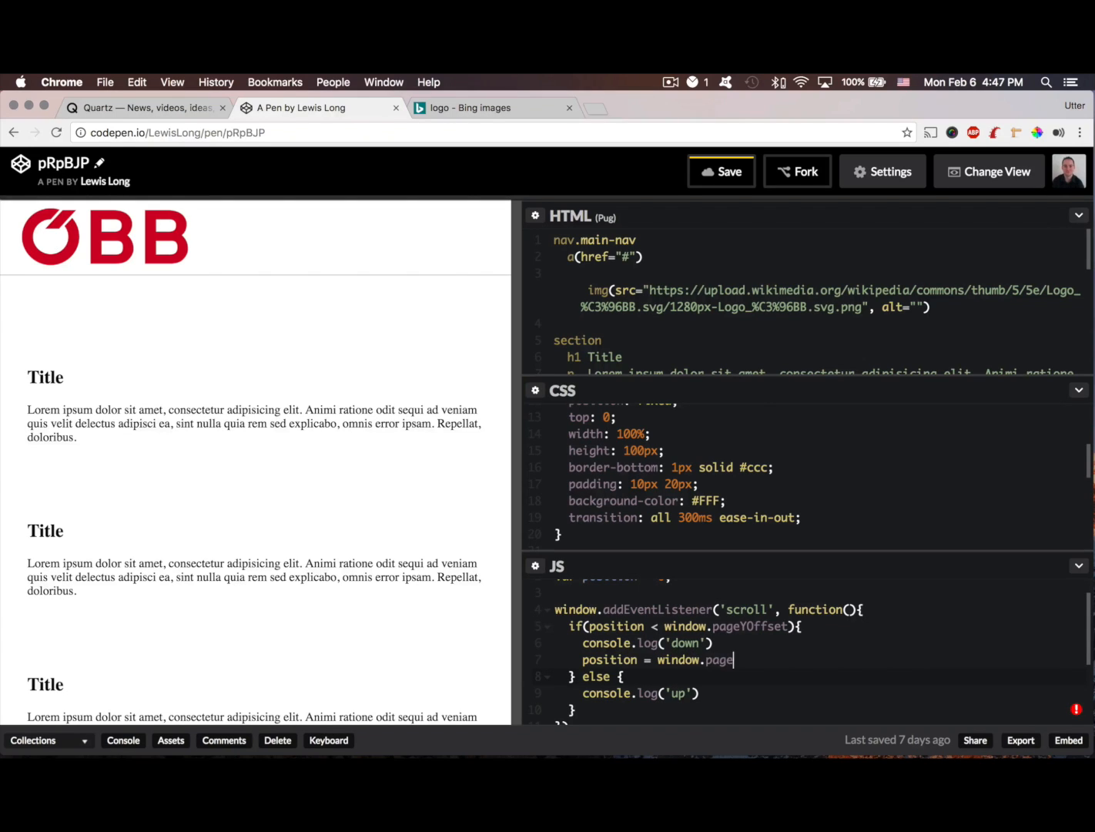
text(YOff)
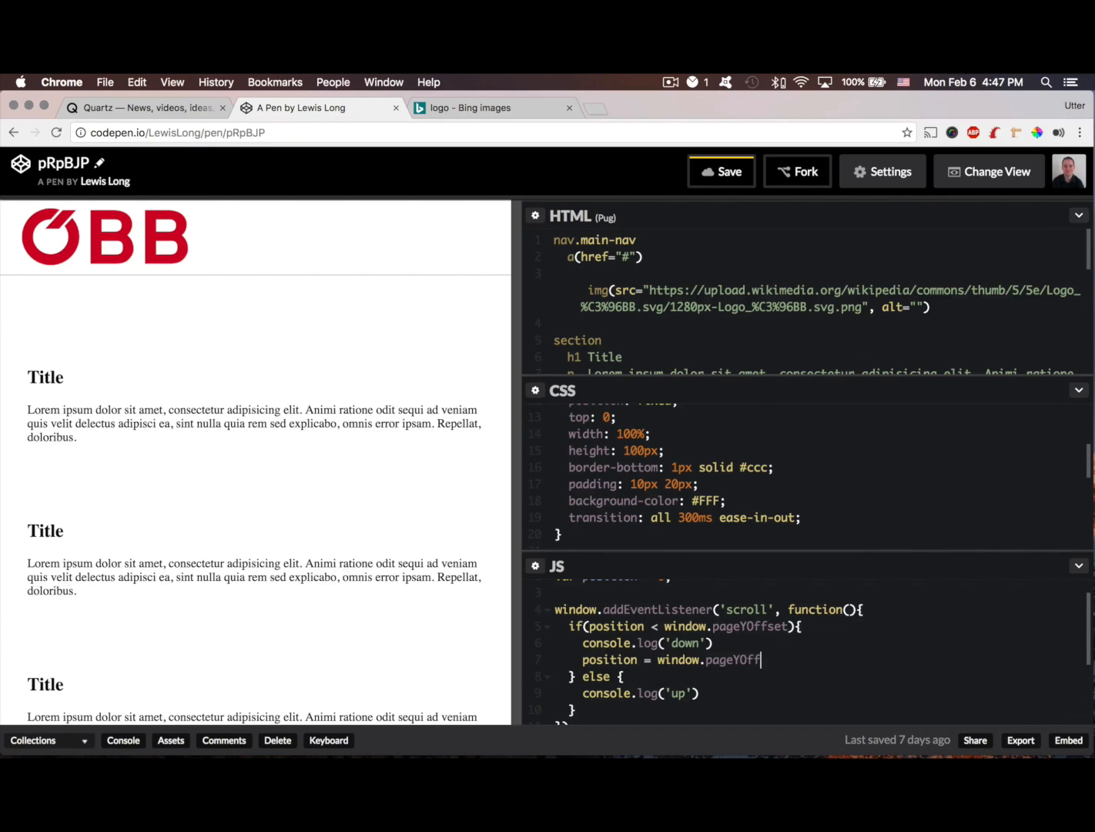
text(set)
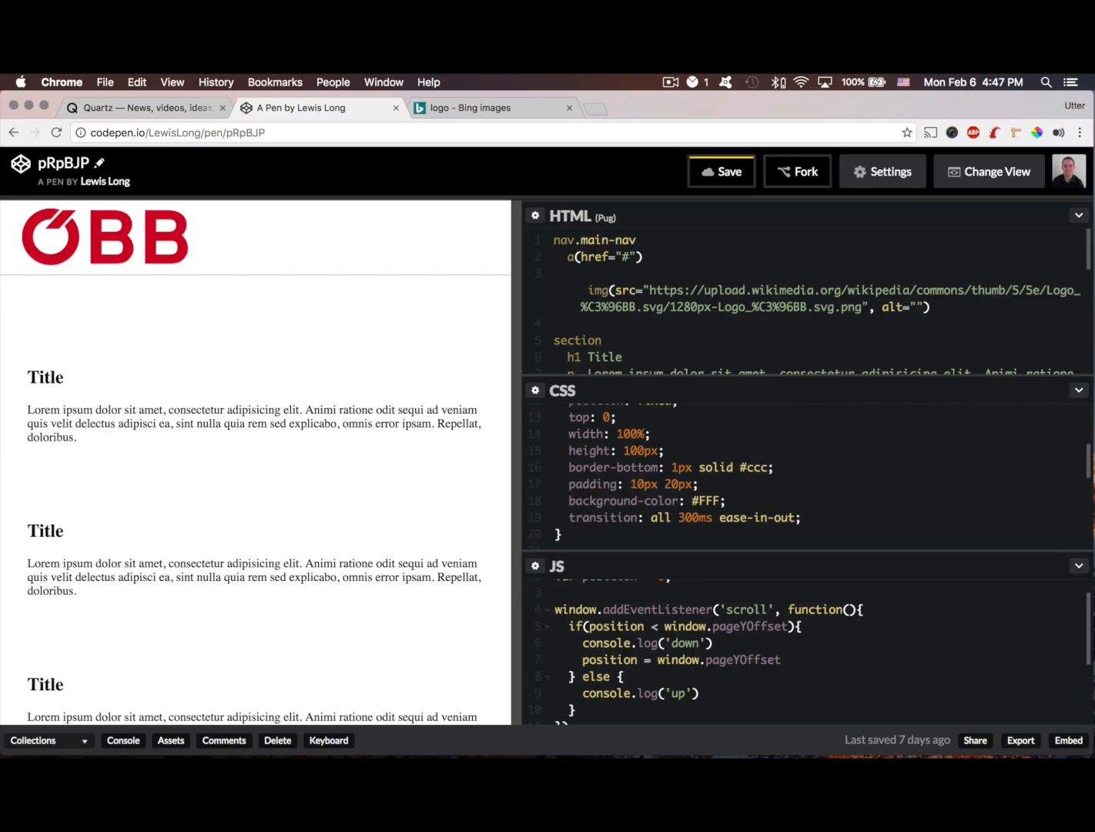
click(779, 659)
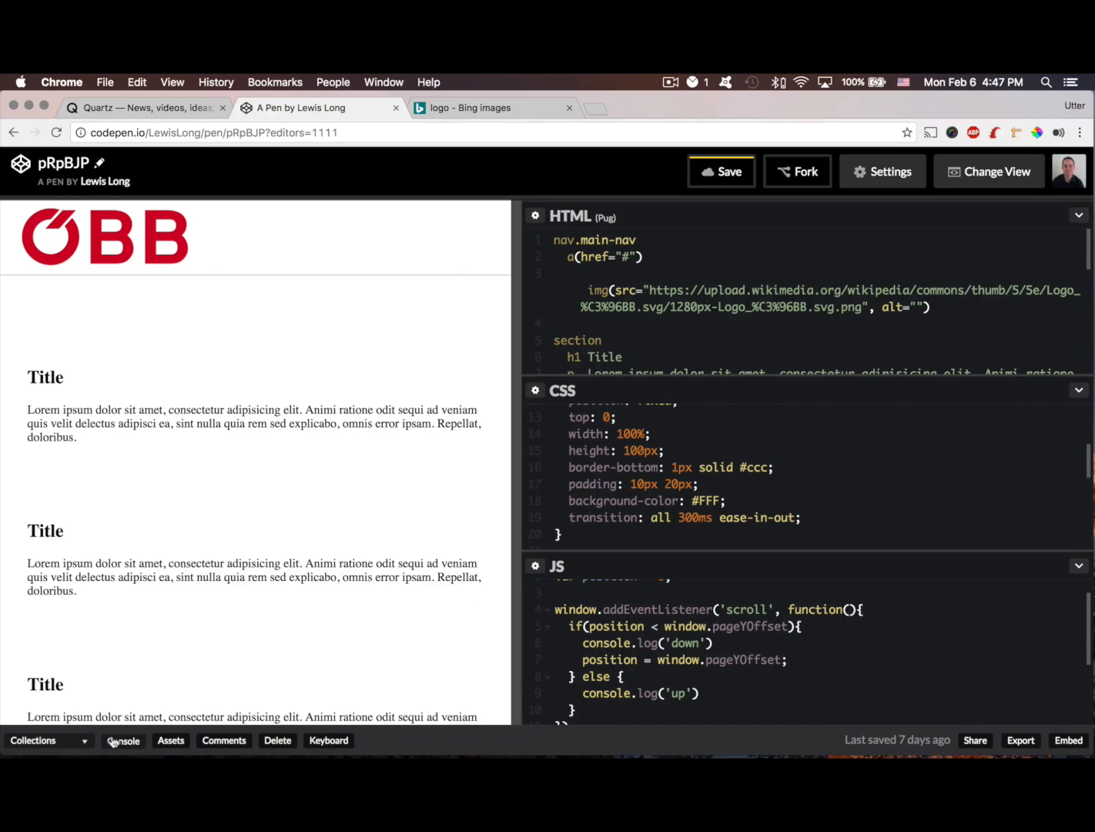
- Show the console and scroll the preview to watch the 'up'/'down' messages
click(123, 739)
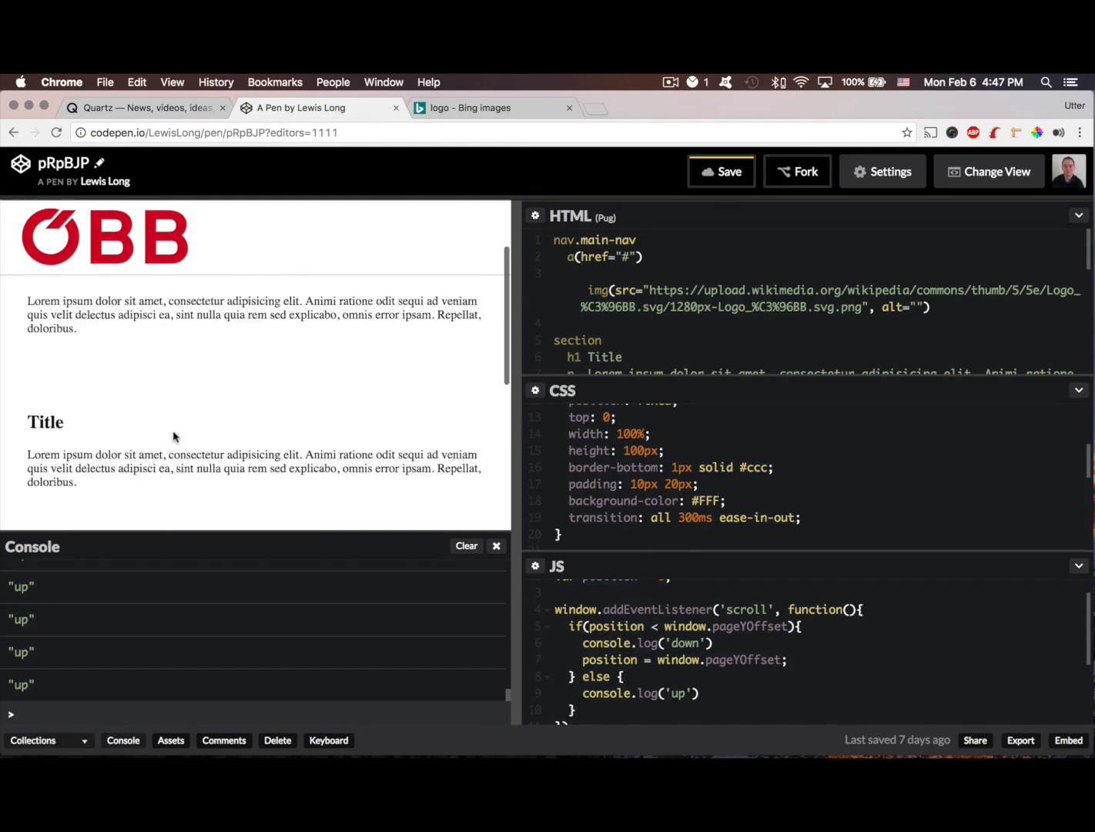
scroll(down, 3)
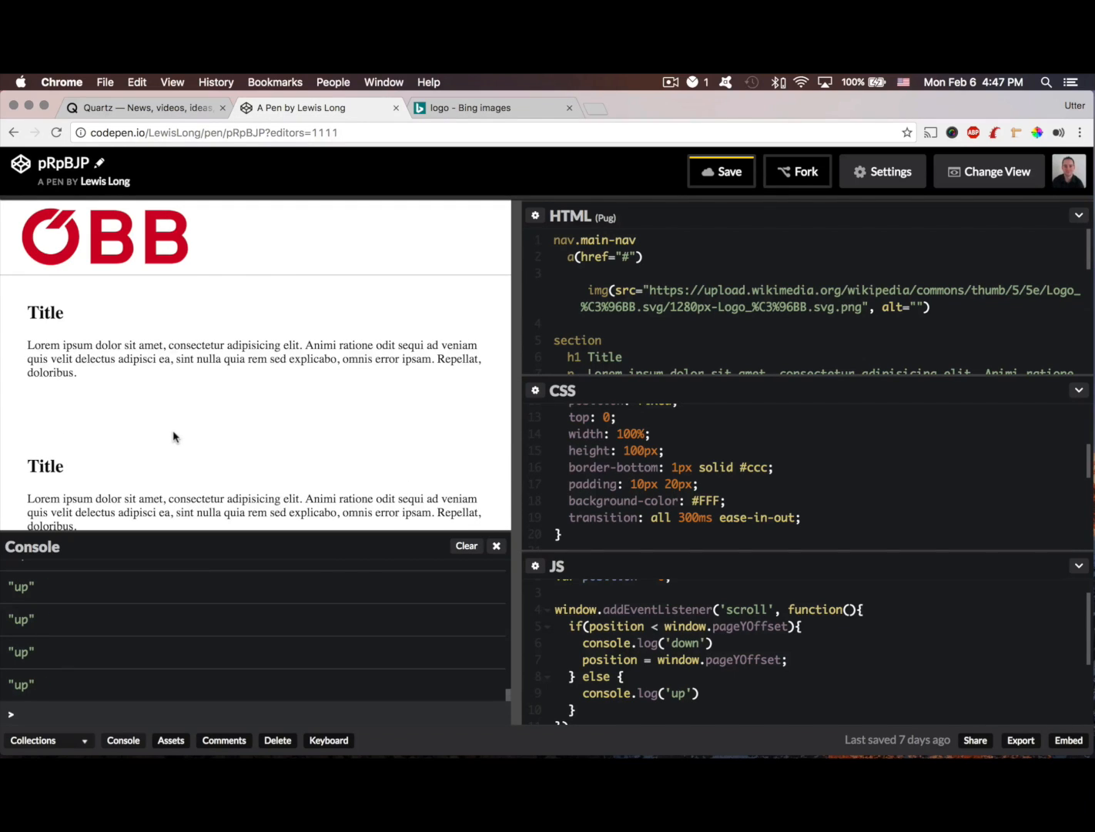
scroll(down, 3)
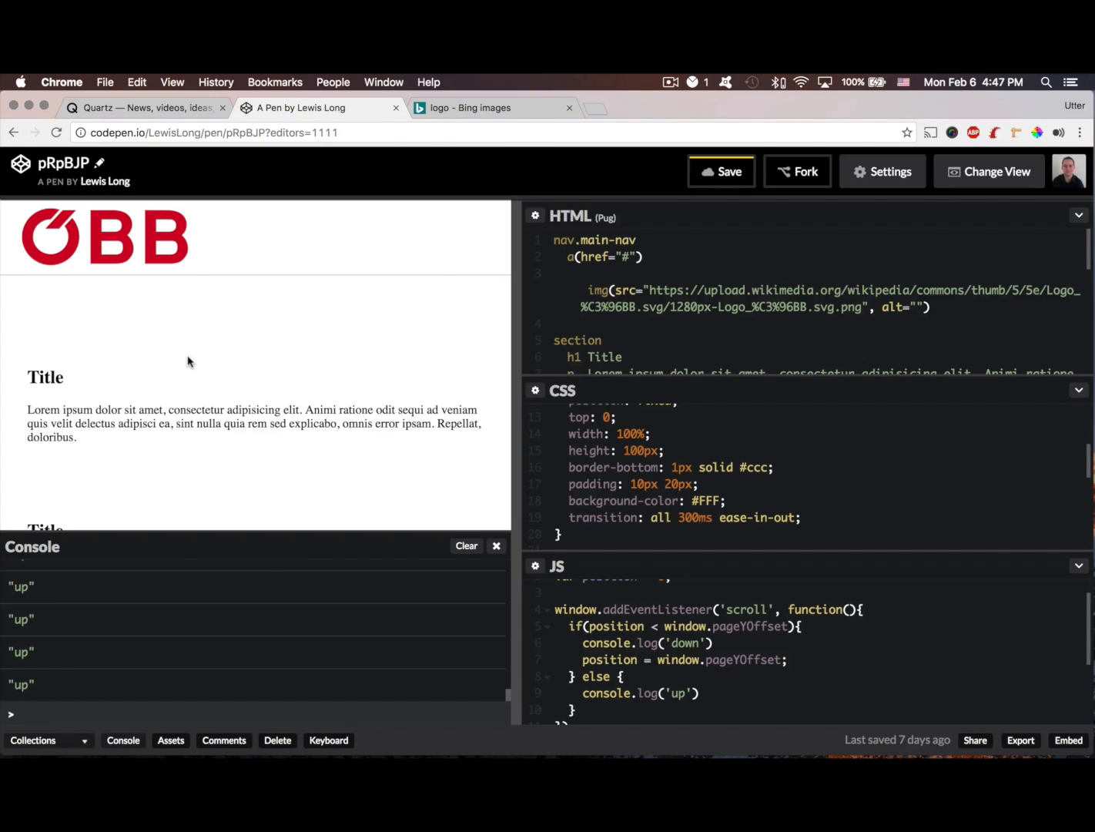
mouse_move(612, 391)
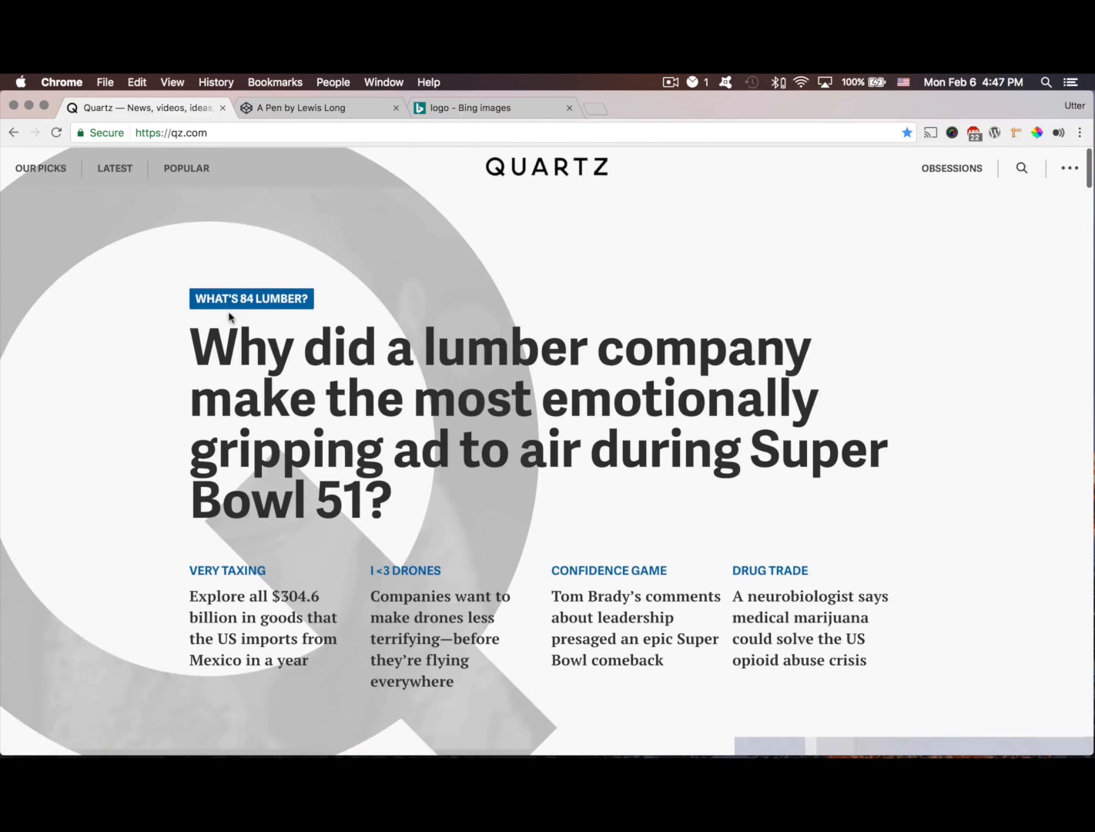
- Scroll the Quartz homepage to watch its header behaviour, then return to the CodePen pen
scroll(down, 3)
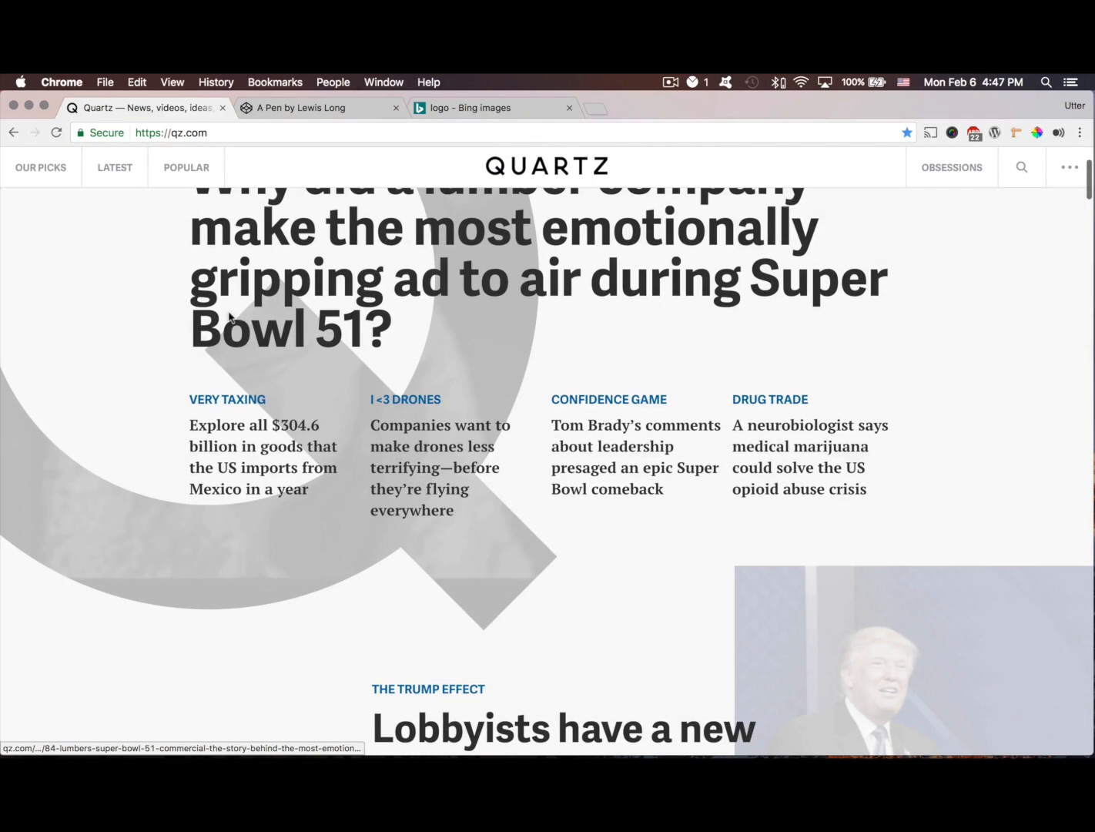
scroll(up, 3)
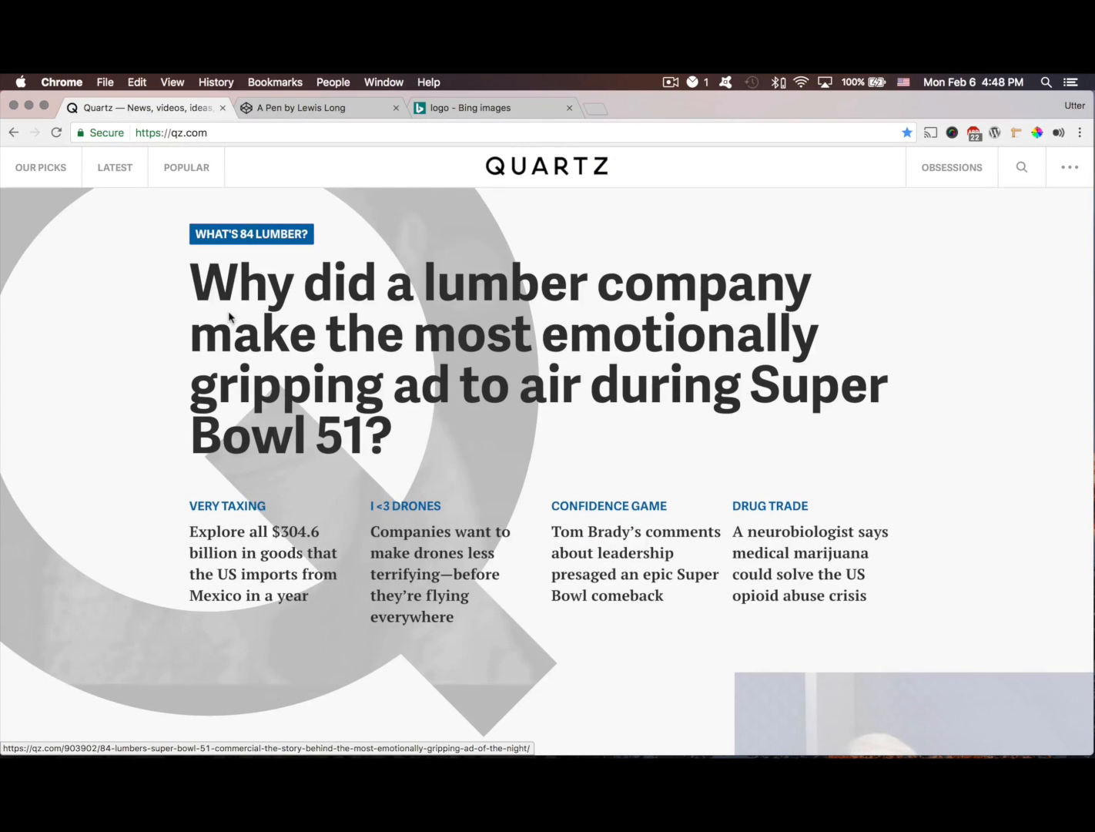
scroll(down, 3)
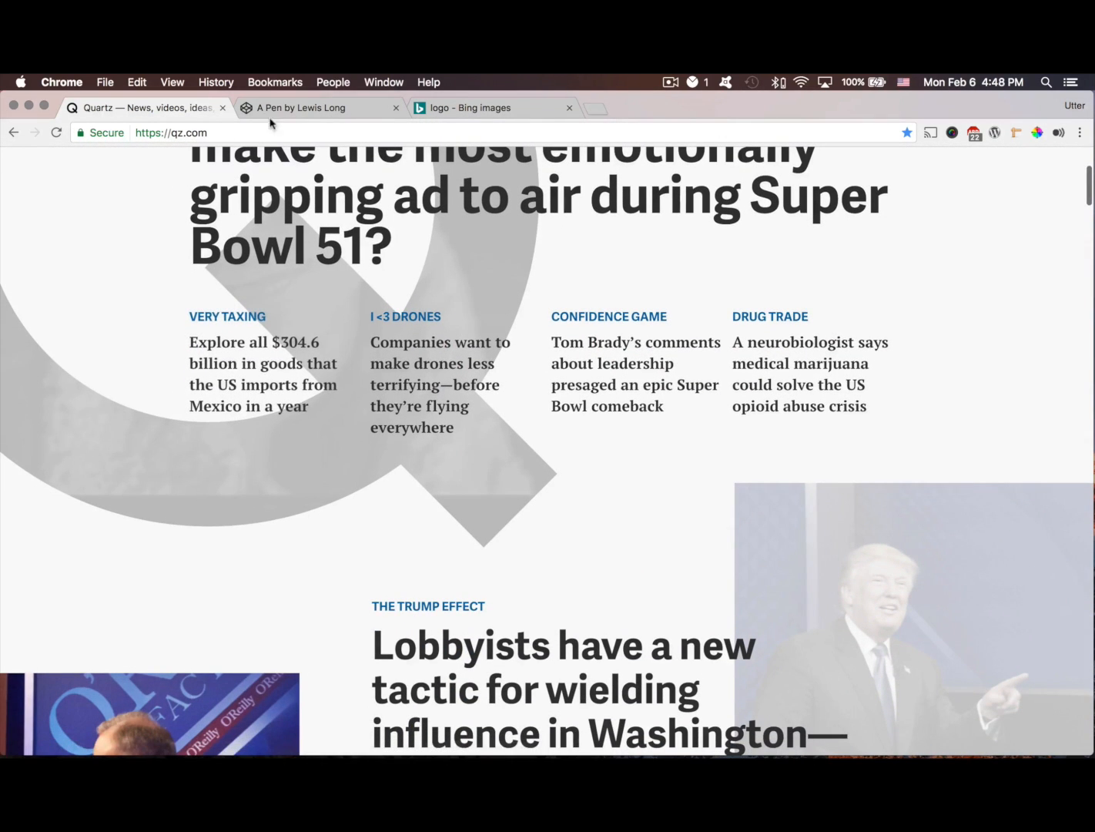
click(320, 108)
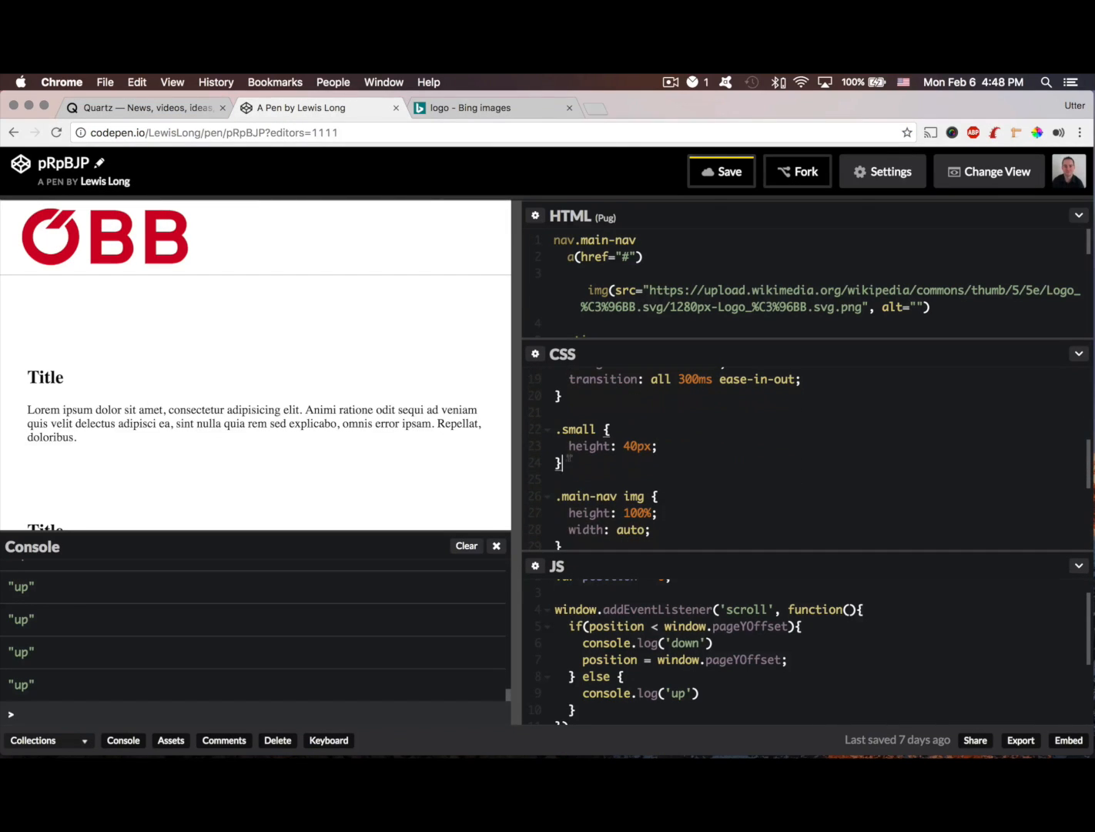
- Add a .up CSS rule with transform: translateY(-40px) to shift the navbar upward
text(.up)
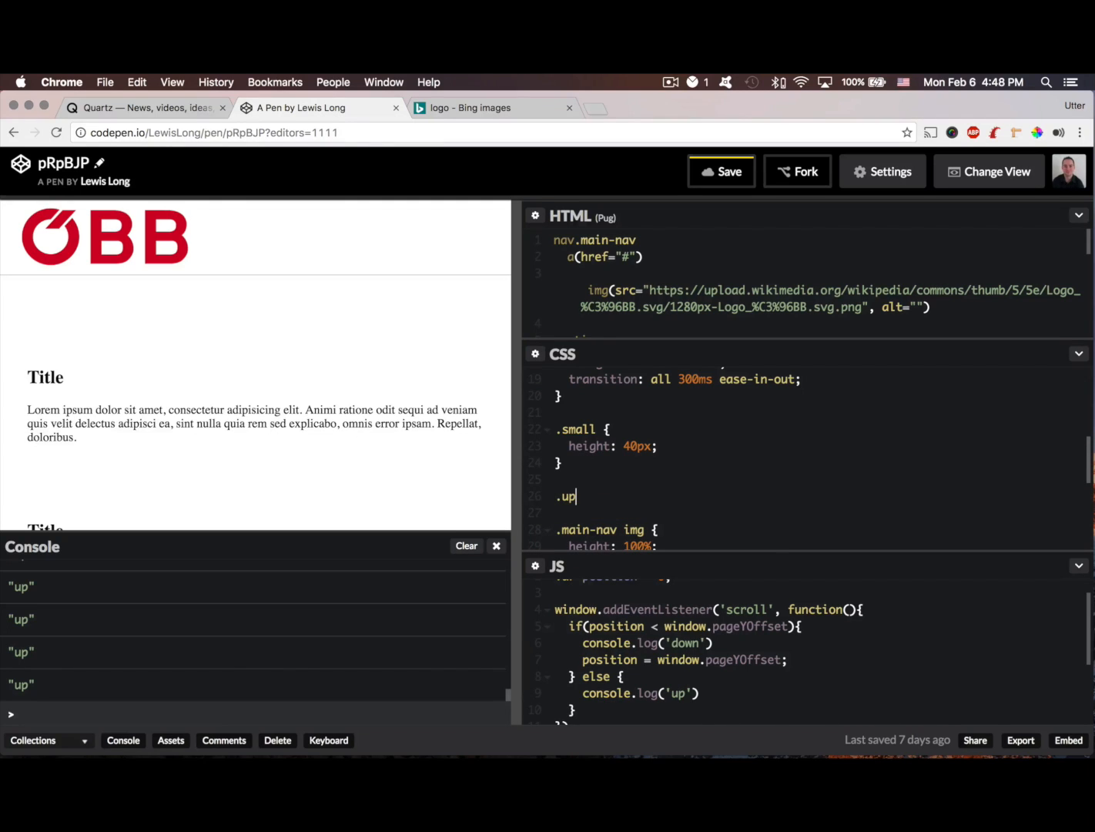
text({)
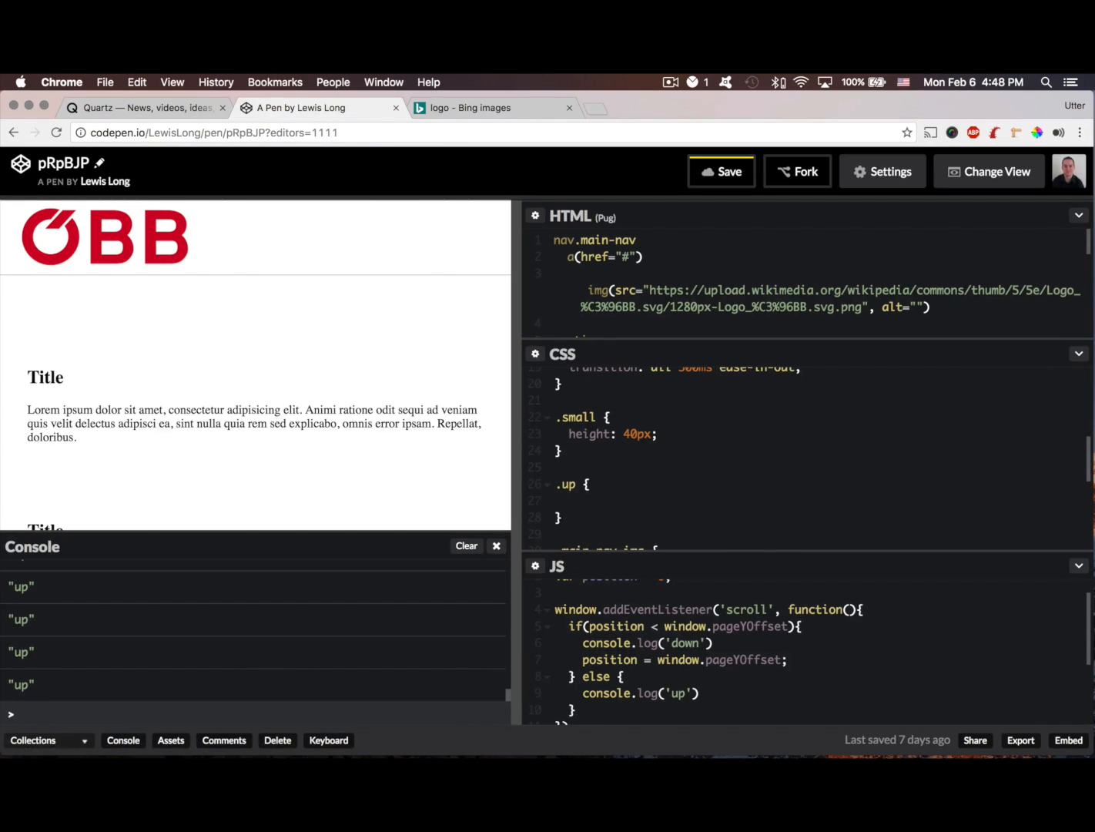
text(transform)
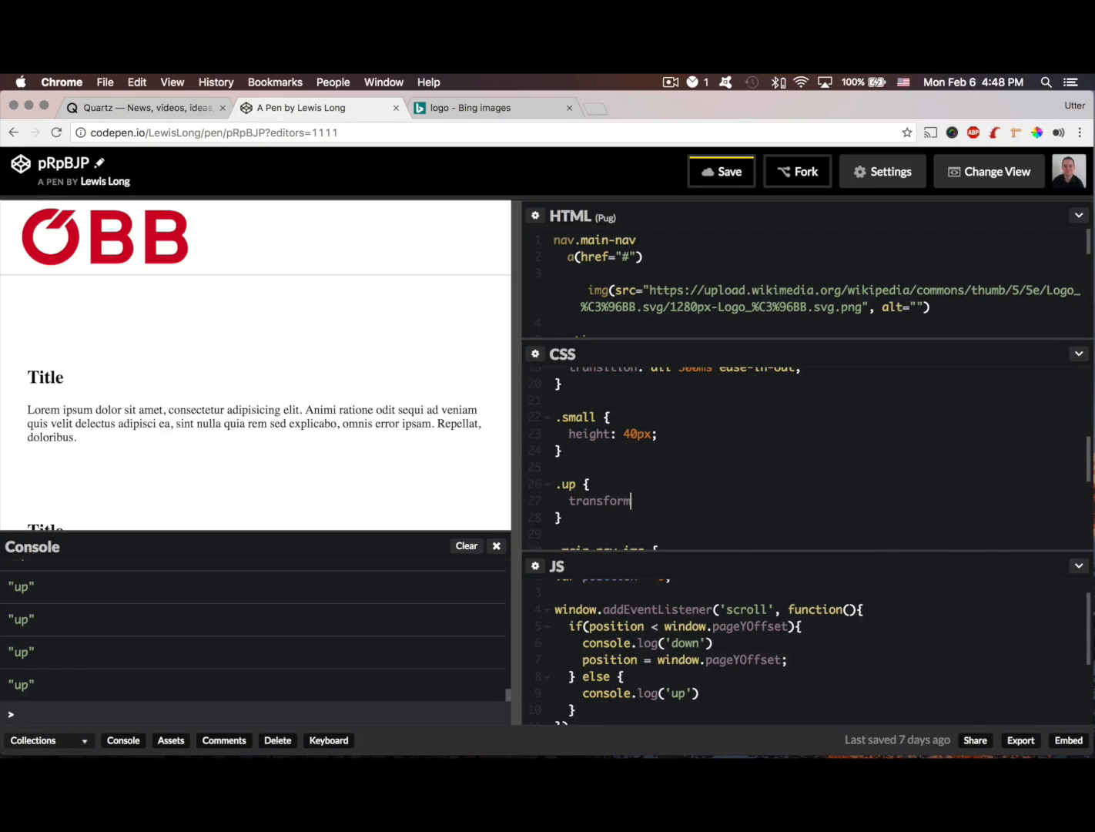
text(: tran)
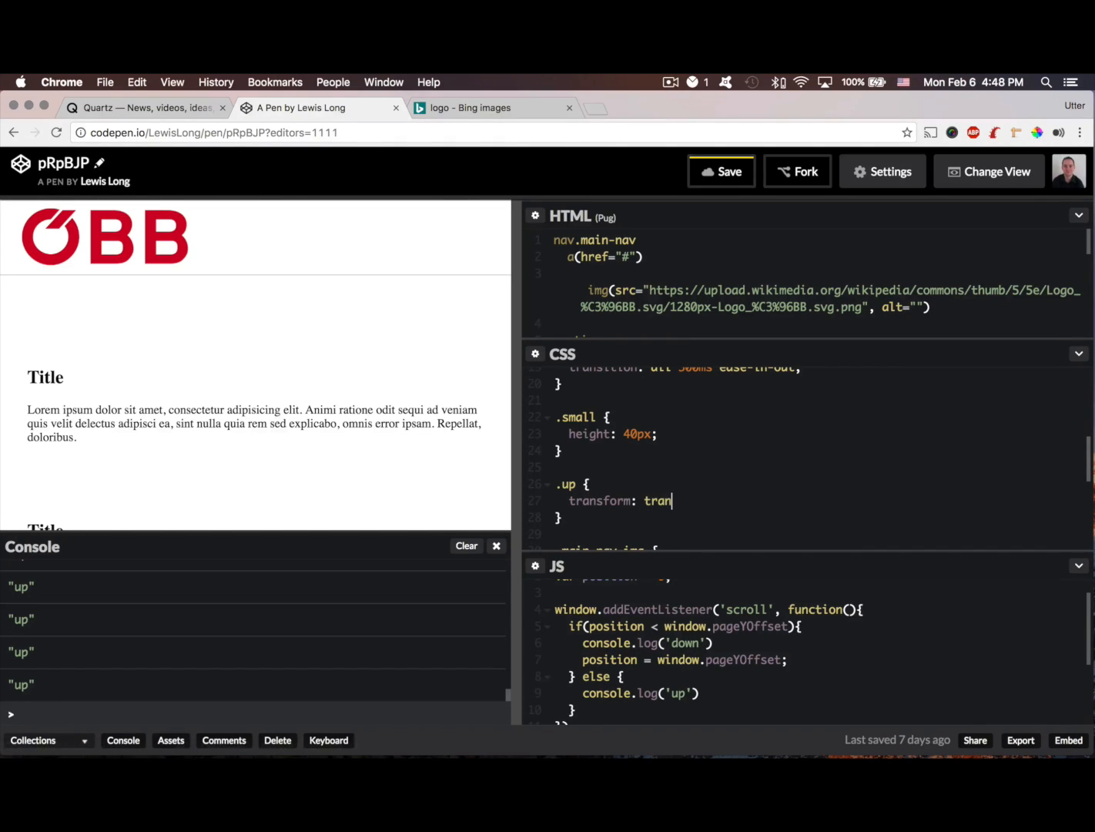
text(slate)
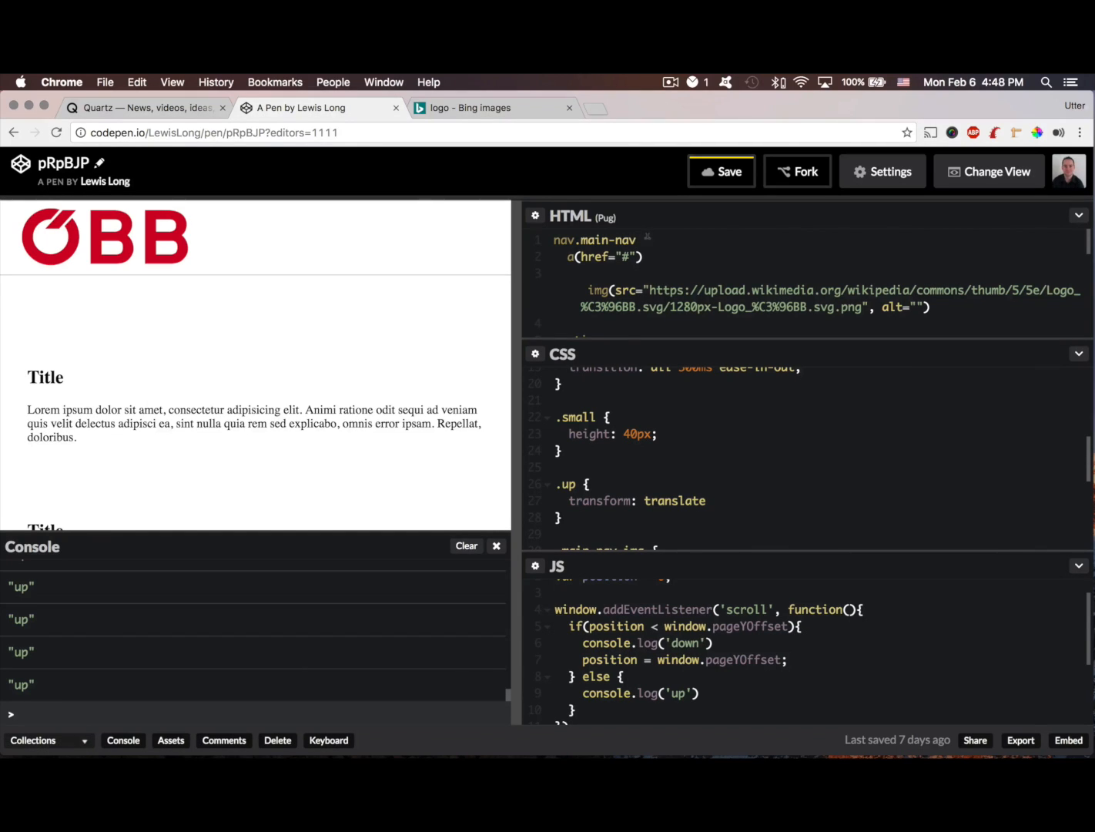
text(.small)
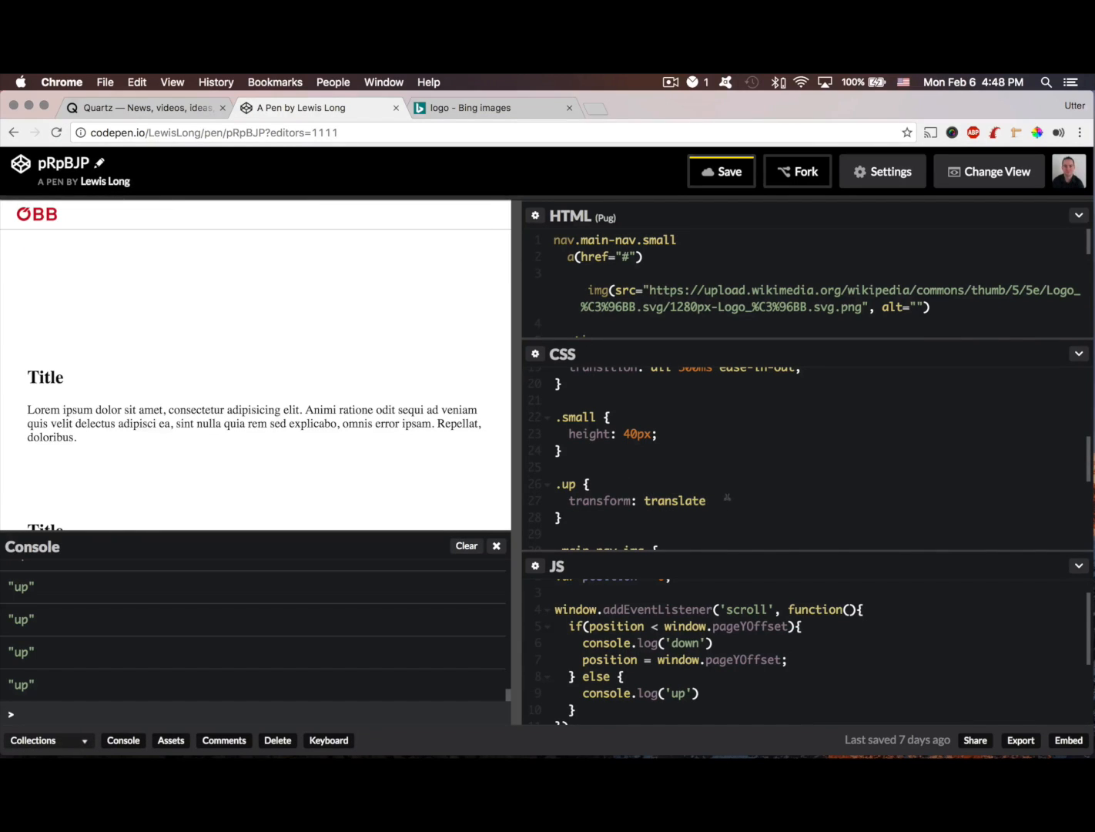
text(Y)
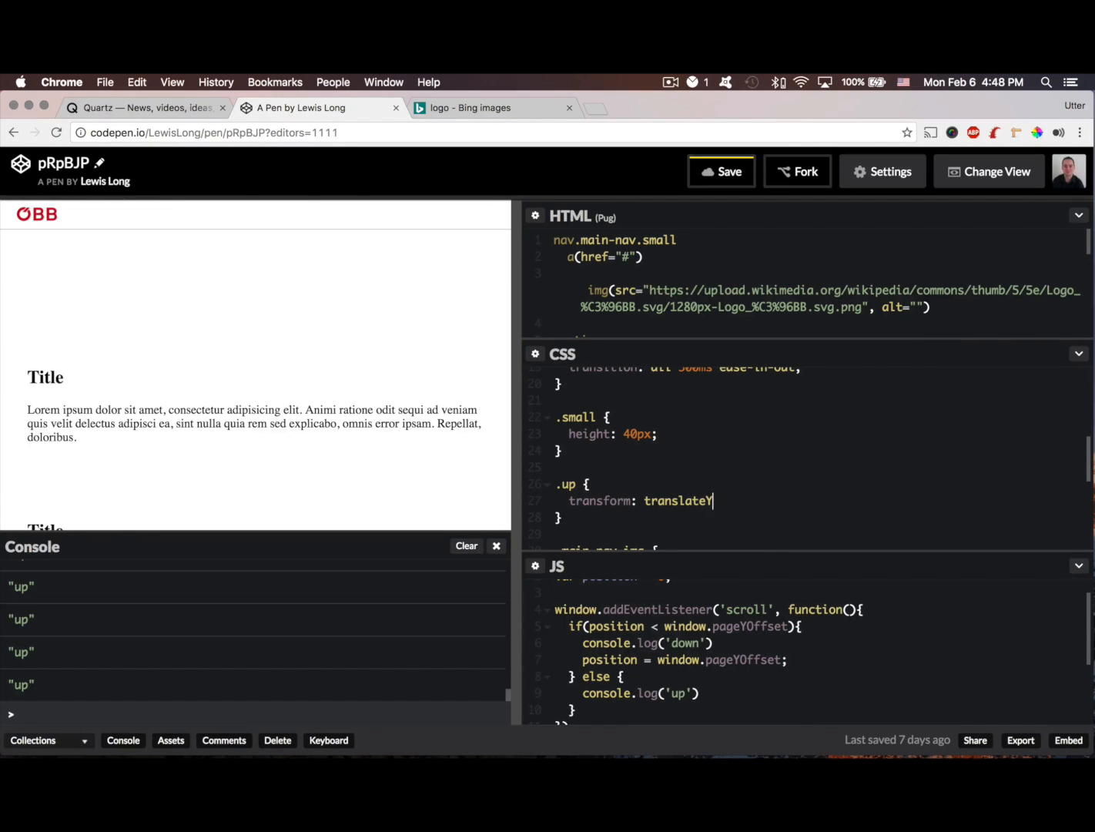
text(()
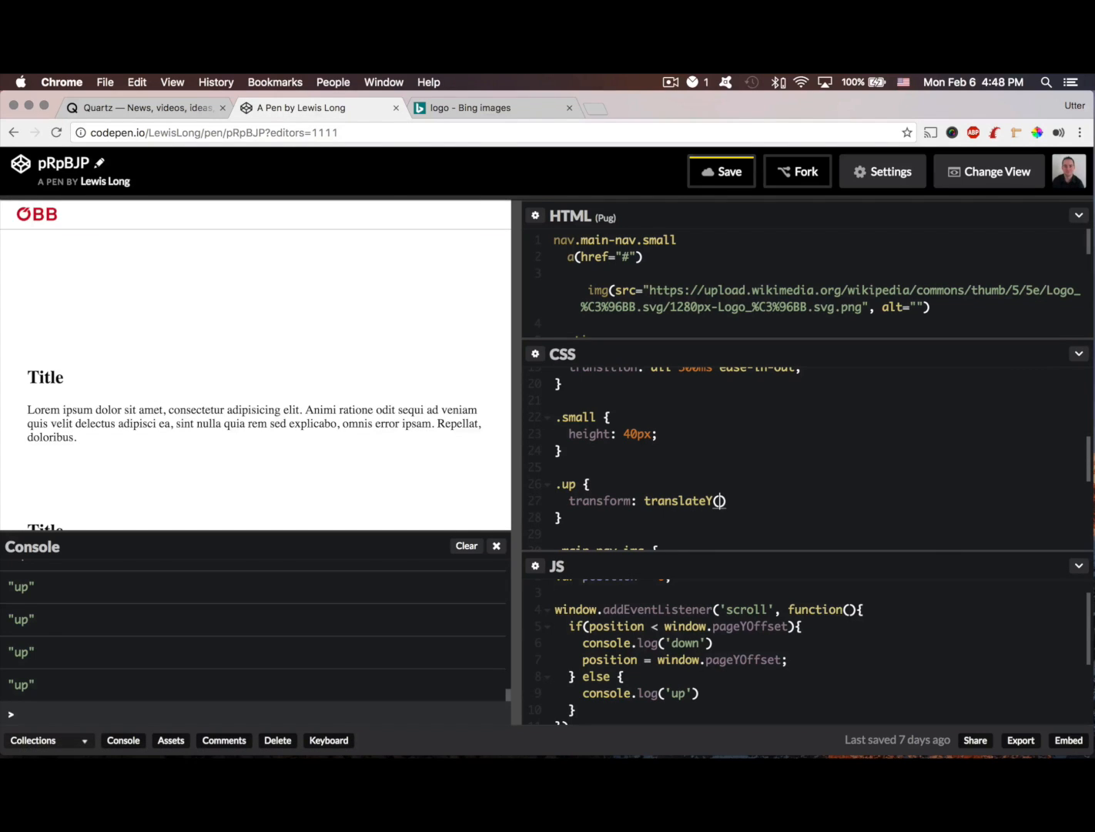
text(-40)
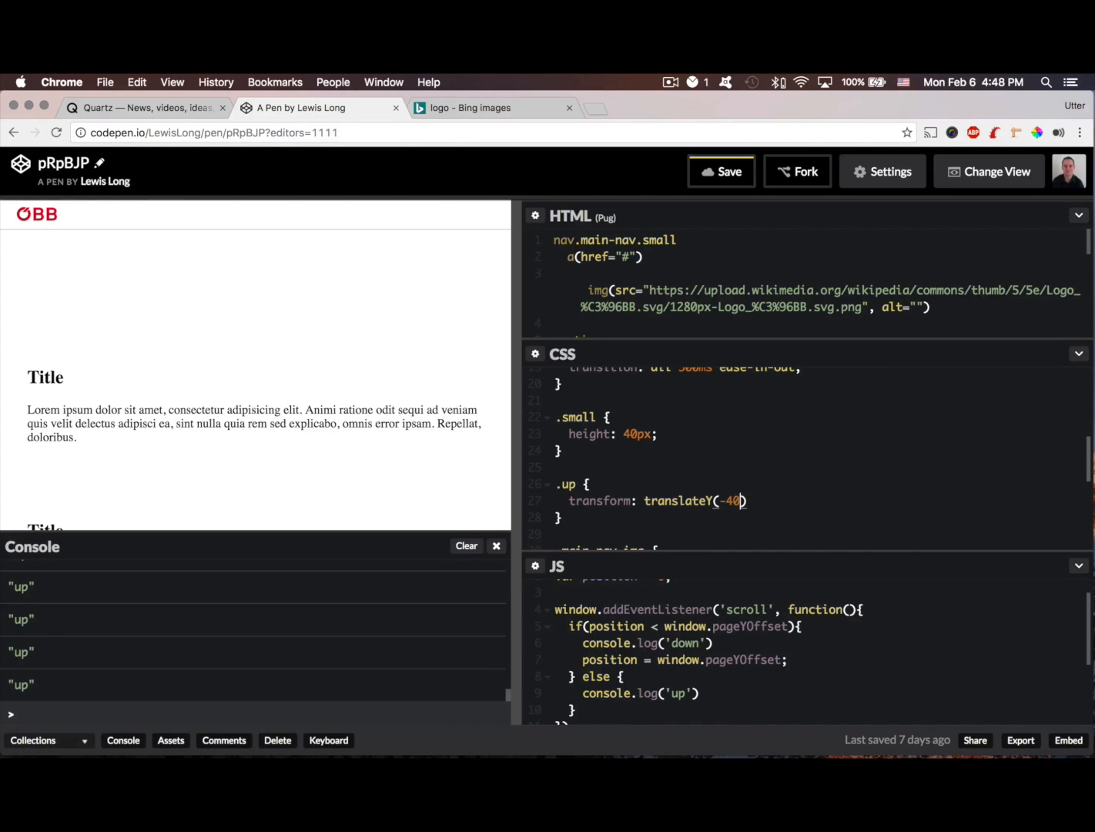
text(px);)
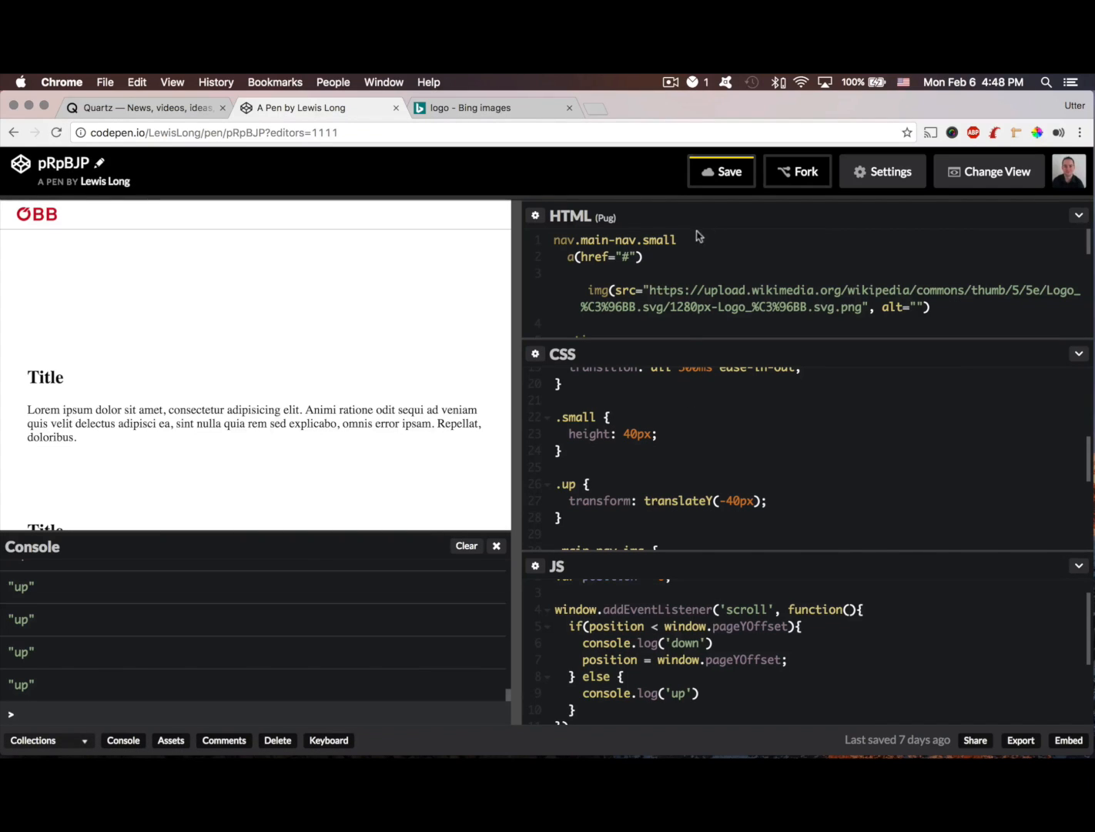
- Temporarily add the up class to the nav in HTML to preview it, then remove it
text(.u)
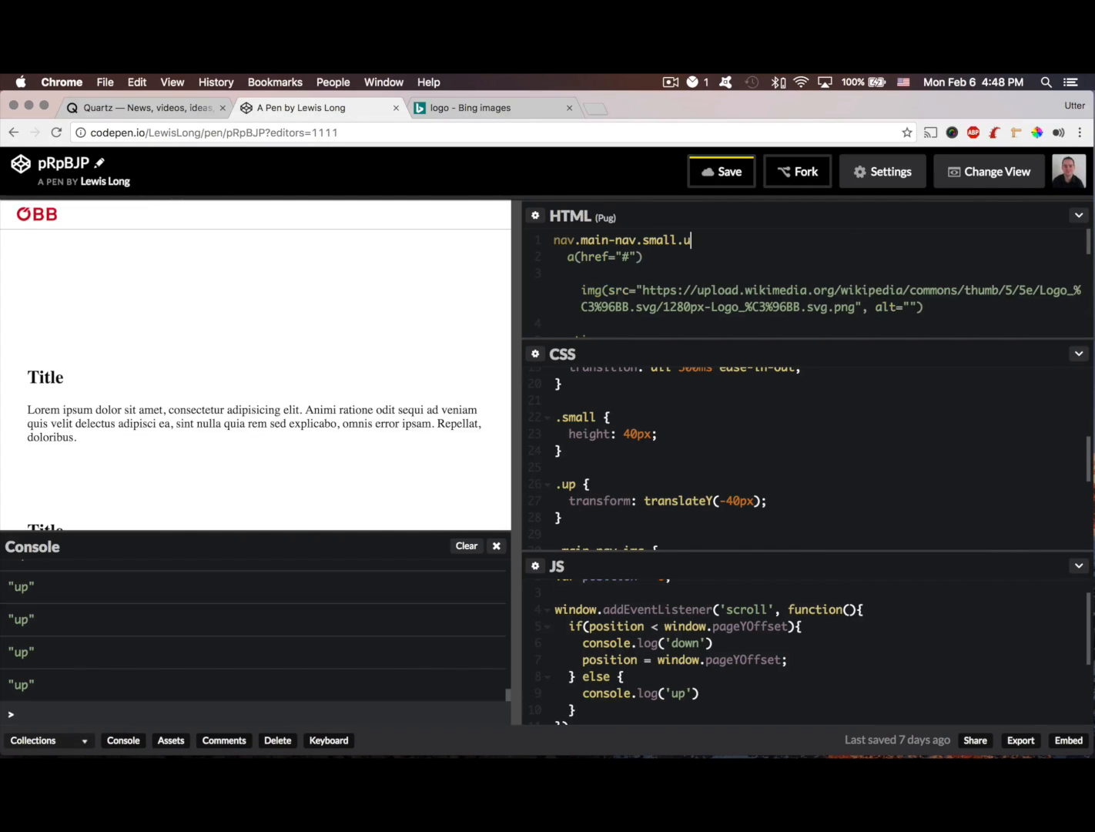
text(p)
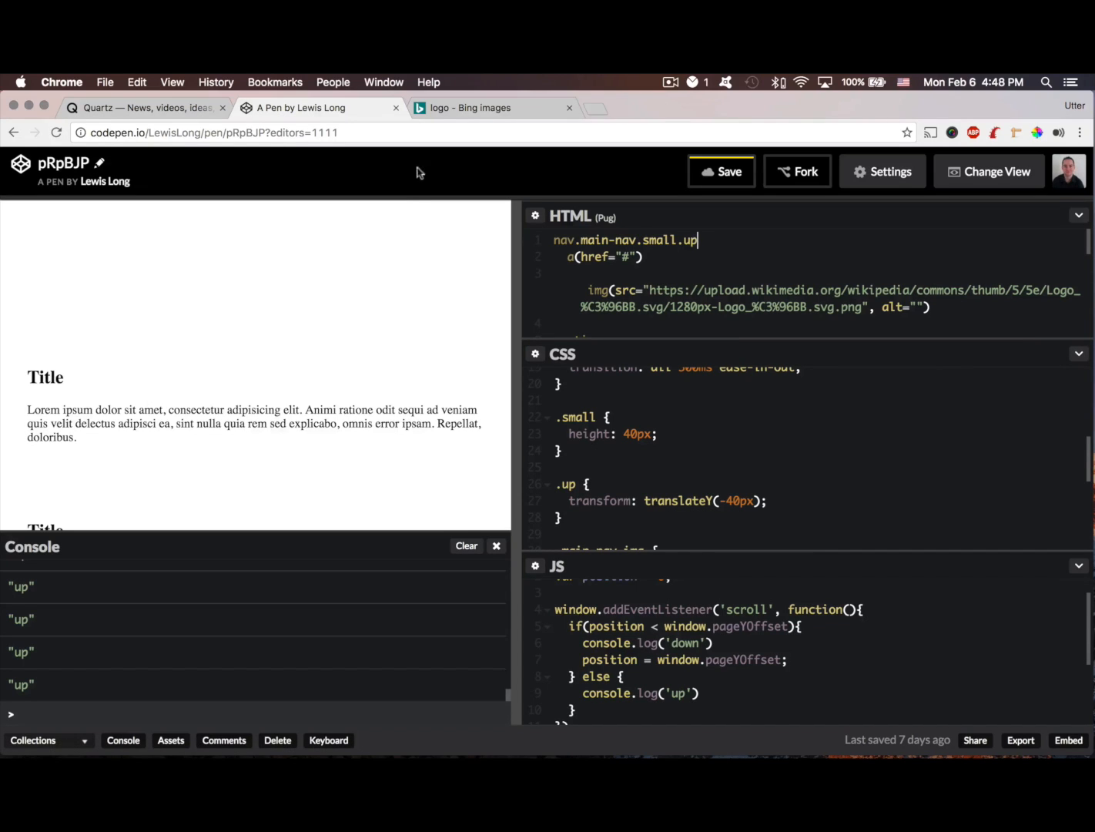
key(Backspace)
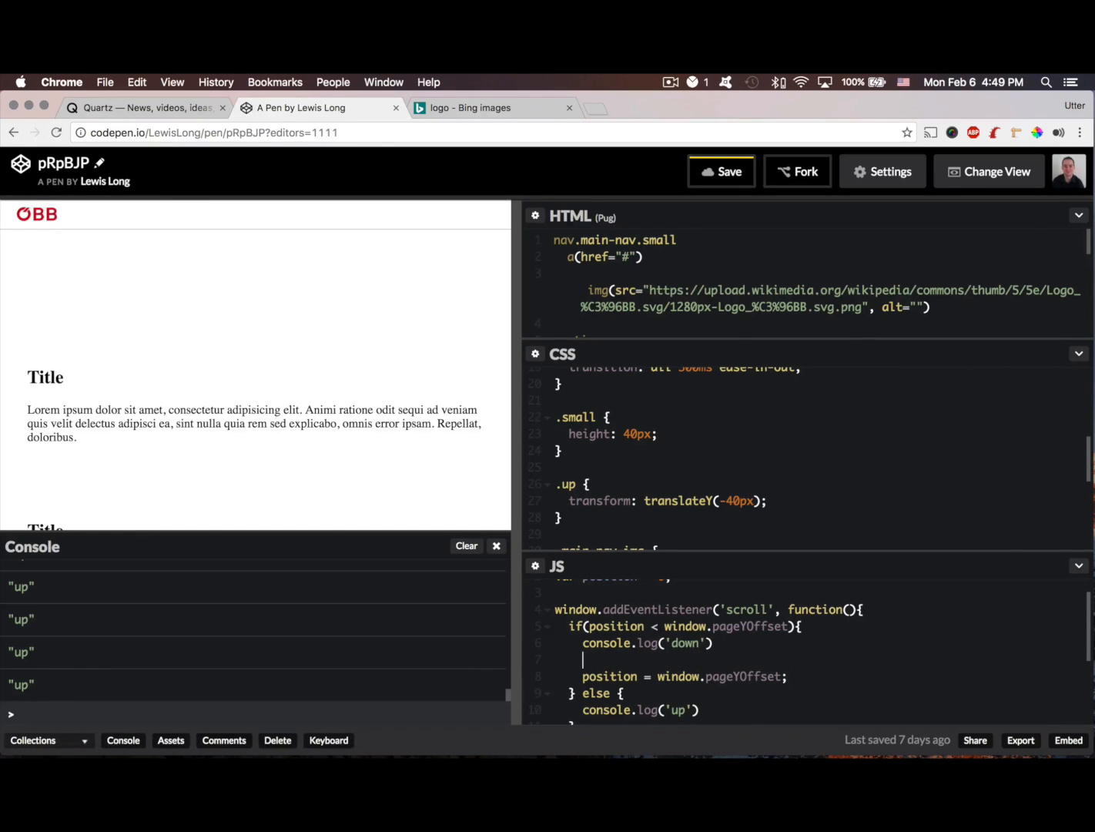
- In the scroll-down branch, append ' up' to nav.classList
text(nav)
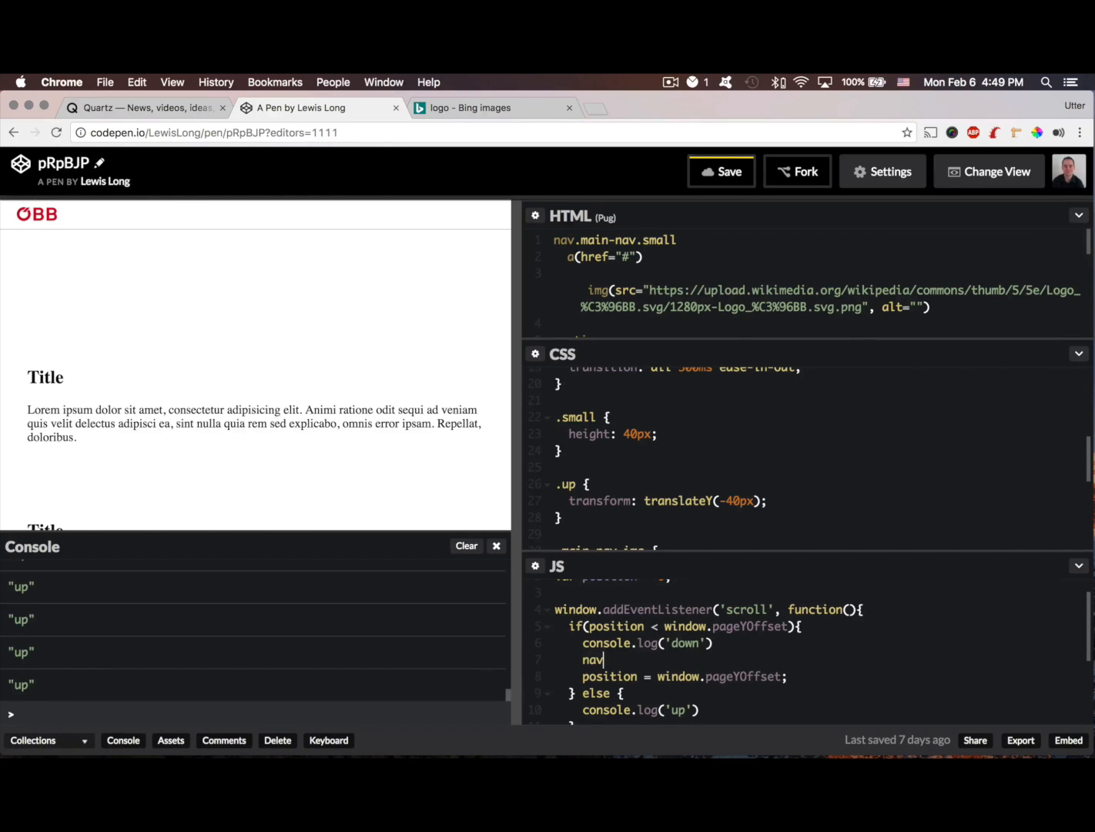
text(.class)
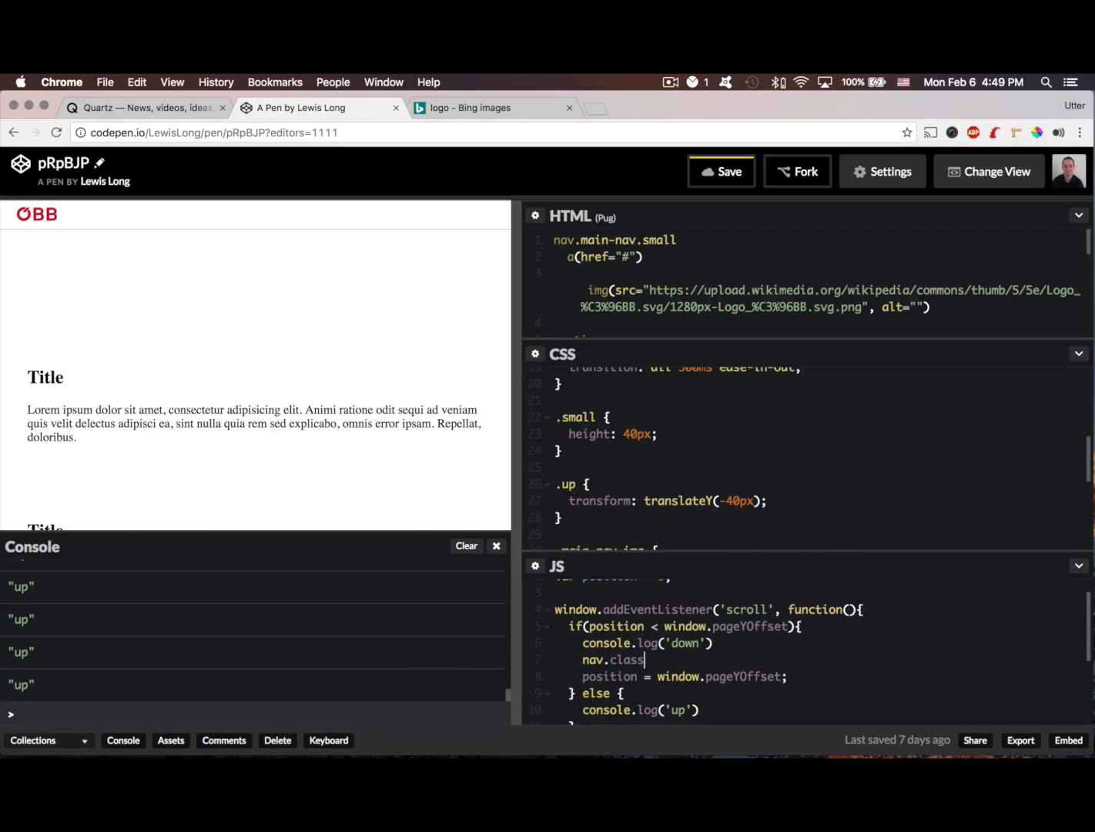
text(List += ')
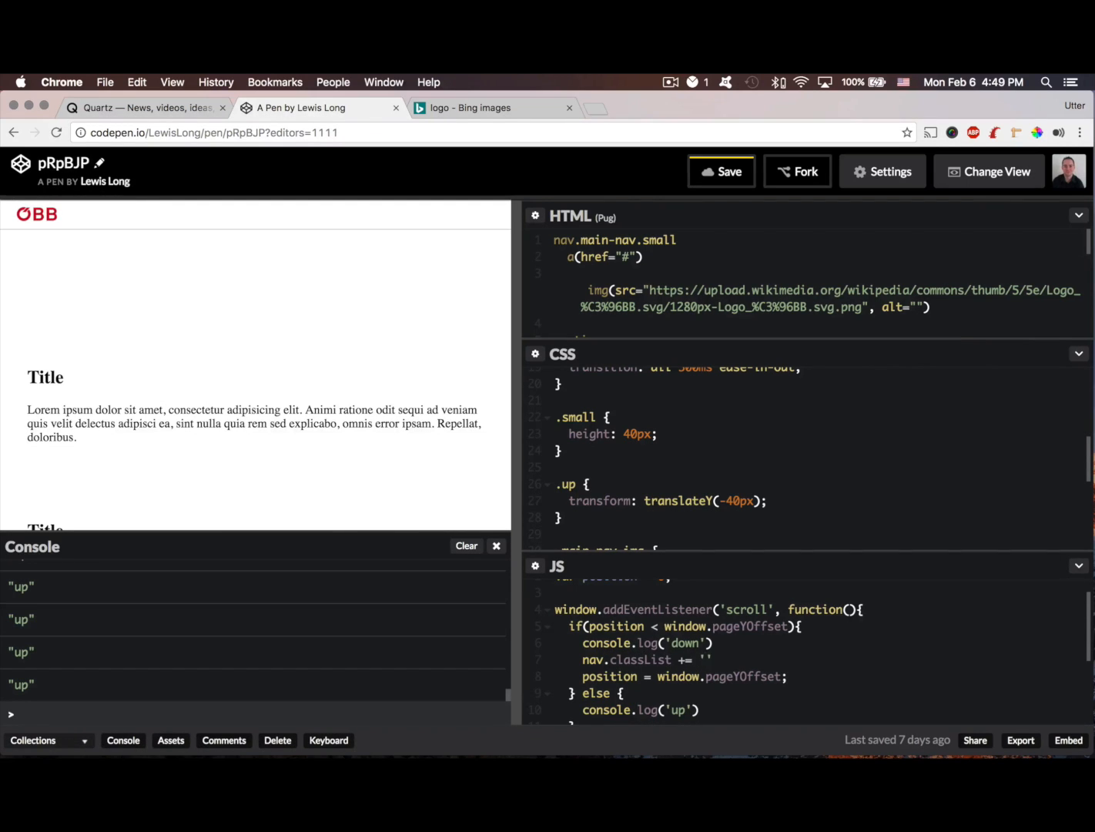
text(up)
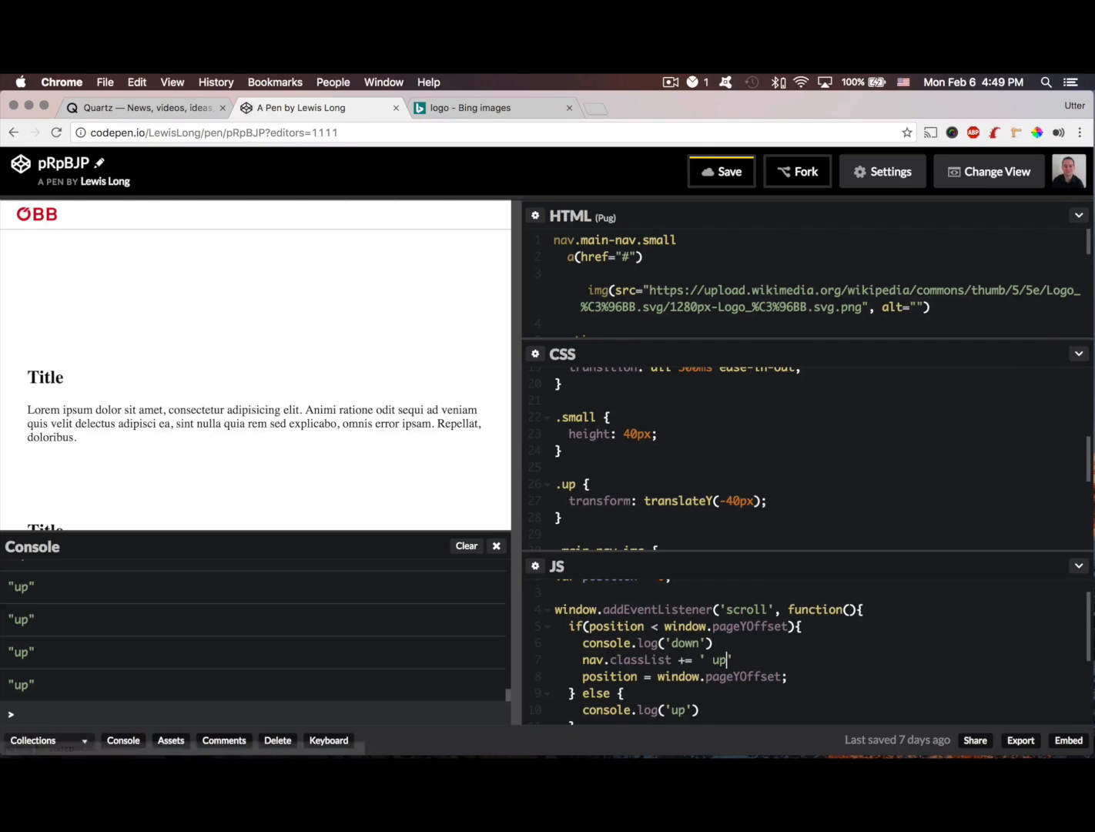
scroll(down, 3)
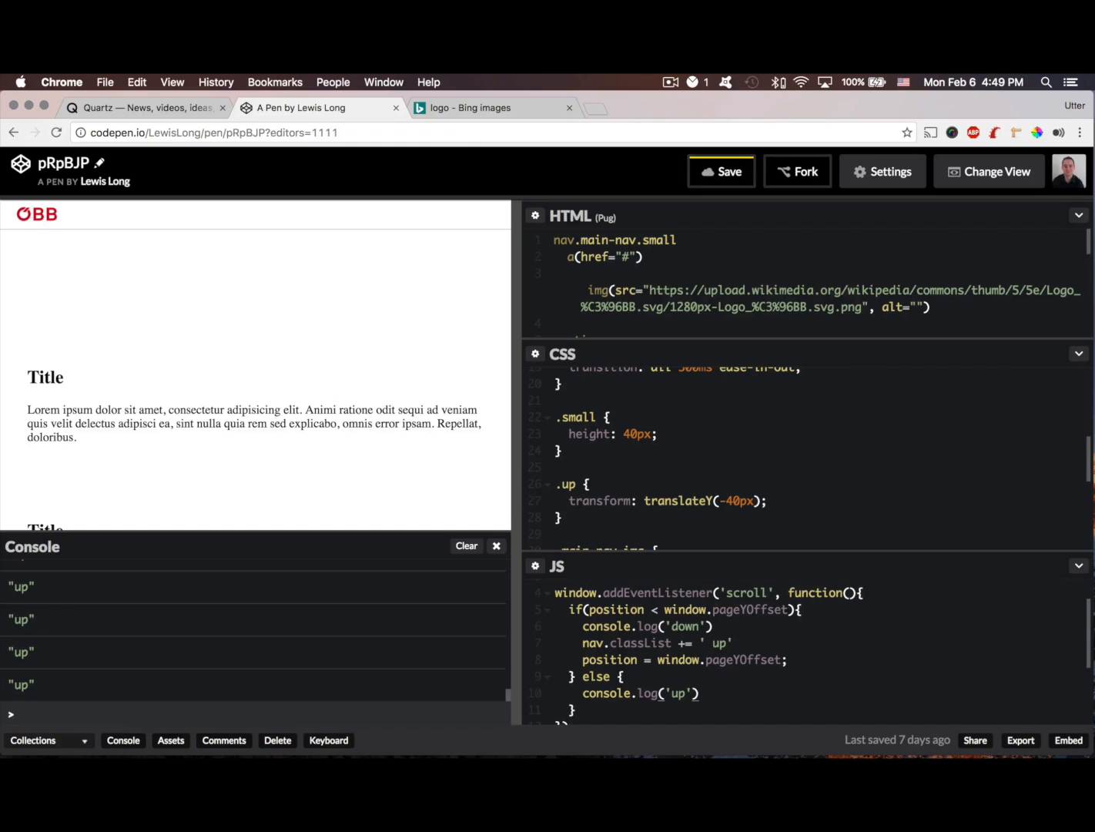
- In the else branch, update the position from pageYOffset and reset nav.classList to 'main-nav small'
text(po)
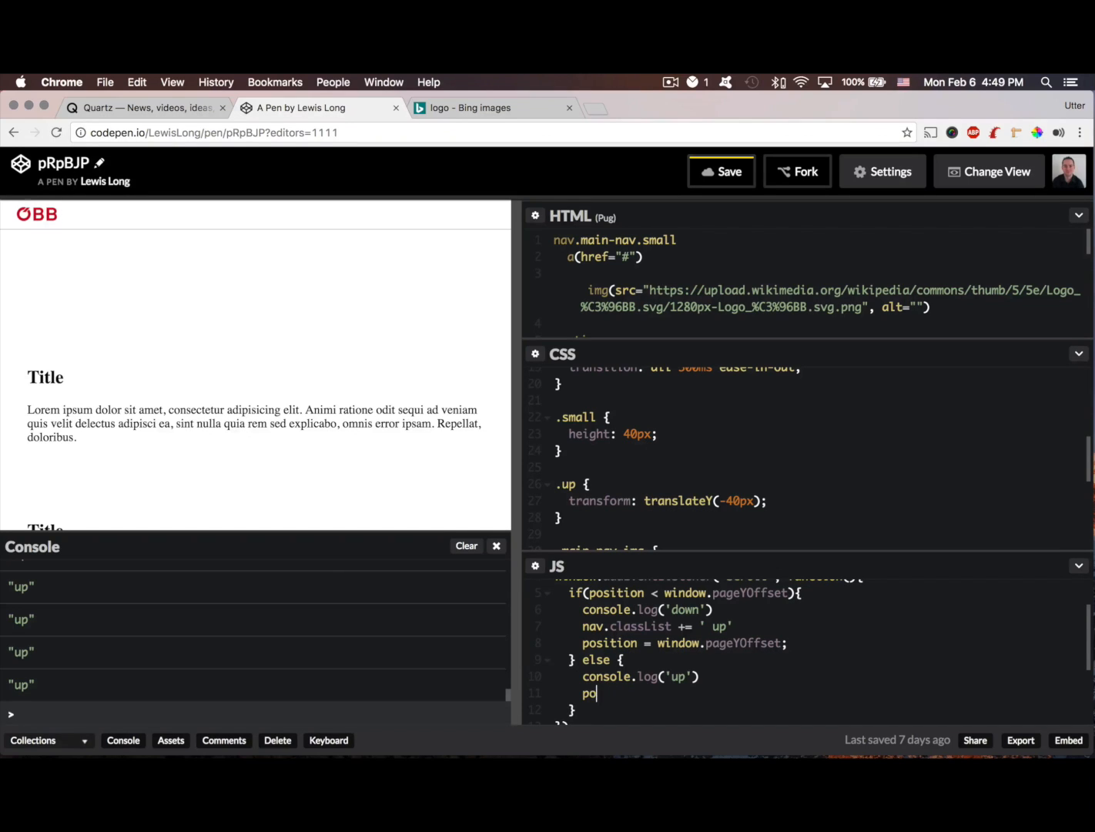
text(sition = window.pageY)
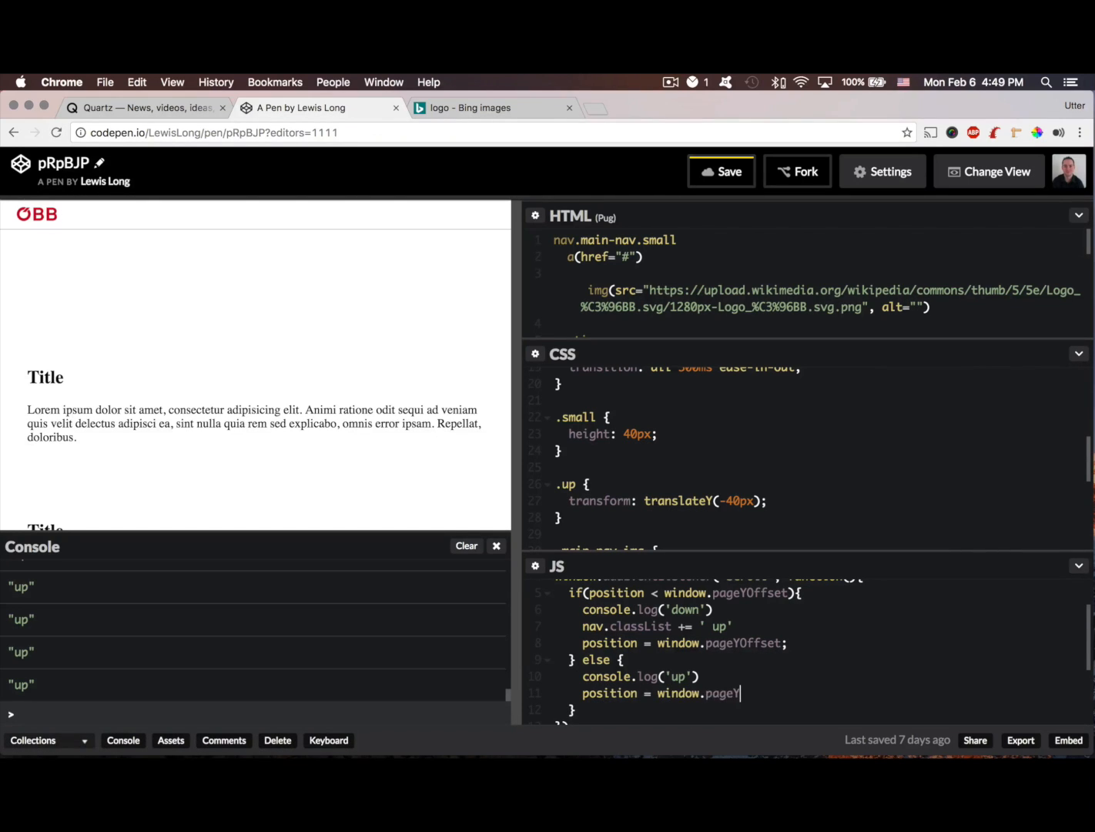
text(Offset;)
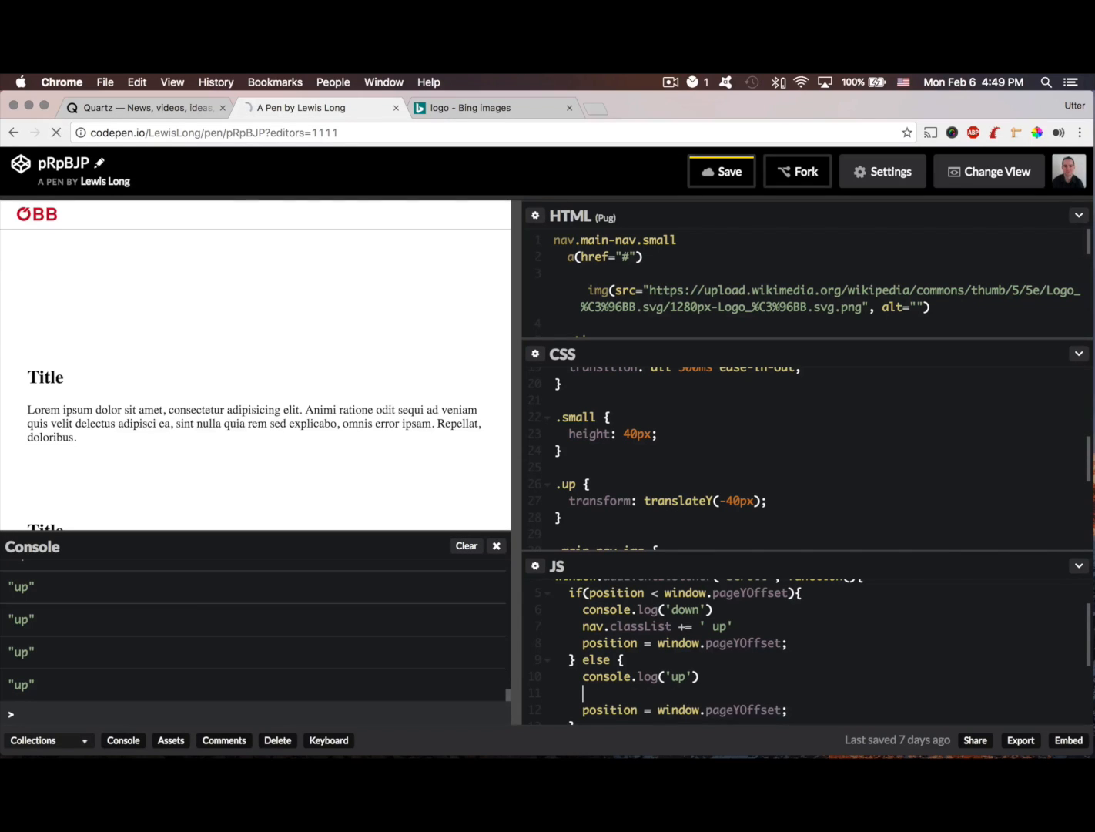
text(nav.classList)
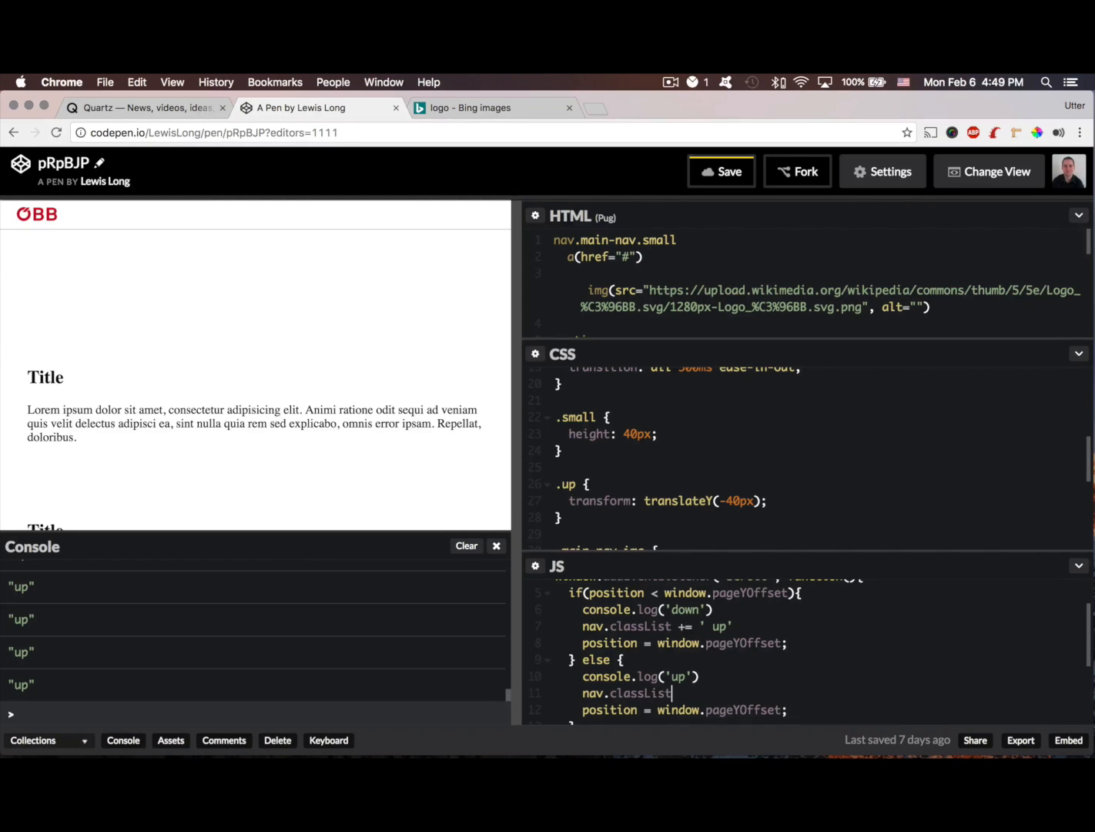
text(= ')
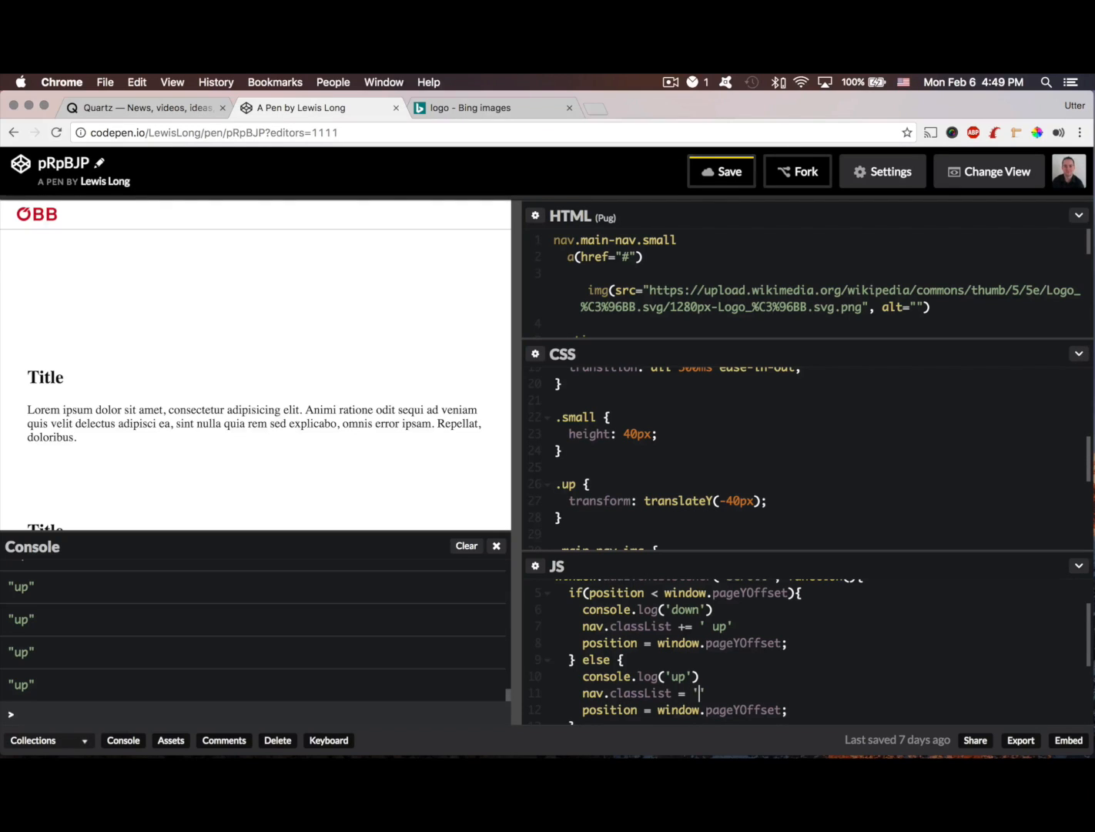
text(main)
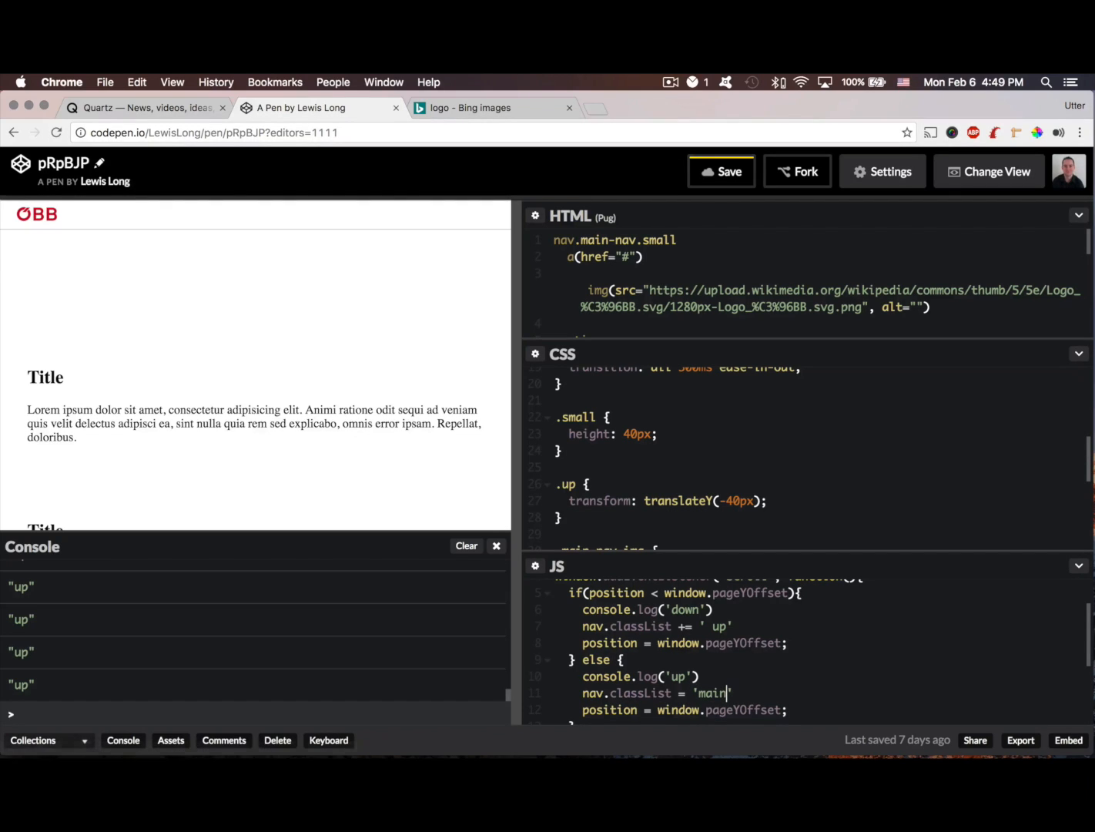
text(-nav)
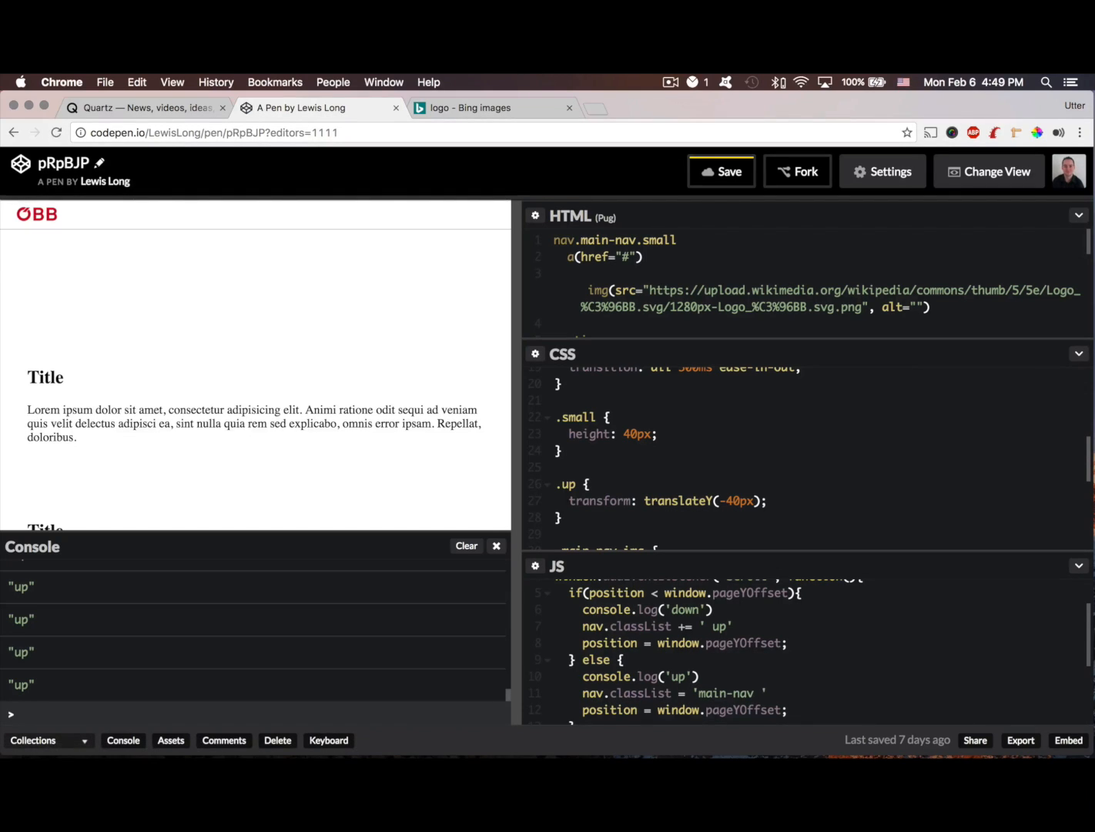
text(small)
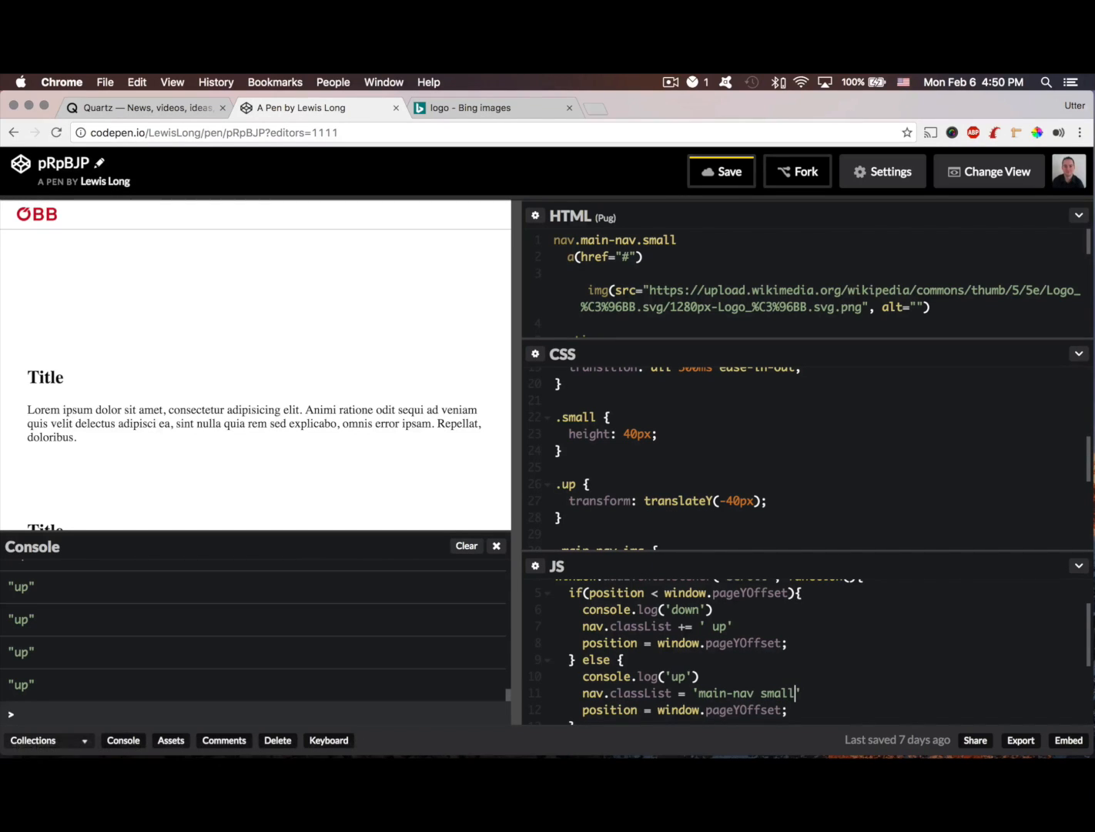
mouse_move(210, 375)
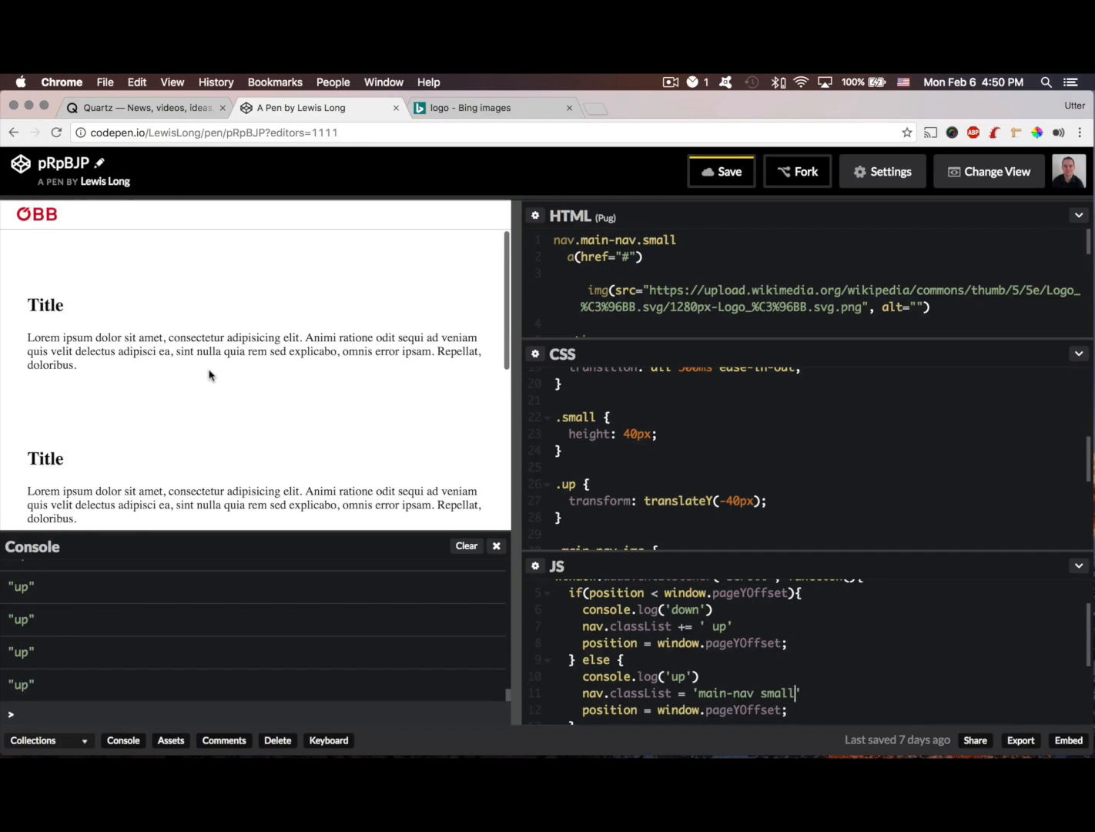
scroll(down, 3)
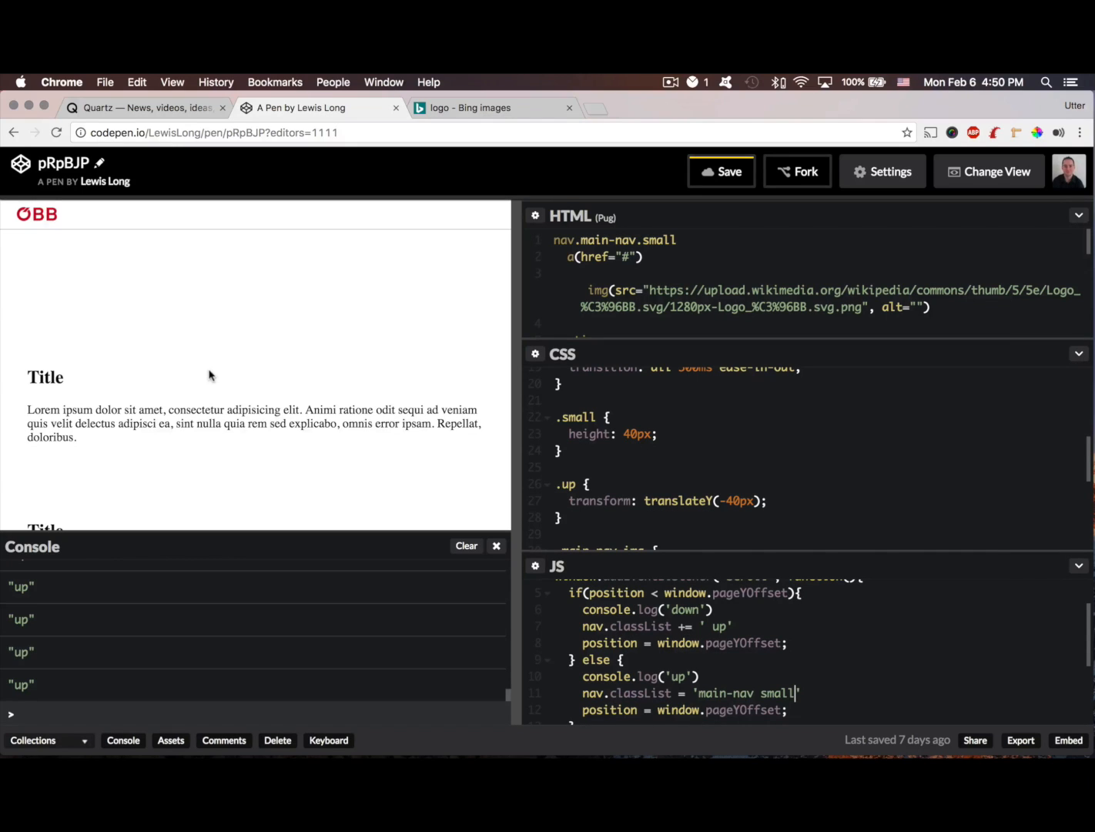
mouse_move(200, 323)
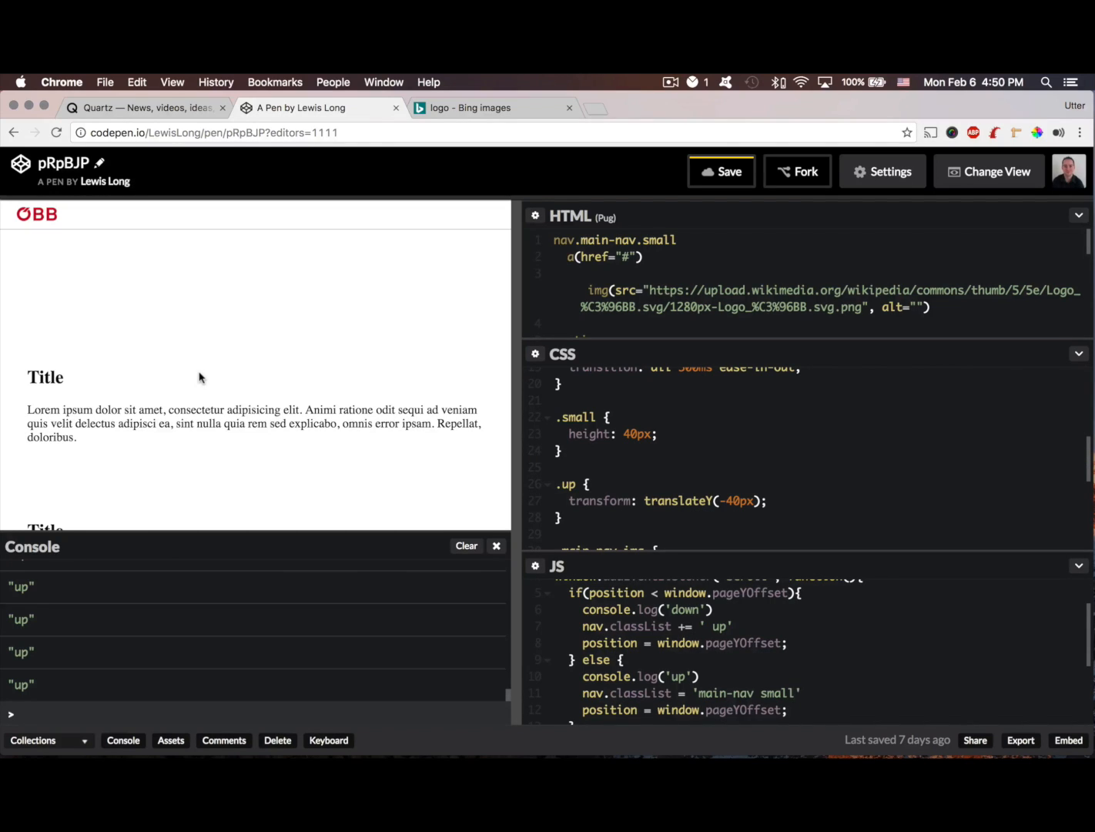
click(793, 693)
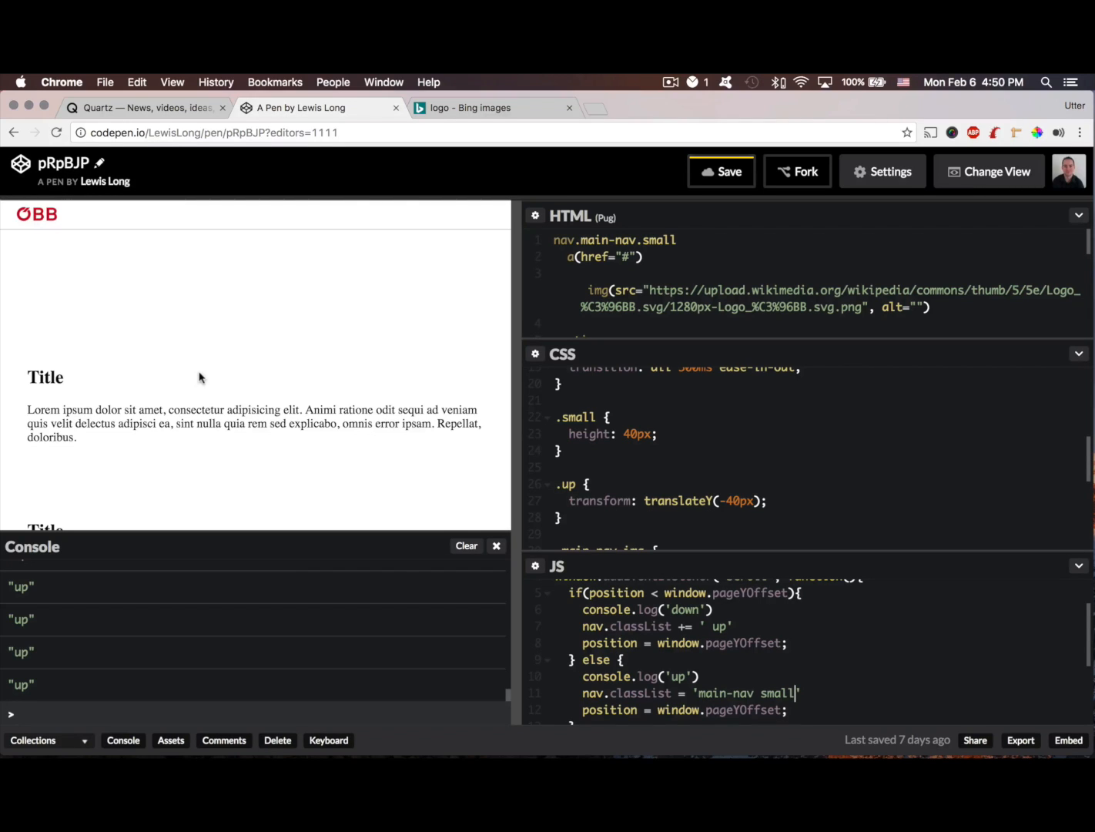